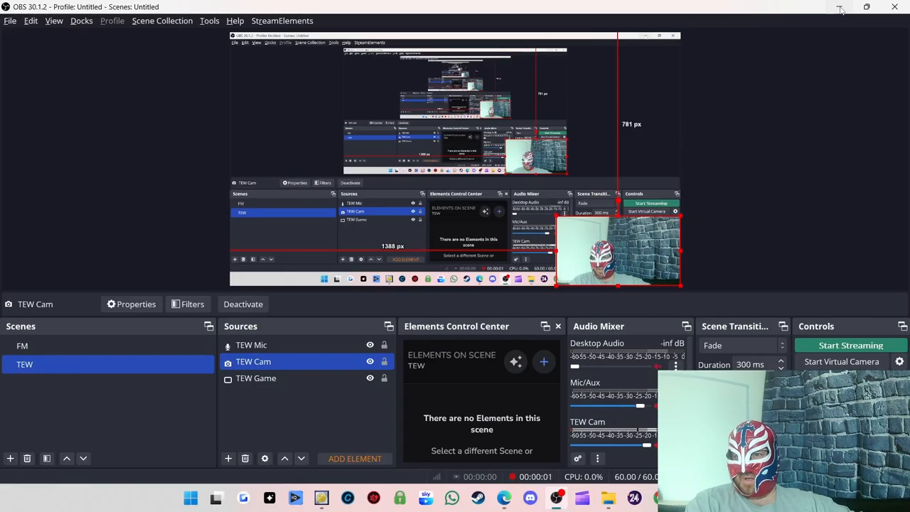
# - Read each inbox message, from Zack Sabre Jr. Gone From TNA through wXwNOW Deal Expiring
pyautogui.click(839, 7)
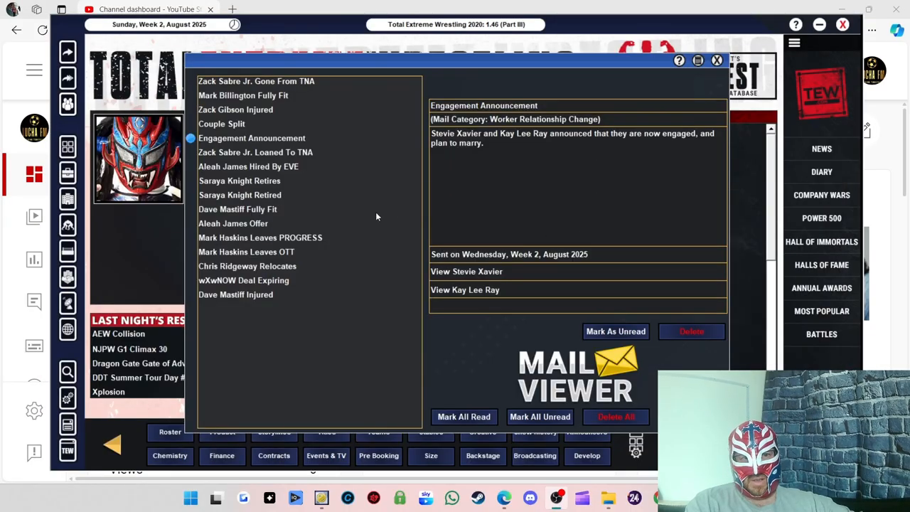
pyautogui.moveTo(256, 123)
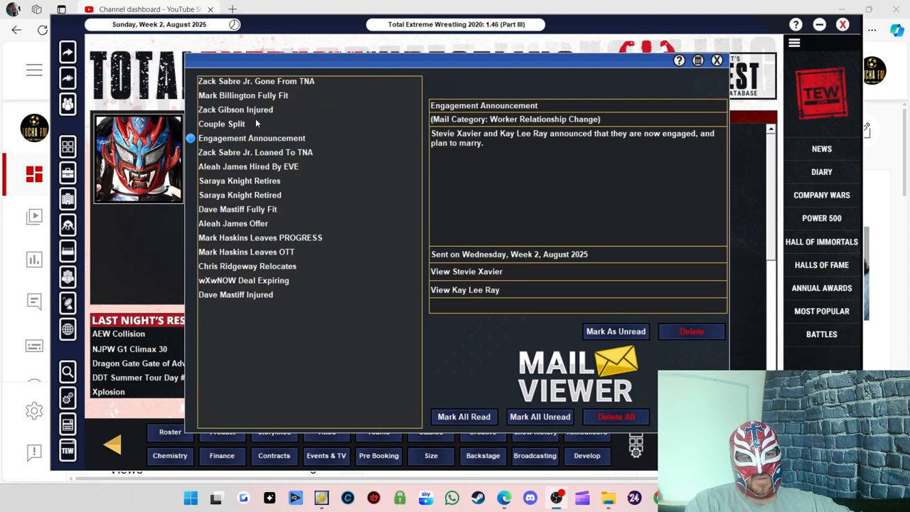
pyautogui.click(256, 81)
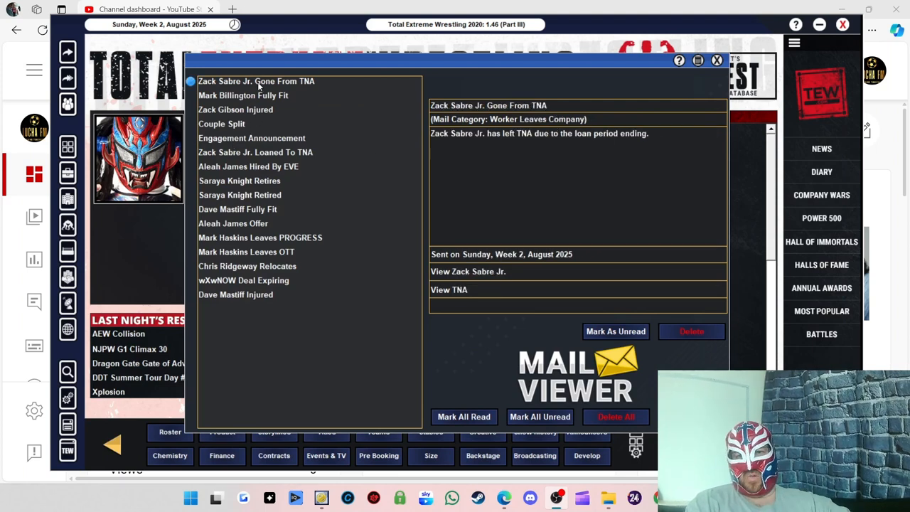
pyautogui.moveTo(252, 99)
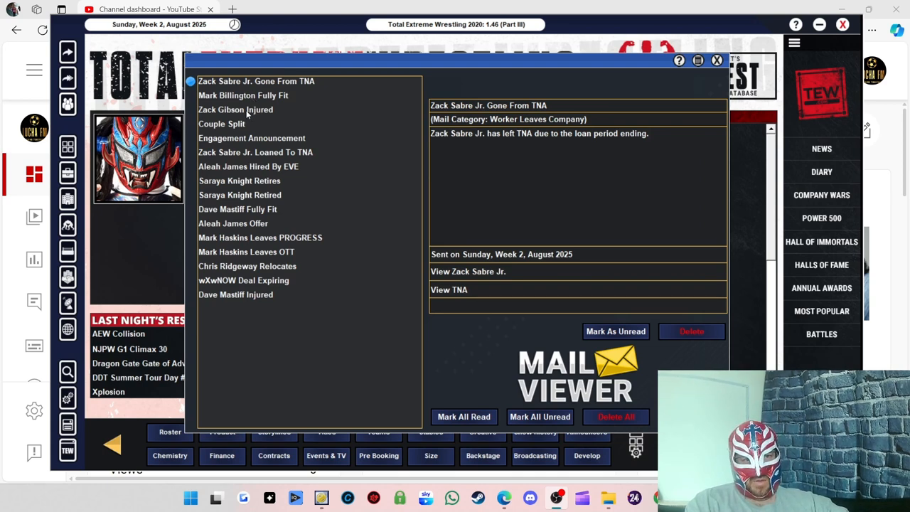
pyautogui.click(221, 124)
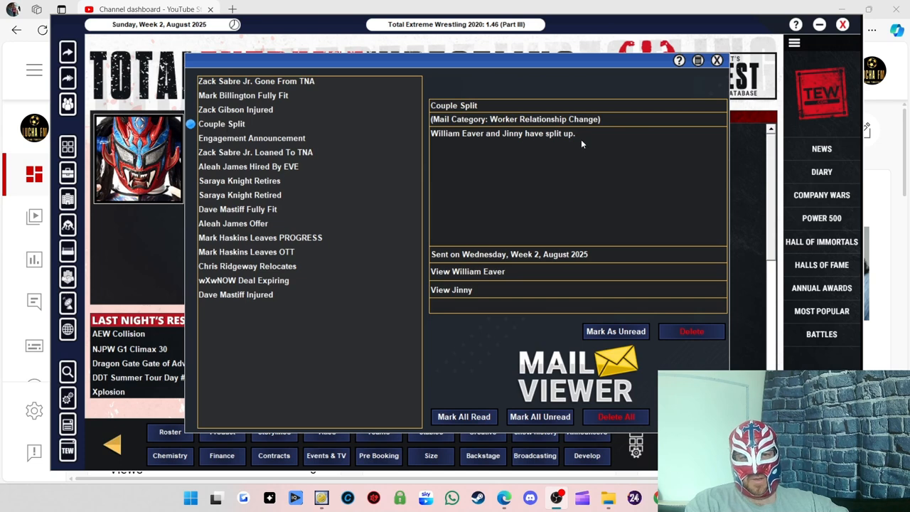
pyautogui.moveTo(572, 155)
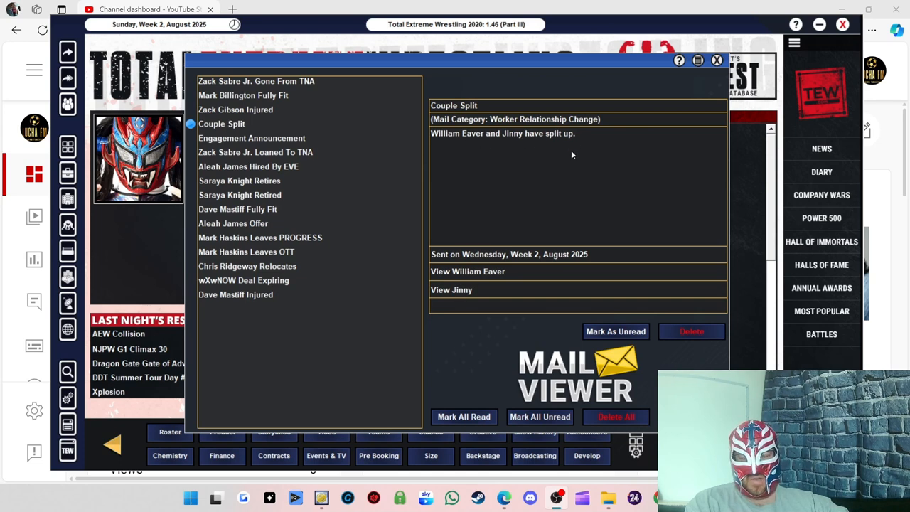
pyautogui.moveTo(540, 149)
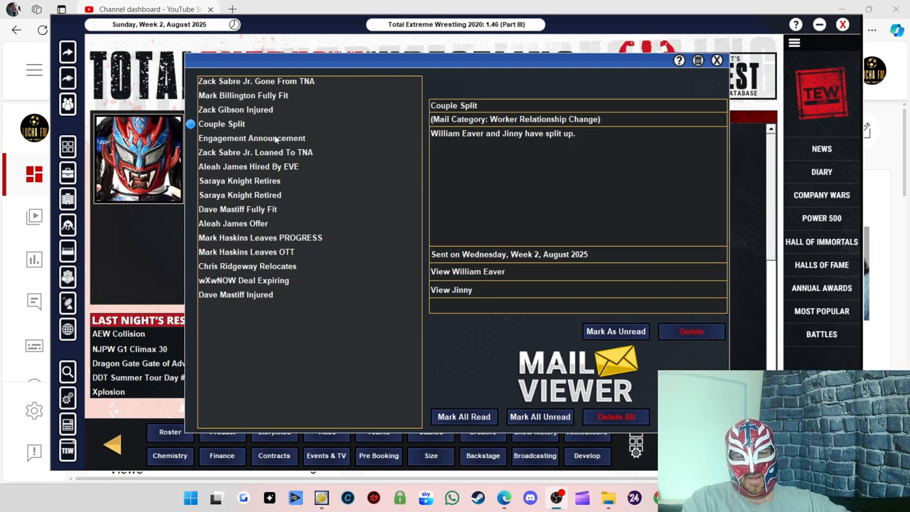
pyautogui.click(252, 138)
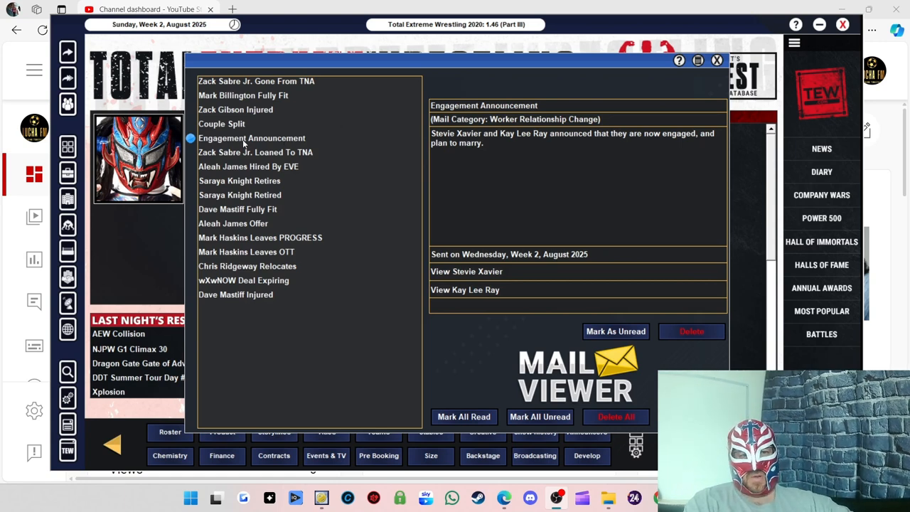
pyautogui.moveTo(493, 139)
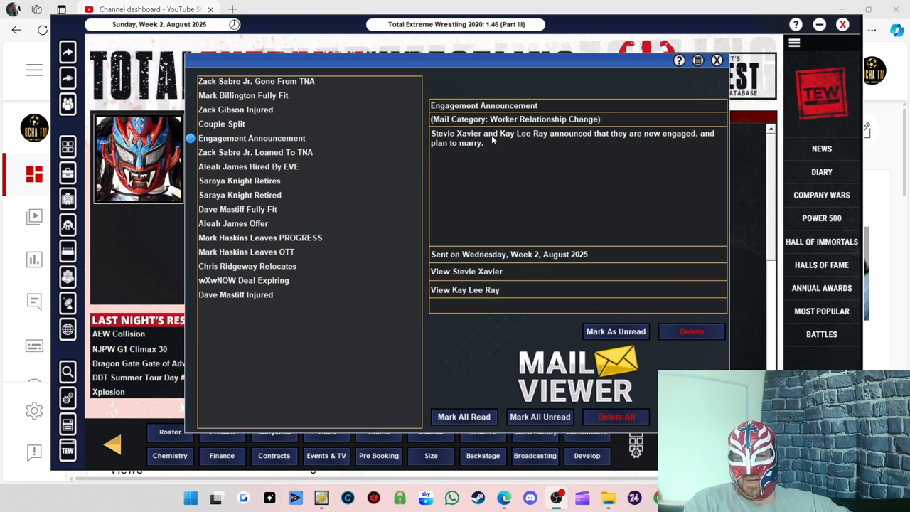
pyautogui.moveTo(460, 140)
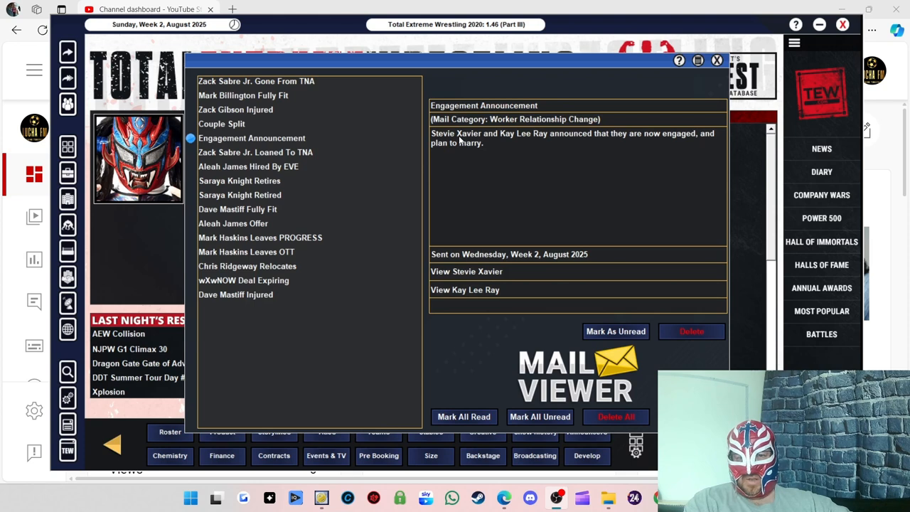
pyautogui.moveTo(511, 175)
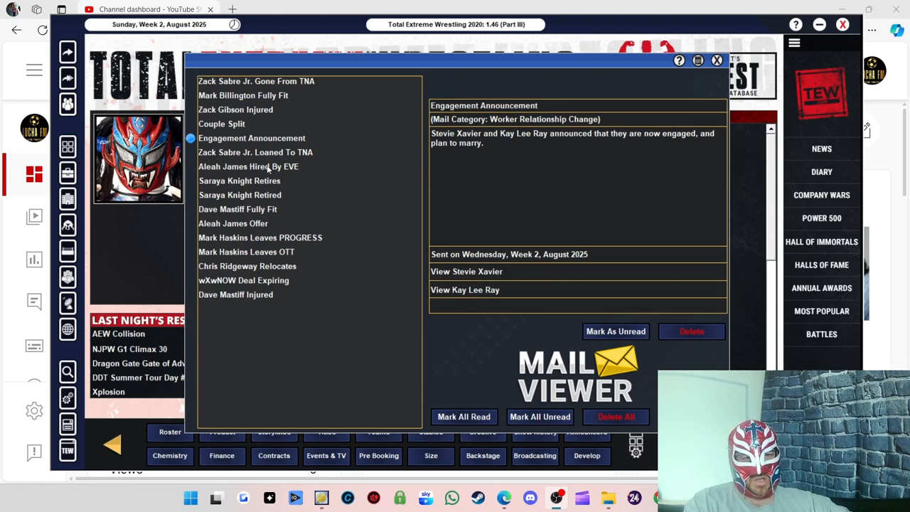
pyautogui.moveTo(249, 172)
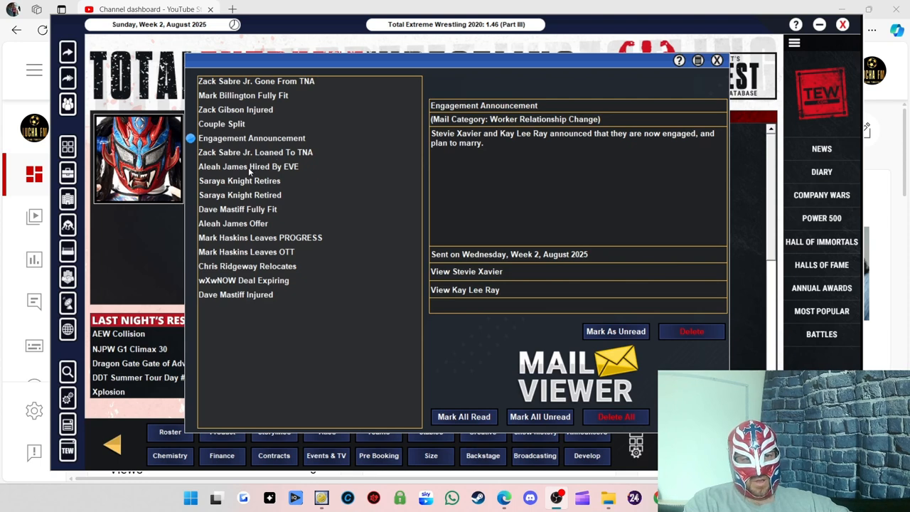
pyautogui.click(248, 166)
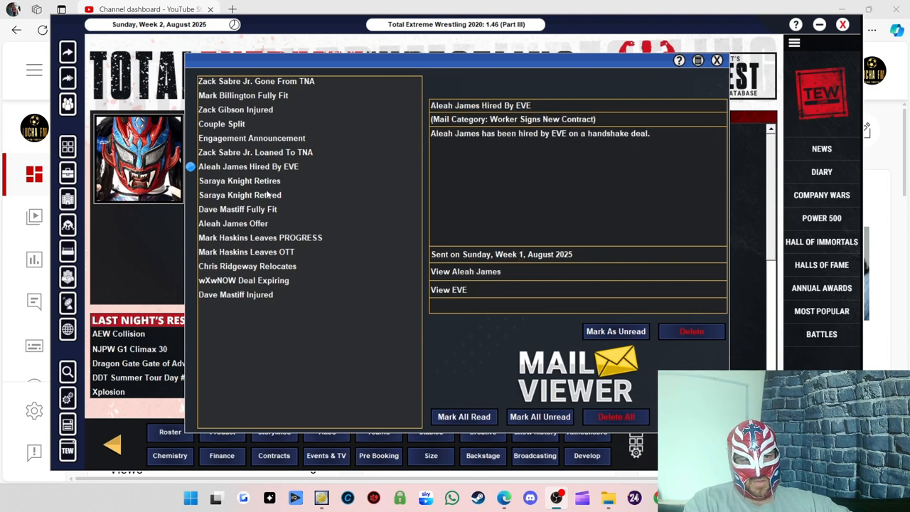
pyautogui.click(239, 181)
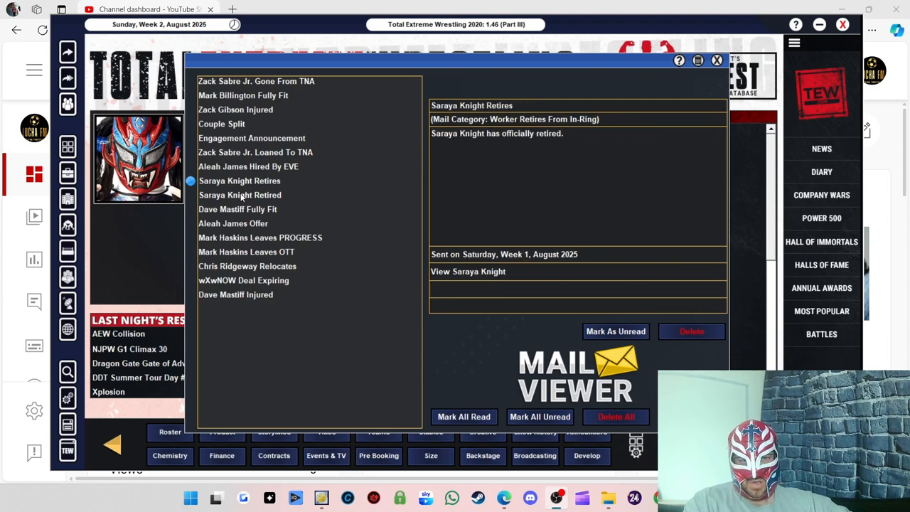
pyautogui.click(237, 209)
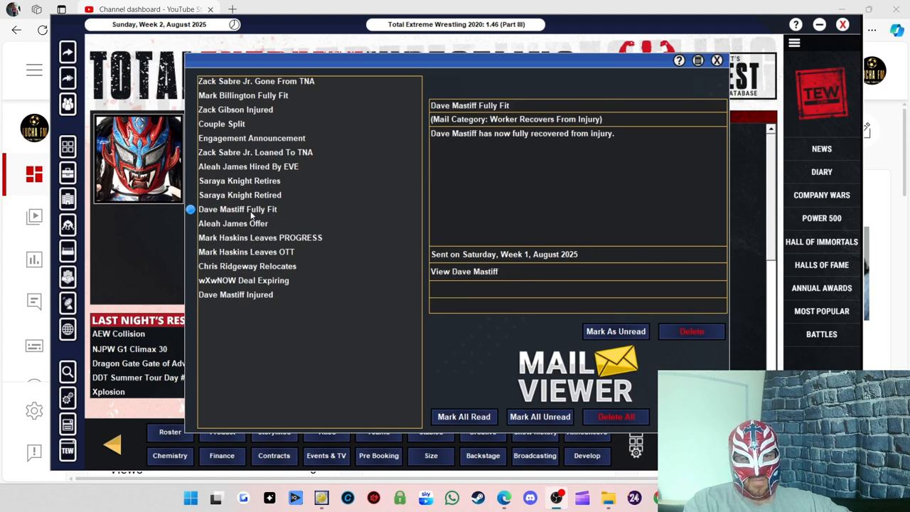
pyautogui.moveTo(260, 153)
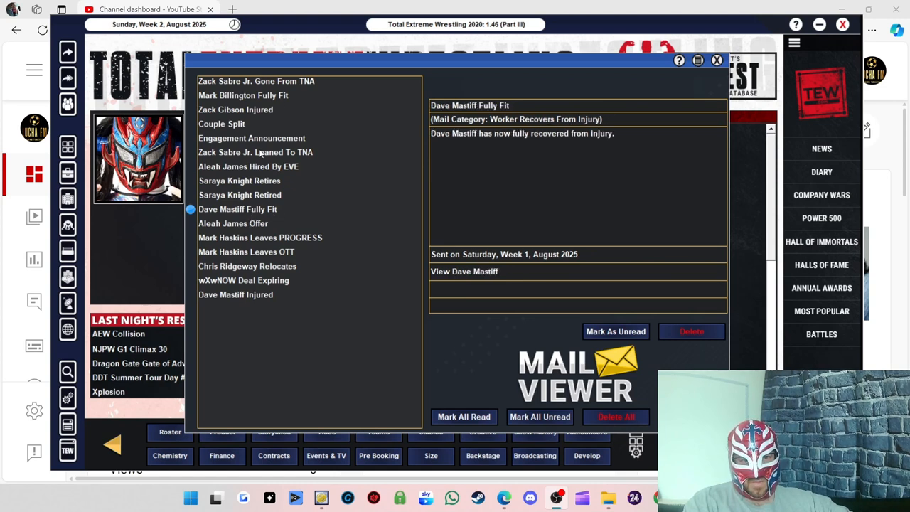
pyautogui.click(233, 223)
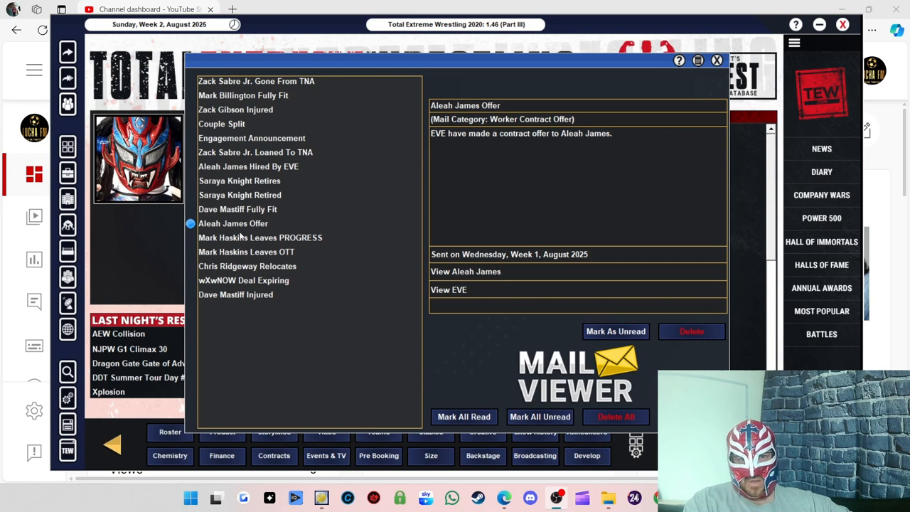
pyautogui.click(260, 237)
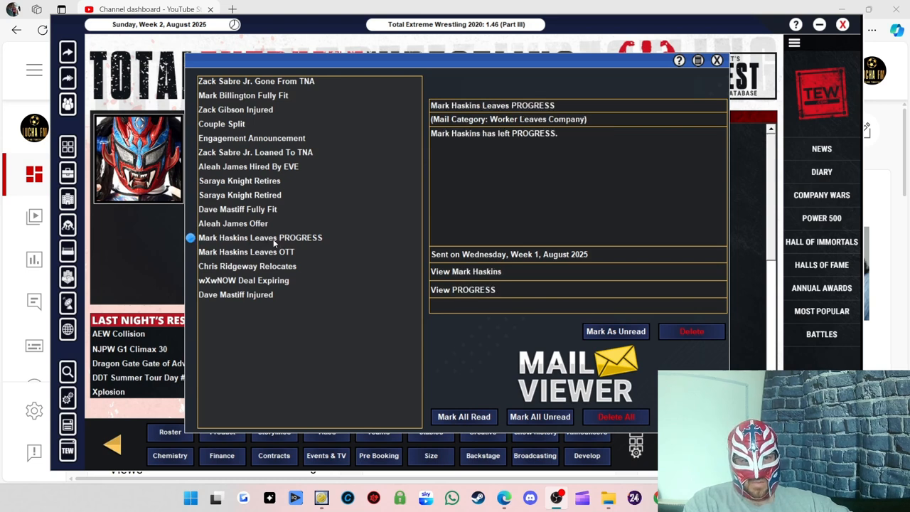
pyautogui.moveTo(272, 272)
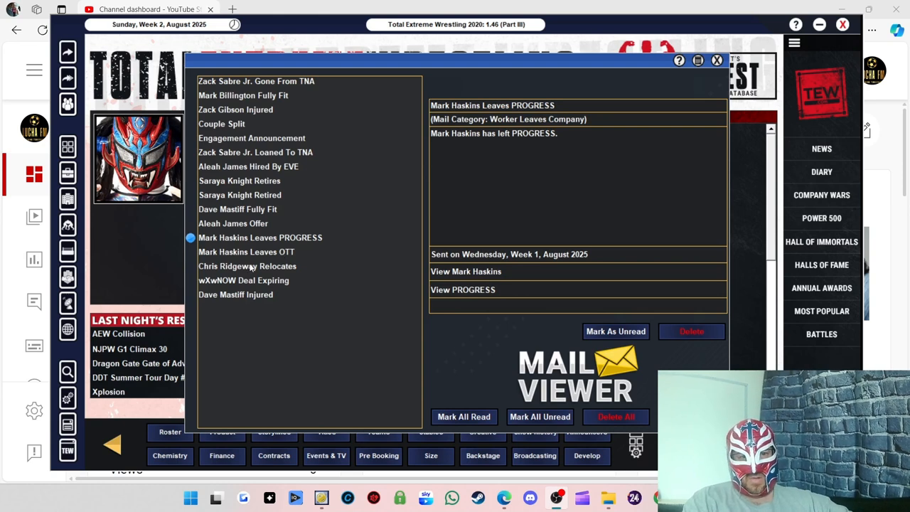
pyautogui.click(243, 280)
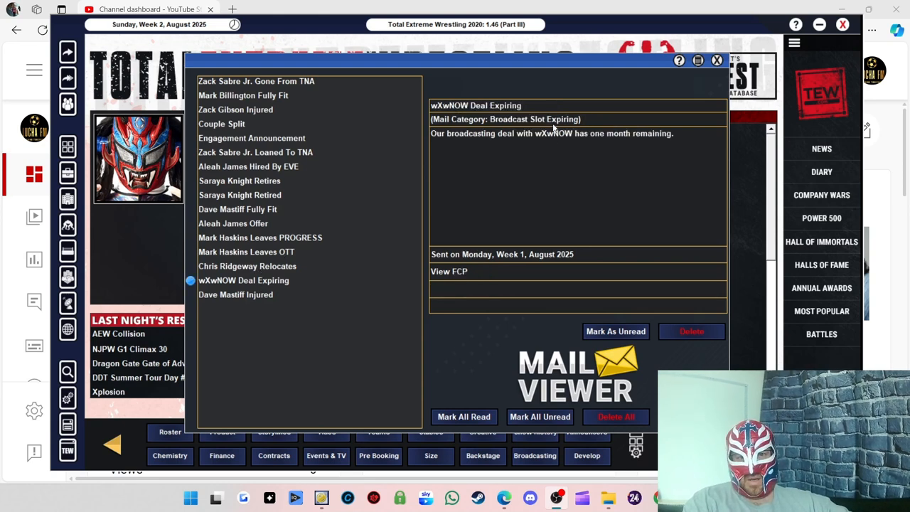
pyautogui.moveTo(229, 298)
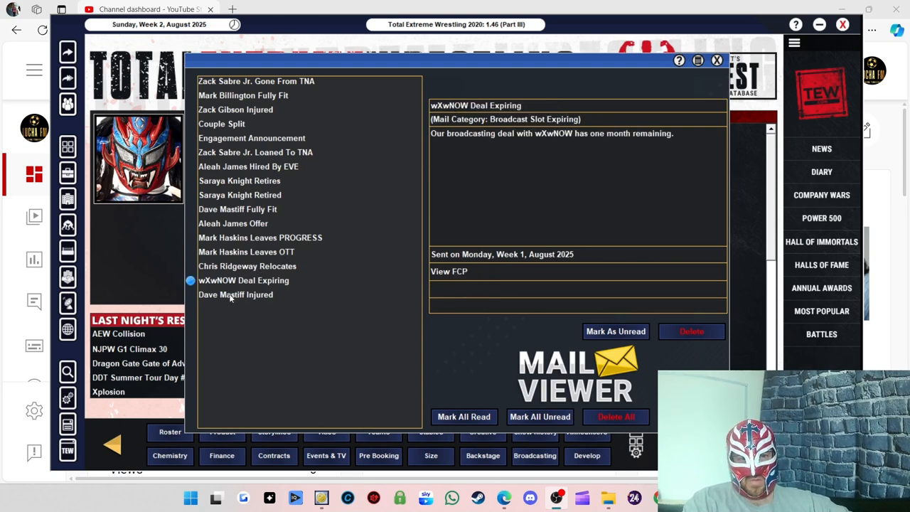
pyautogui.click(235, 294)
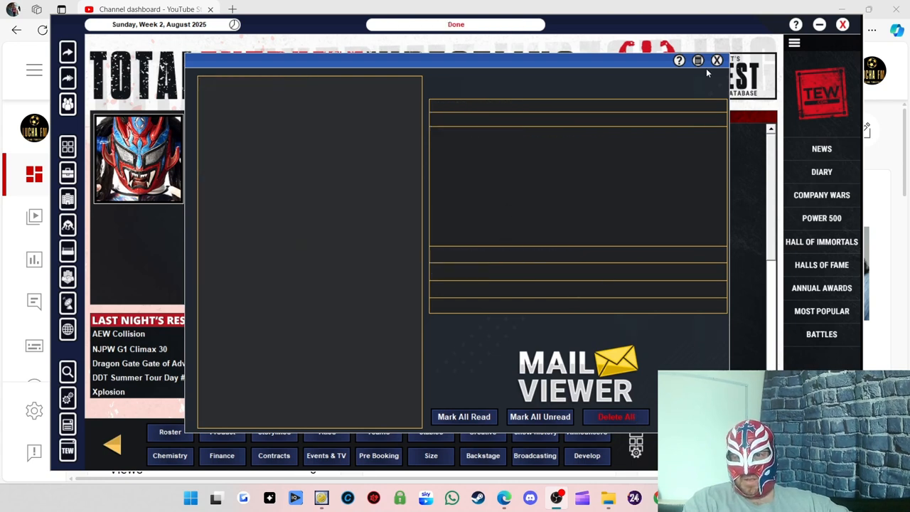
# - Close the mail, go to the broadcaster list, and select wXwNOW for negotiation
pyautogui.click(716, 59)
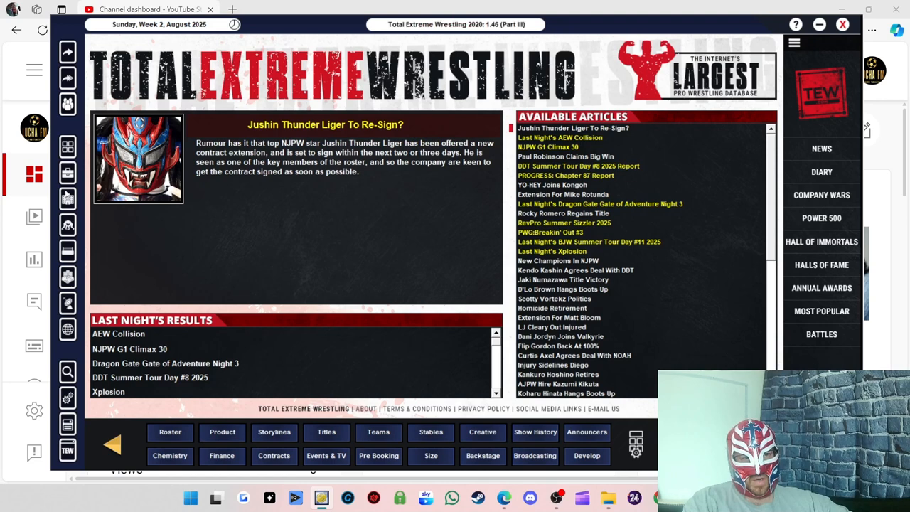
pyautogui.moveTo(67, 291)
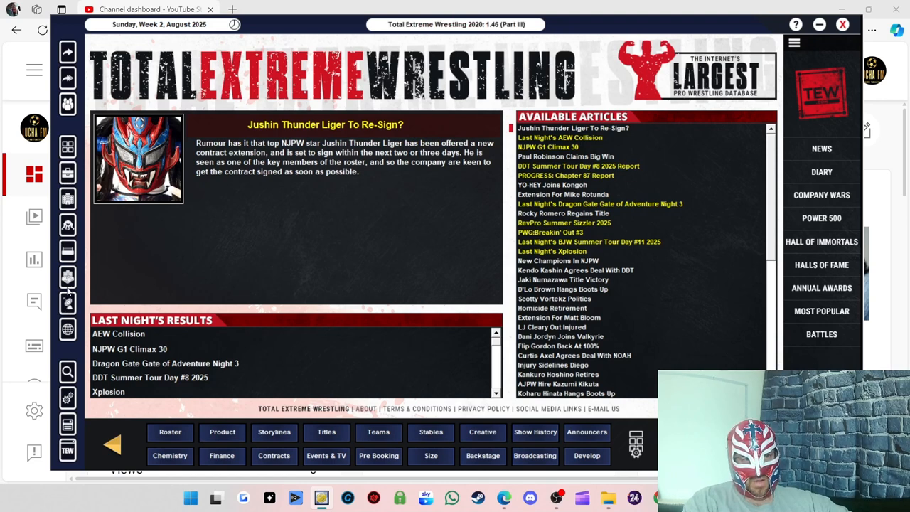
pyautogui.click(535, 455)
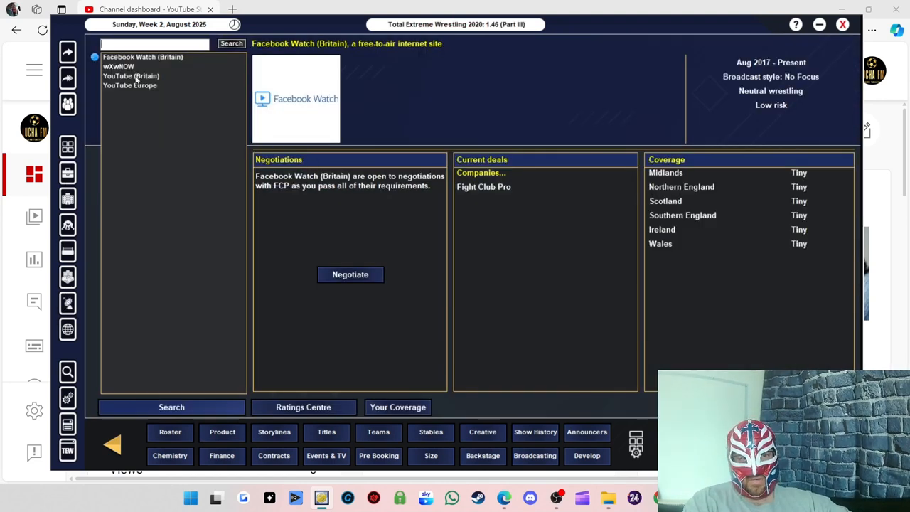
pyautogui.click(118, 65)
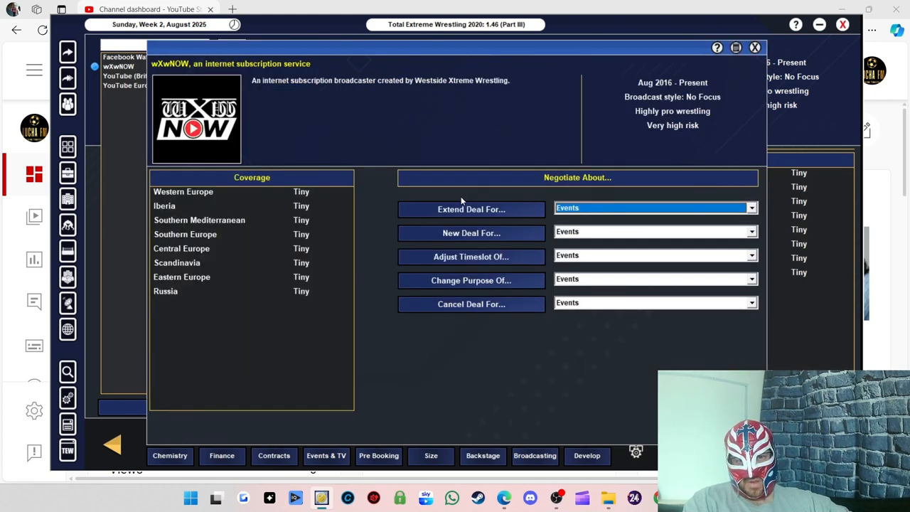
# - Extend the wXwNOW events deal to a 3-month term and sign it
pyautogui.click(470, 209)
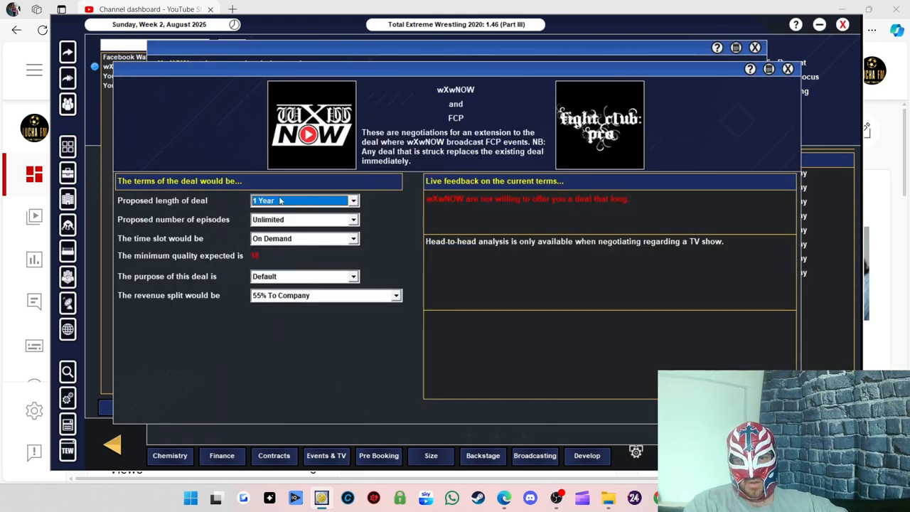
pyautogui.click(305, 199)
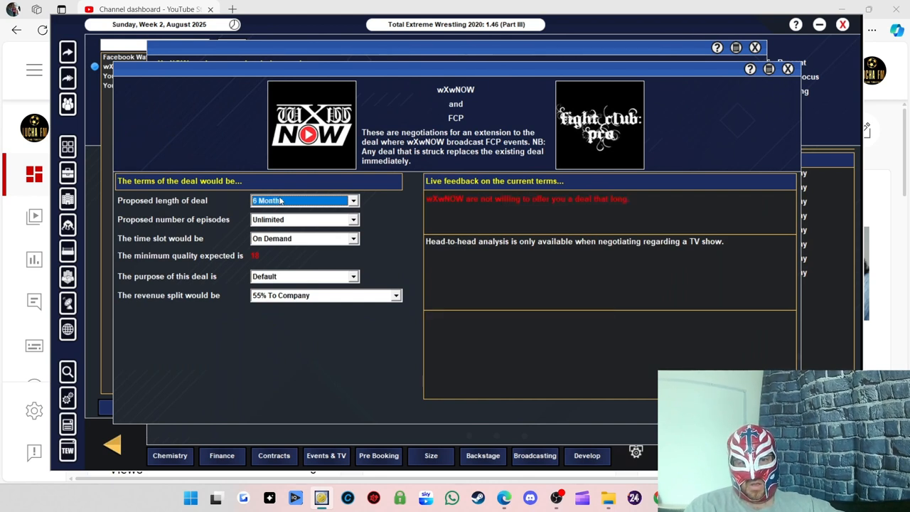
pyautogui.click(304, 199)
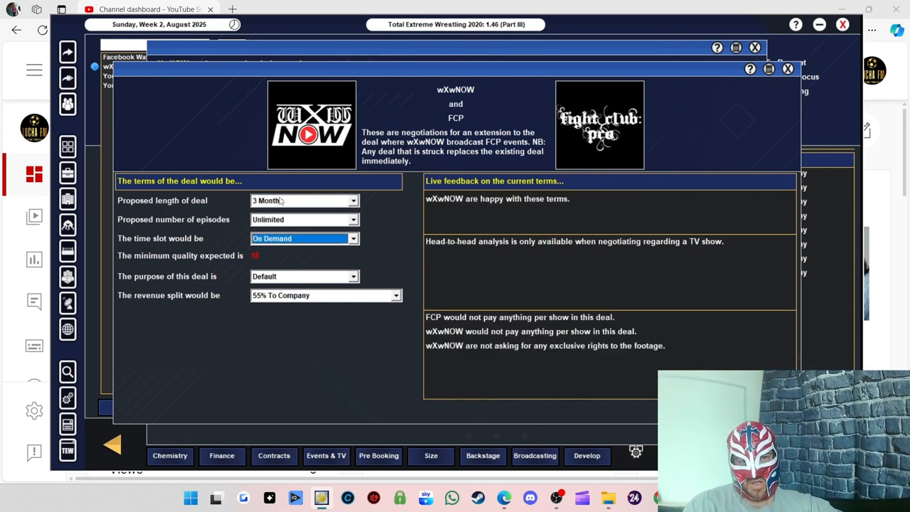
pyautogui.click(304, 276)
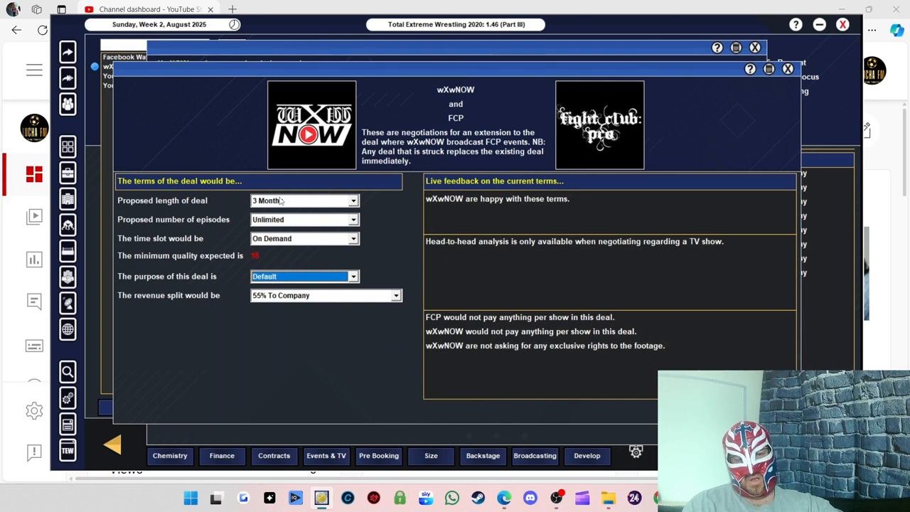
pyautogui.click(324, 295)
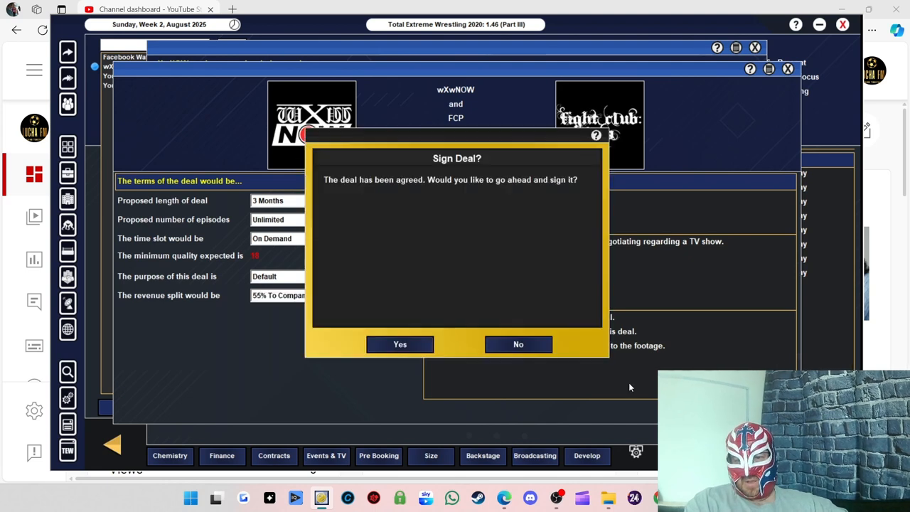
pyautogui.click(399, 344)
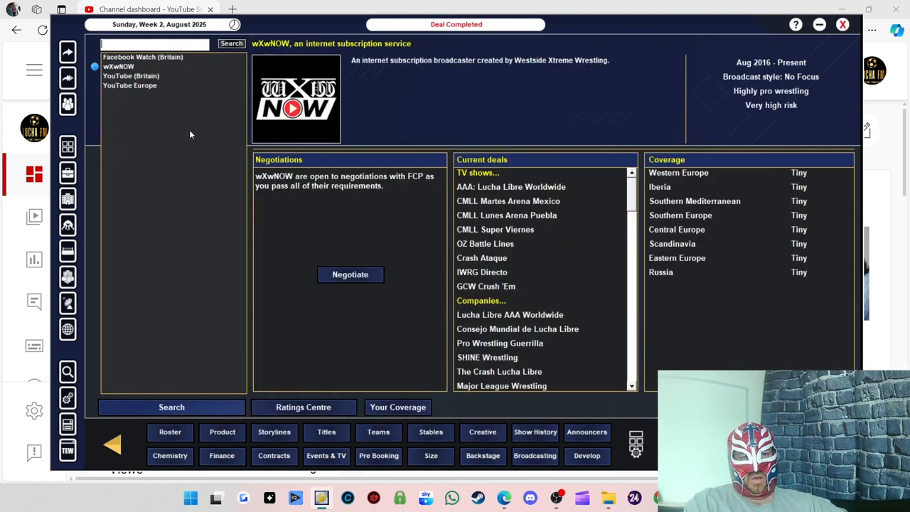
# - Review FCP's regional coverage, then browse YouTube (Britain), YouTube Europe and Facebook Watch details
pyautogui.click(142, 57)
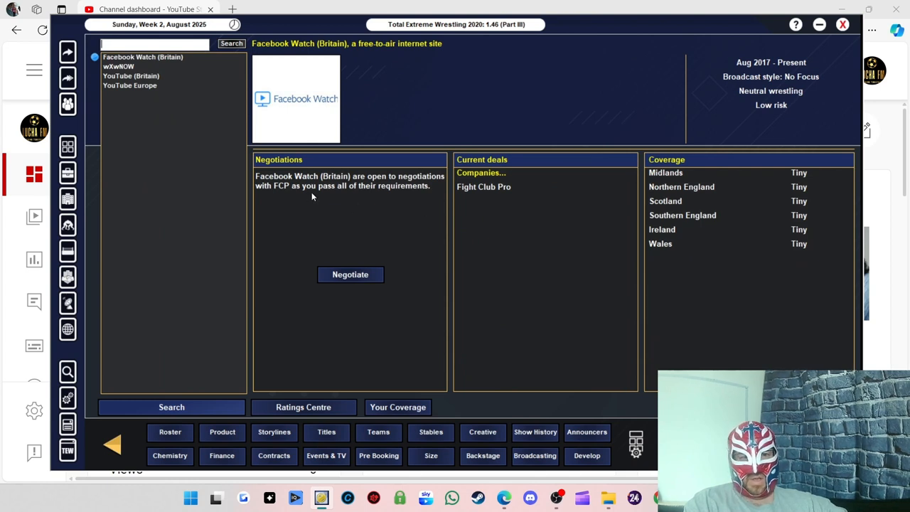
pyautogui.moveTo(348, 242)
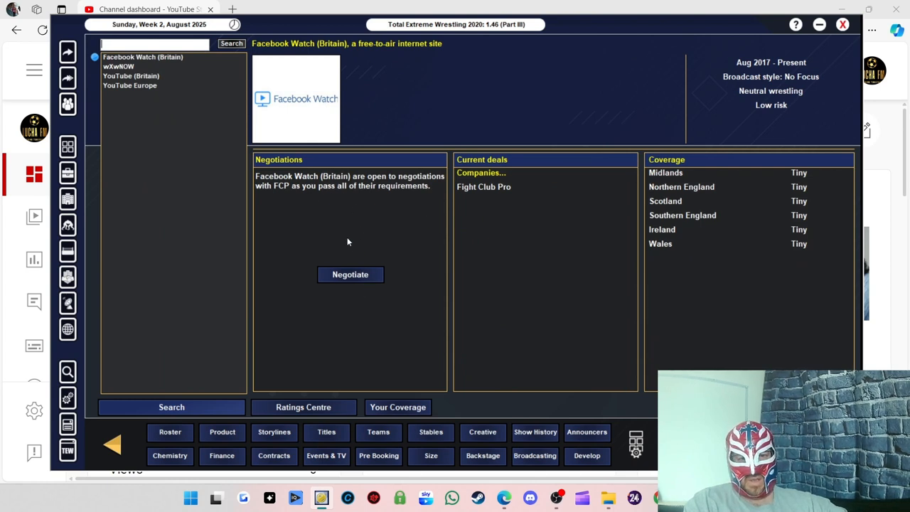
pyautogui.moveTo(395, 398)
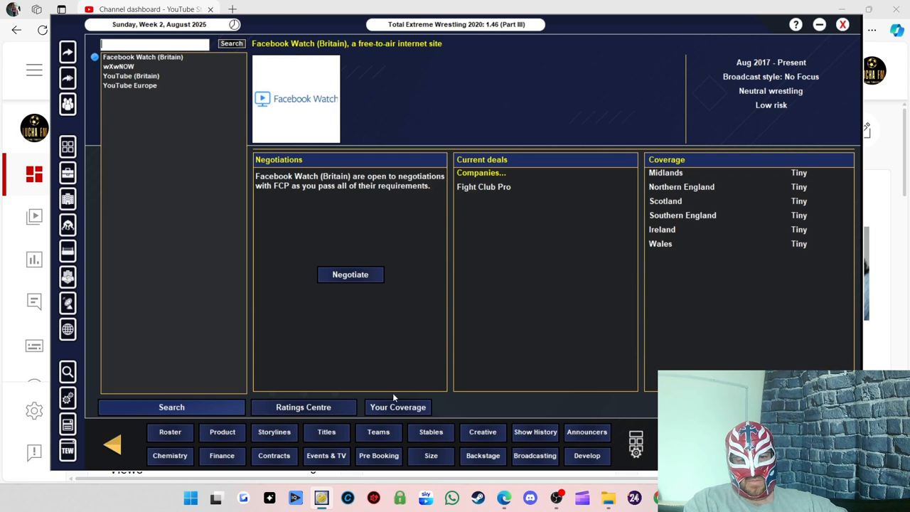
pyautogui.click(397, 406)
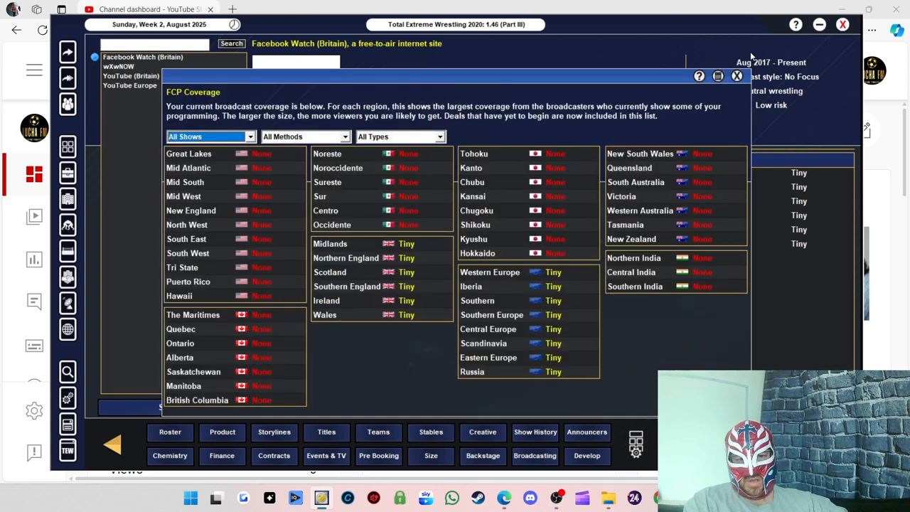
pyautogui.click(736, 76)
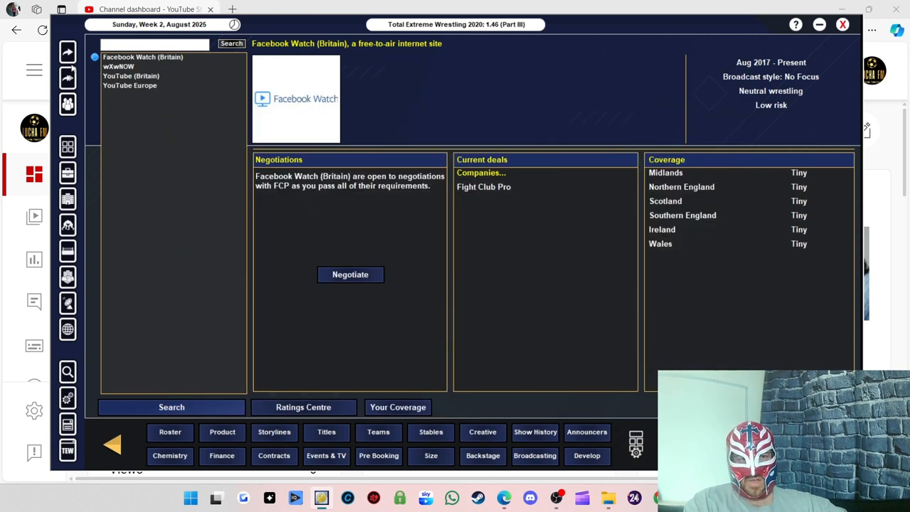
pyautogui.click(131, 75)
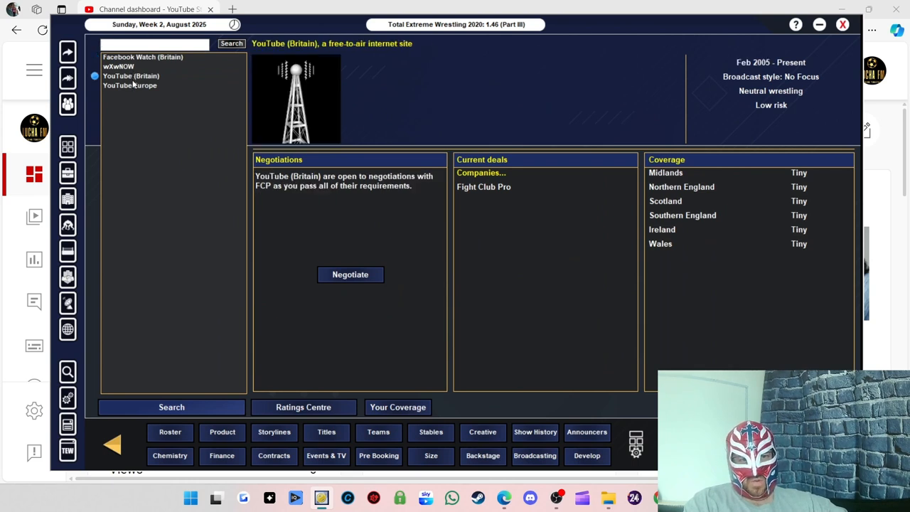
pyautogui.click(130, 86)
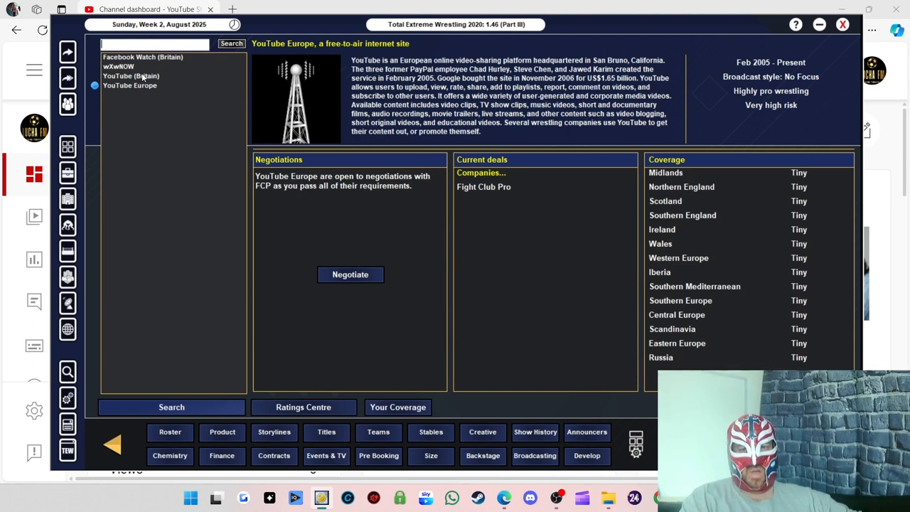
pyautogui.click(143, 57)
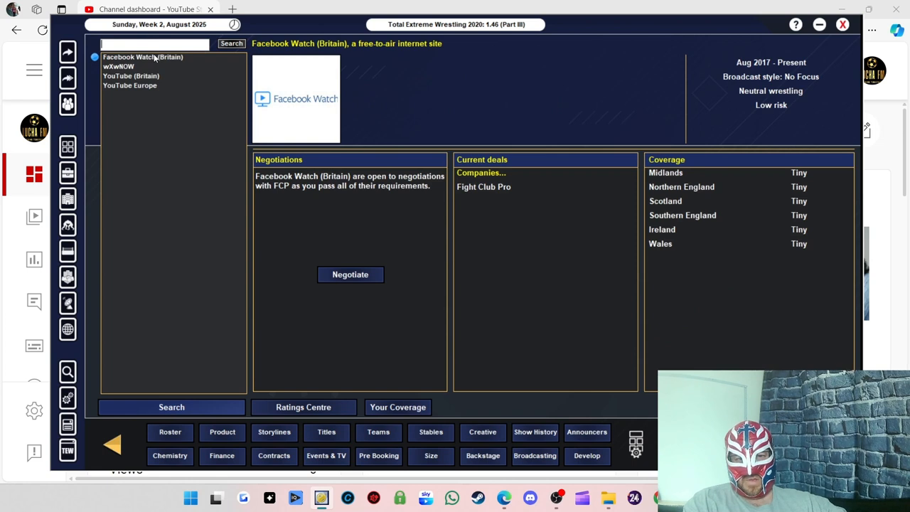
pyautogui.moveTo(165, 66)
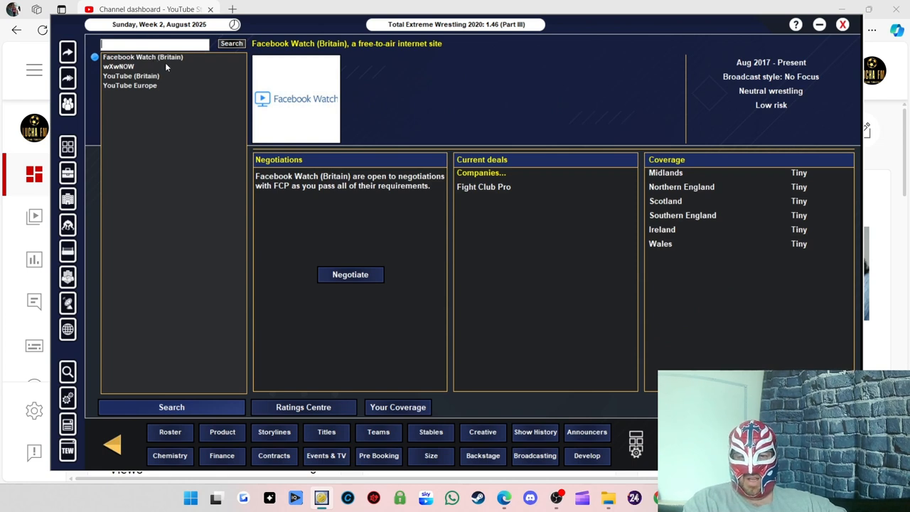
# - Extend the Facebook Watch (Britain) events deal: 3 months, unlimited episodes, Late Night, signed
pyautogui.click(349, 275)
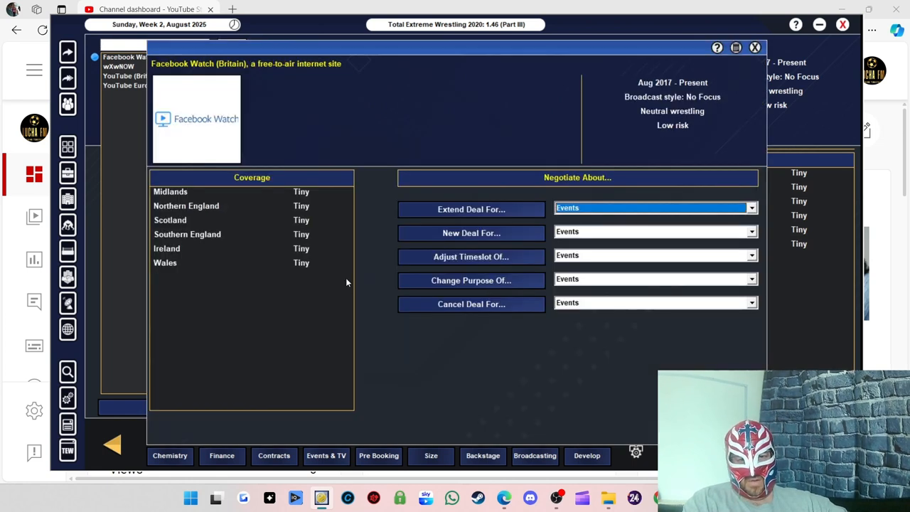
pyautogui.moveTo(480, 223)
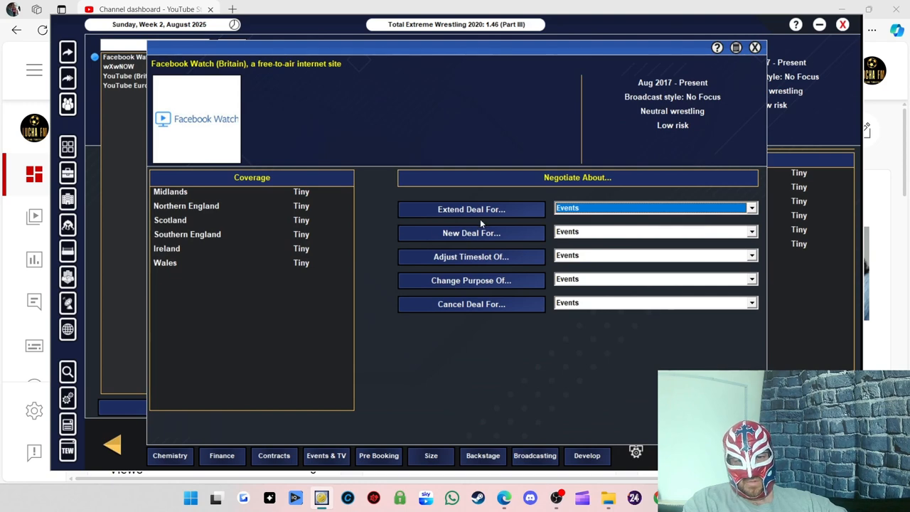
pyautogui.click(470, 208)
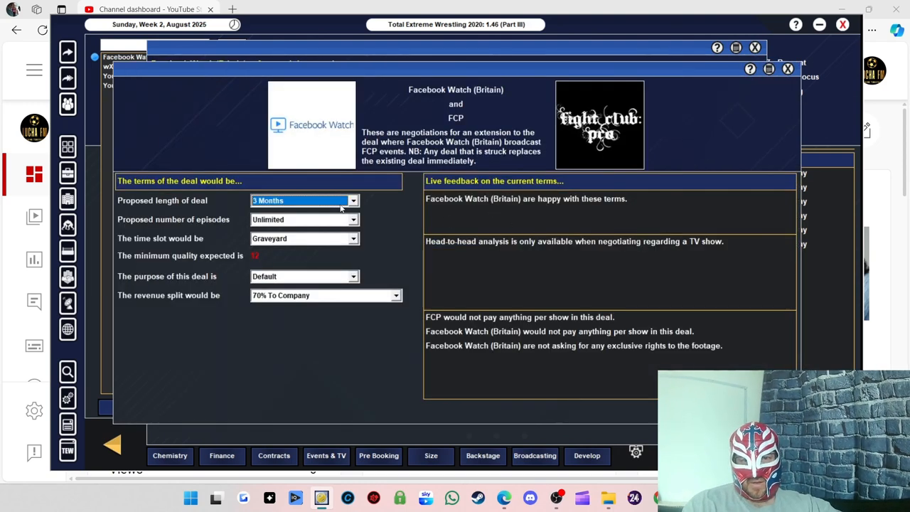
pyautogui.click(304, 219)
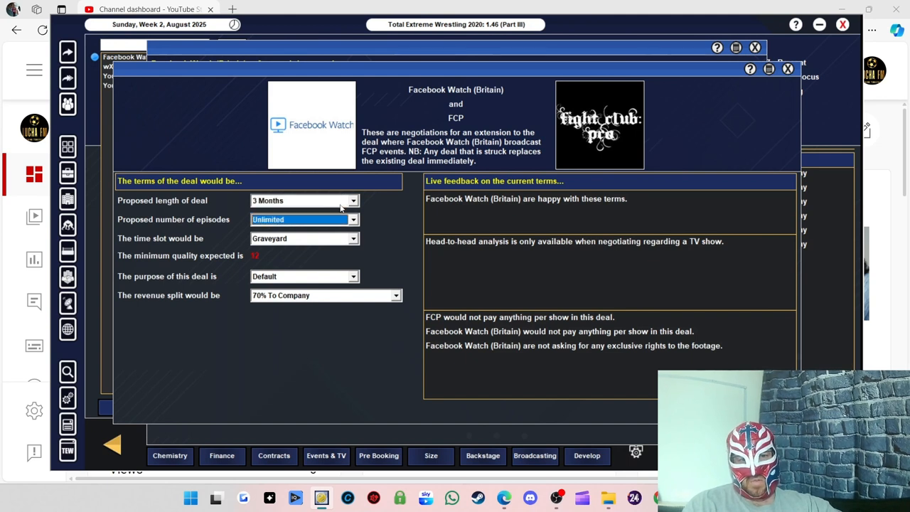
pyautogui.click(304, 239)
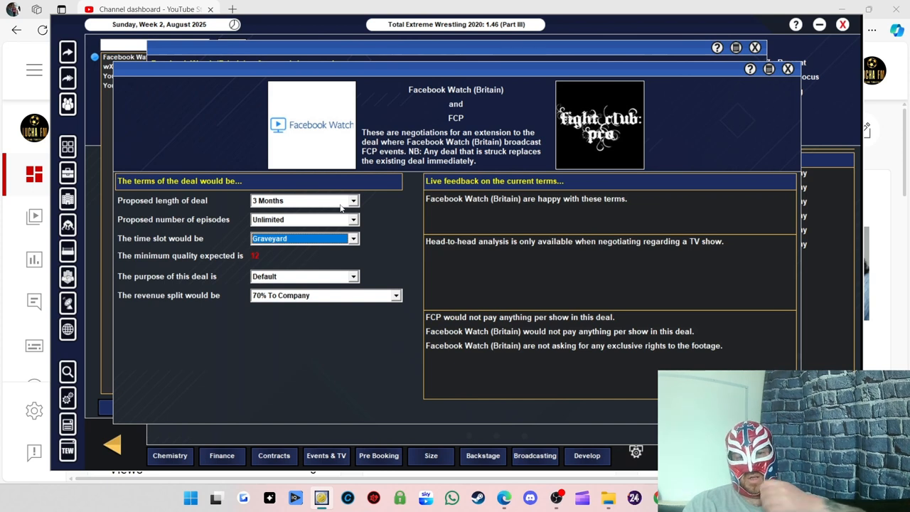
pyautogui.click(305, 238)
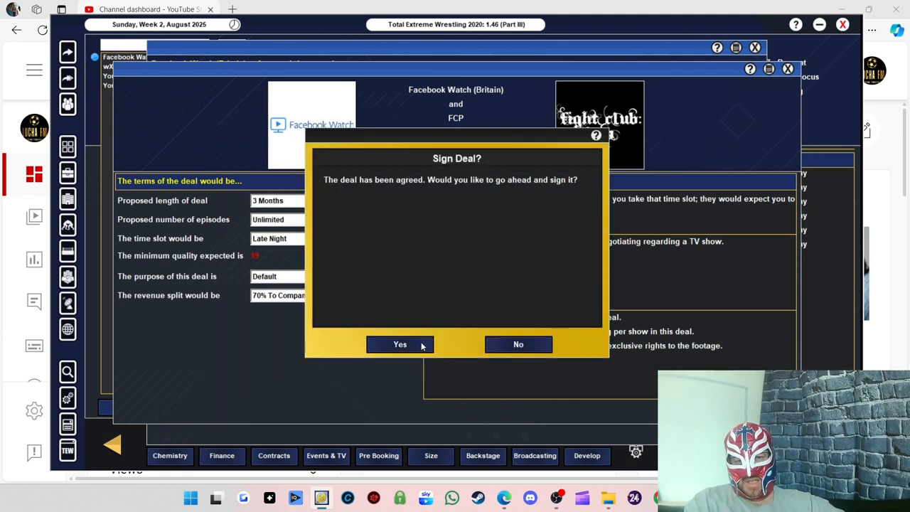
pyautogui.click(400, 344)
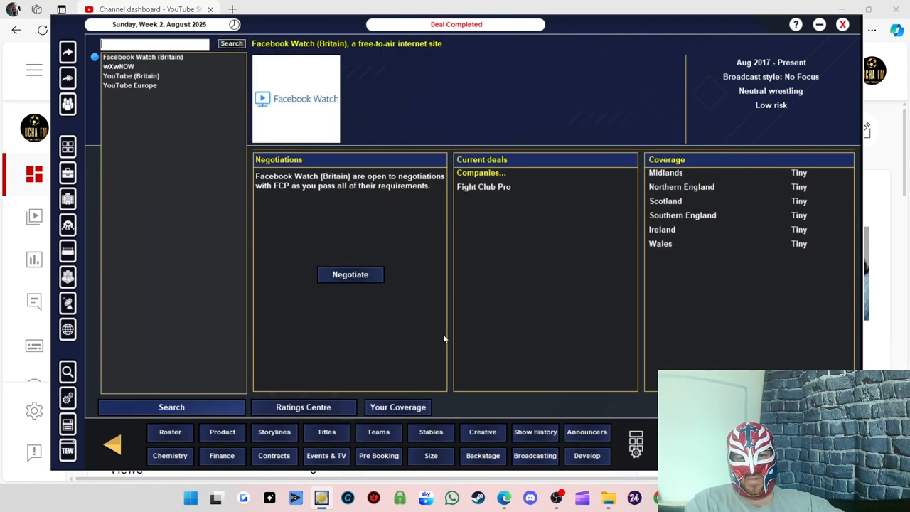
# - Extend the YouTube (Britain) events deal for 3 months in the Late Night slot and sign it
pyautogui.click(131, 76)
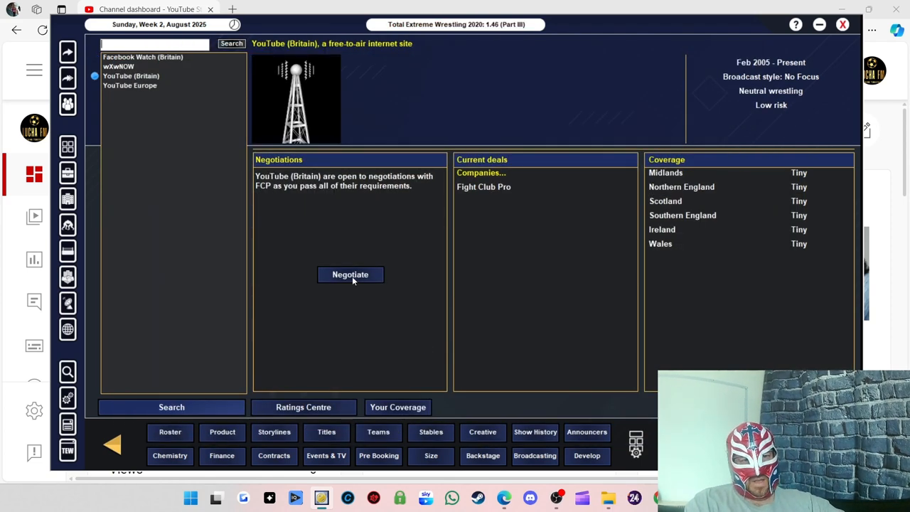
pyautogui.click(350, 274)
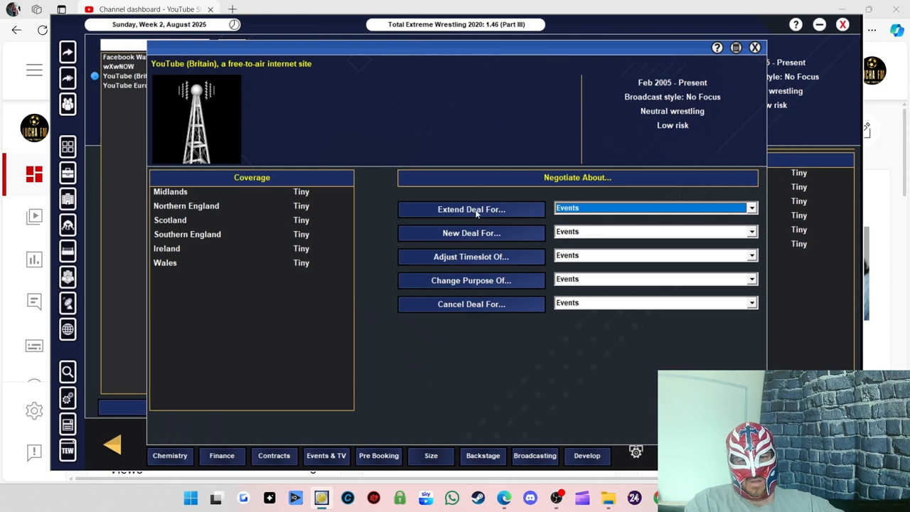
pyautogui.click(471, 207)
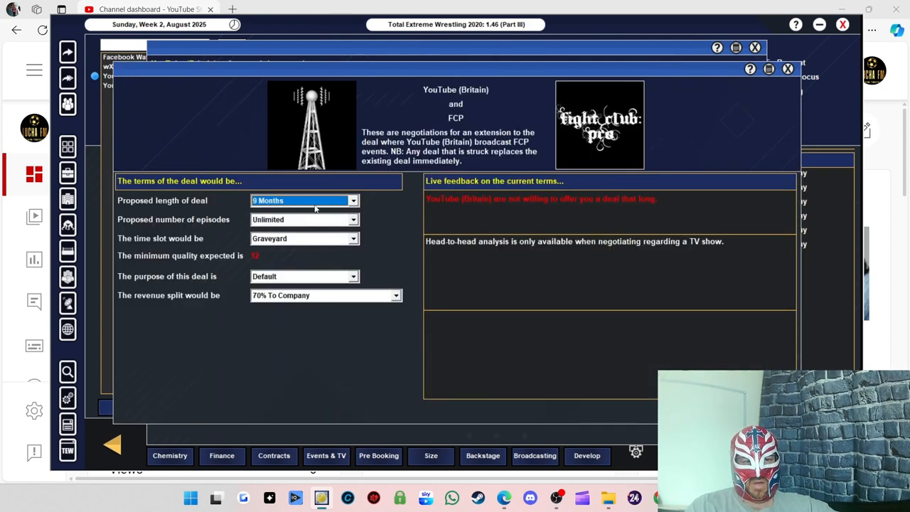
pyautogui.click(353, 200)
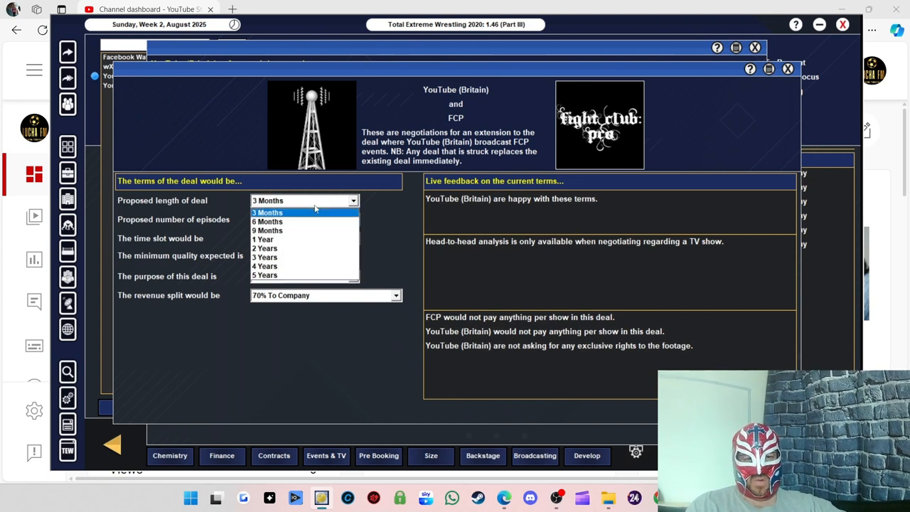
pyautogui.click(267, 212)
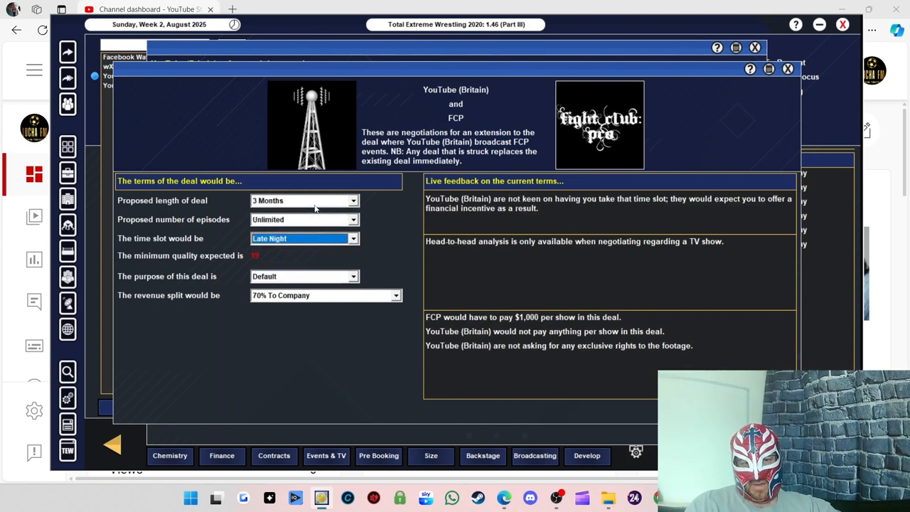
pyautogui.moveTo(399, 247)
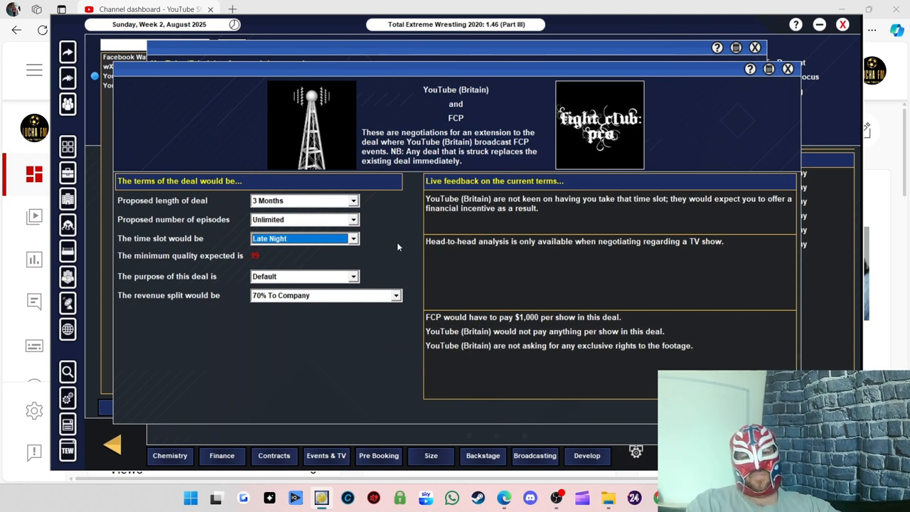
pyautogui.moveTo(317, 273)
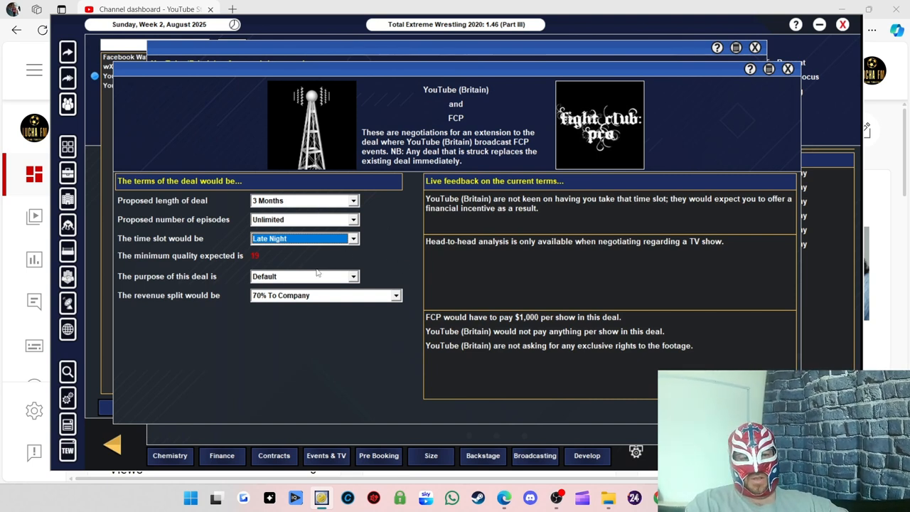
pyautogui.moveTo(369, 327)
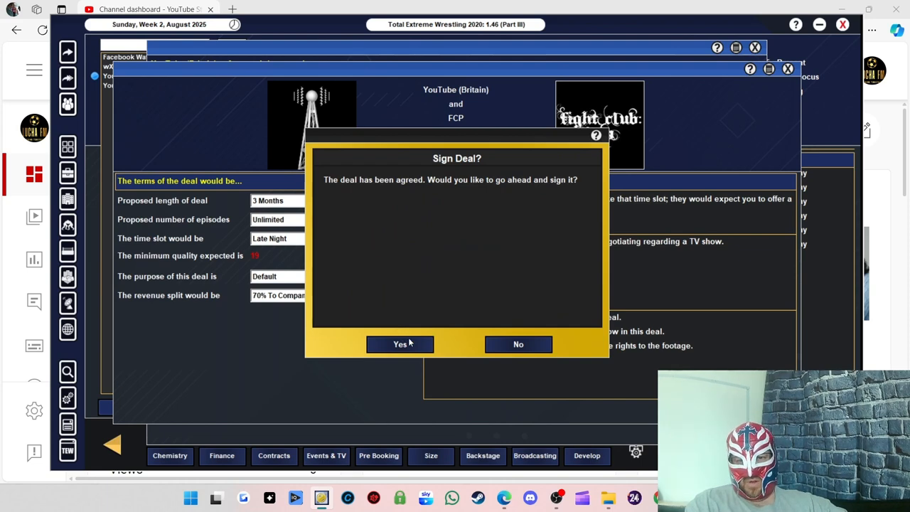
pyautogui.click(399, 344)
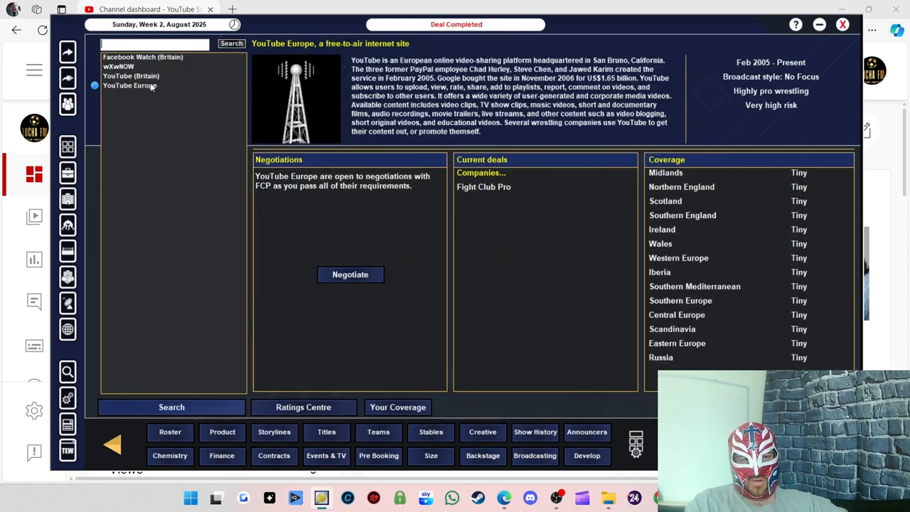
pyautogui.click(350, 274)
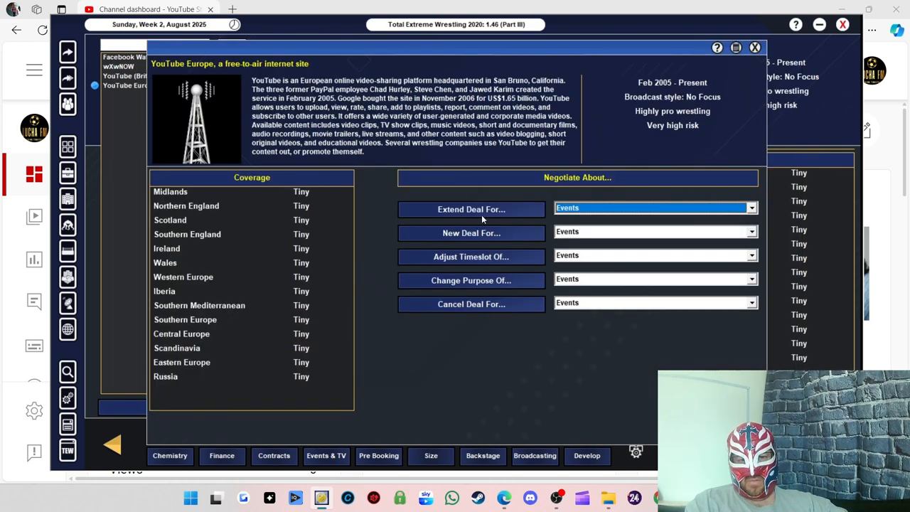
pyautogui.click(470, 209)
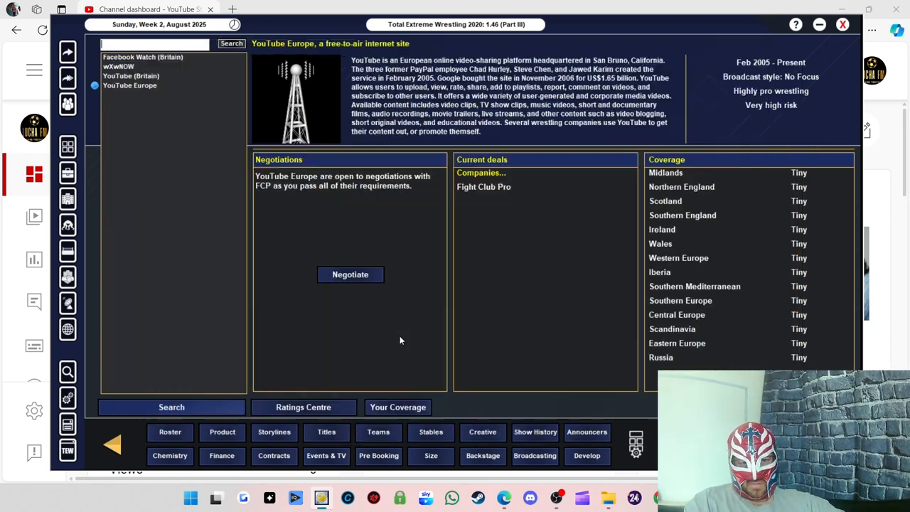
pyautogui.moveTo(177, 184)
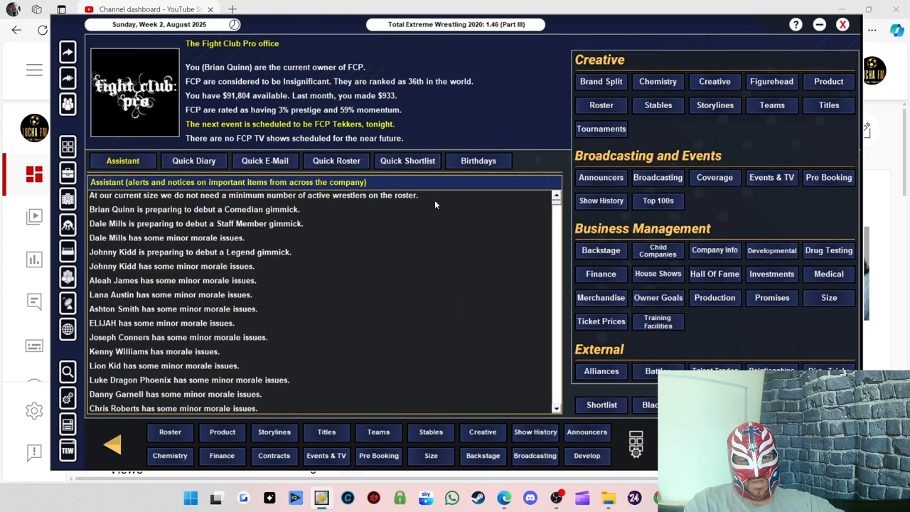
pyautogui.moveTo(229, 104)
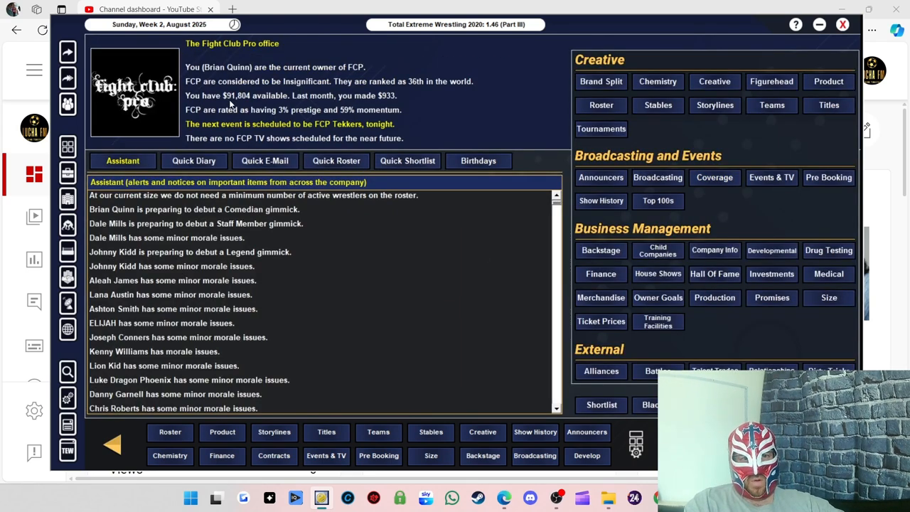
pyautogui.moveTo(747, 148)
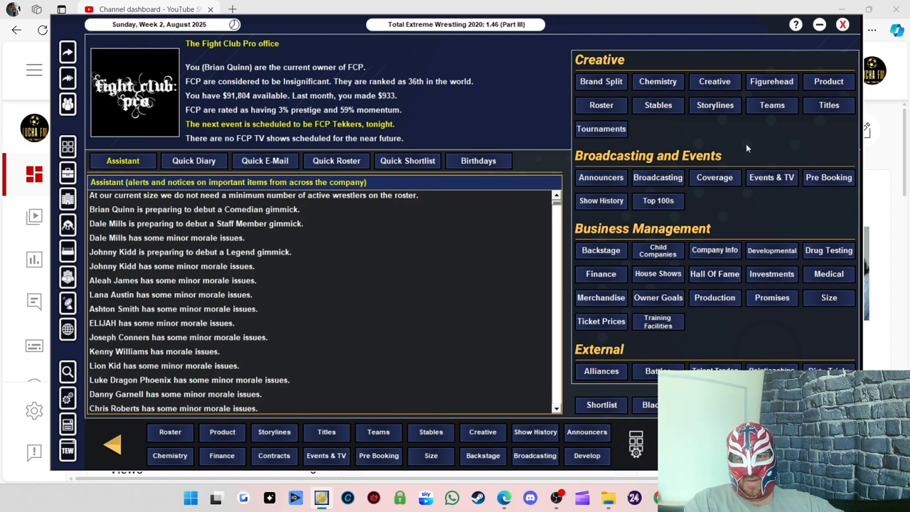
pyautogui.moveTo(767, 145)
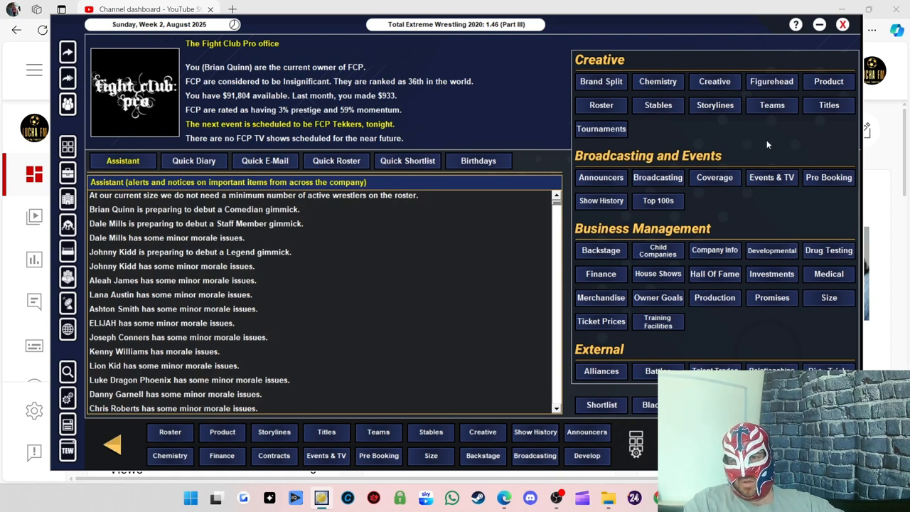
pyautogui.moveTo(774, 219)
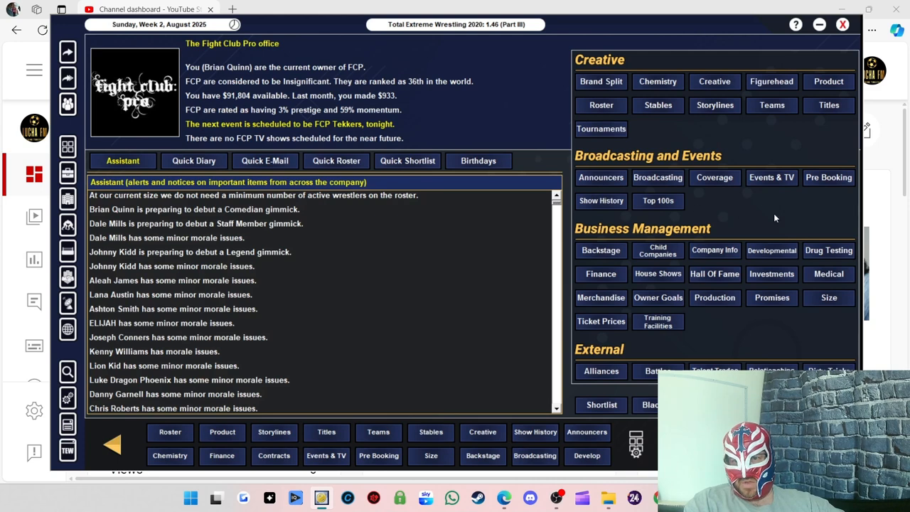
pyautogui.moveTo(756, 226)
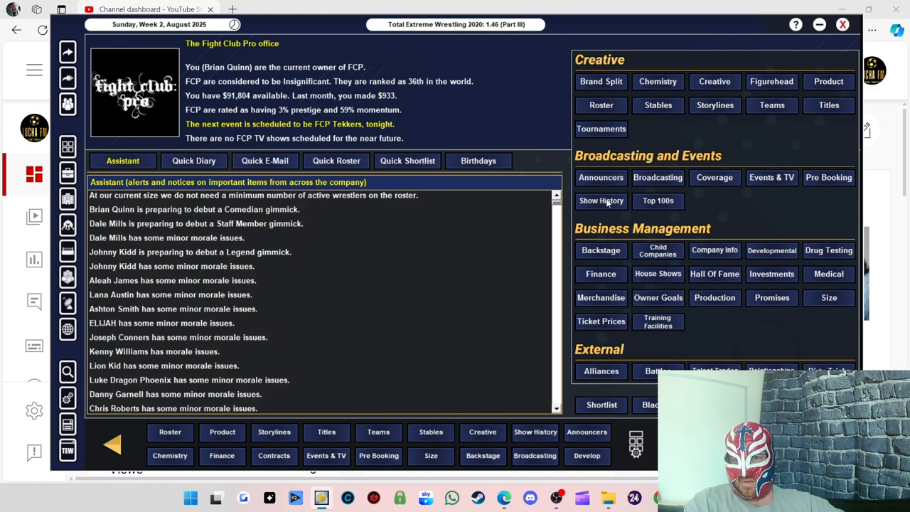
pyautogui.moveTo(788, 203)
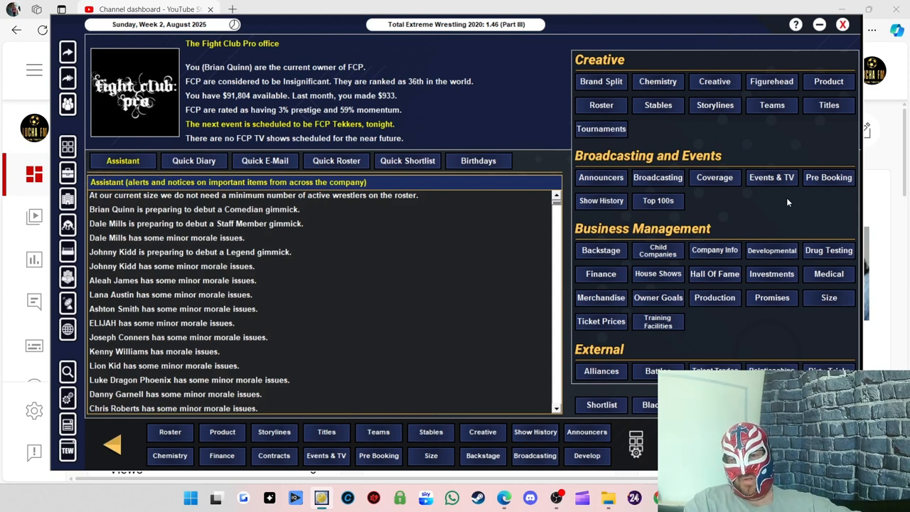
pyautogui.click(601, 274)
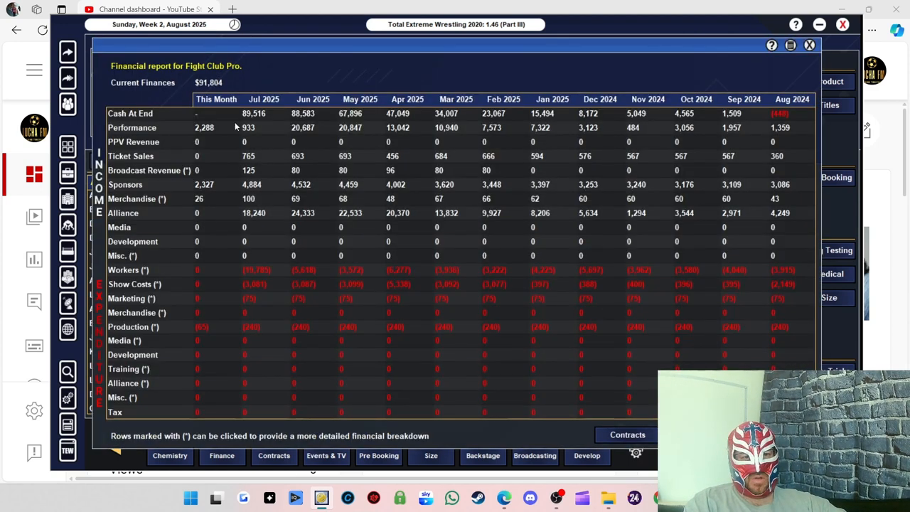
pyautogui.moveTo(254, 138)
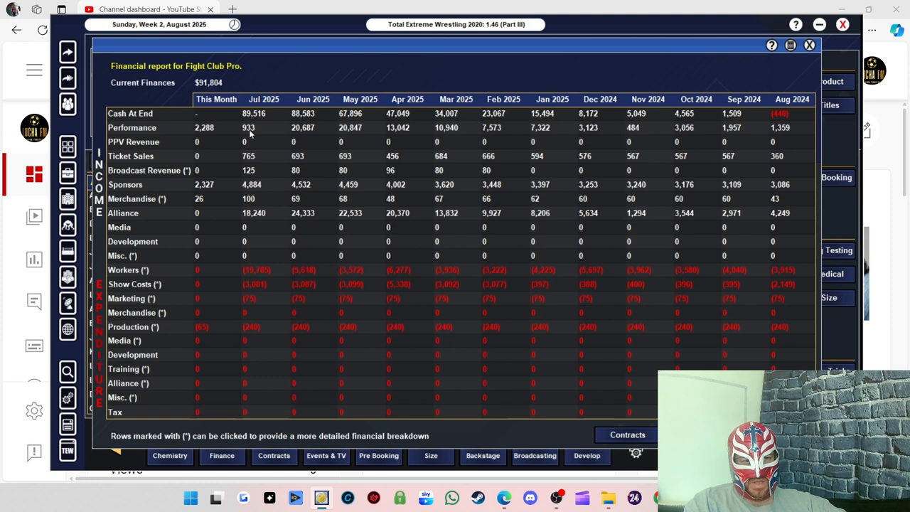
pyautogui.moveTo(260, 275)
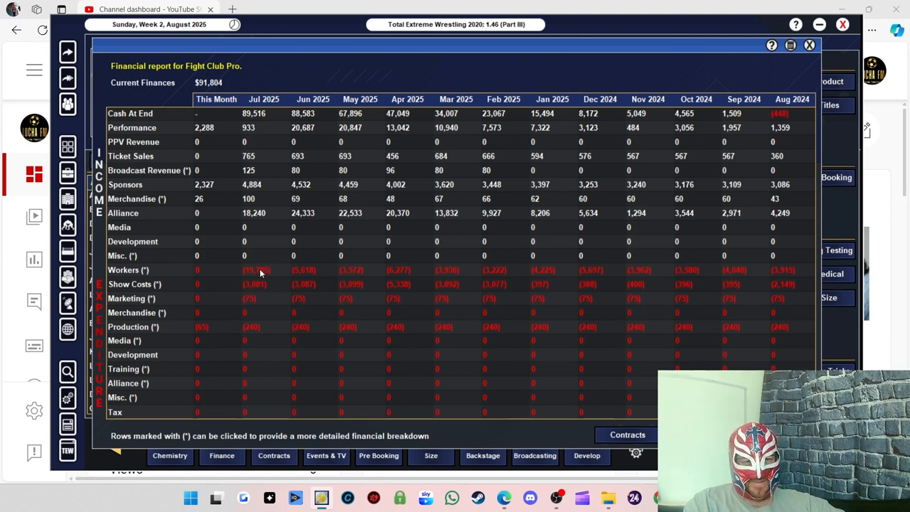
pyautogui.moveTo(252, 149)
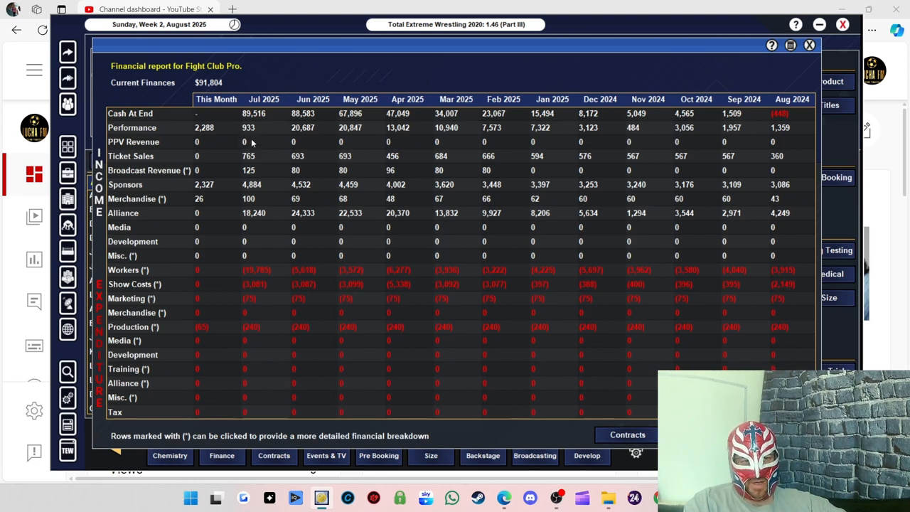
pyautogui.moveTo(250, 170)
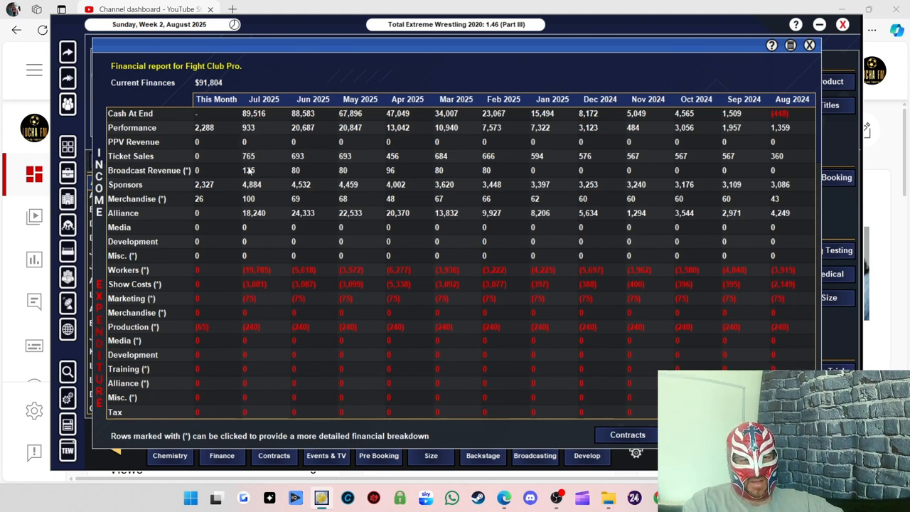
pyautogui.moveTo(249, 168)
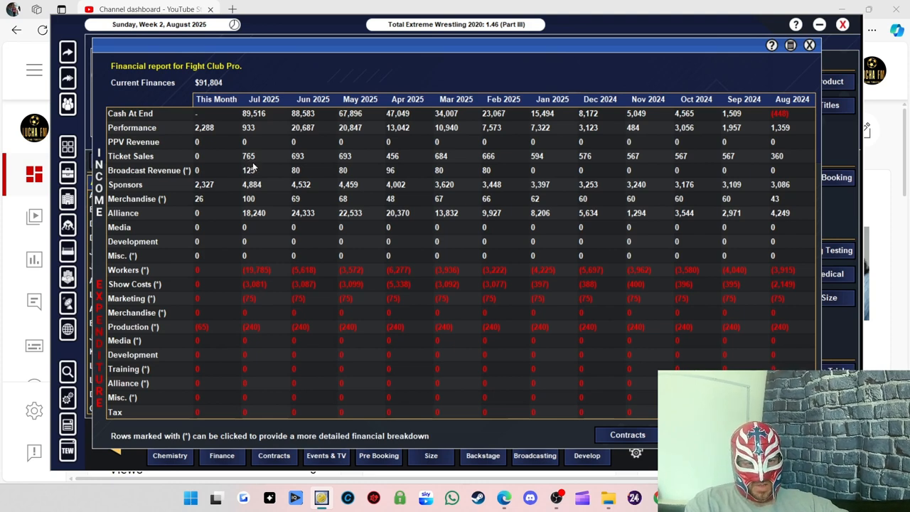
pyautogui.moveTo(248, 157)
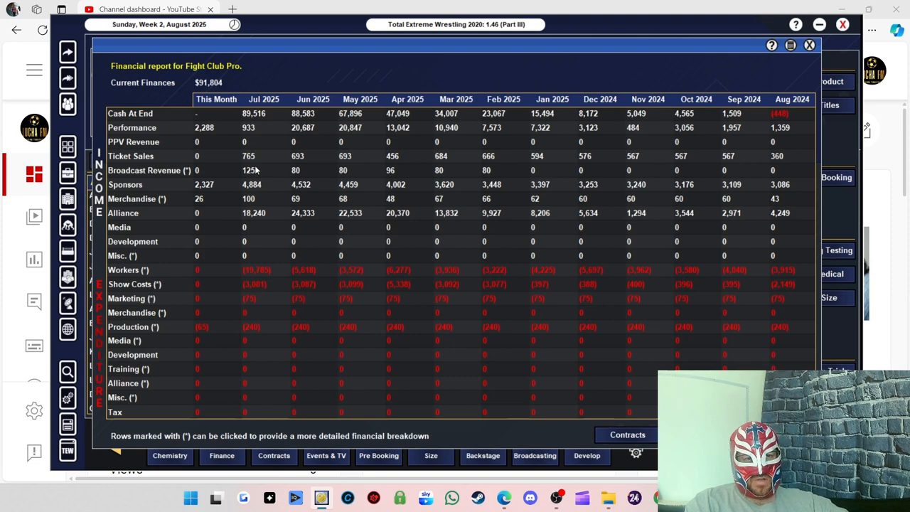
pyautogui.moveTo(253, 174)
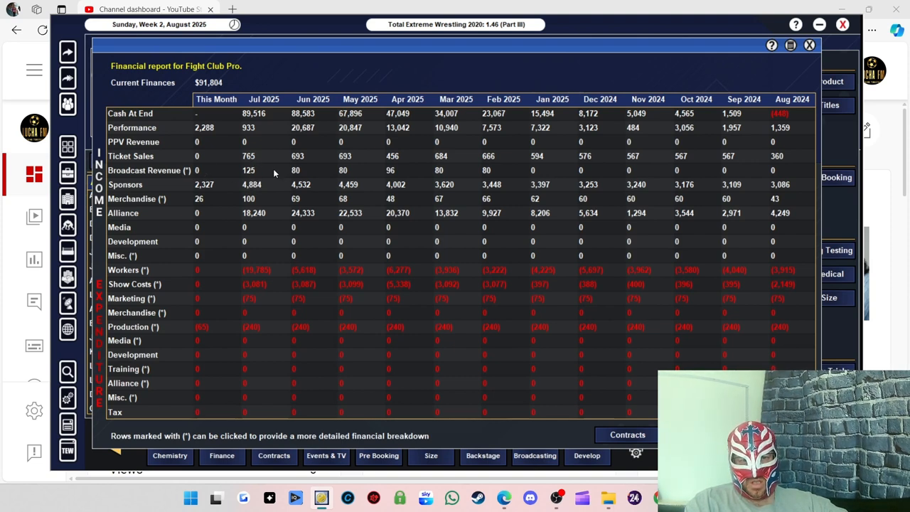
pyautogui.moveTo(263, 192)
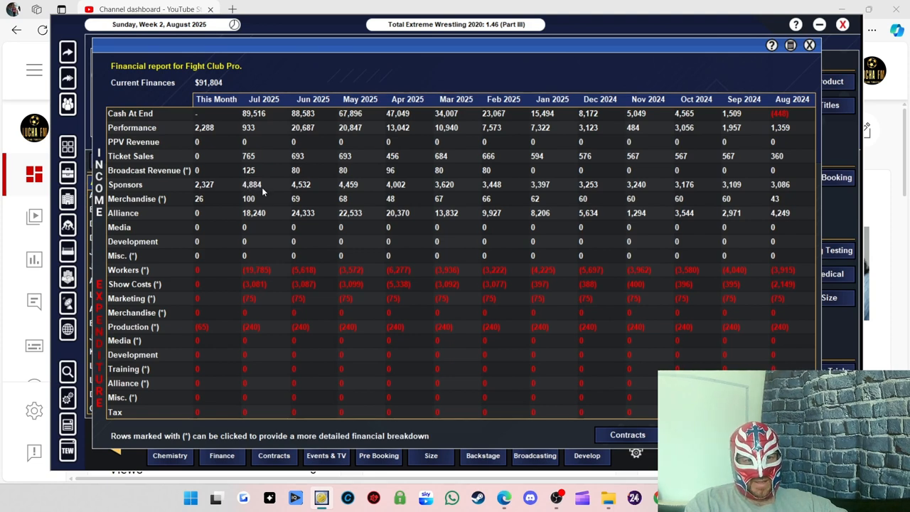
pyautogui.moveTo(276, 189)
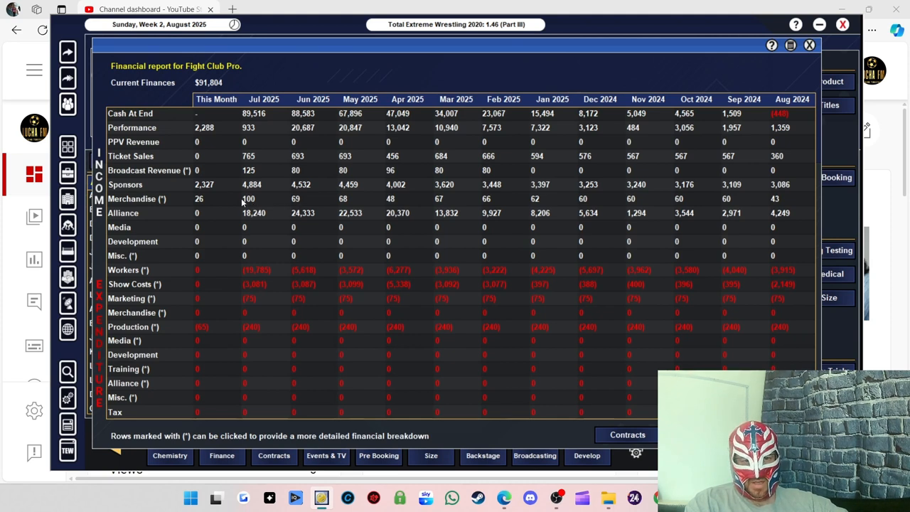
pyautogui.moveTo(251, 220)
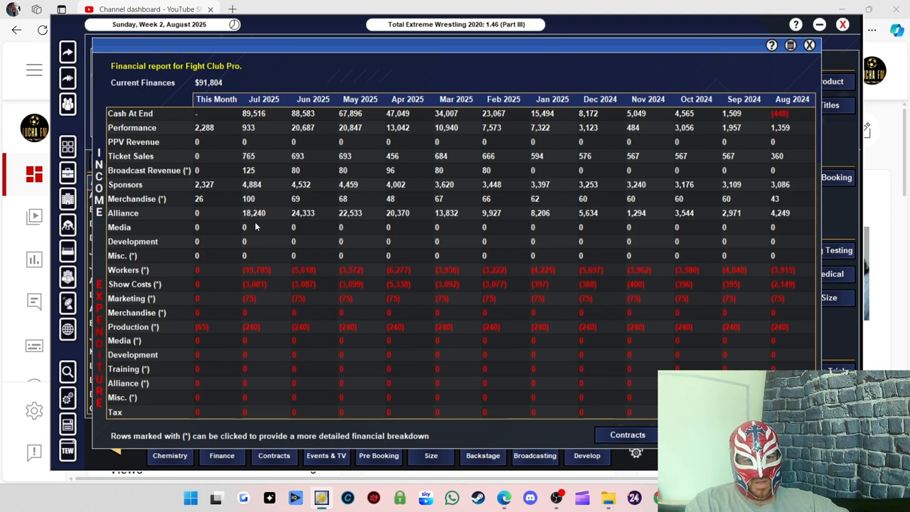
pyautogui.moveTo(250, 221)
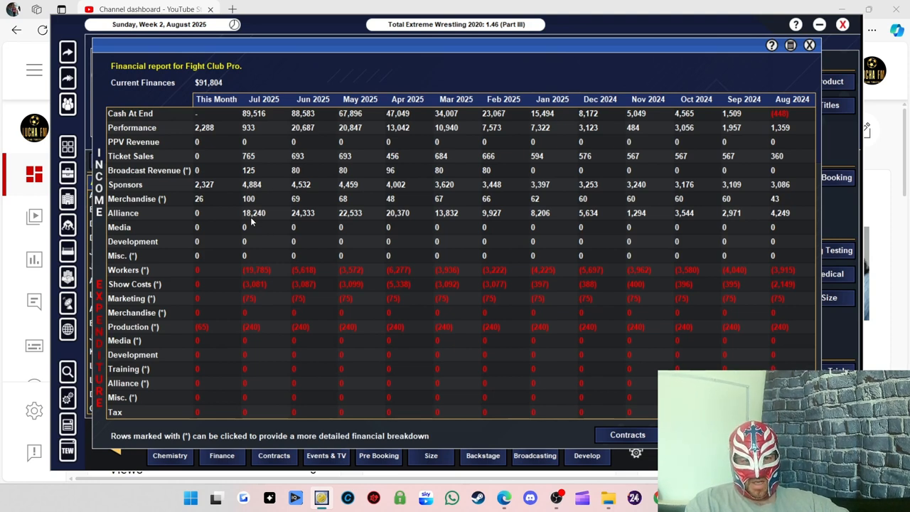
pyautogui.moveTo(260, 278)
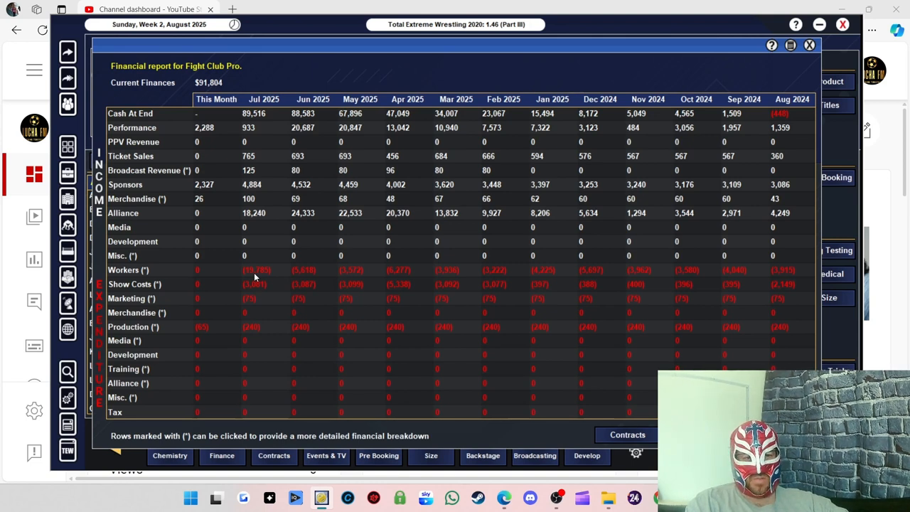
pyautogui.moveTo(258, 279)
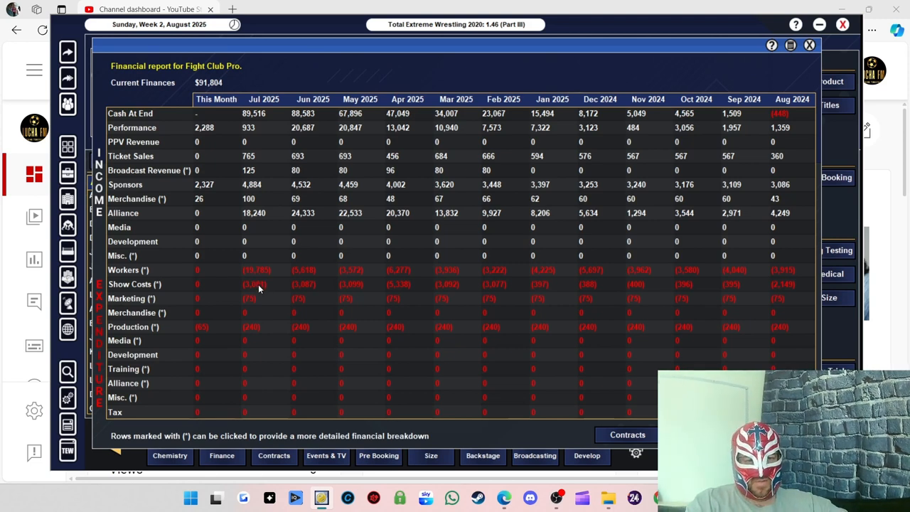
pyautogui.moveTo(190, 289)
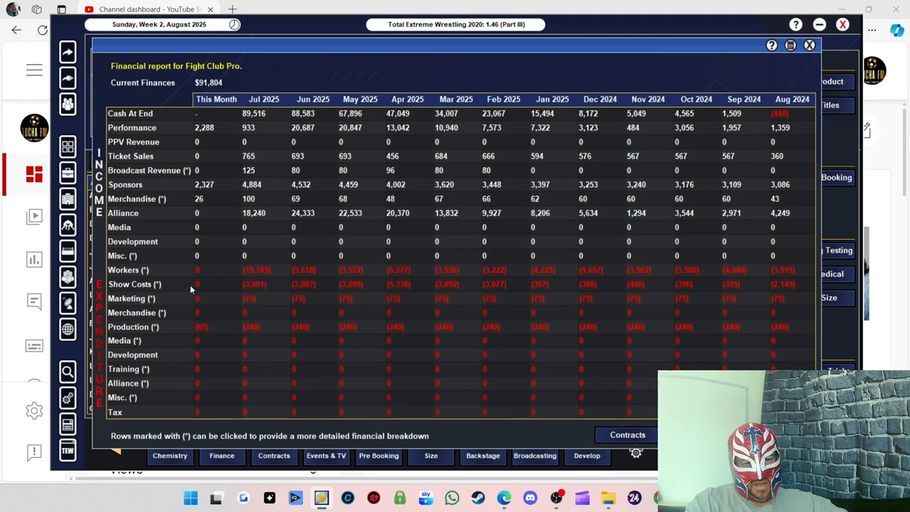
pyautogui.moveTo(256, 312)
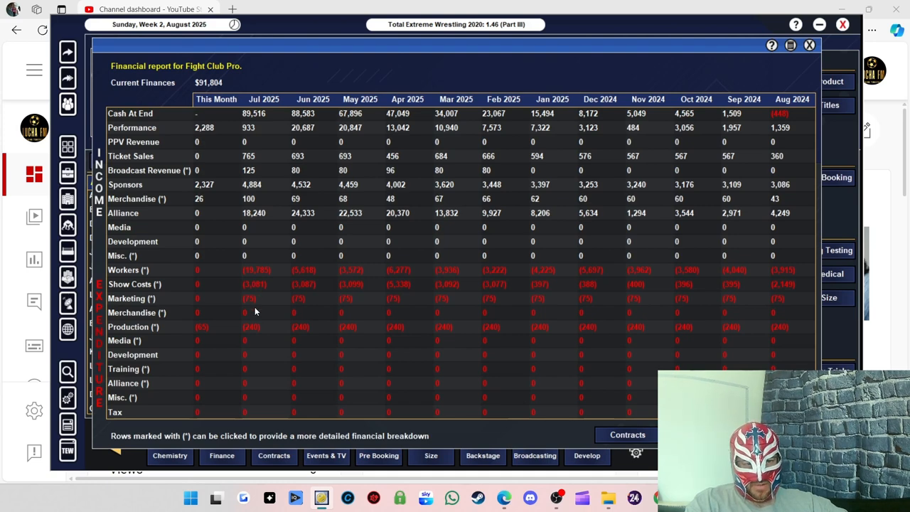
pyautogui.moveTo(311, 283)
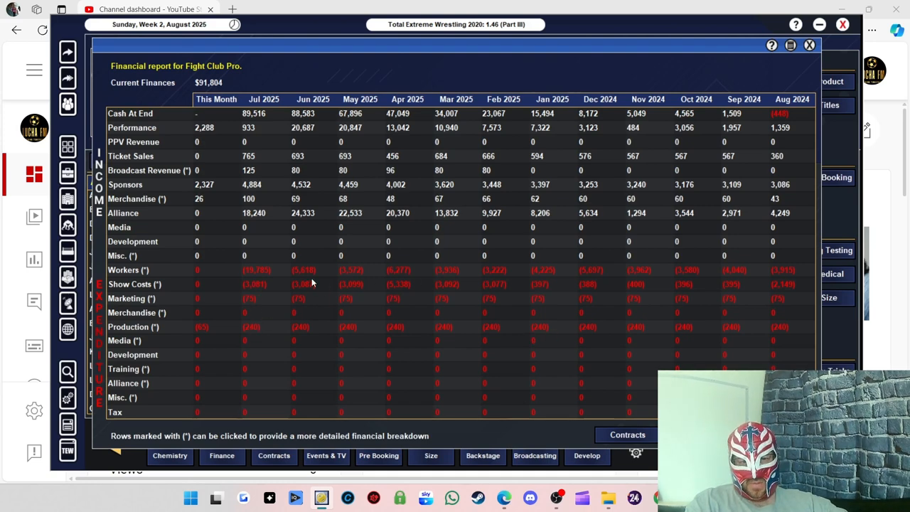
pyautogui.click(809, 45)
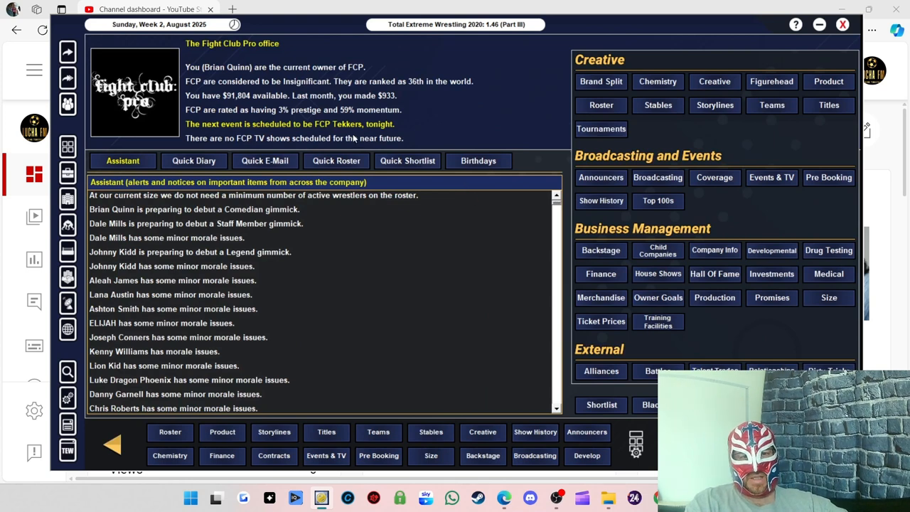
pyautogui.moveTo(96, 118)
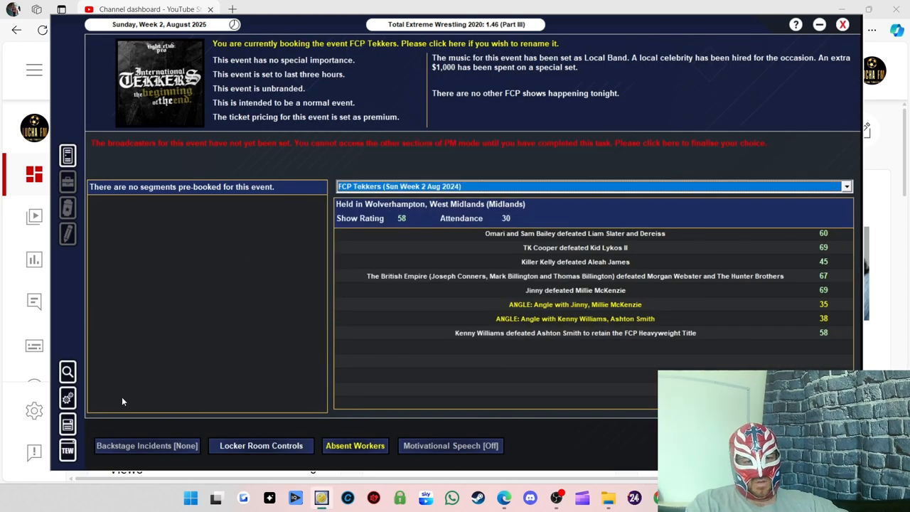
pyautogui.moveTo(422, 136)
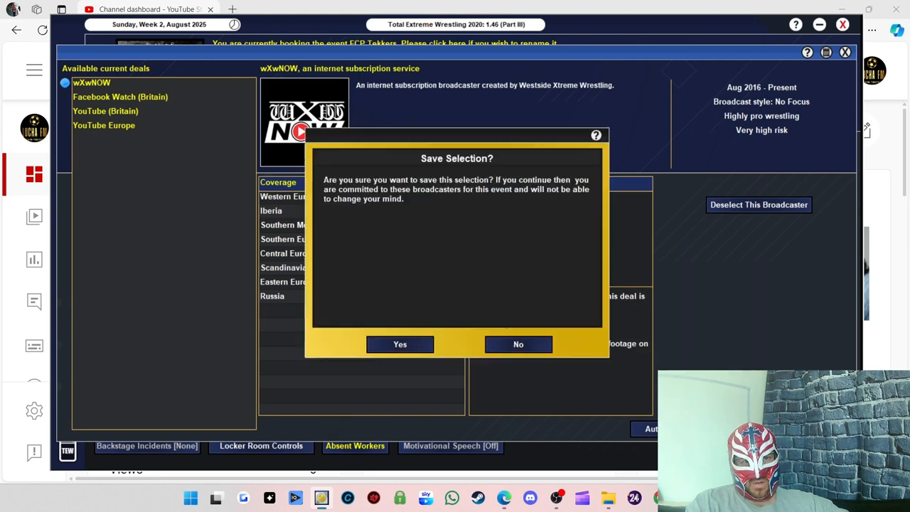
# - Confirm Facebook Watch (Britain), wXwNOW, YouTube (Britain) and YouTube Europe as FCP Tekkers broadcasters
pyautogui.click(399, 344)
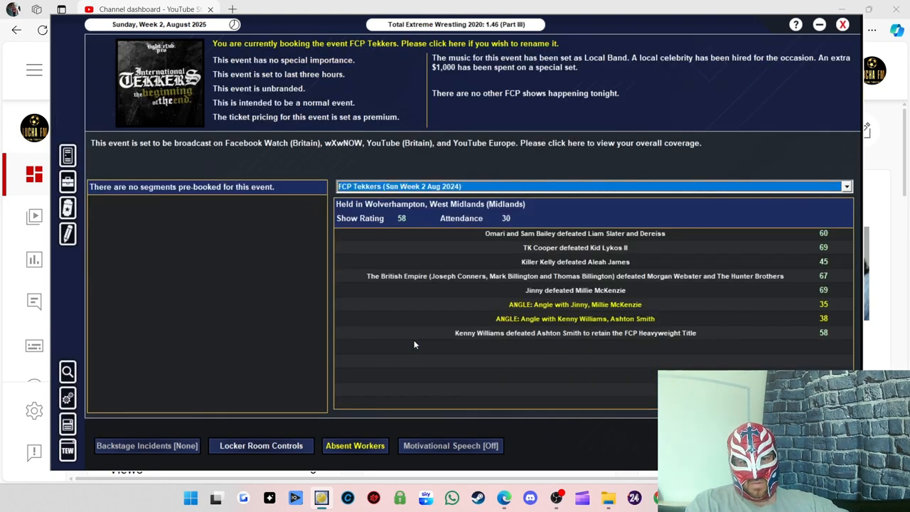
pyautogui.moveTo(291, 155)
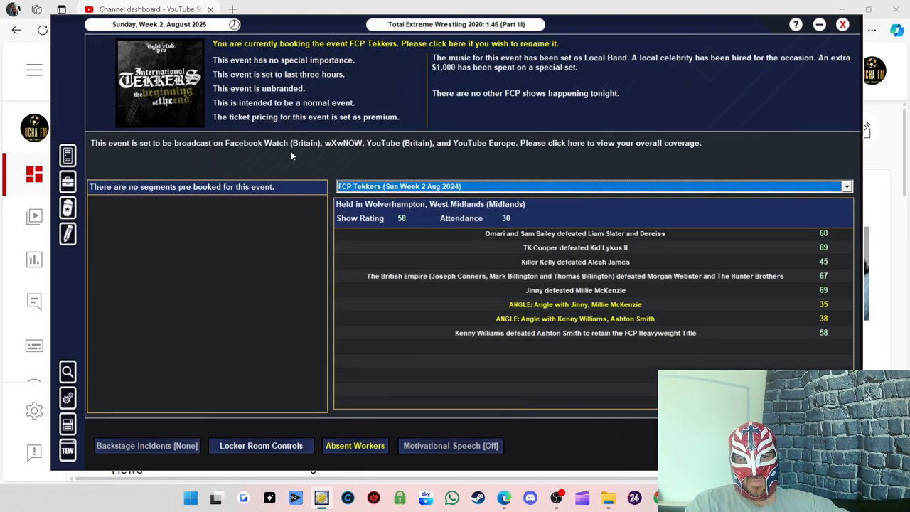
pyautogui.moveTo(353, 150)
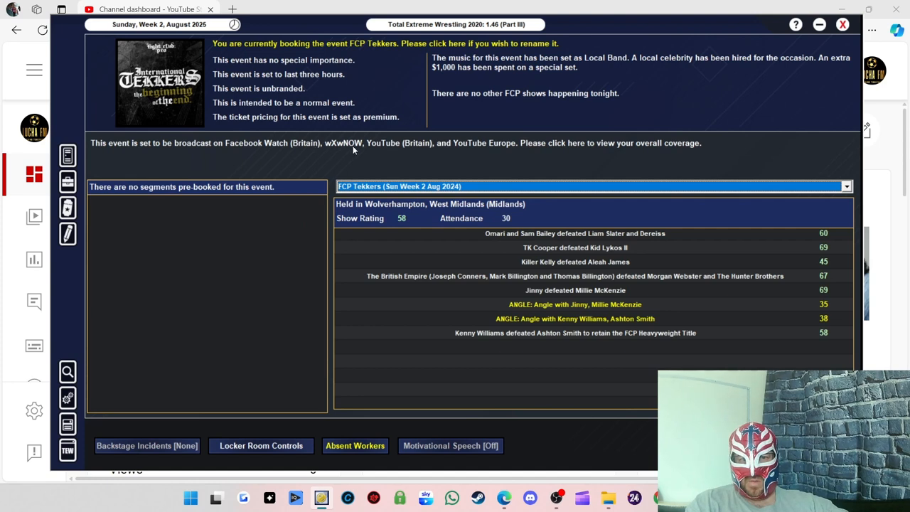
pyautogui.moveTo(407, 197)
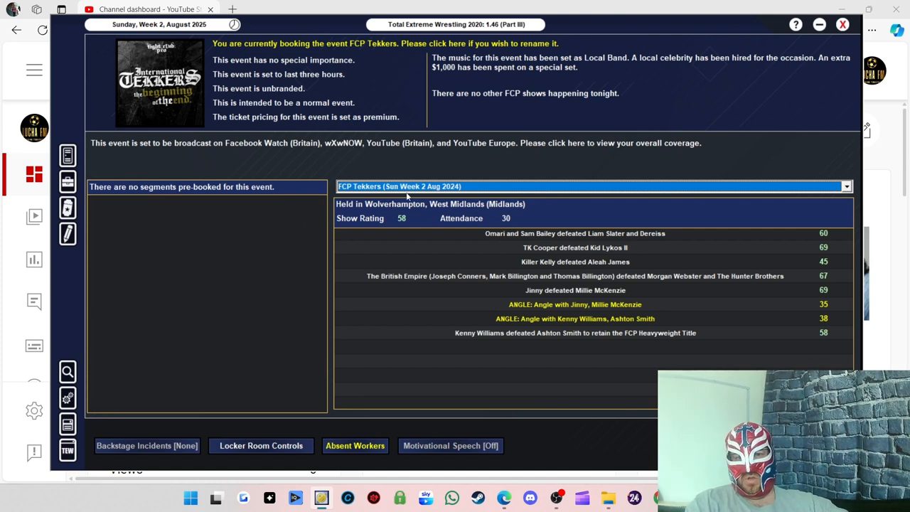
pyautogui.moveTo(270, 249)
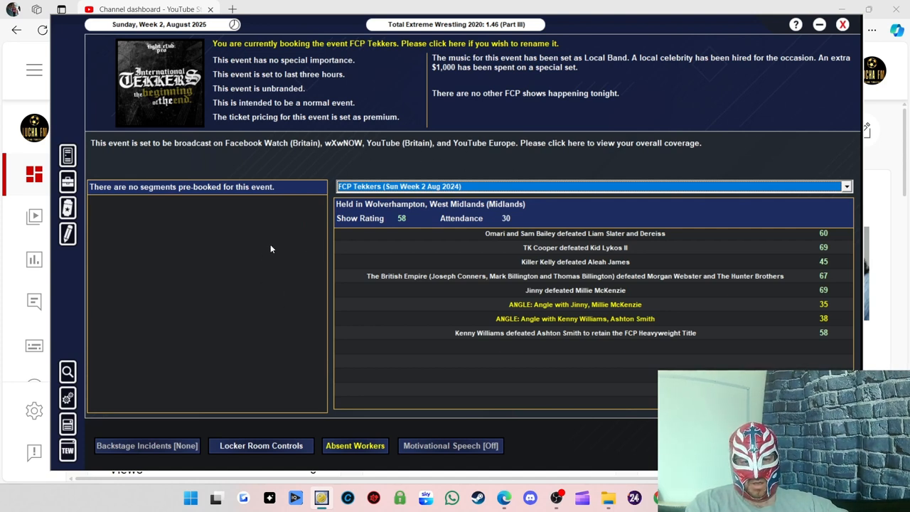
pyautogui.moveTo(68, 234)
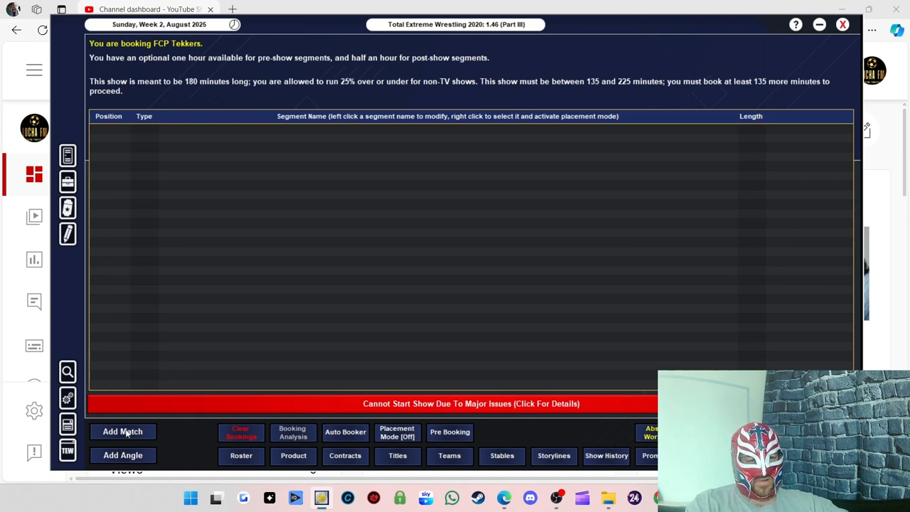
# - Add an auto-named Jinny vs. Kay Lee Ray match, using the female filter and road agent notes
pyautogui.click(122, 432)
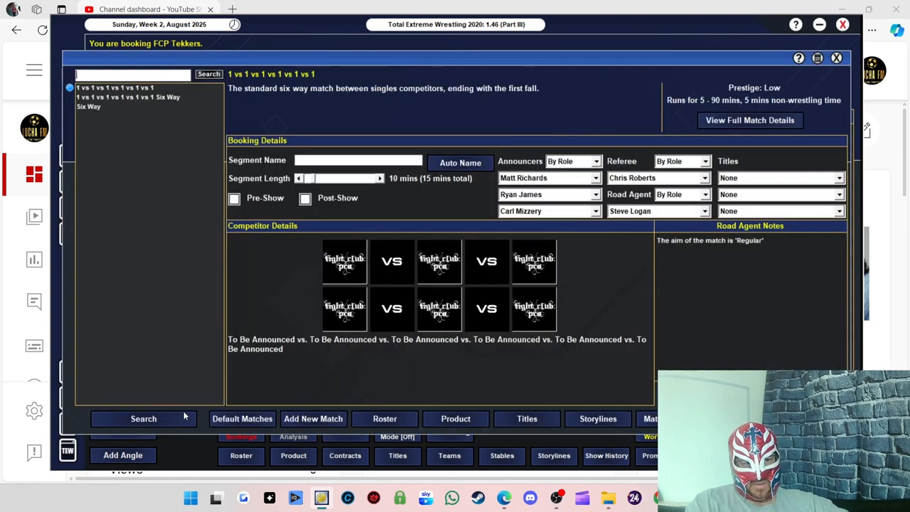
pyautogui.click(143, 418)
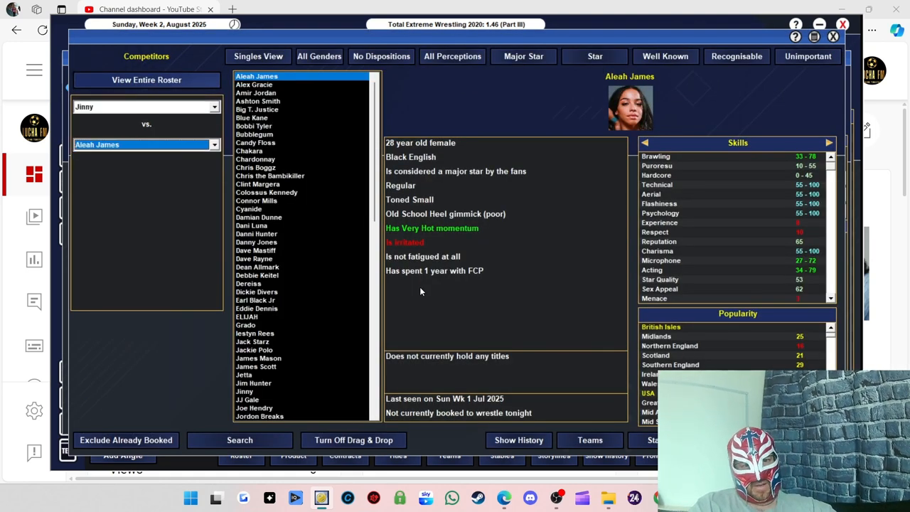
pyautogui.click(318, 56)
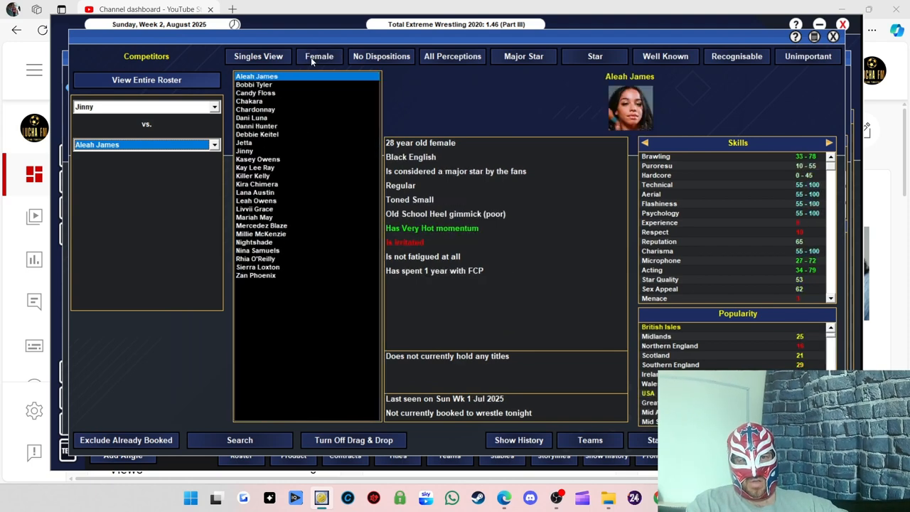
pyautogui.click(319, 56)
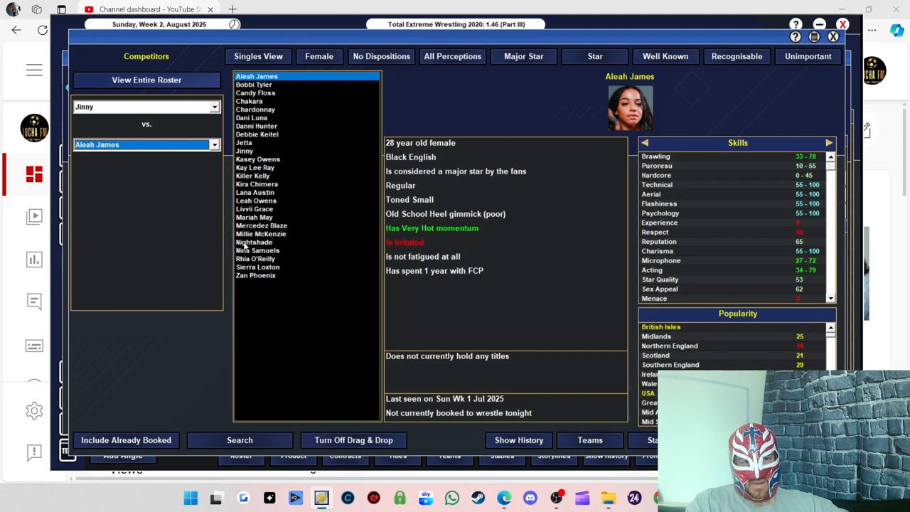
pyautogui.moveTo(275, 193)
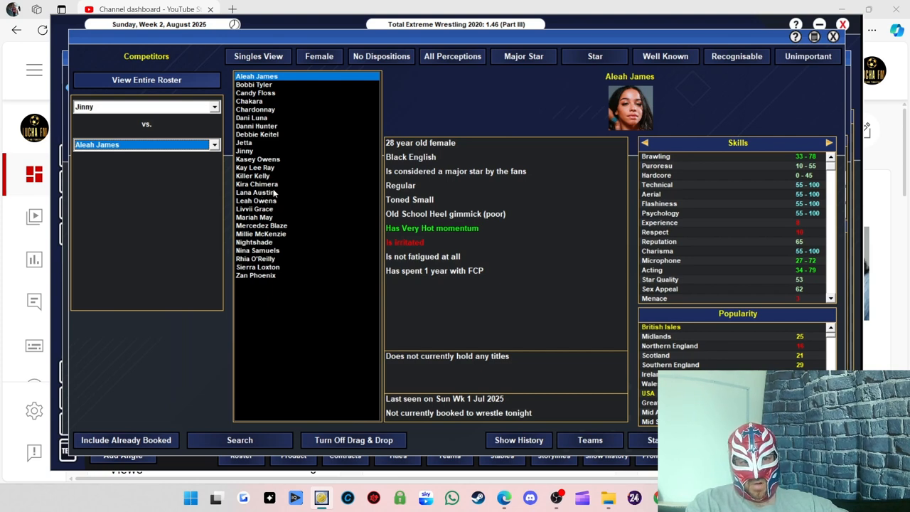
pyautogui.moveTo(249, 147)
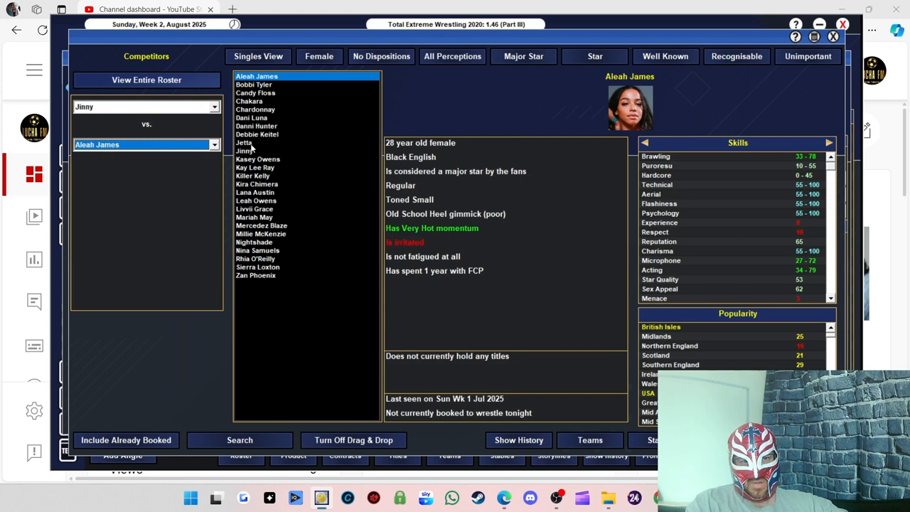
pyautogui.moveTo(732, 124)
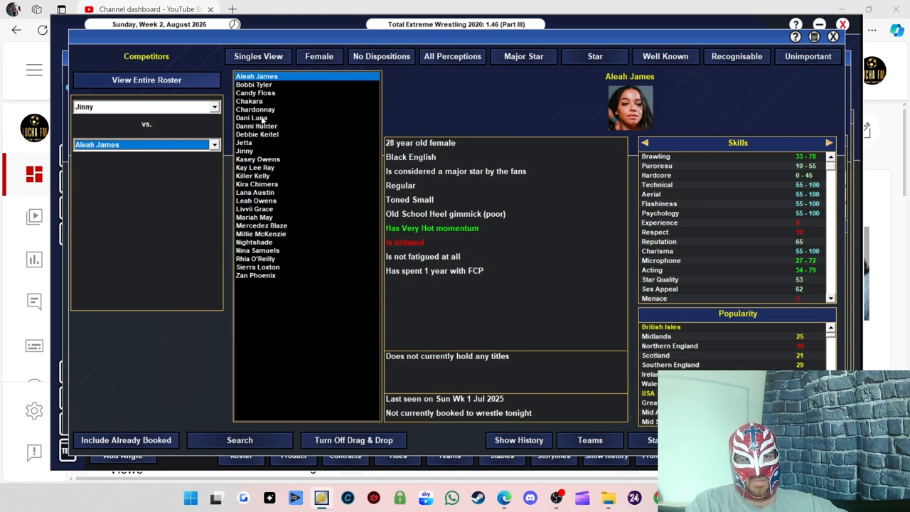
pyautogui.moveTo(151, 114)
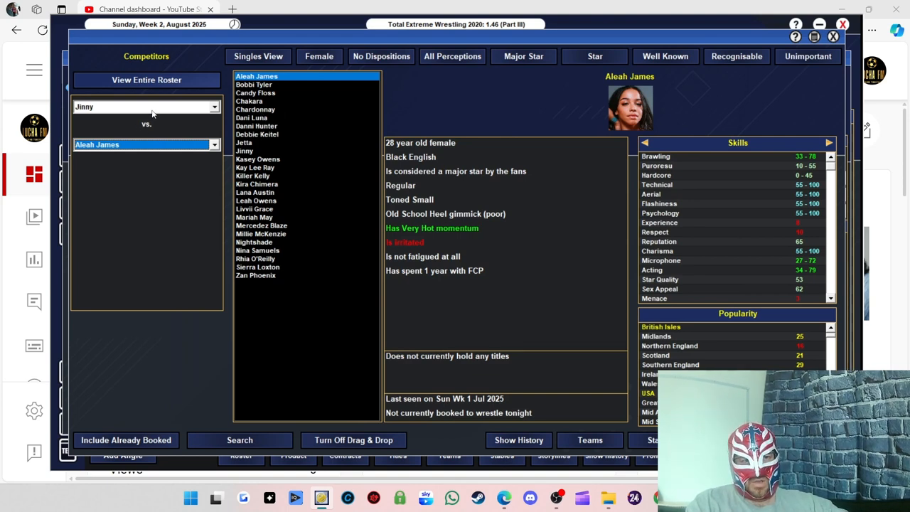
pyautogui.moveTo(258, 165)
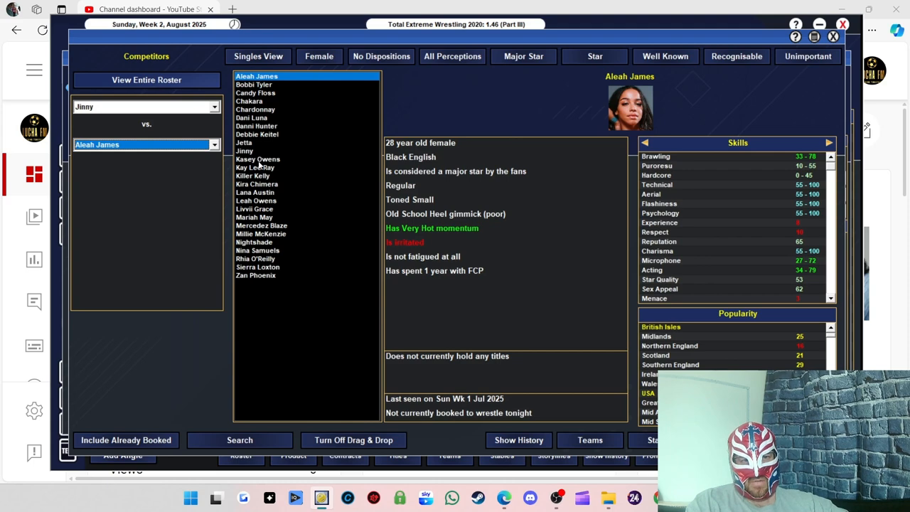
pyautogui.click(255, 167)
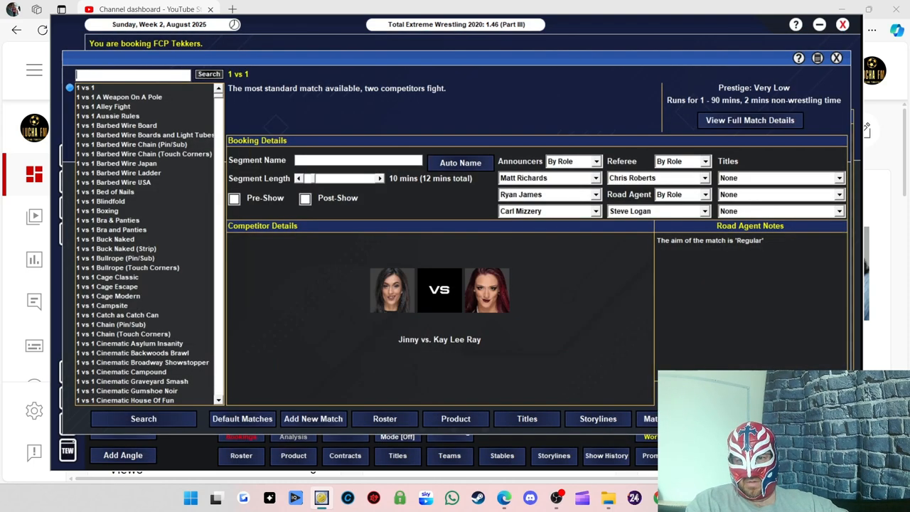
pyautogui.click(460, 163)
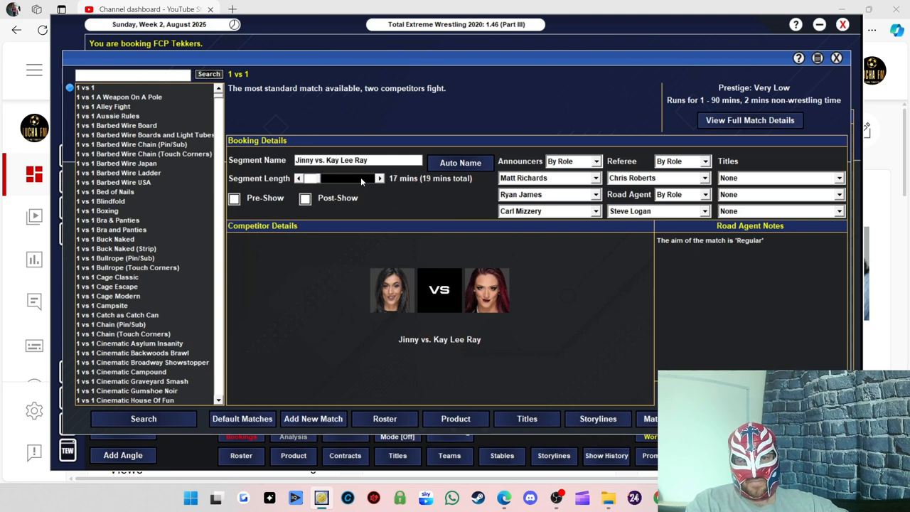
pyautogui.click(749, 226)
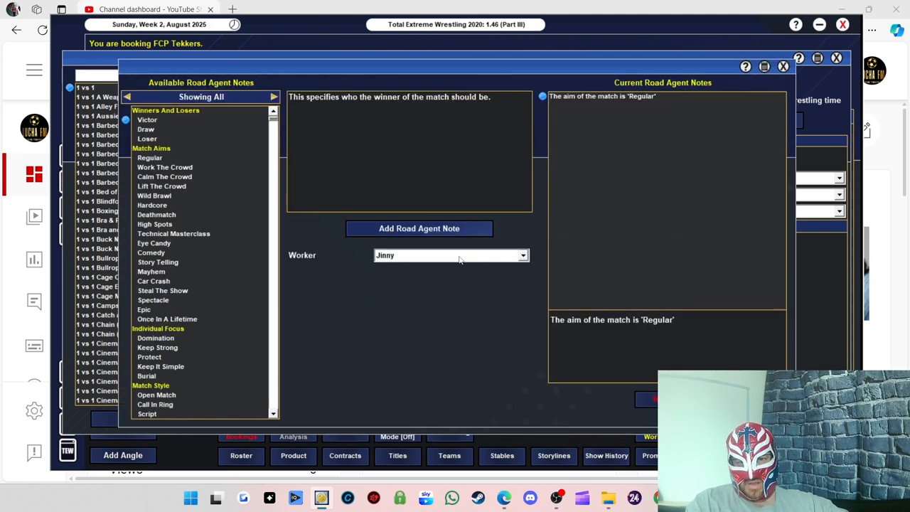
pyautogui.click(419, 228)
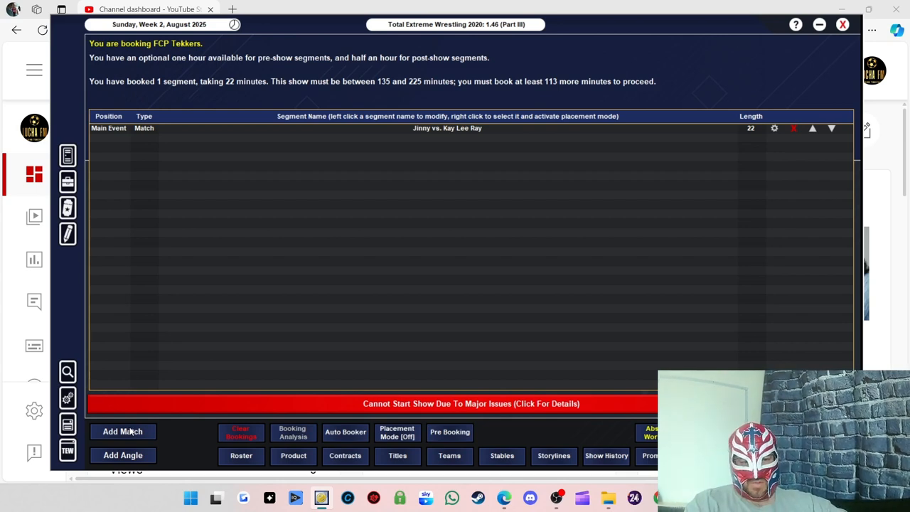
# - Add a male-filtered match of Blue Kane vs. Kid Lykos II with a Victor note for Blue Kane
pyautogui.click(122, 432)
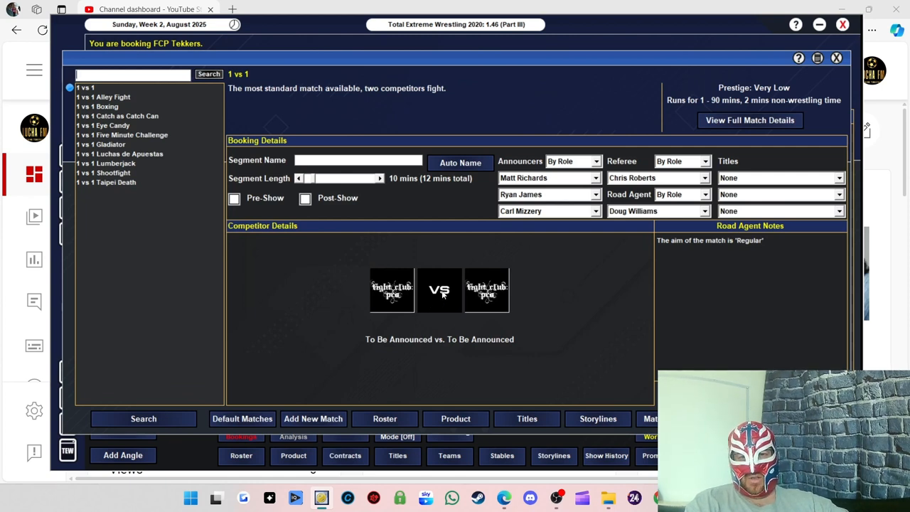
pyautogui.moveTo(439, 292)
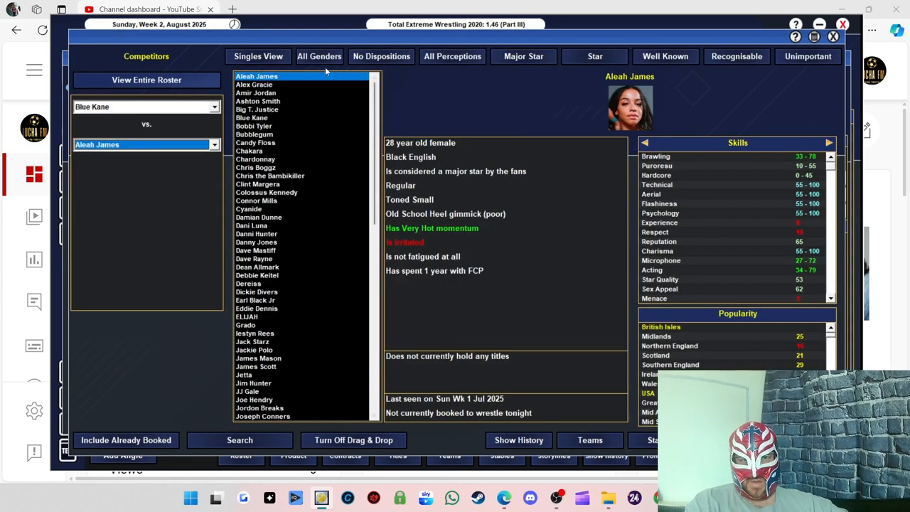
pyautogui.click(319, 56)
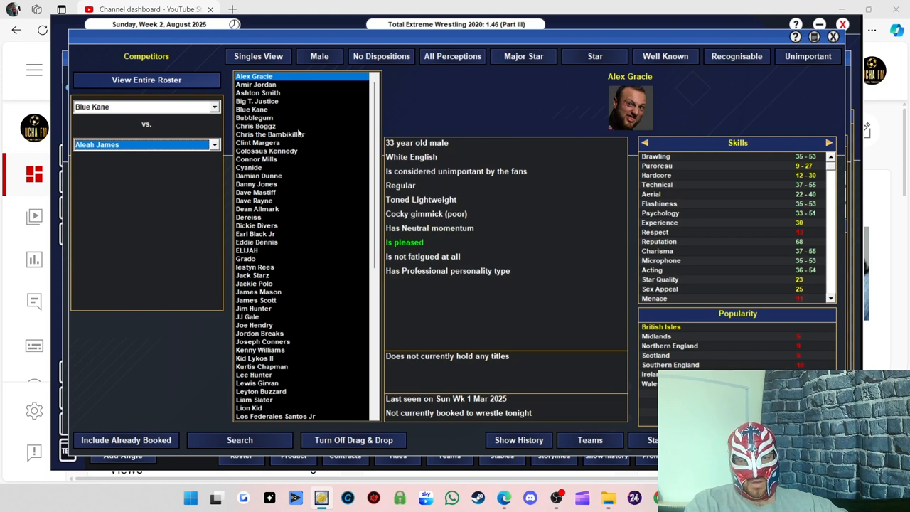
pyautogui.moveTo(254, 251)
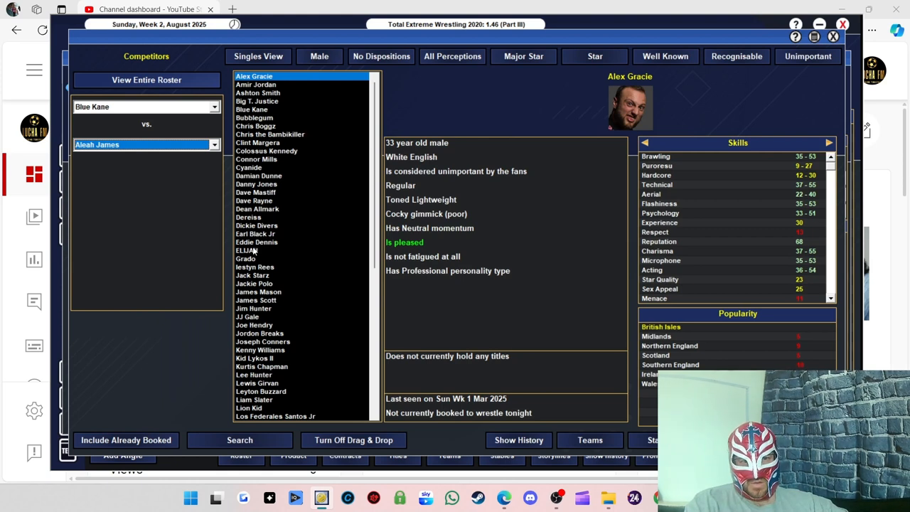
pyautogui.moveTo(251, 254)
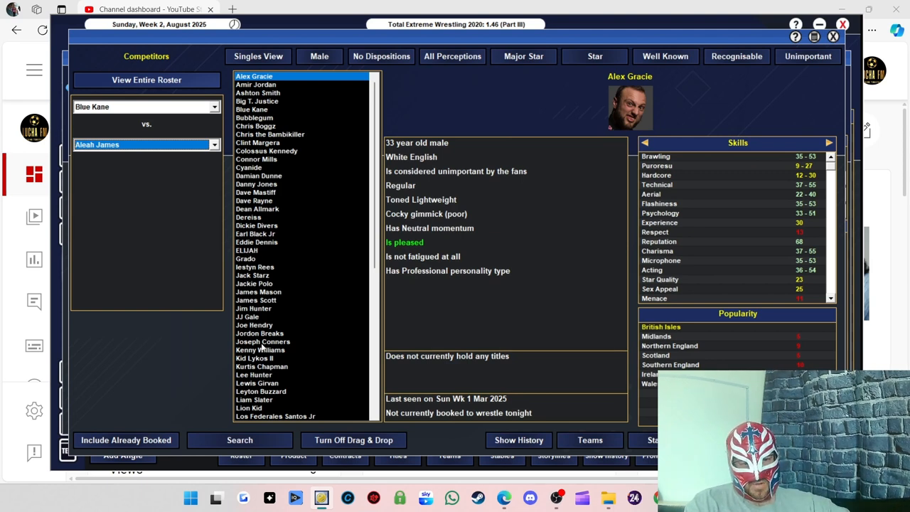
pyautogui.click(253, 357)
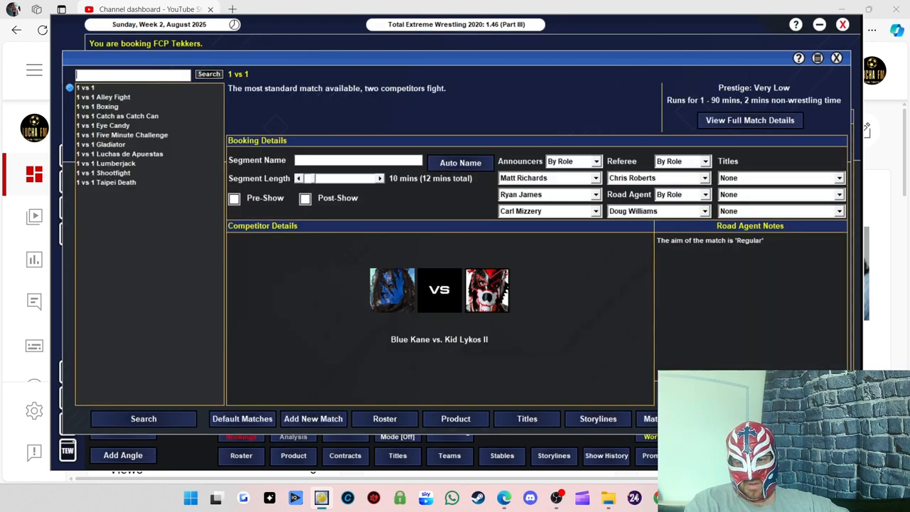
pyautogui.click(460, 163)
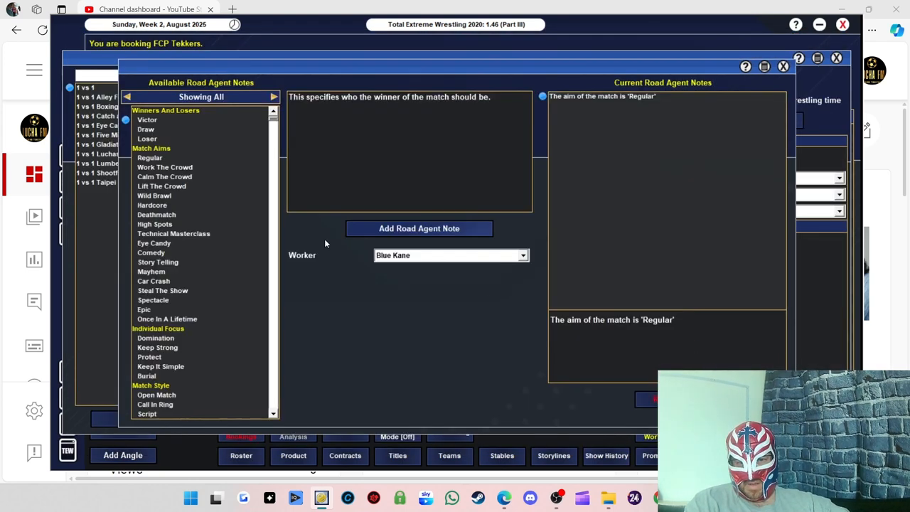
pyautogui.click(419, 228)
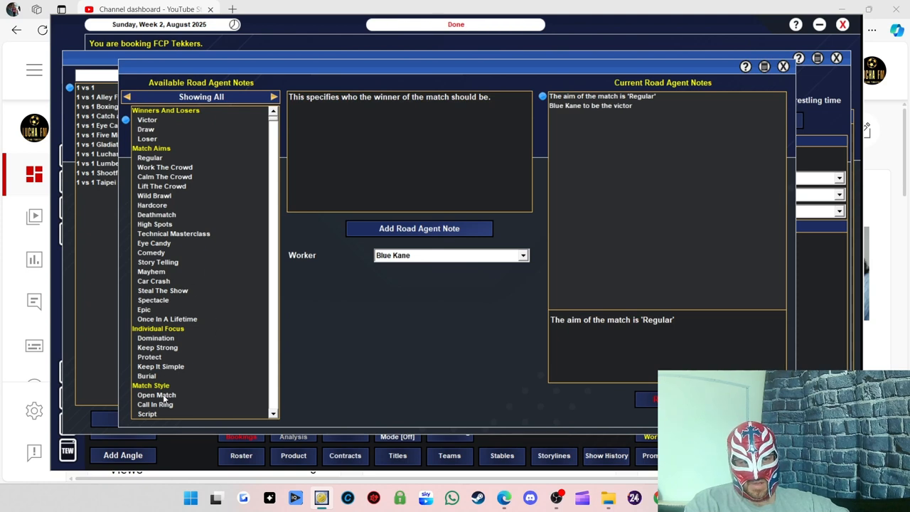
pyautogui.click(155, 394)
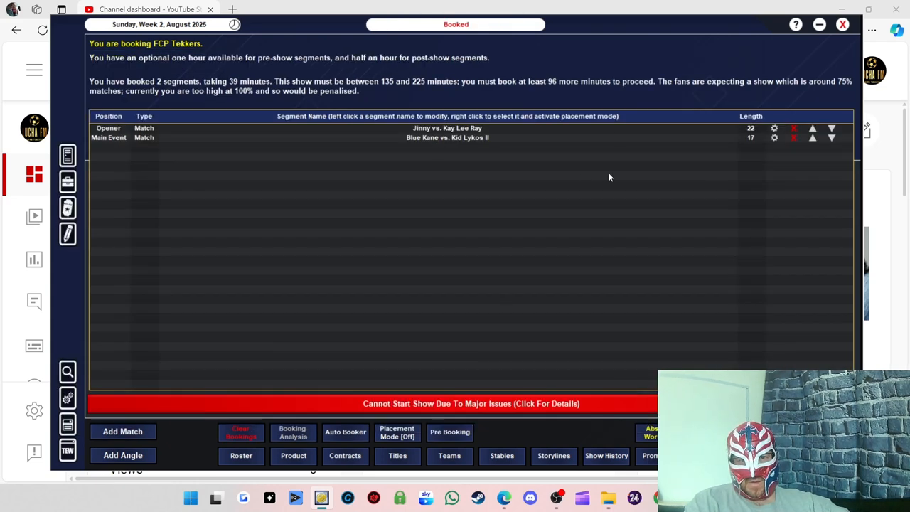
# - Swap the two matches and add a 6-minute Jinny and Kay Lee Ray microphone angle
pyautogui.click(812, 128)
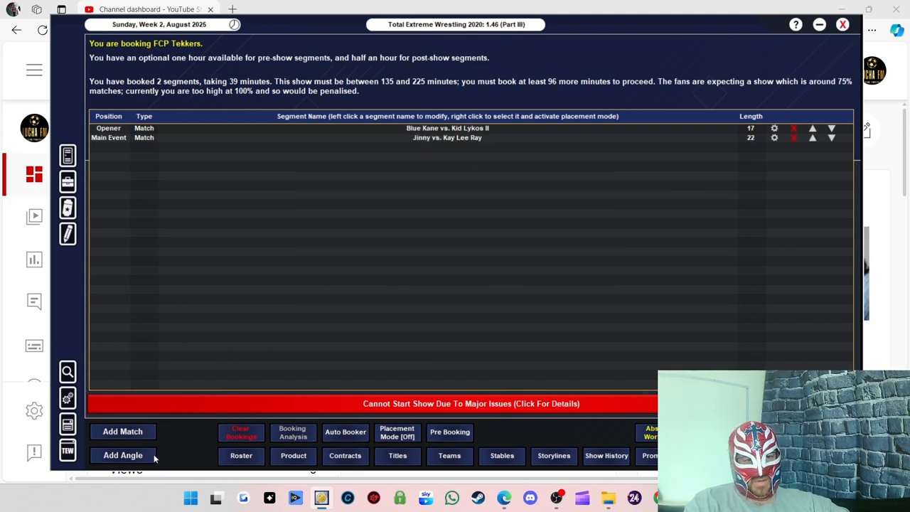
pyautogui.moveTo(122, 431)
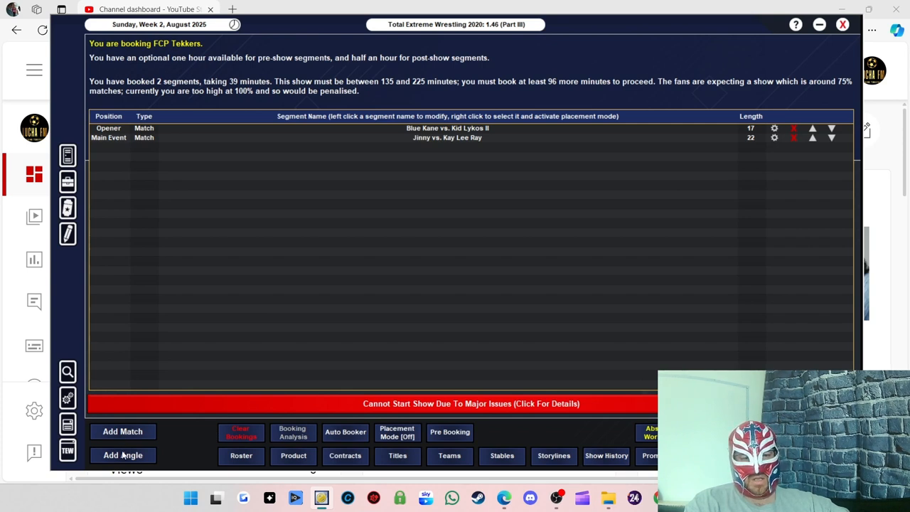
pyautogui.moveTo(423, 223)
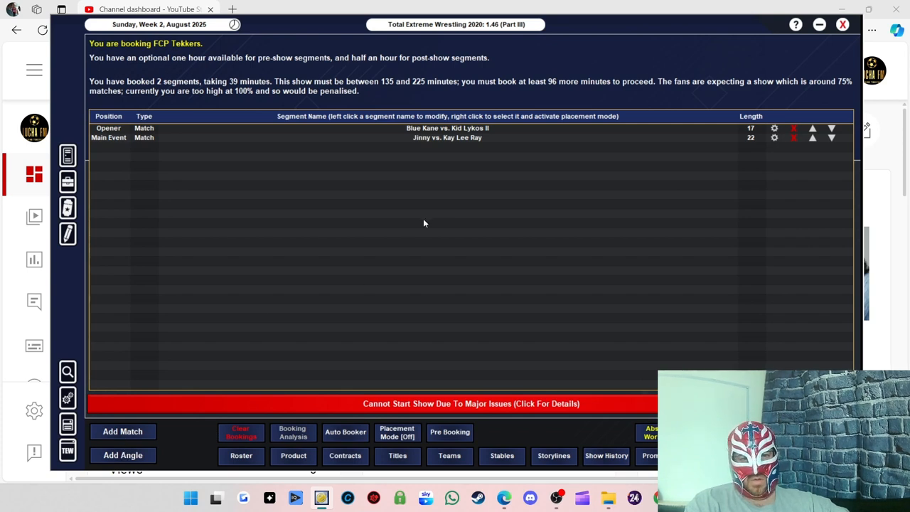
pyautogui.click(123, 455)
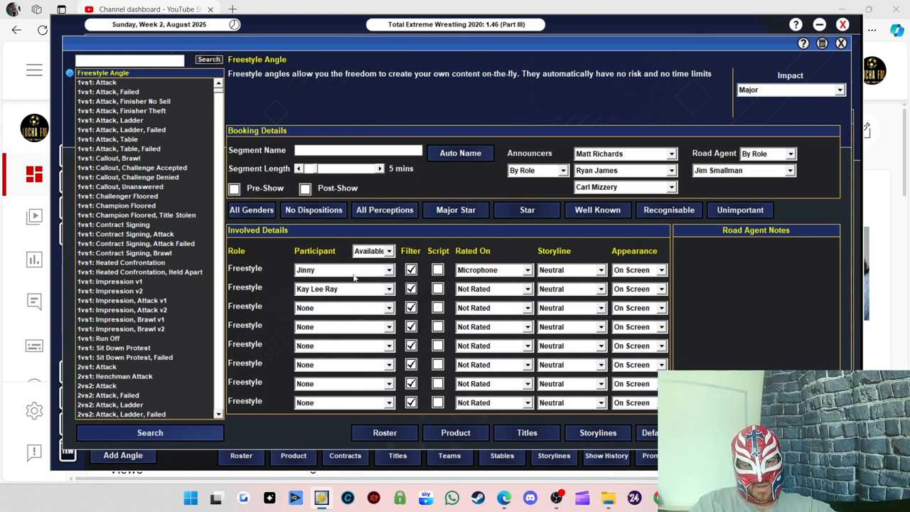
pyautogui.click(493, 288)
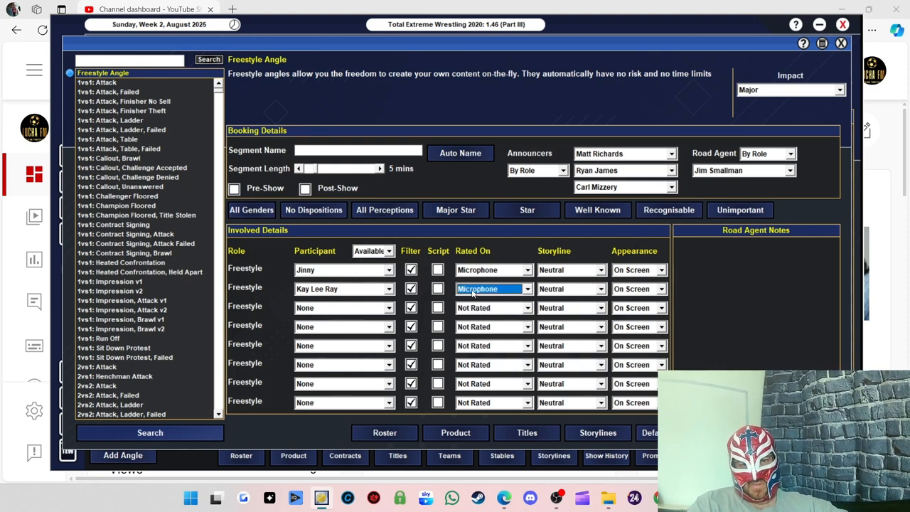
pyautogui.click(460, 153)
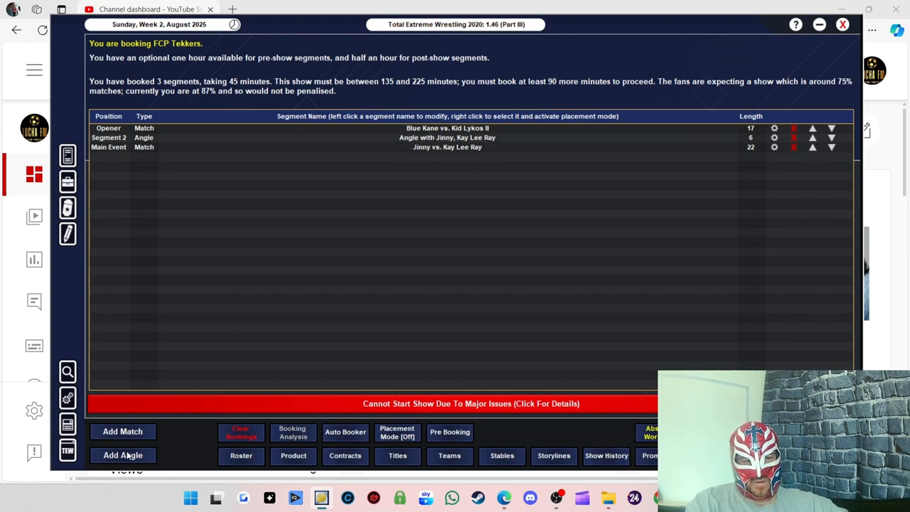
# - Start a second angle with Blue Kane as participant, then discard it
pyautogui.click(122, 455)
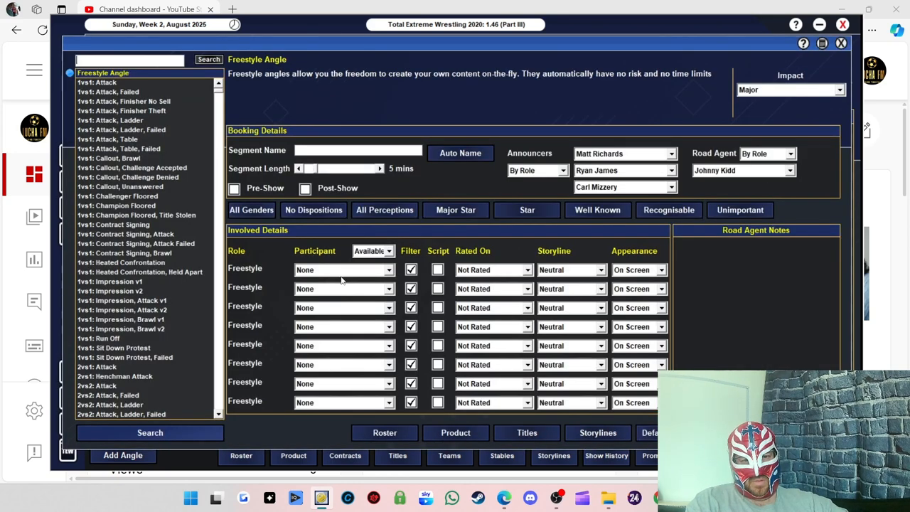
pyautogui.click(344, 269)
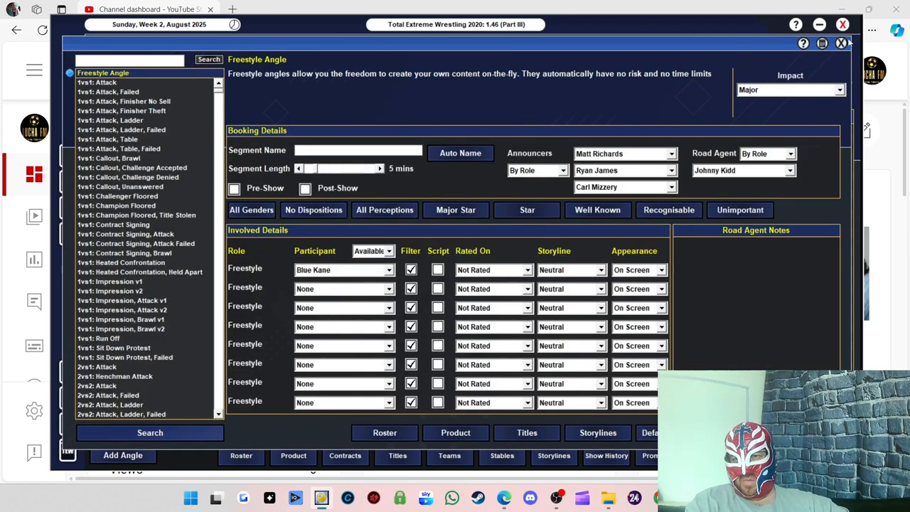
pyautogui.click(842, 43)
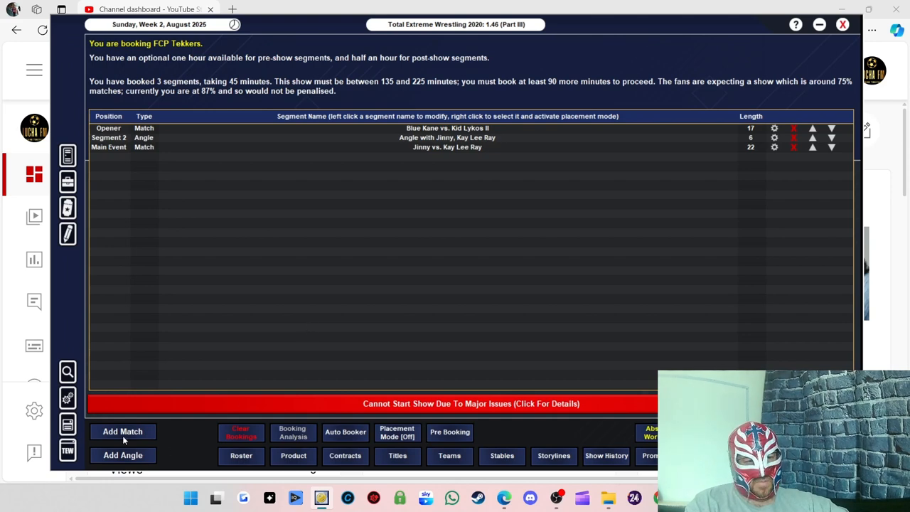
pyautogui.moveTo(121, 437)
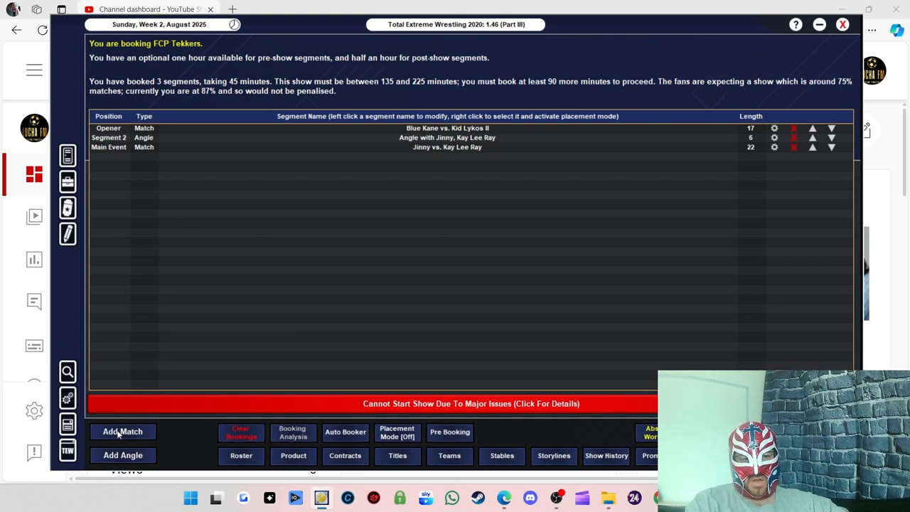
# - Book a 2 vs. 2 tag match pitting The Marauders against The Dynamic Duo
pyautogui.click(122, 431)
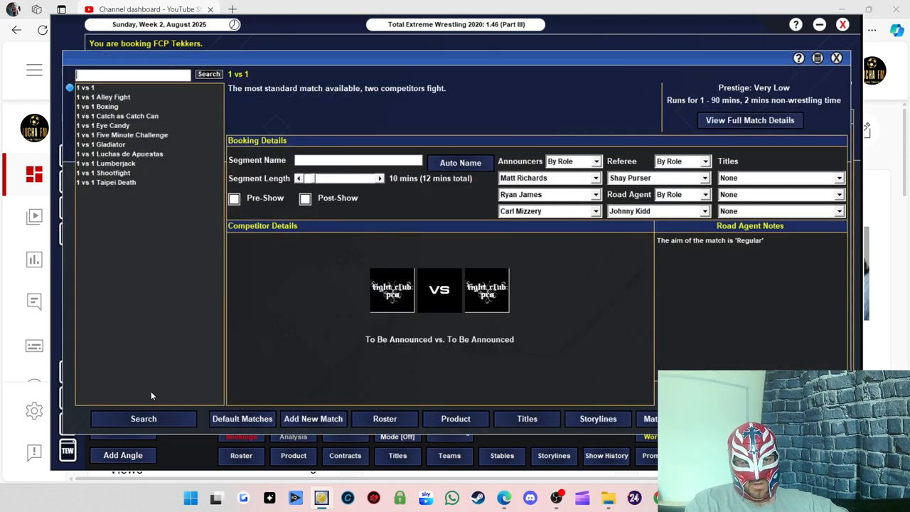
pyautogui.click(142, 418)
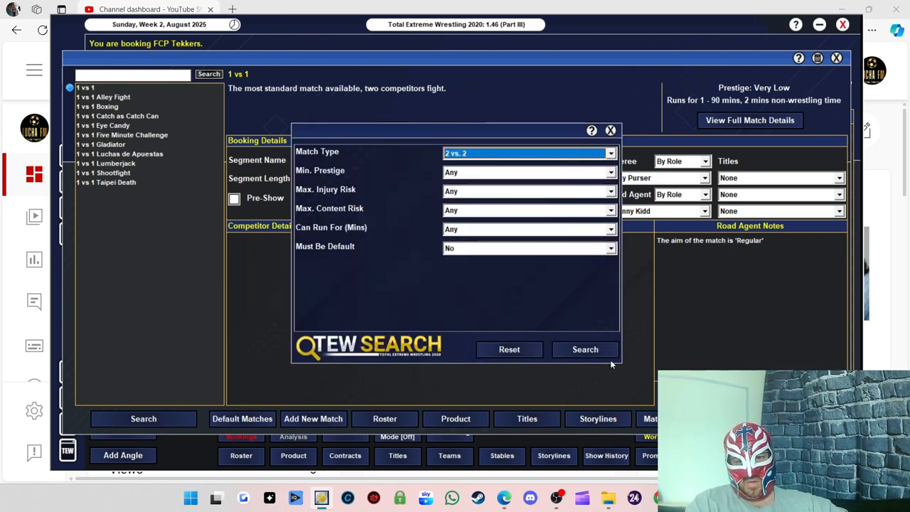
pyautogui.click(585, 349)
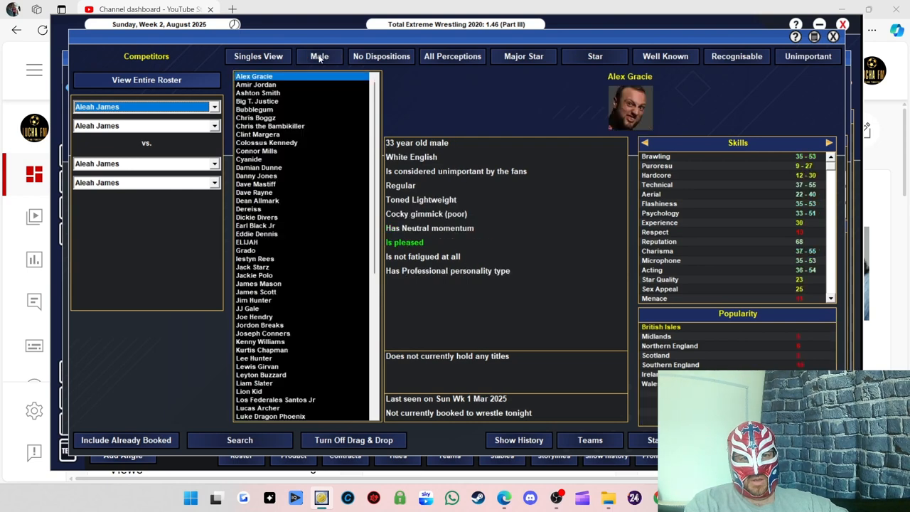
pyautogui.click(258, 57)
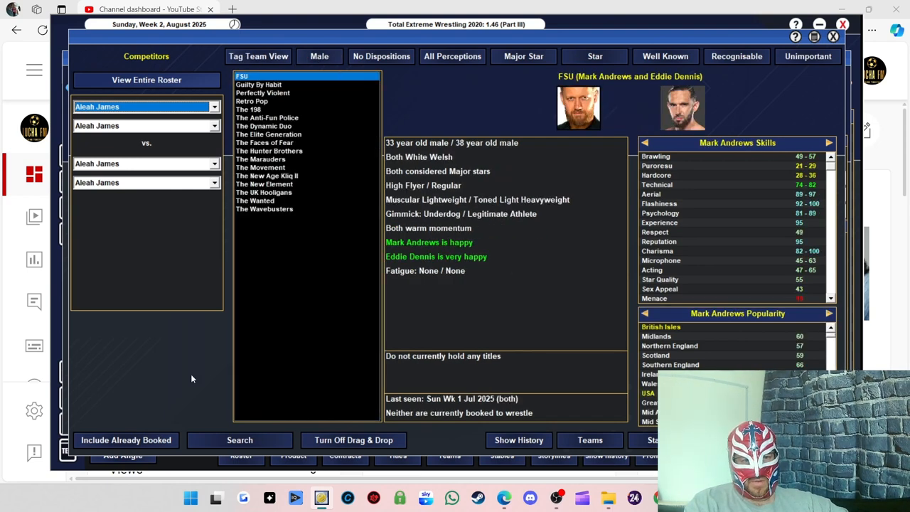
pyautogui.click(258, 83)
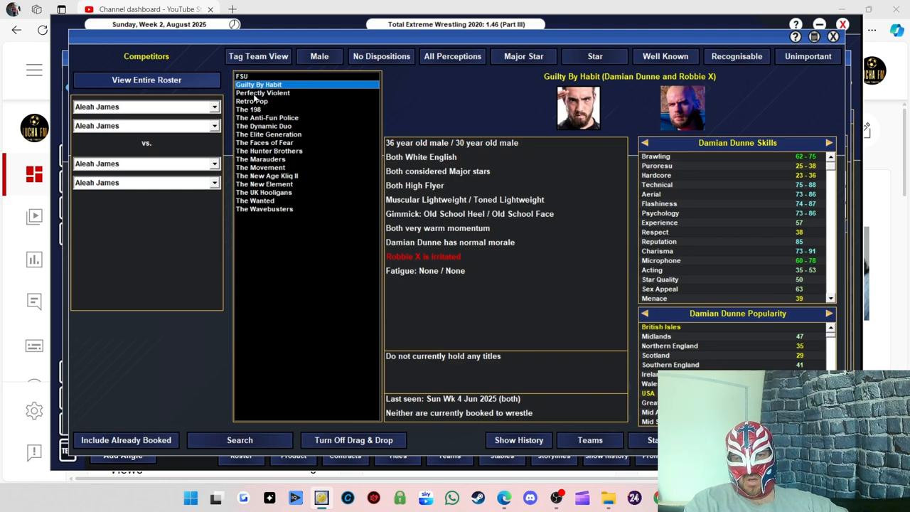
pyautogui.click(263, 93)
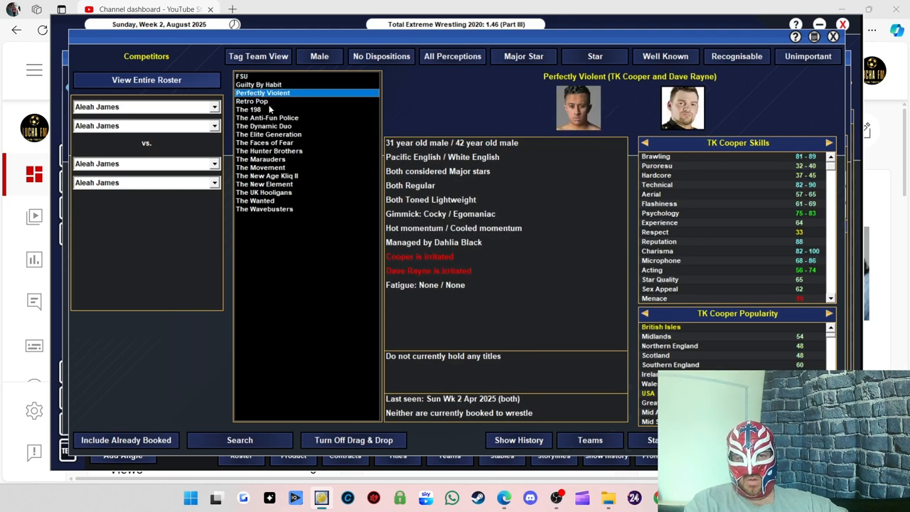
pyautogui.click(249, 110)
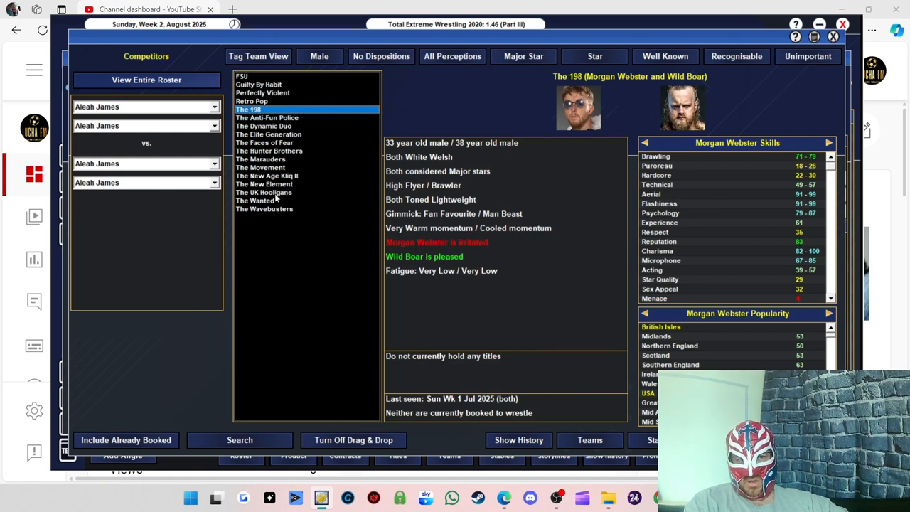
pyautogui.click(260, 158)
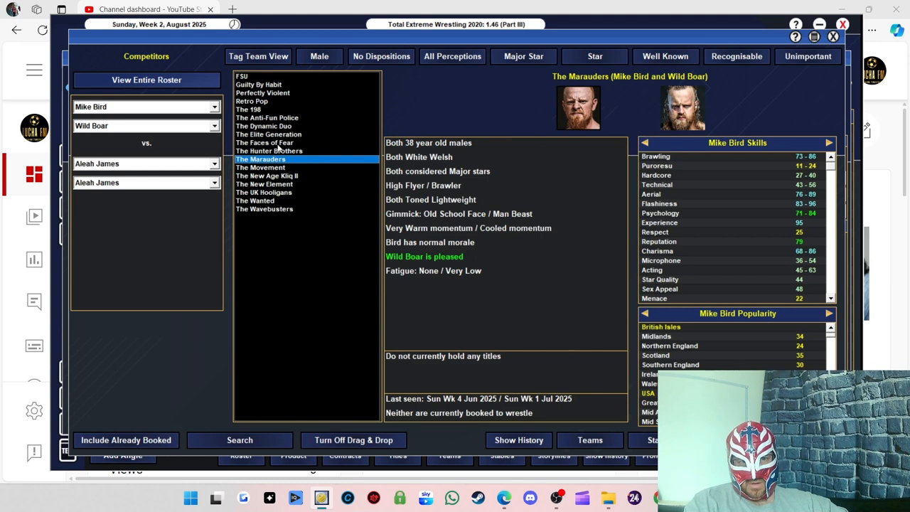
pyautogui.click(264, 143)
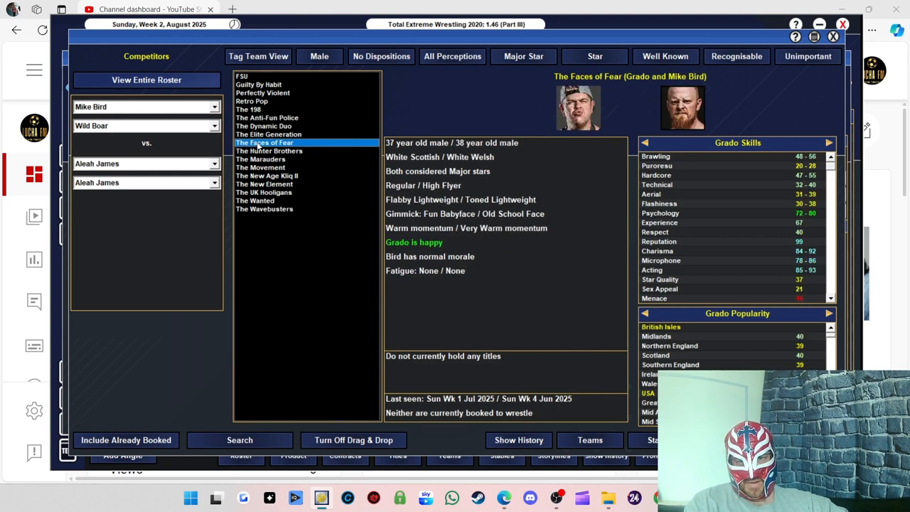
pyautogui.click(263, 126)
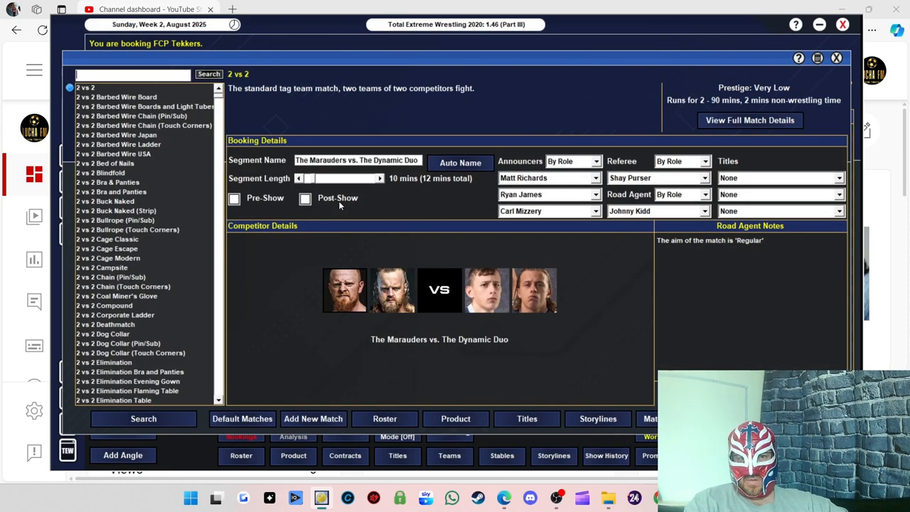
pyautogui.click(380, 178)
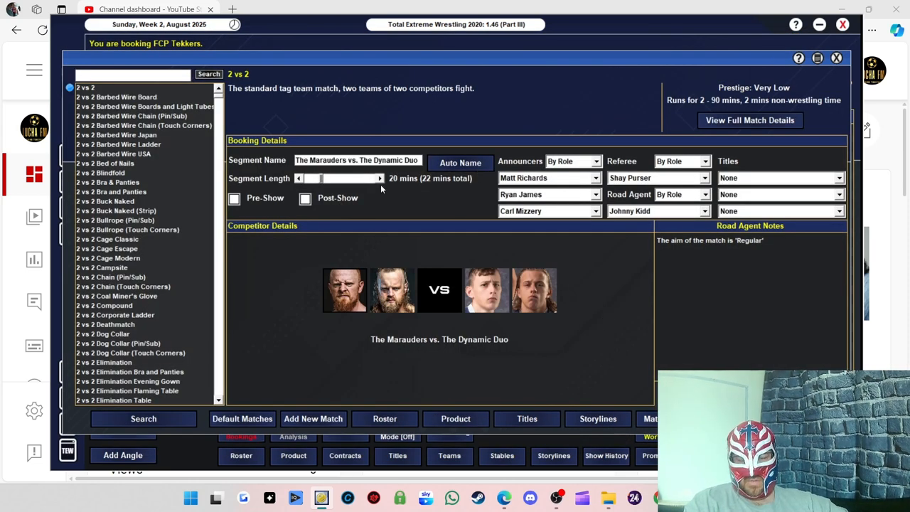
pyautogui.moveTo(563, 428)
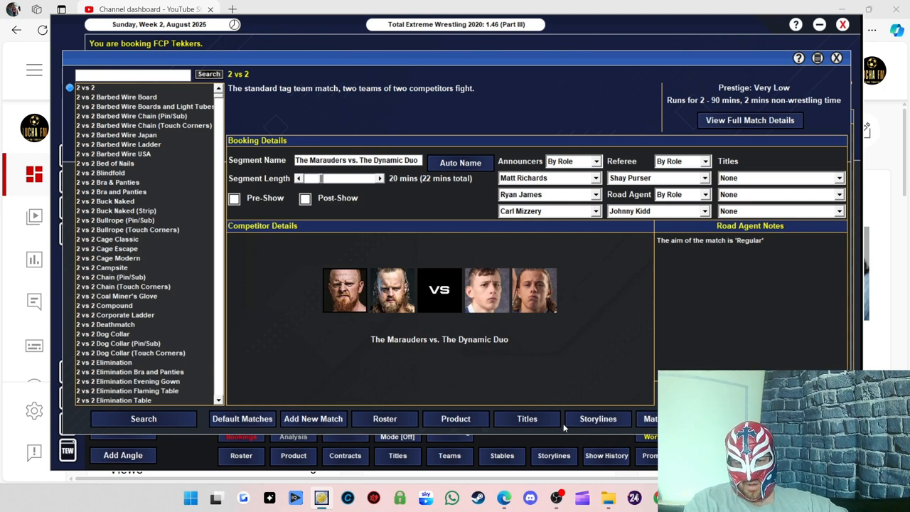
pyautogui.click(527, 418)
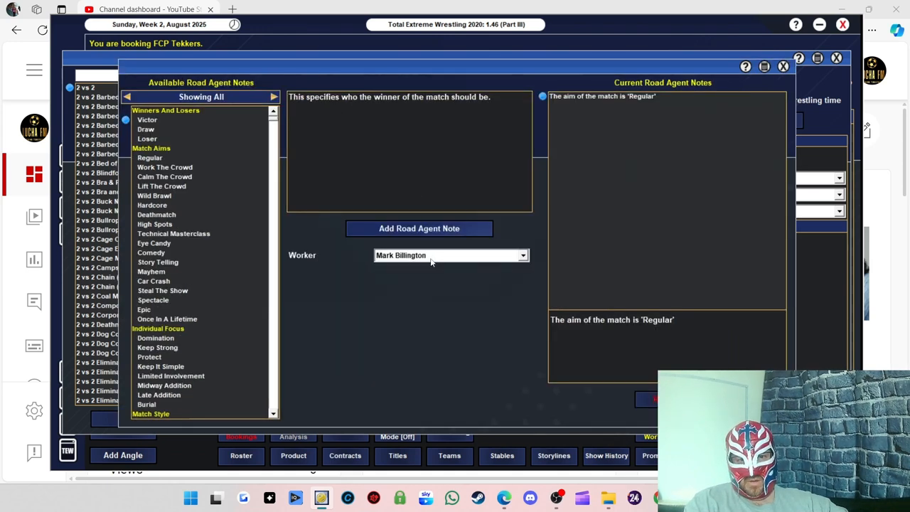
pyautogui.click(419, 228)
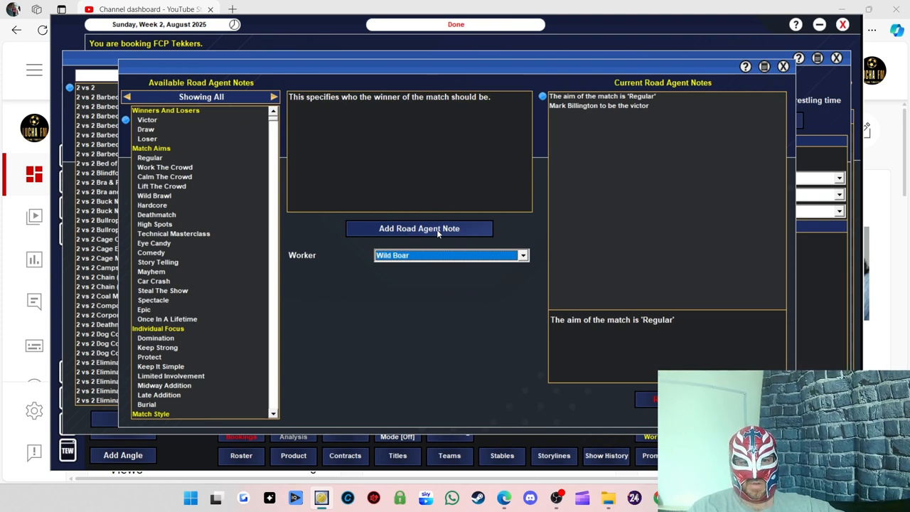
pyautogui.click(419, 228)
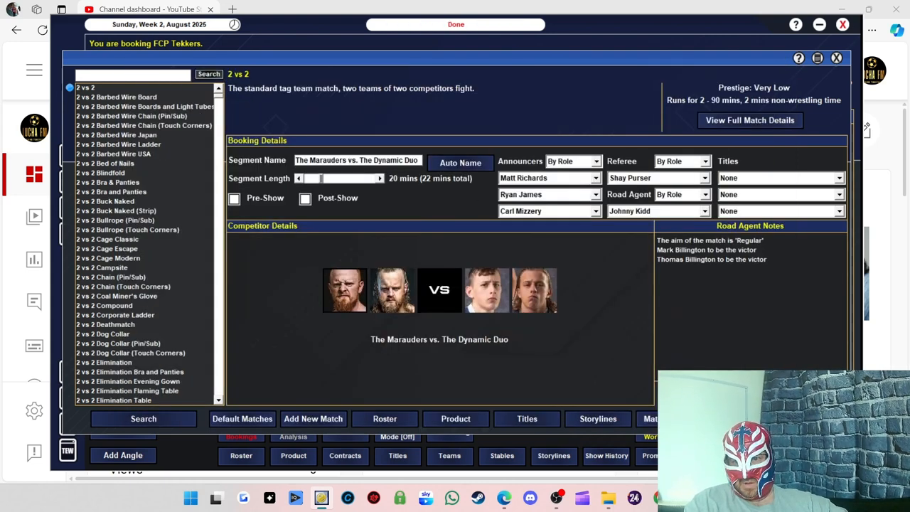
pyautogui.click(456, 24)
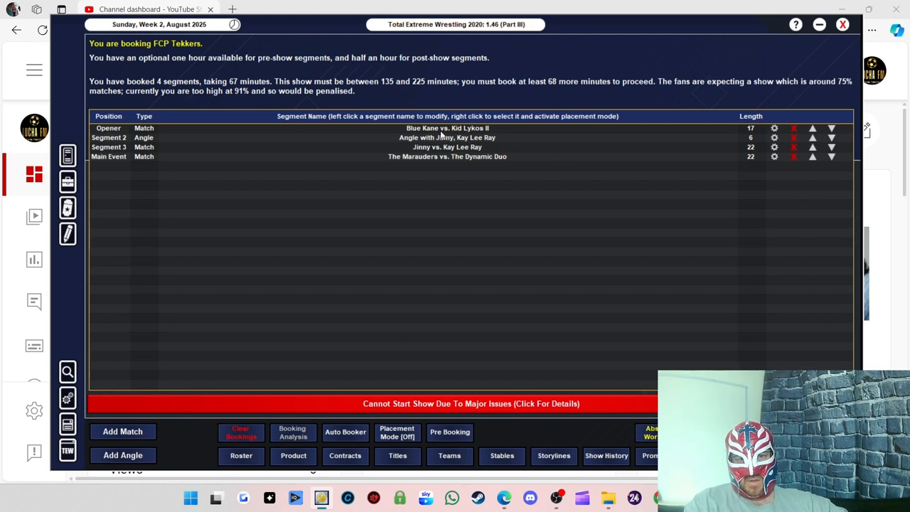
pyautogui.moveTo(131, 425)
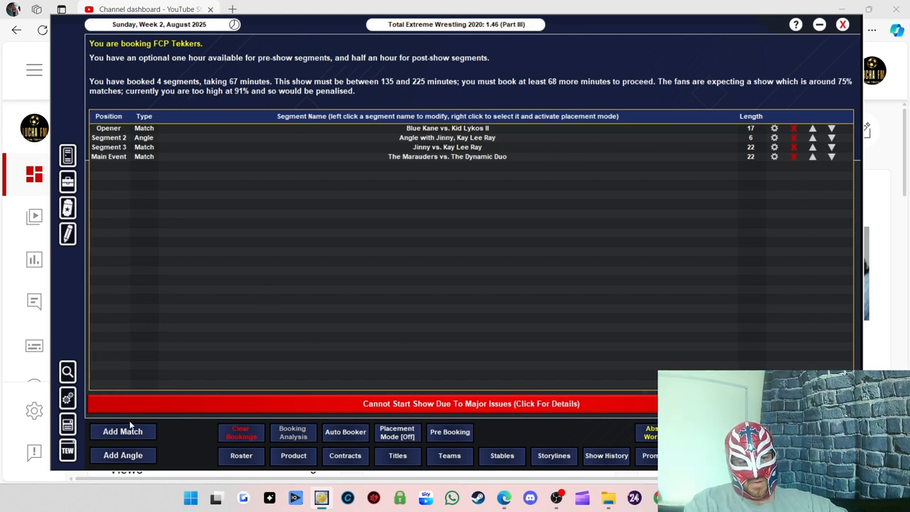
pyautogui.moveTo(354, 311)
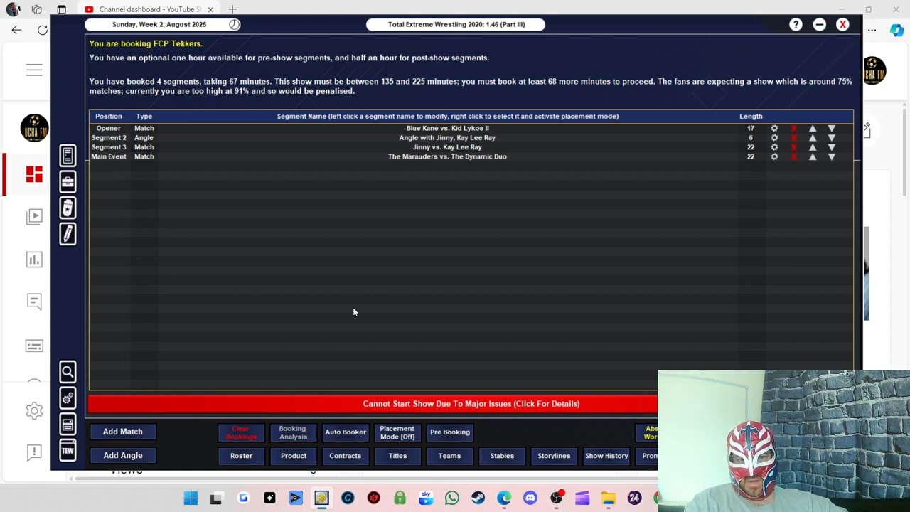
# - Add an angle with Wild Boar and both Billingtons, rated on Fighting, ending the card
pyautogui.click(122, 455)
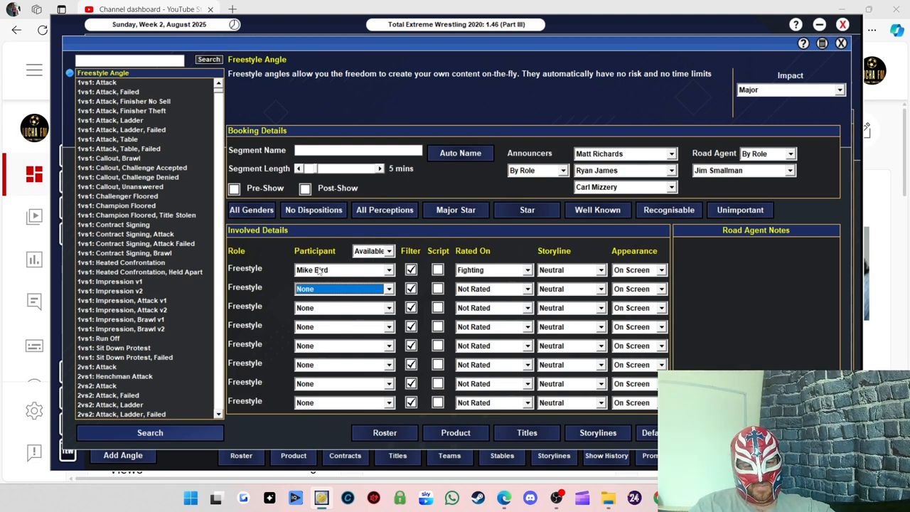
pyautogui.click(344, 288)
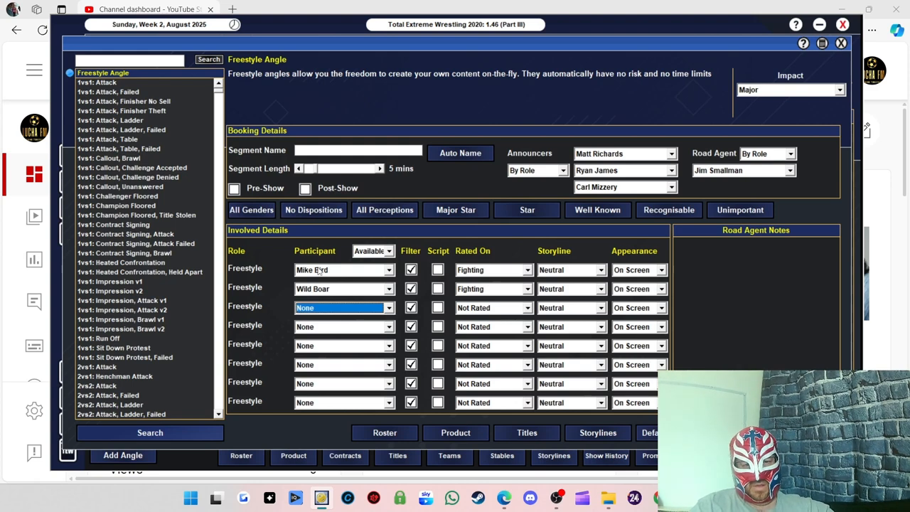
pyautogui.click(345, 307)
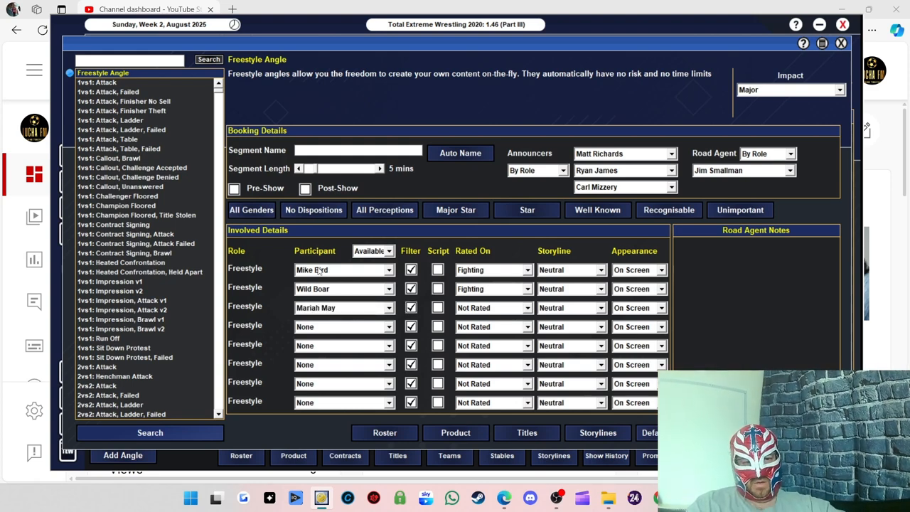
pyautogui.click(344, 307)
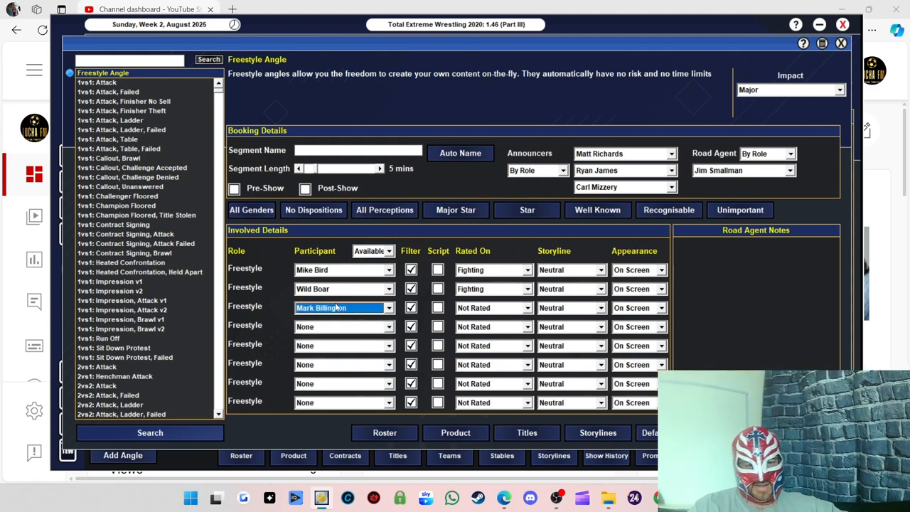
pyautogui.click(493, 307)
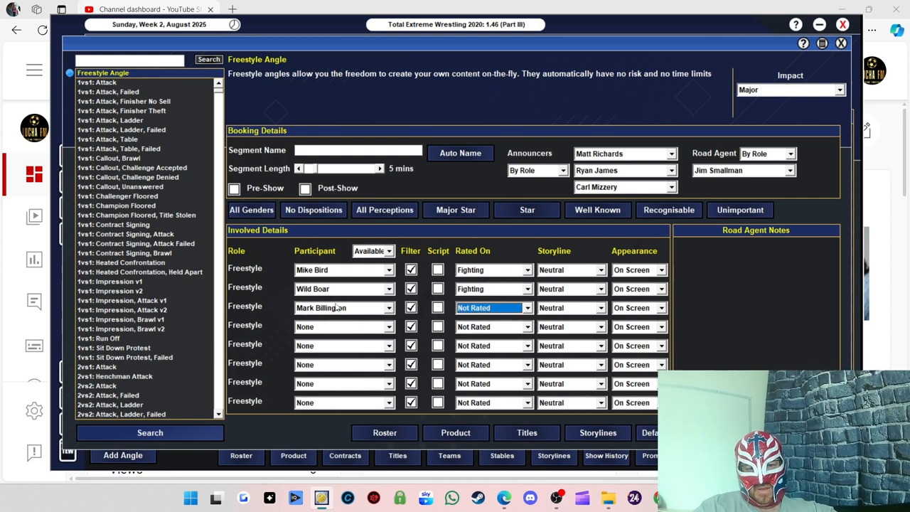
pyautogui.click(343, 327)
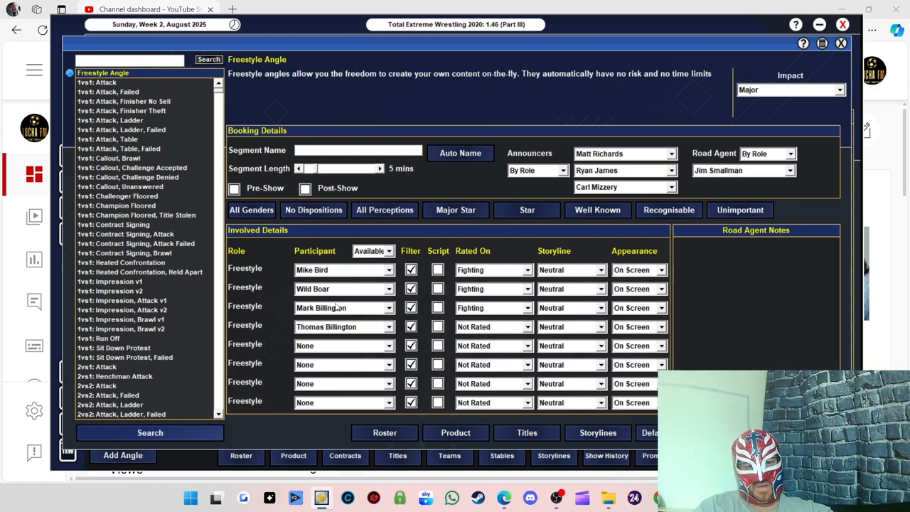
pyautogui.click(491, 326)
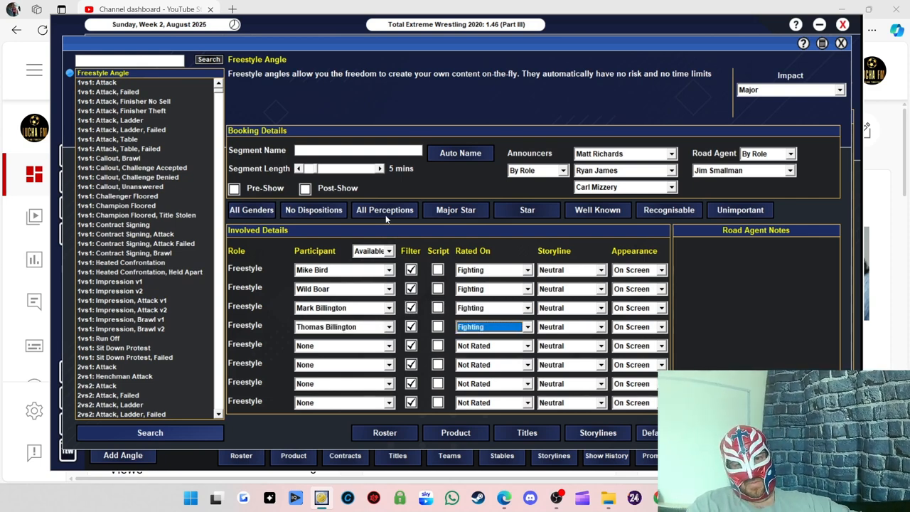
pyautogui.click(460, 153)
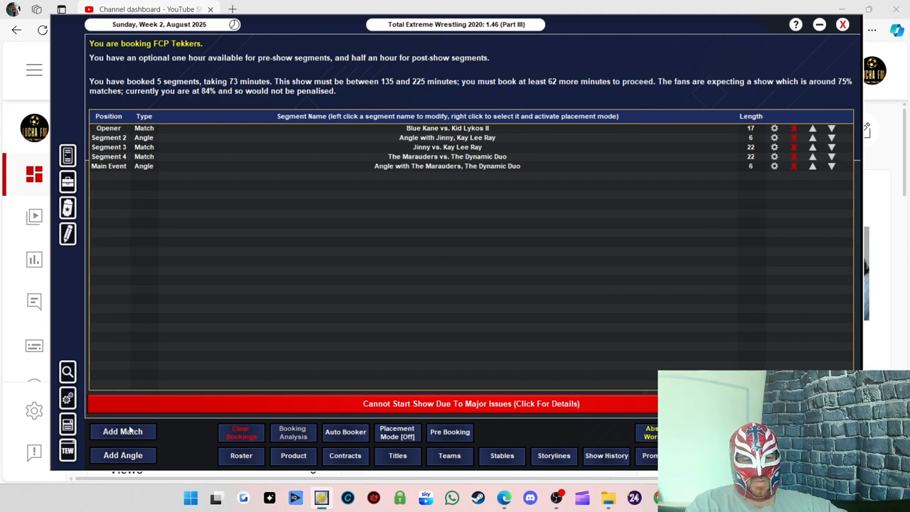
pyautogui.moveTo(157, 425)
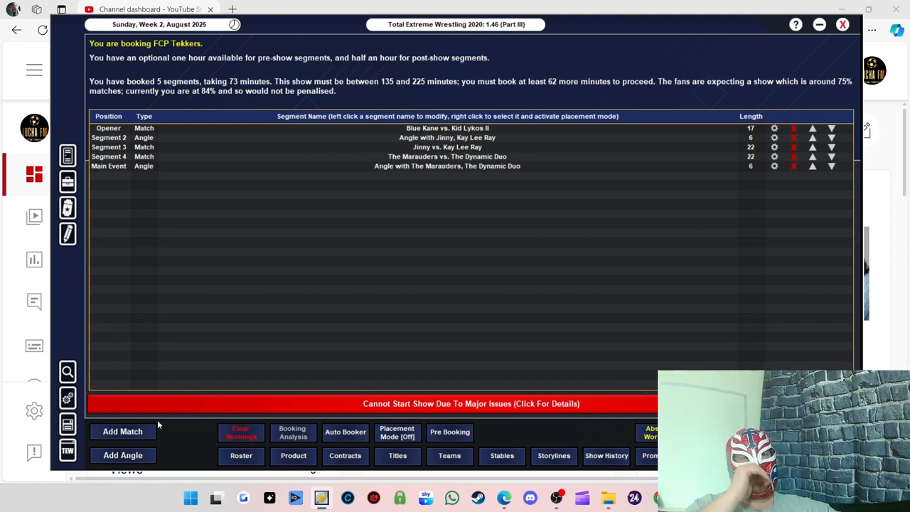
pyautogui.moveTo(213, 383)
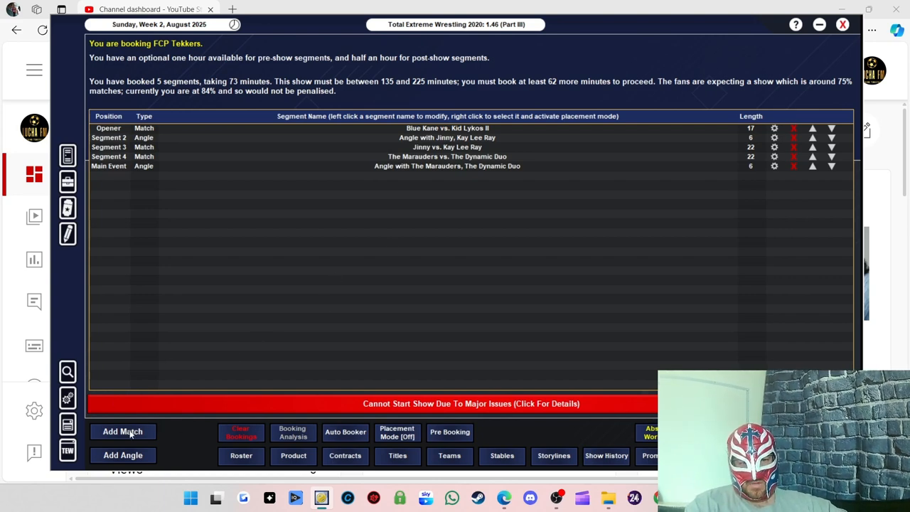
# - Book Jackie Polo vs. Nathan Cruz from male competitors, auto-named and lengthened to 22 minutes
pyautogui.click(123, 432)
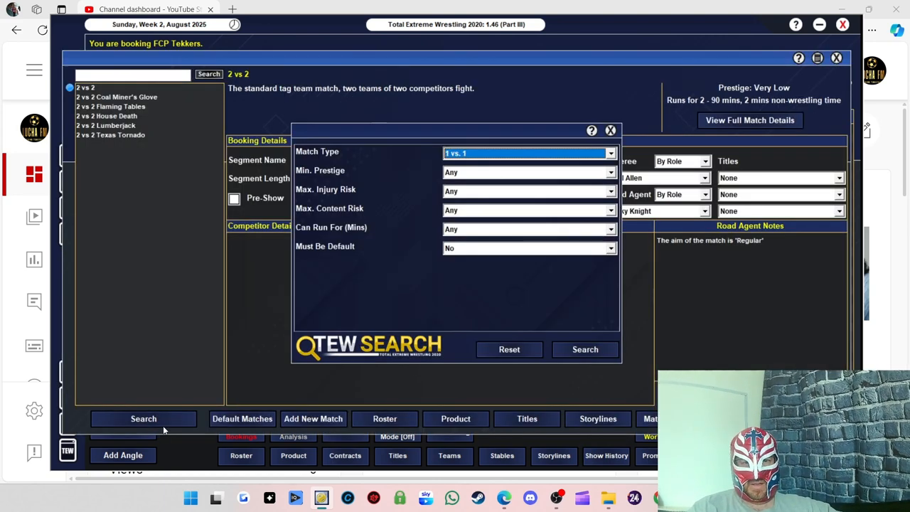
pyautogui.click(585, 349)
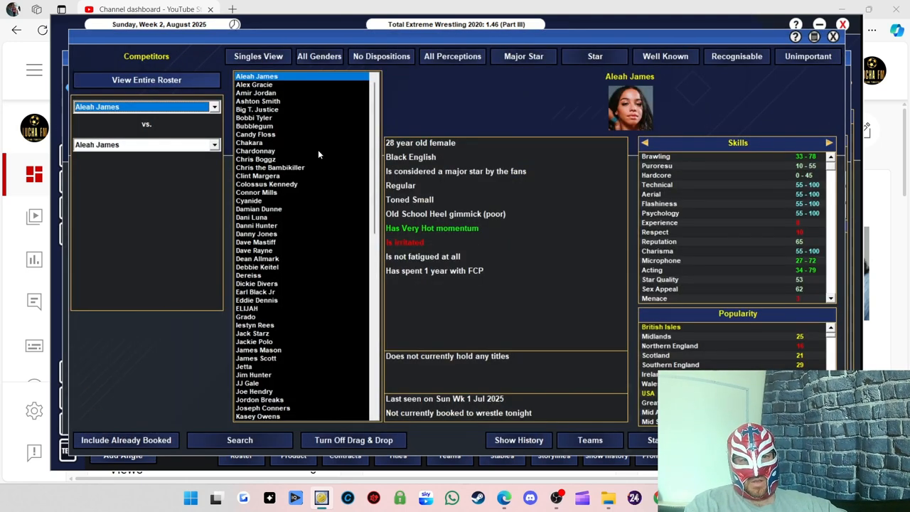
pyautogui.click(319, 56)
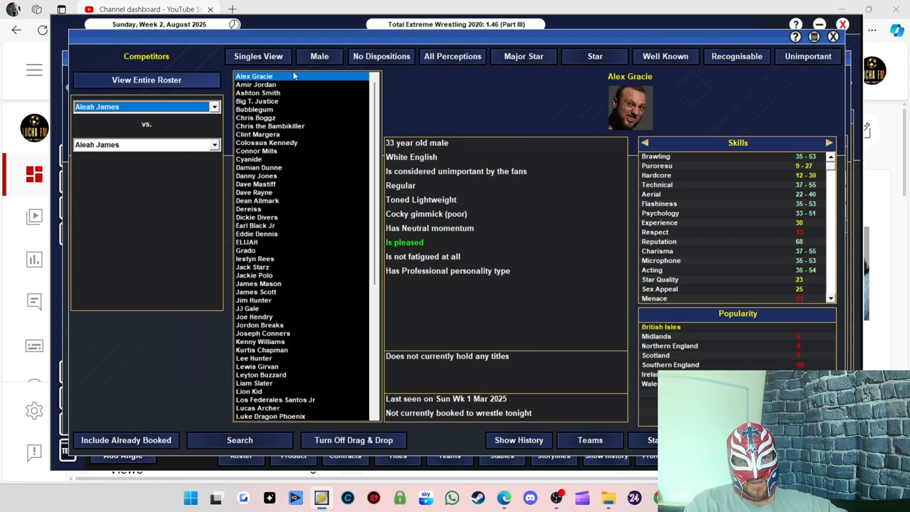
pyautogui.moveTo(777, 51)
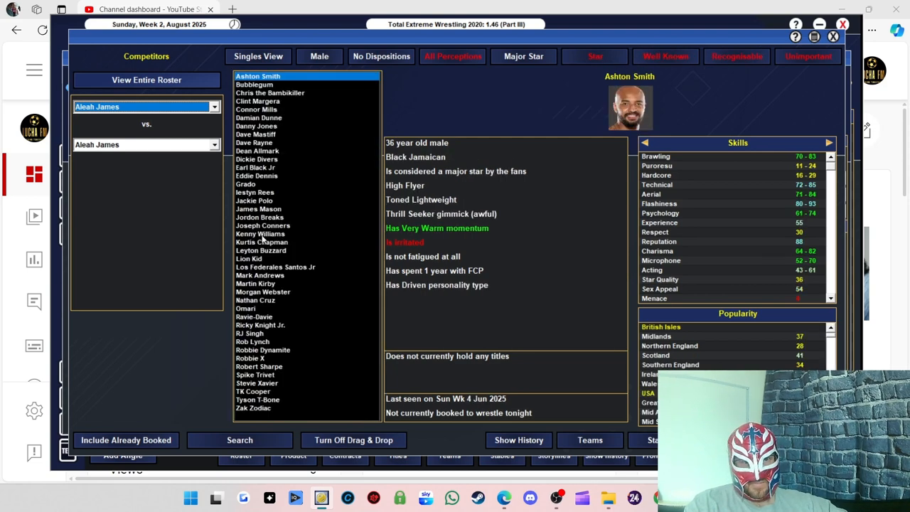
pyautogui.click(146, 107)
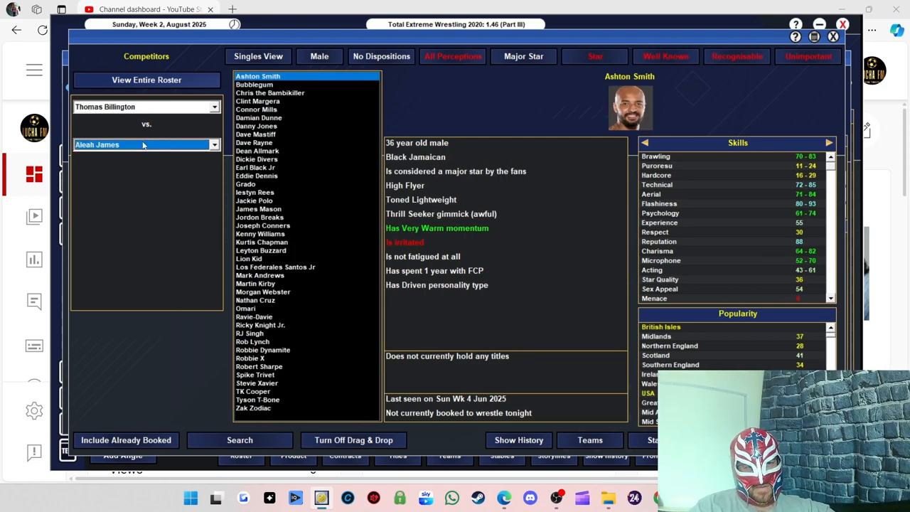
pyautogui.moveTo(153, 104)
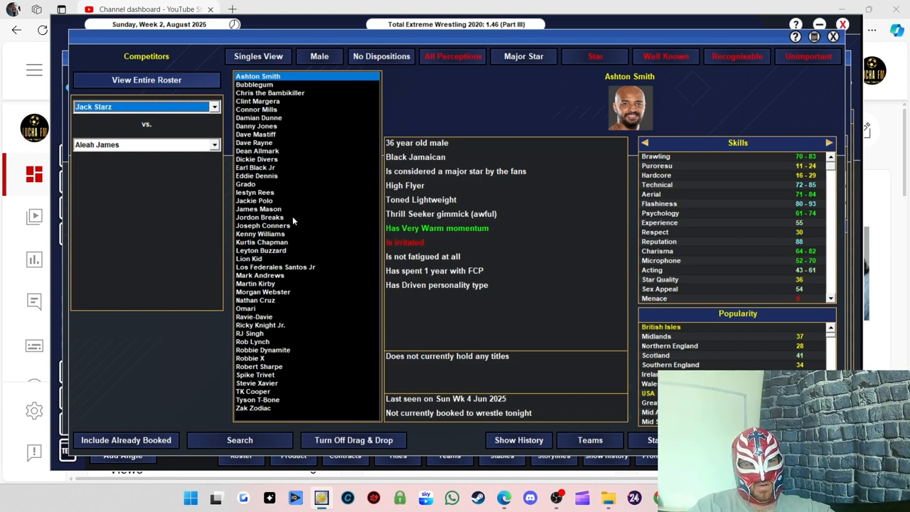
pyautogui.click(254, 200)
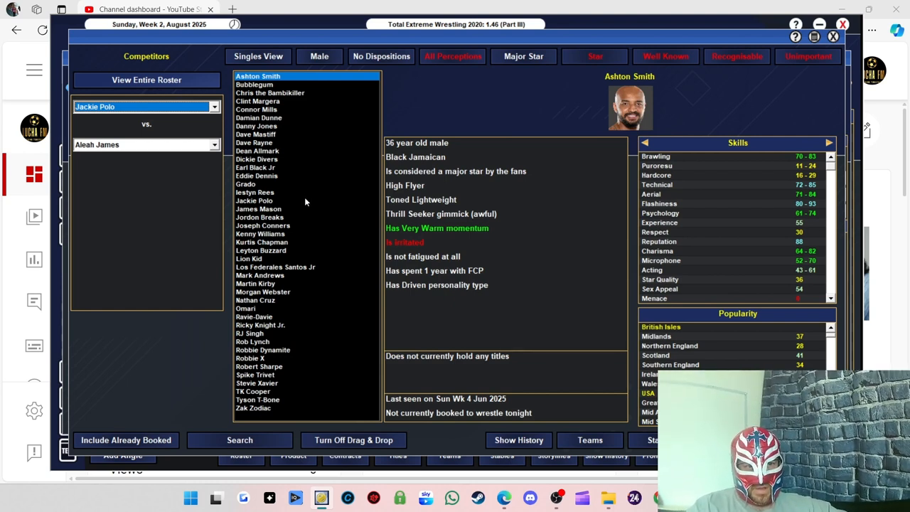
pyautogui.click(255, 300)
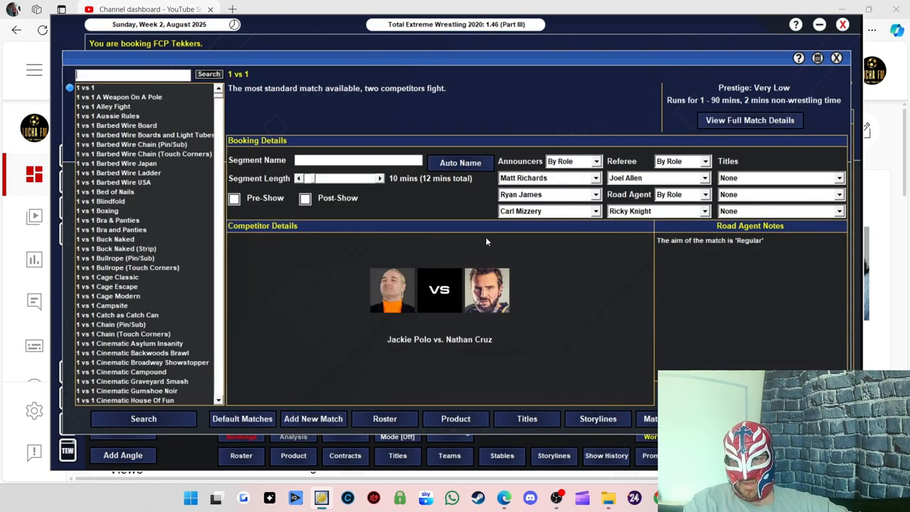
pyautogui.click(460, 162)
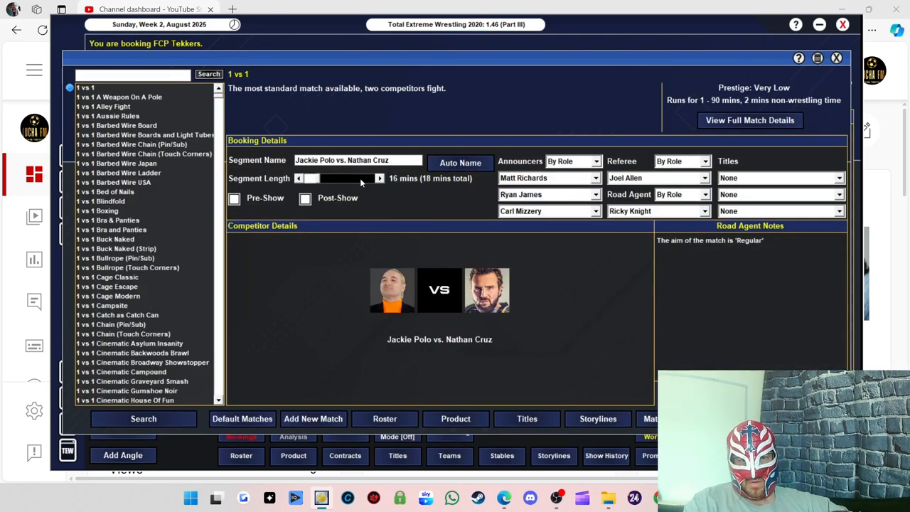
pyautogui.click(380, 177)
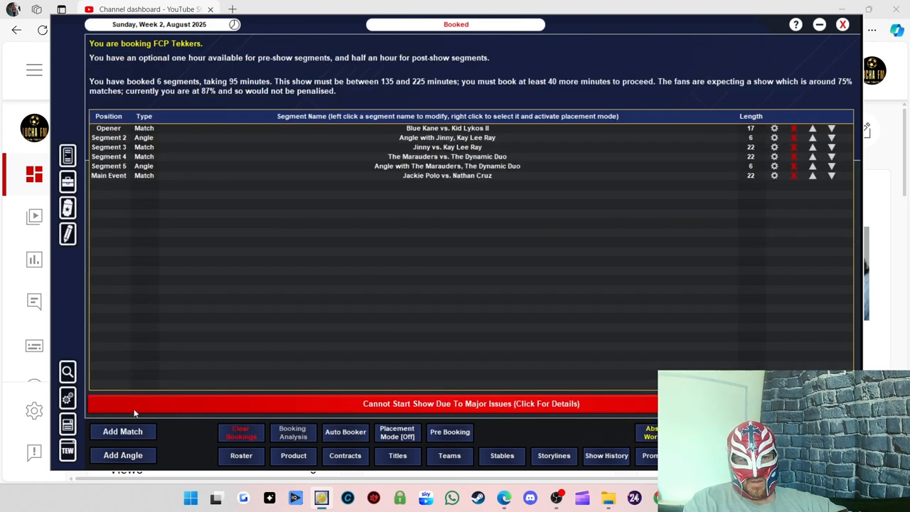
# - Book Morgan Webster vs. Damian Dunne from the perception-filtered competitor list
pyautogui.click(122, 431)
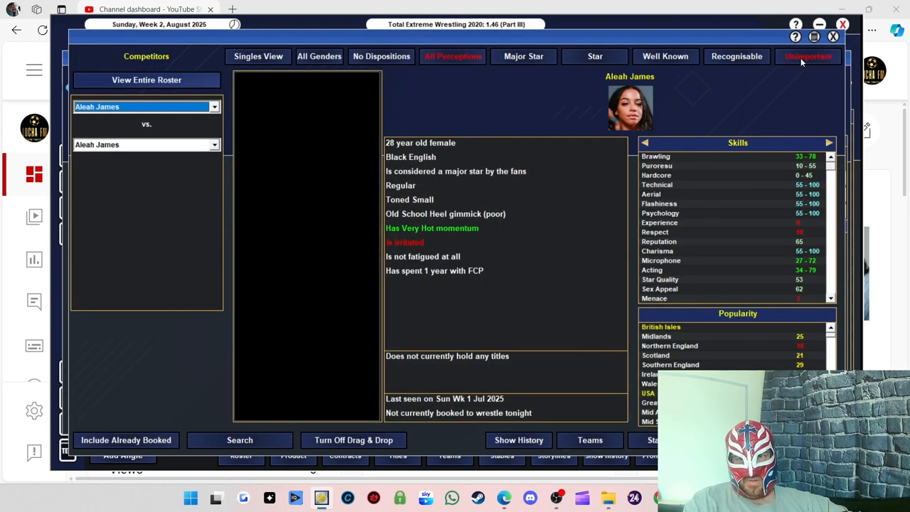
pyautogui.click(214, 106)
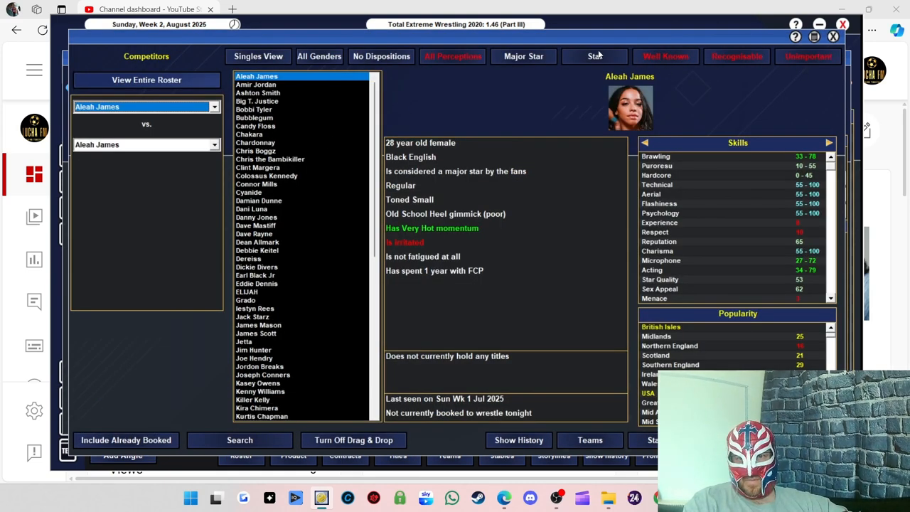
pyautogui.click(319, 57)
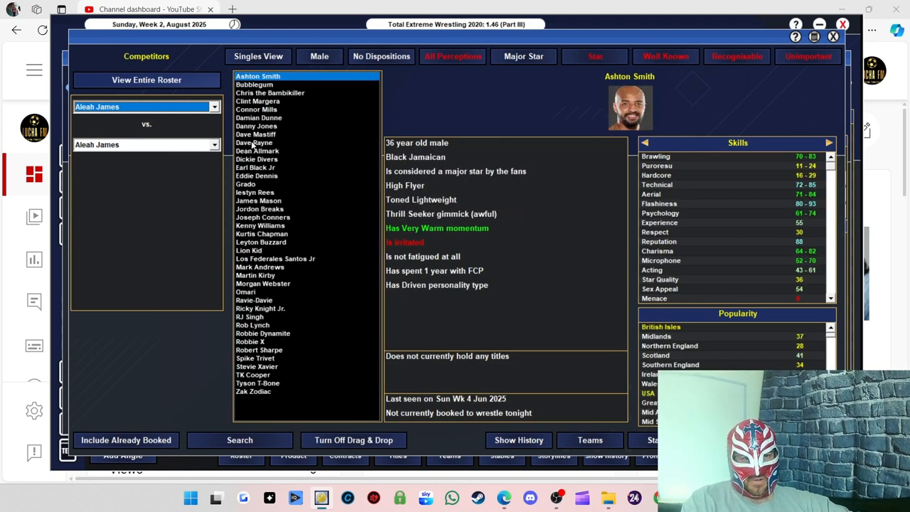
pyautogui.moveTo(137, 258)
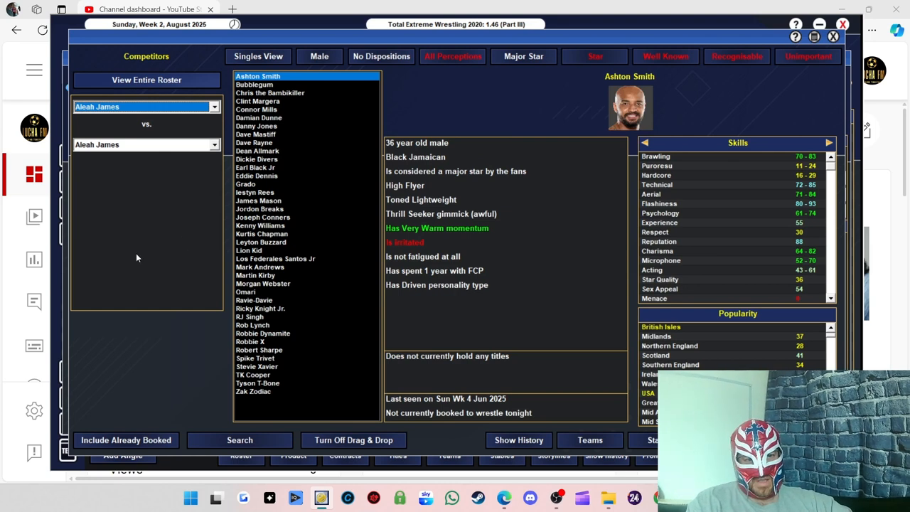
pyautogui.moveTo(263, 300)
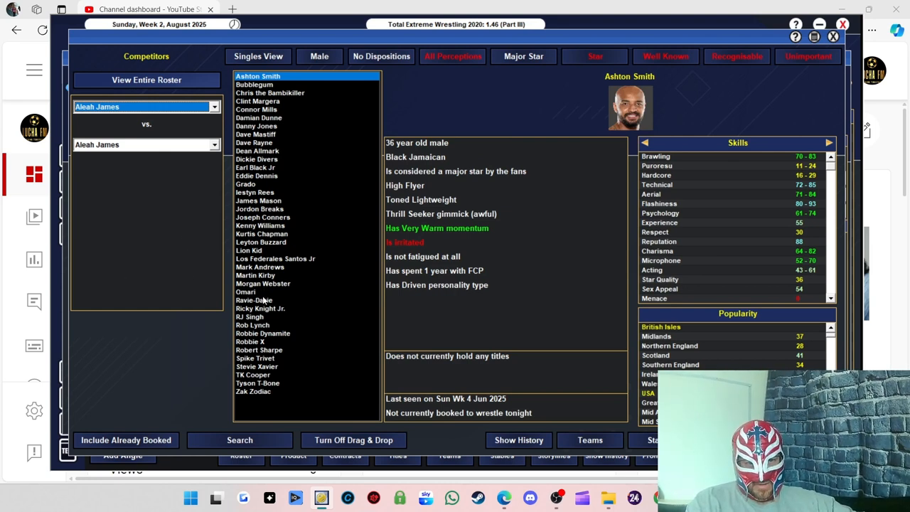
pyautogui.moveTo(269, 88)
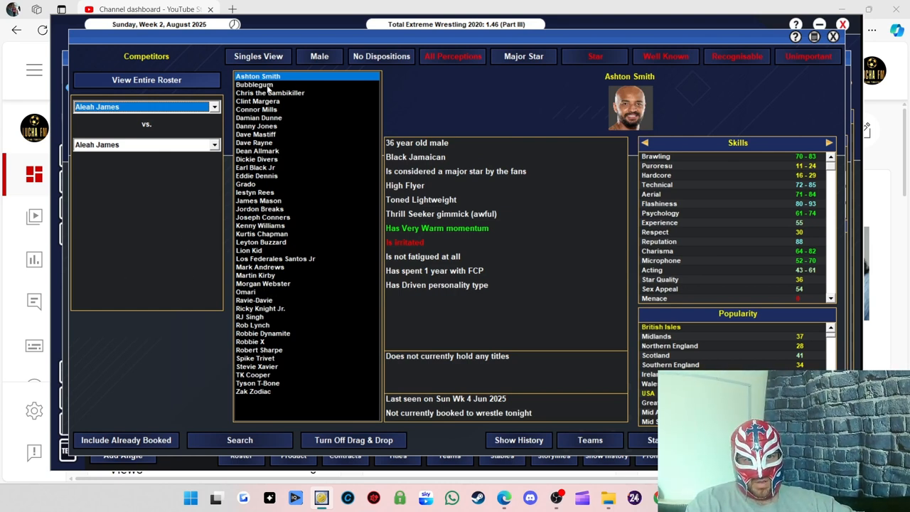
pyautogui.moveTo(269, 147)
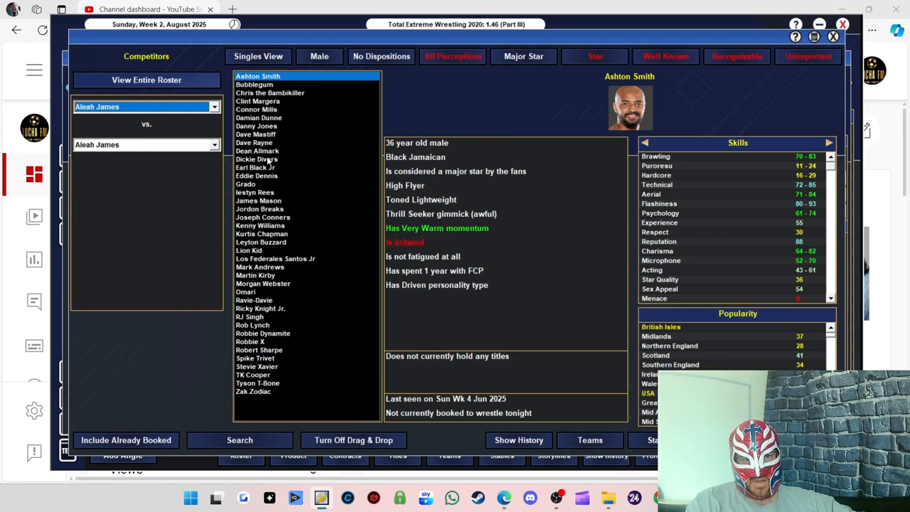
pyautogui.moveTo(269, 195)
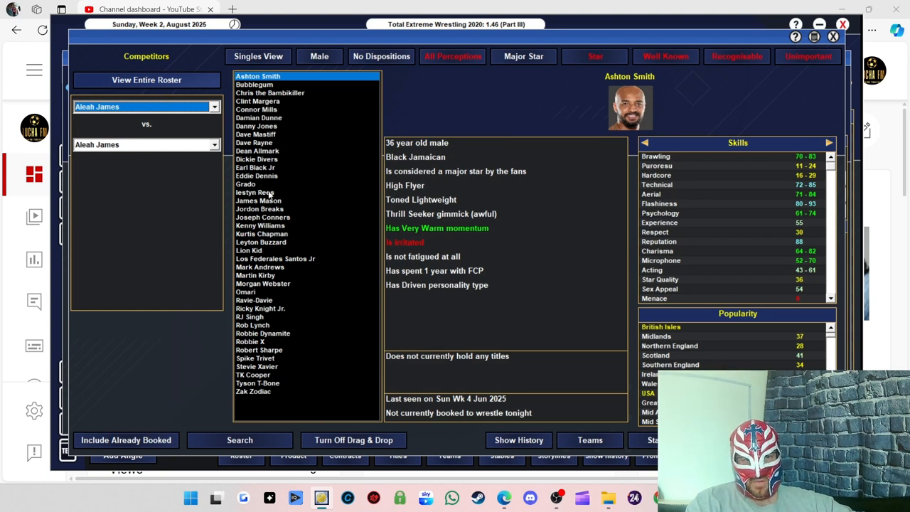
pyautogui.moveTo(275, 226)
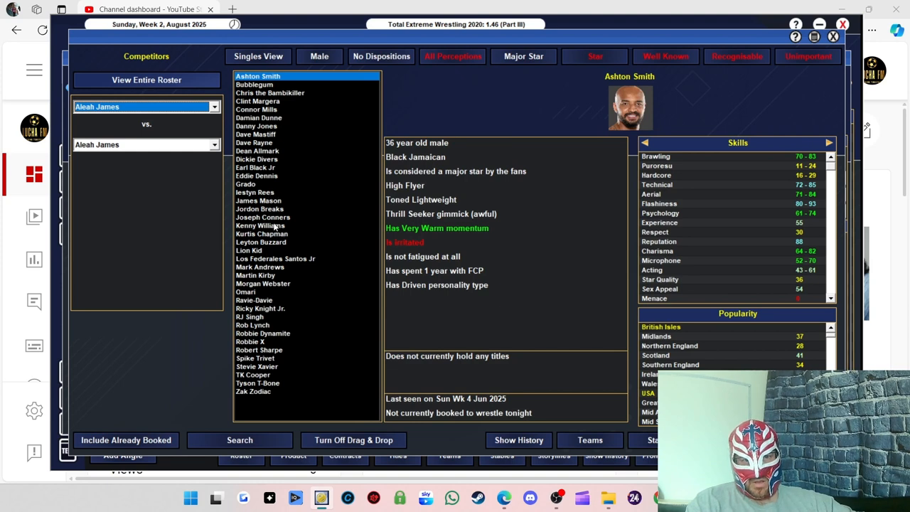
pyautogui.moveTo(284, 247)
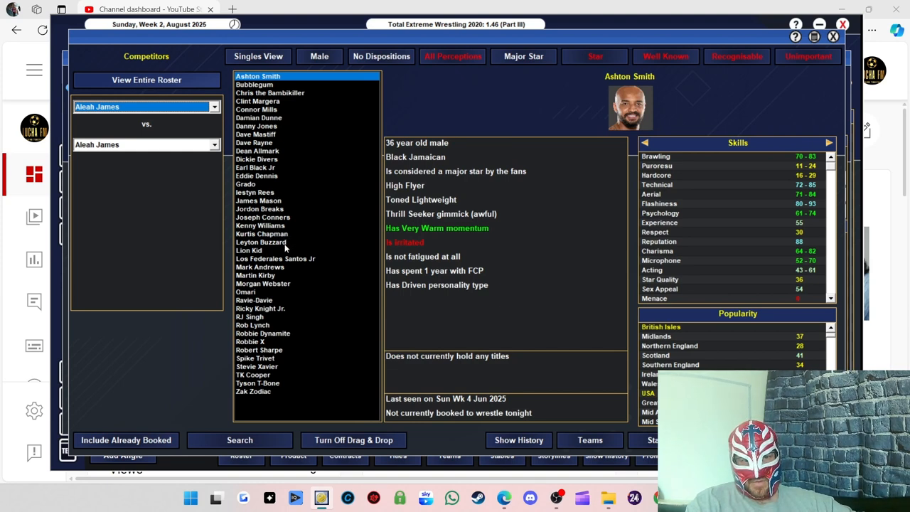
pyautogui.moveTo(252, 263)
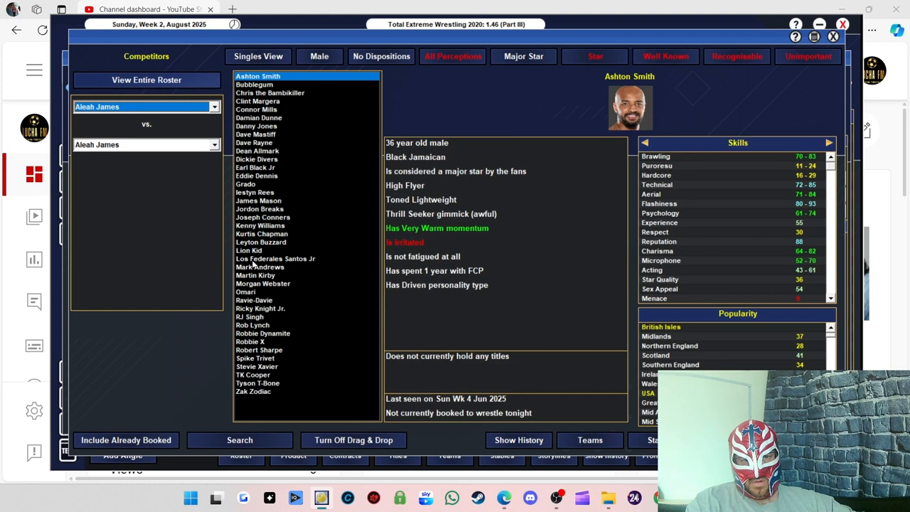
pyautogui.click(256, 275)
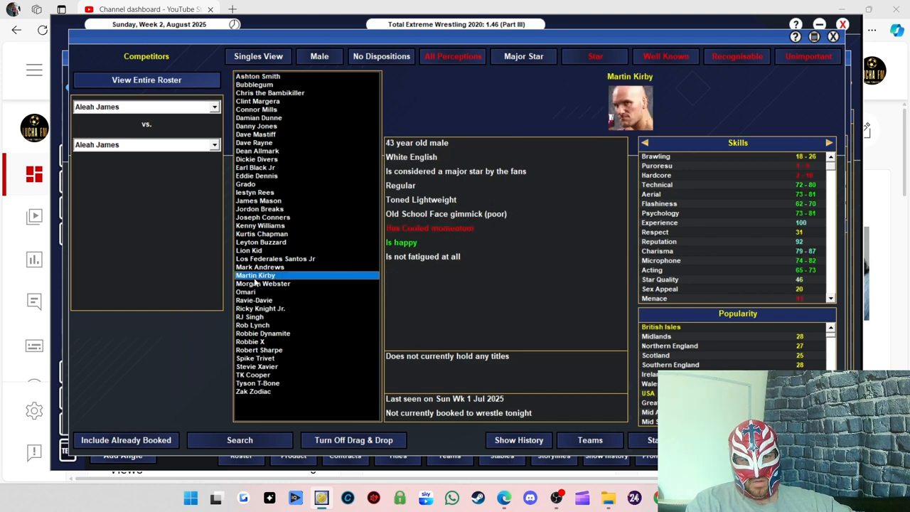
pyautogui.moveTo(276, 292)
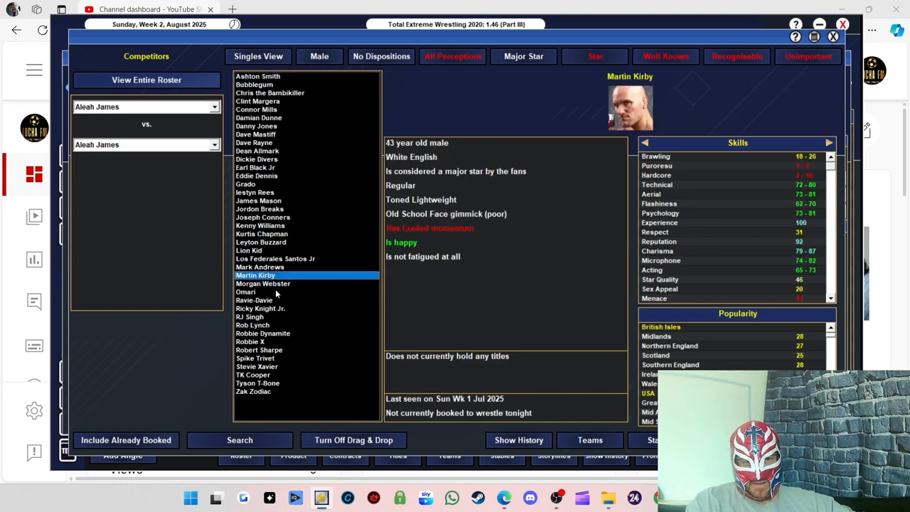
pyautogui.click(263, 283)
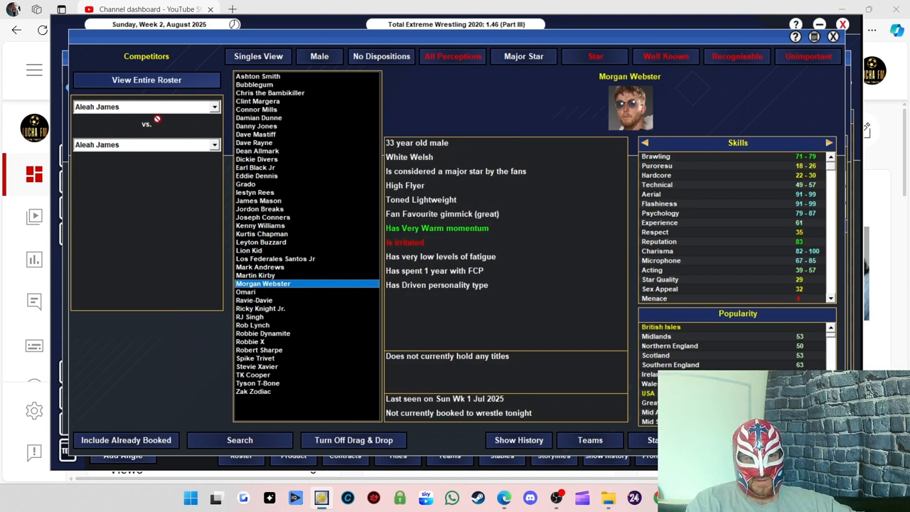
pyautogui.click(262, 282)
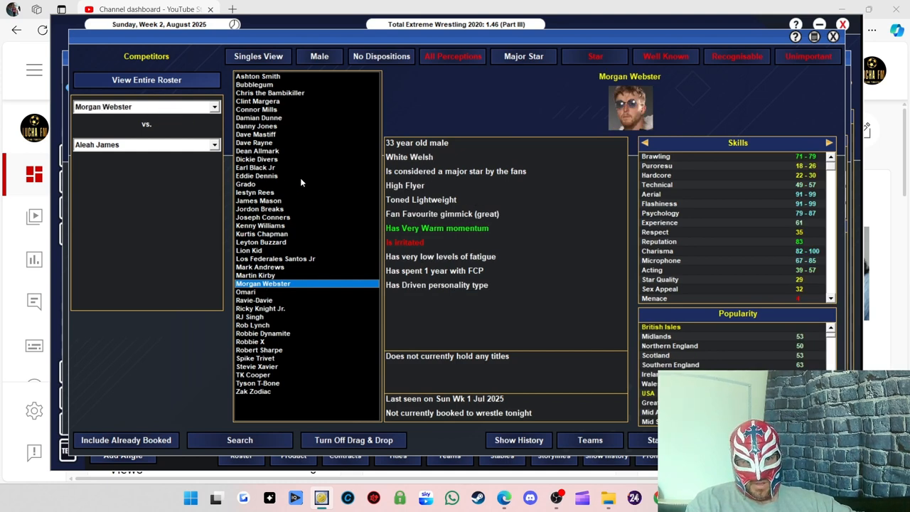
pyautogui.moveTo(272, 214)
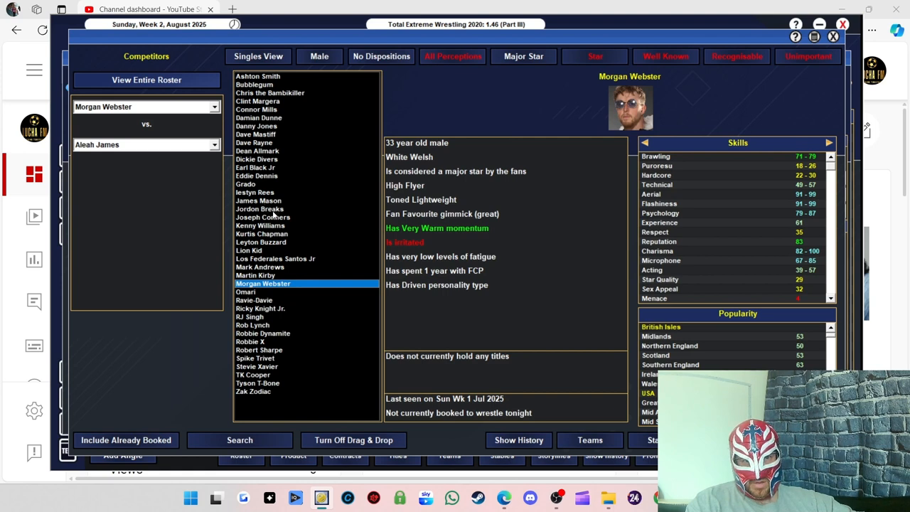
pyautogui.click(263, 217)
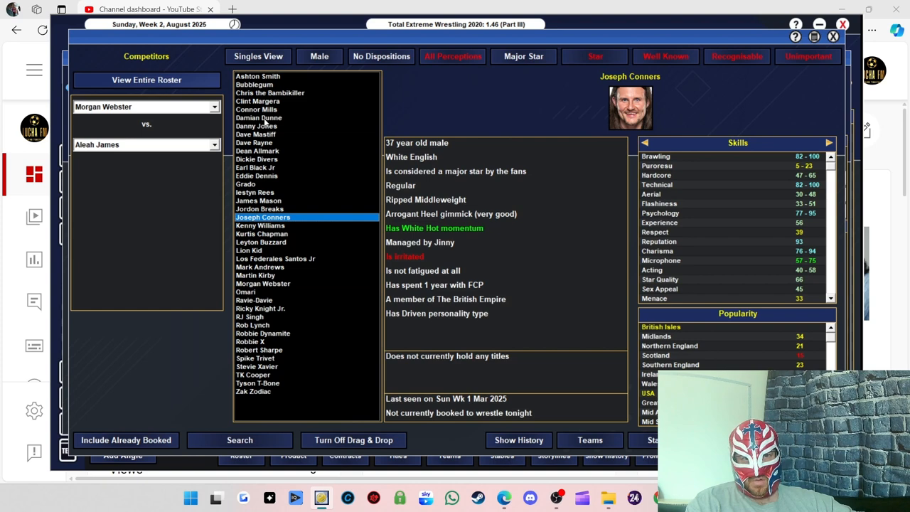
pyautogui.click(256, 126)
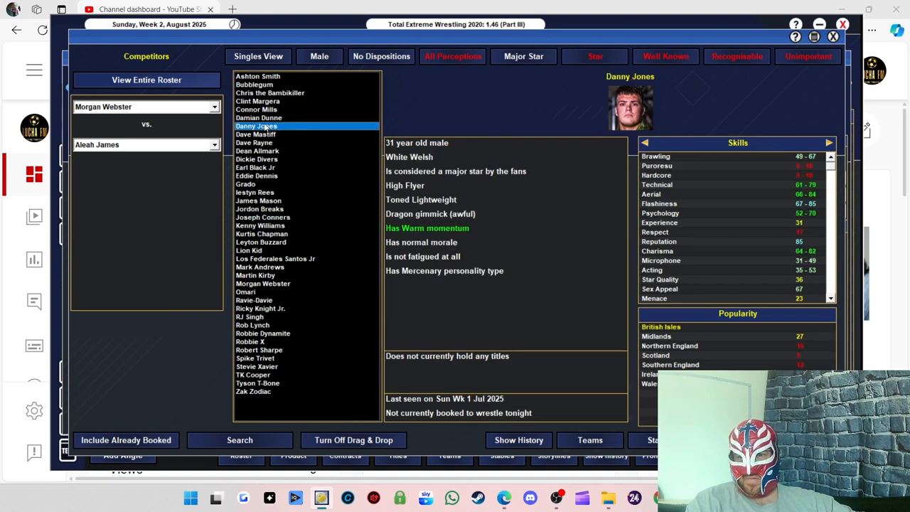
pyautogui.moveTo(283, 127)
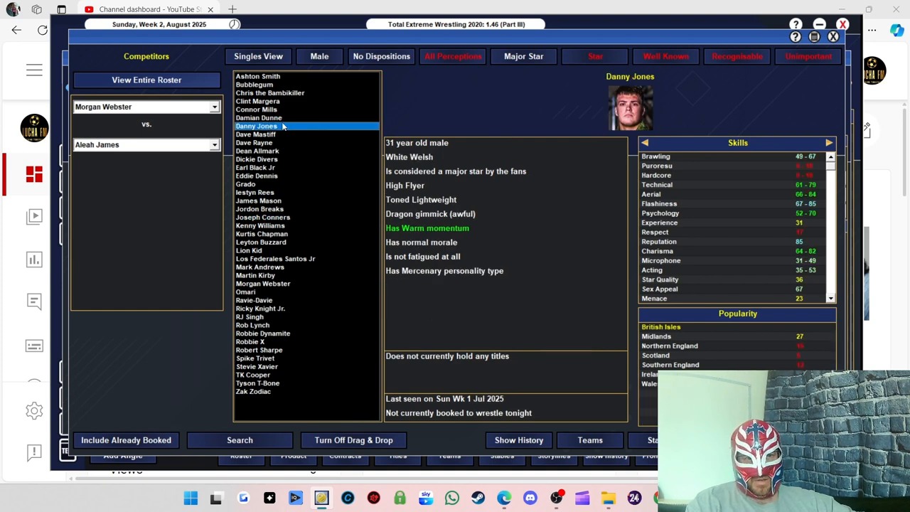
pyautogui.click(258, 118)
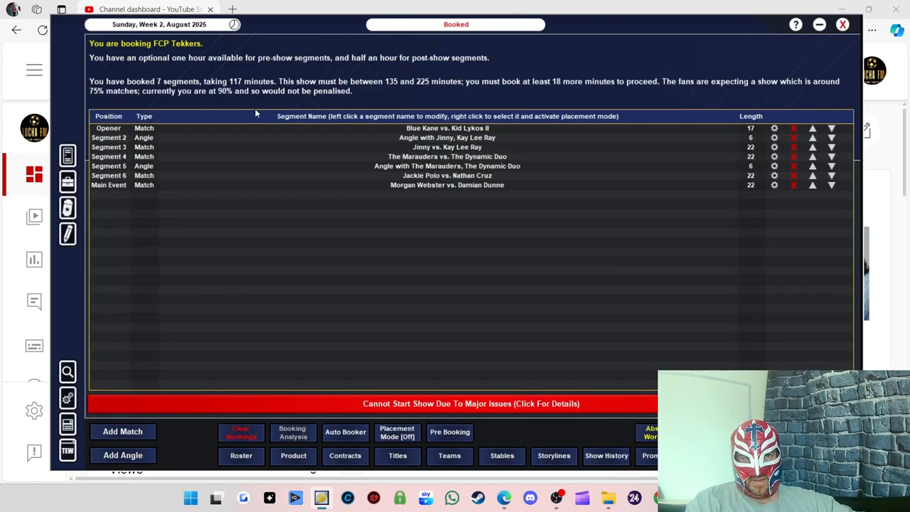
# - Book Kenny Williams vs. Mark Andrews for the FCP Heavyweight Title and answer Andrews's complaint
pyautogui.click(123, 431)
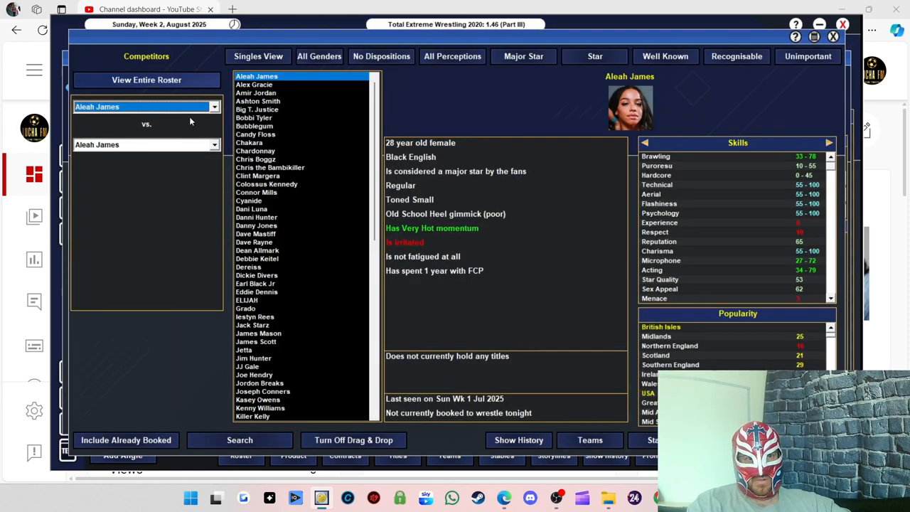
pyautogui.click(260, 407)
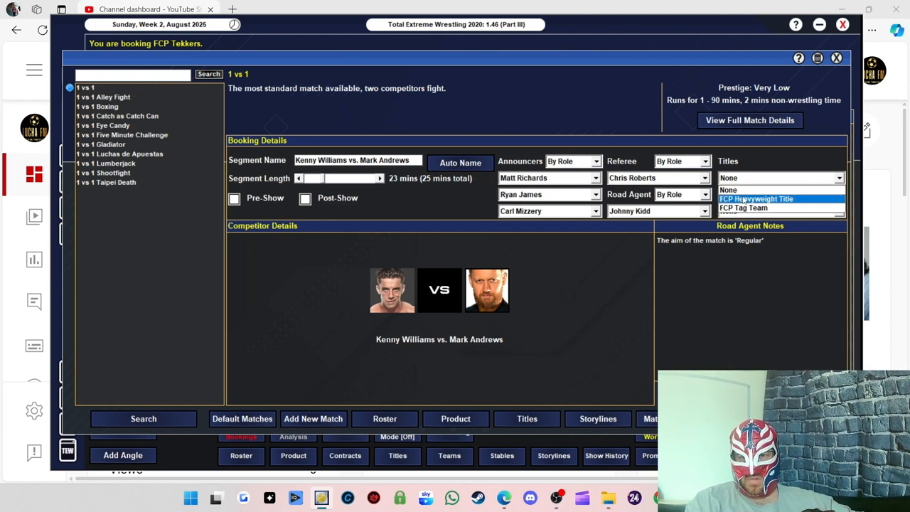
pyautogui.click(755, 198)
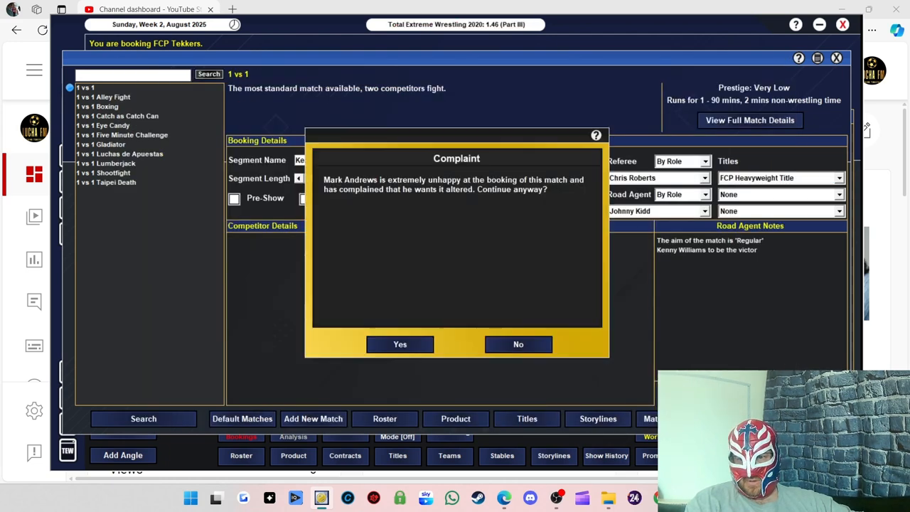
pyautogui.moveTo(526, 338)
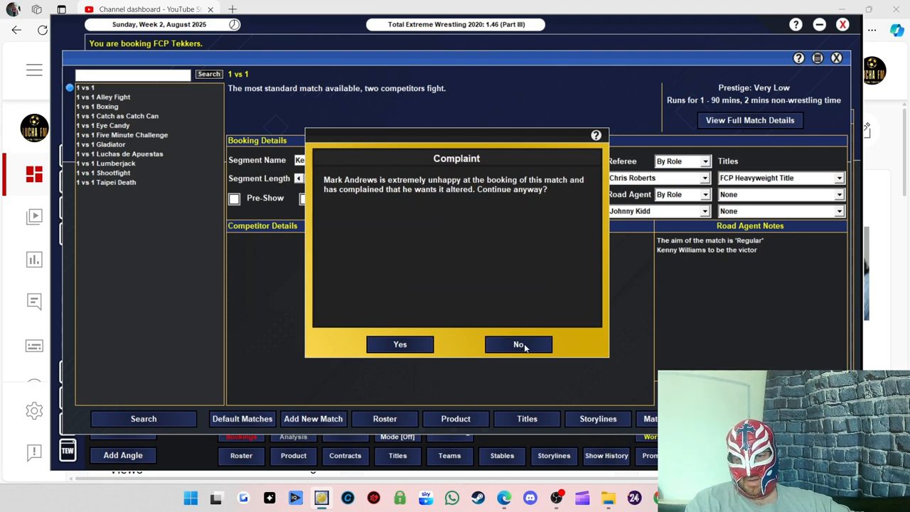
pyautogui.click(399, 344)
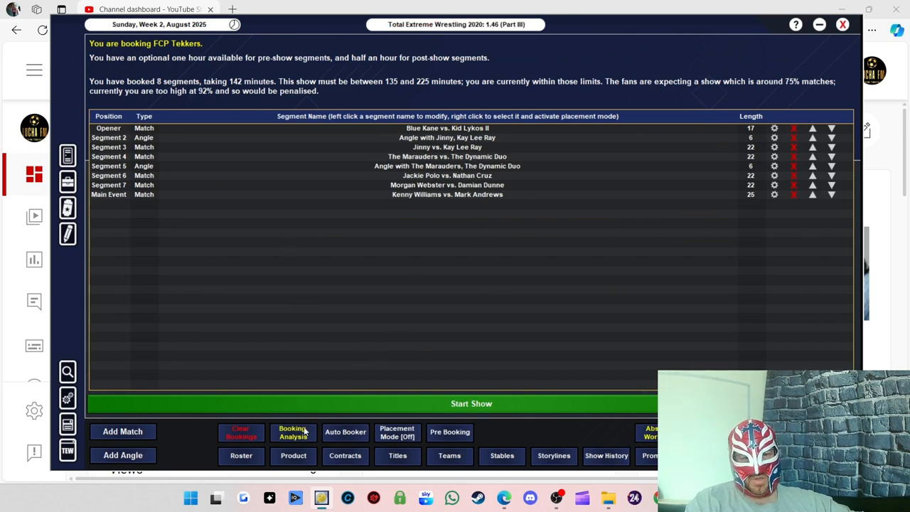
# - Check the bookings analysis and add a Keep Strong road agent note
pyautogui.click(293, 432)
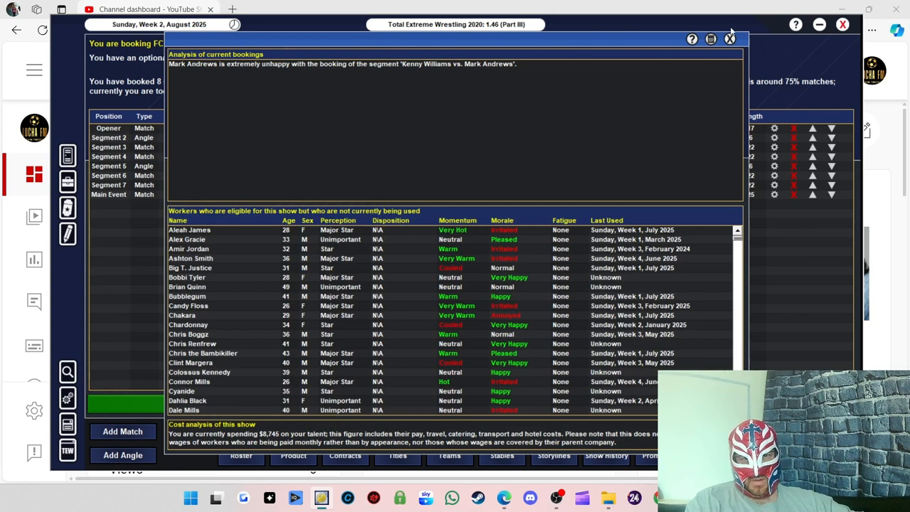
pyautogui.click(729, 39)
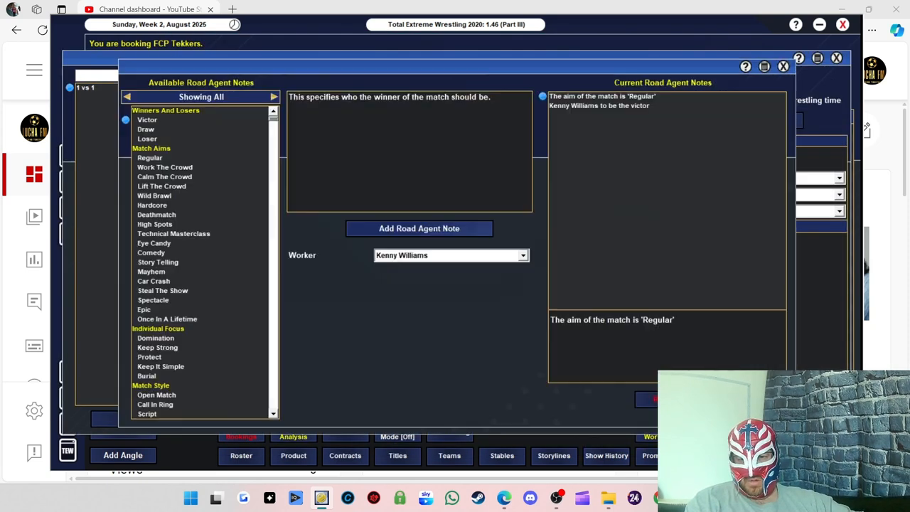
pyautogui.moveTo(159, 357)
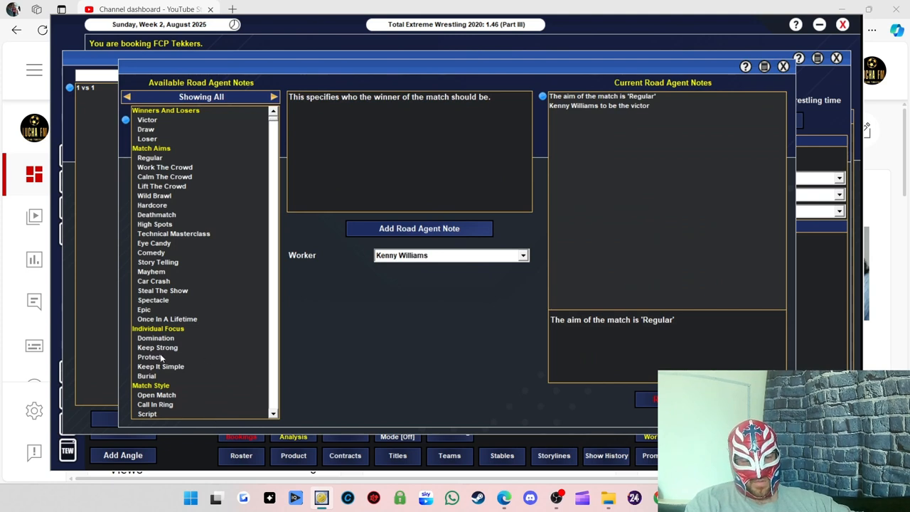
pyautogui.click(157, 347)
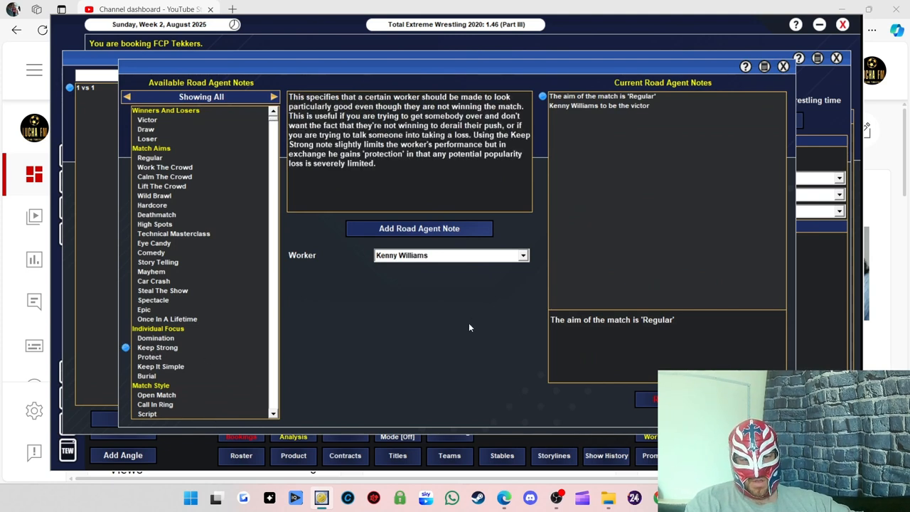
pyautogui.click(418, 228)
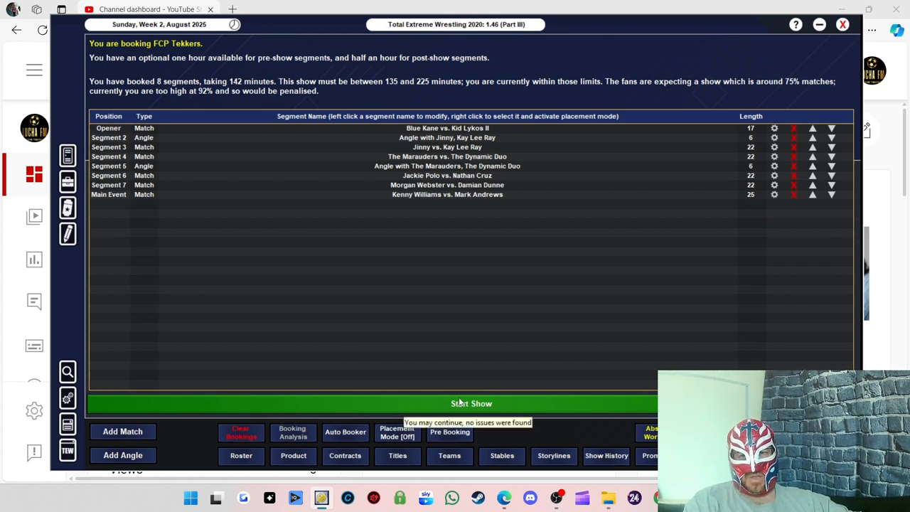
pyautogui.moveTo(505, 268)
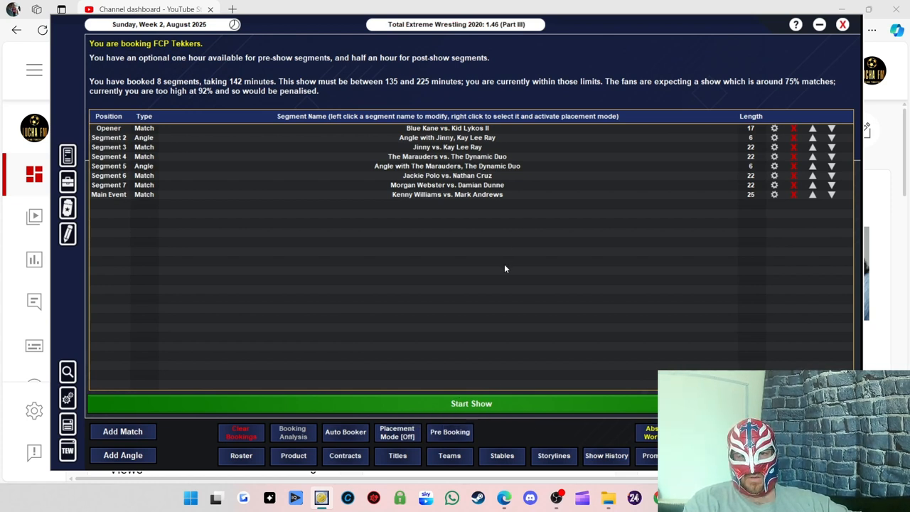
pyautogui.moveTo(569, 239)
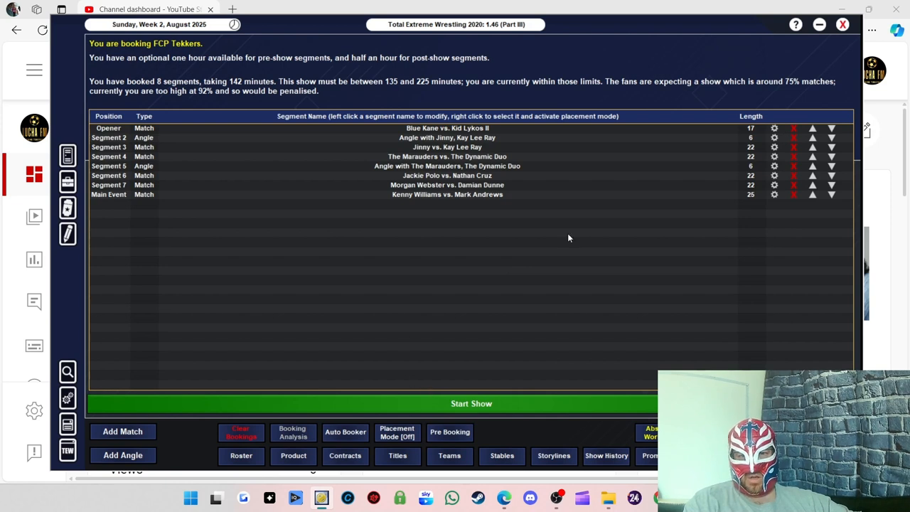
pyautogui.moveTo(430, 183)
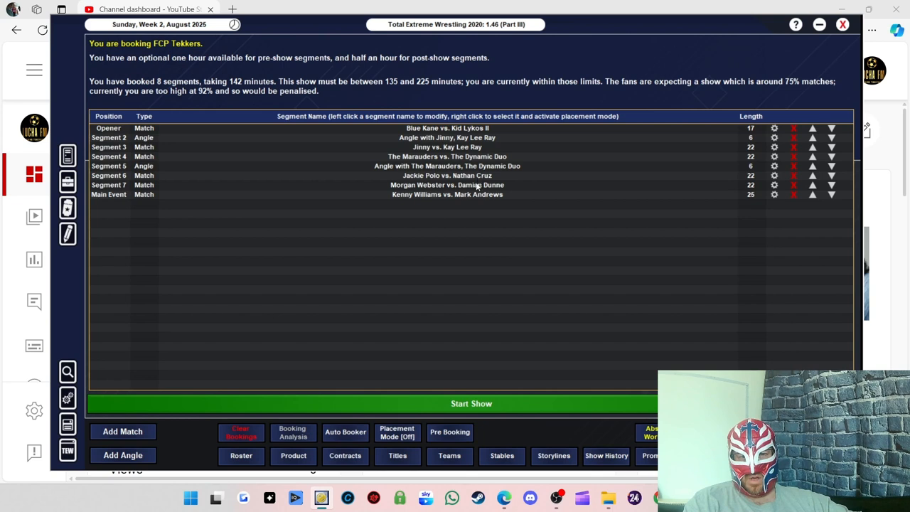
pyautogui.moveTo(400, 398)
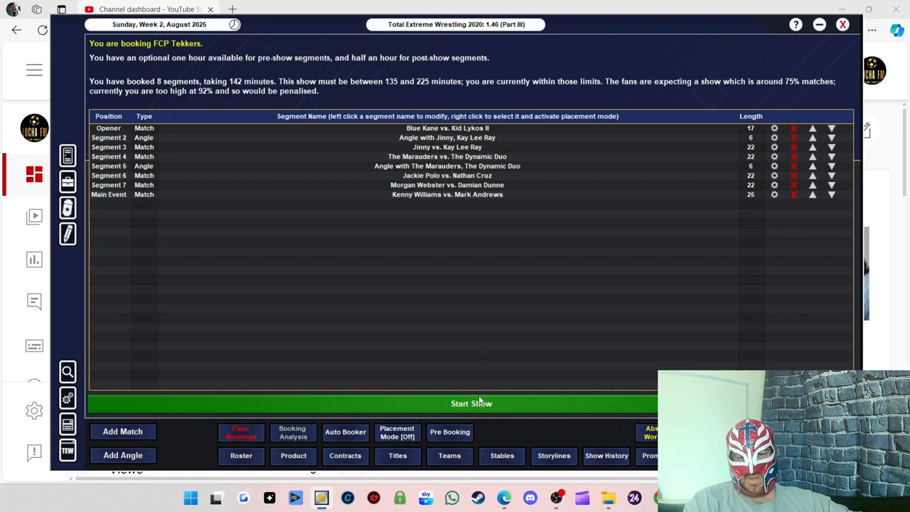
# - Start FCP Tekkers, opening with Blue Kane beating Kid Lykos II by submission, rated 60
pyautogui.click(472, 403)
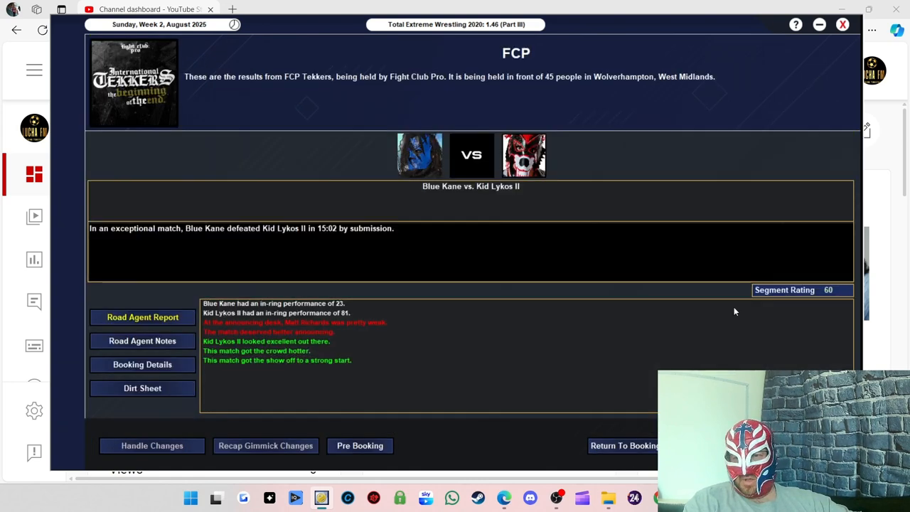
pyautogui.moveTo(484, 260)
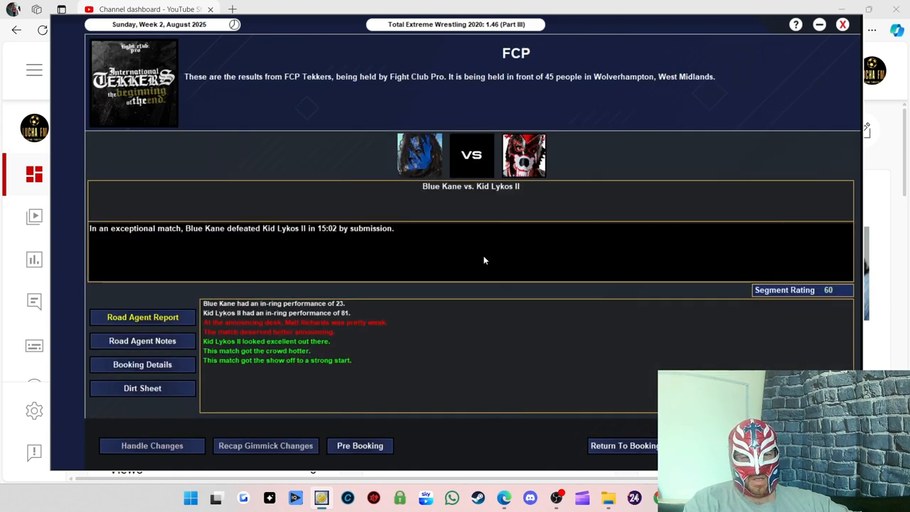
pyautogui.moveTo(337, 244)
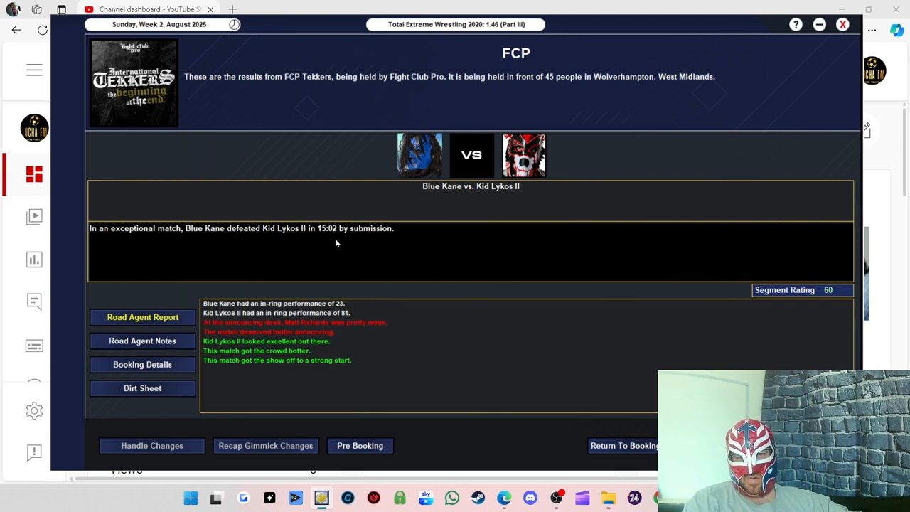
pyautogui.moveTo(251, 335)
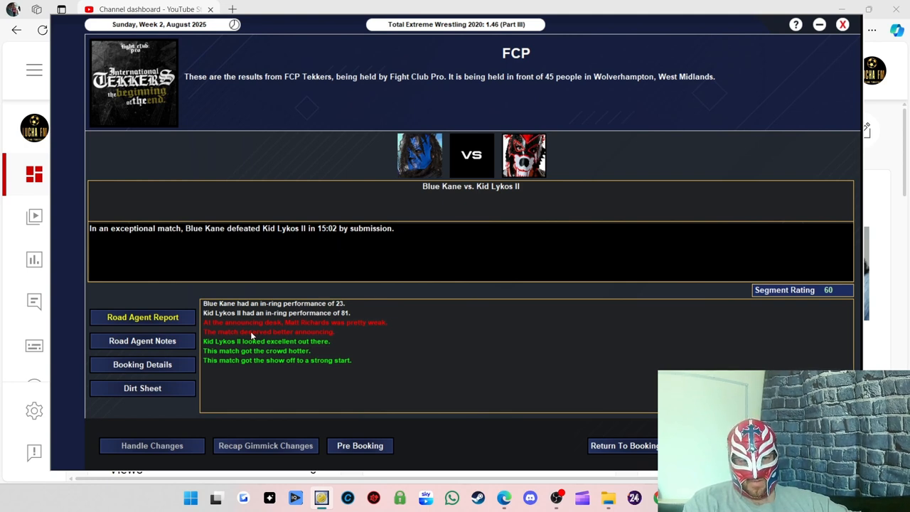
pyautogui.moveTo(232, 315)
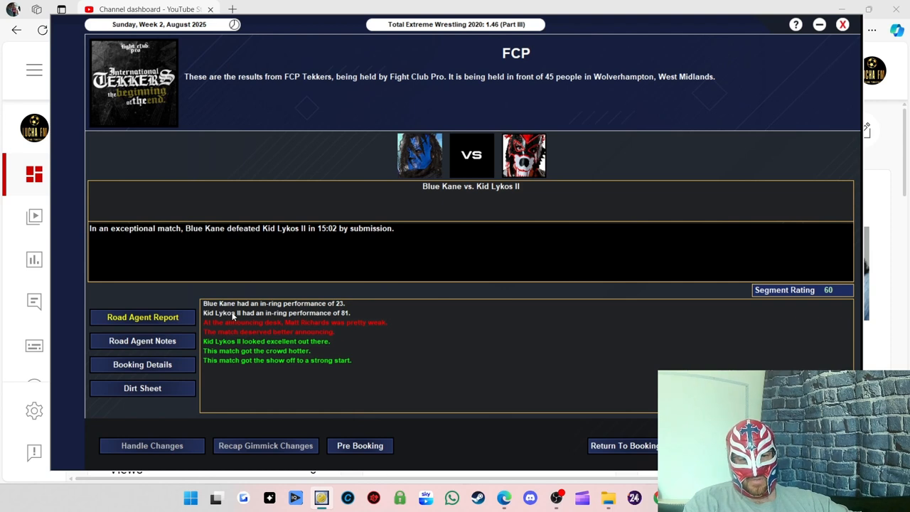
pyautogui.moveTo(343, 312)
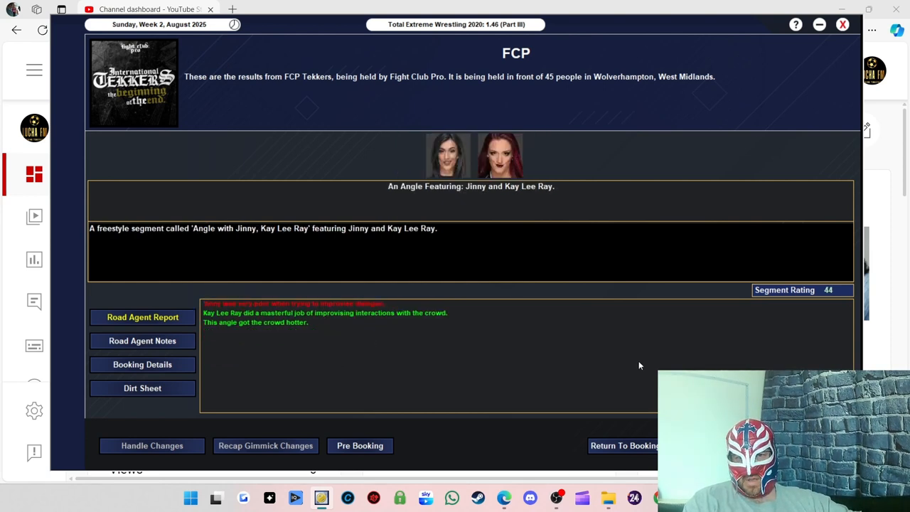
pyautogui.moveTo(542, 298)
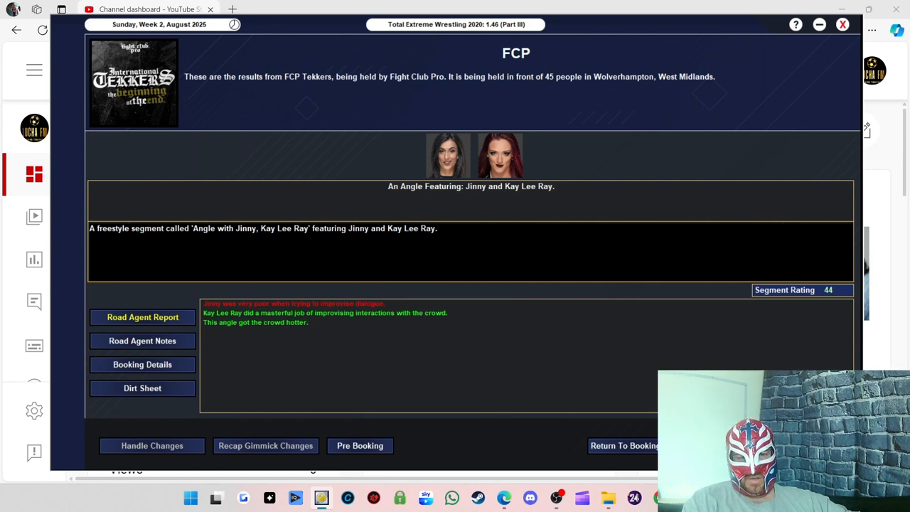
pyautogui.moveTo(563, 353)
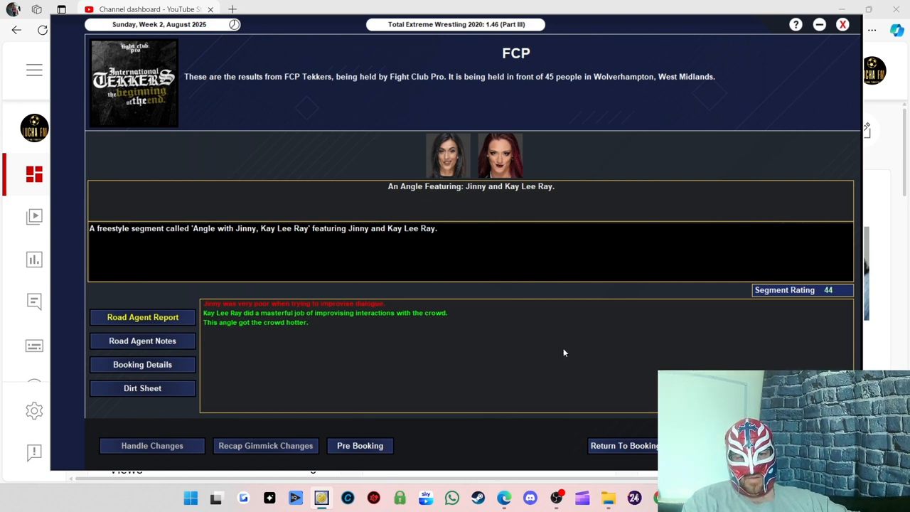
pyautogui.moveTo(425, 322)
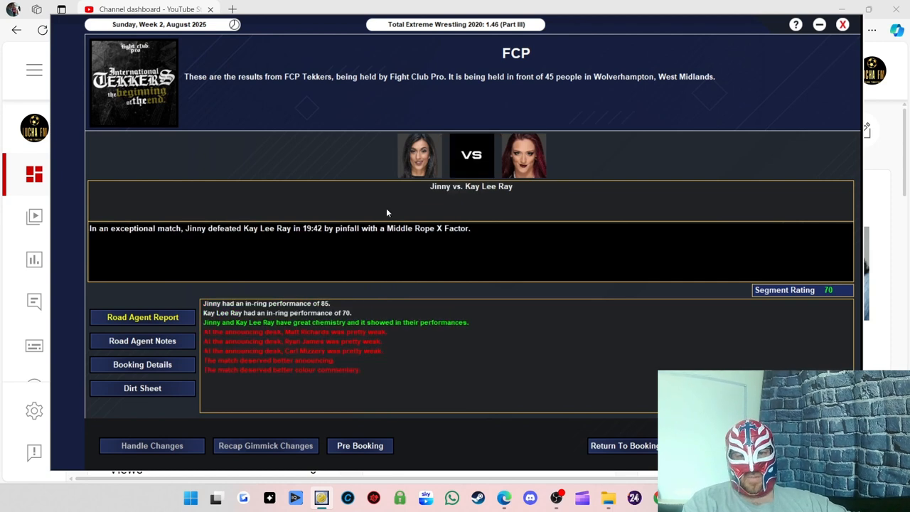
pyautogui.moveTo(668, 269)
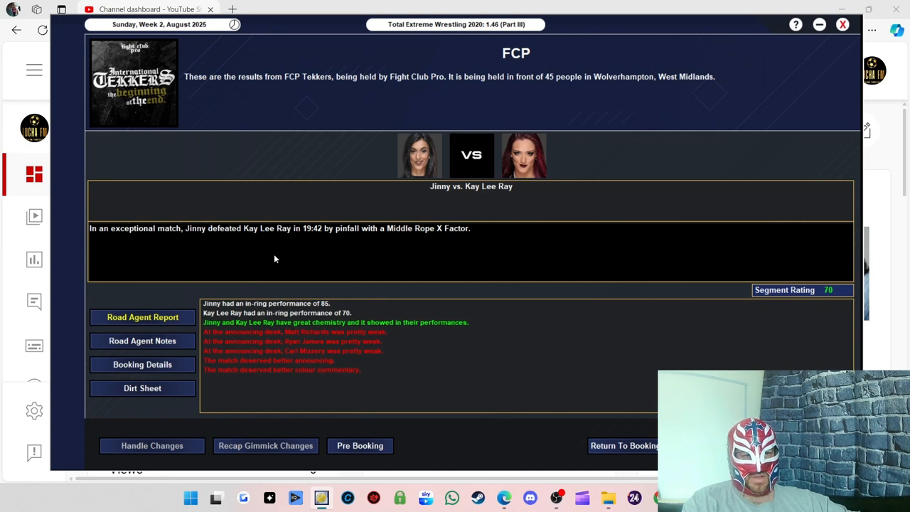
pyautogui.moveTo(328, 267)
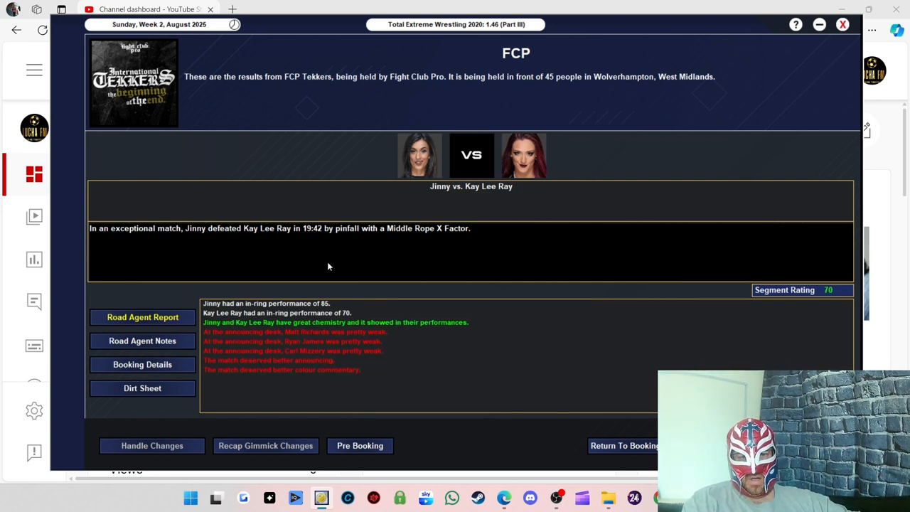
pyautogui.moveTo(271, 311)
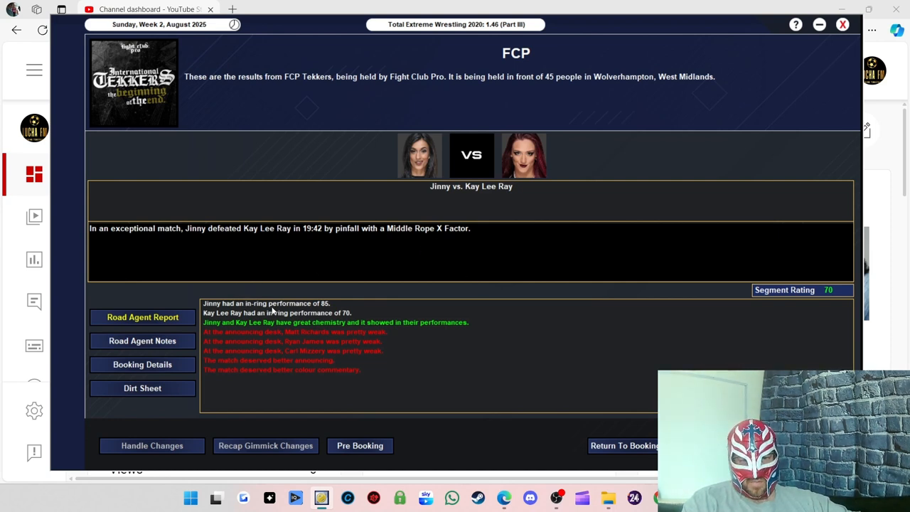
pyautogui.moveTo(320, 318)
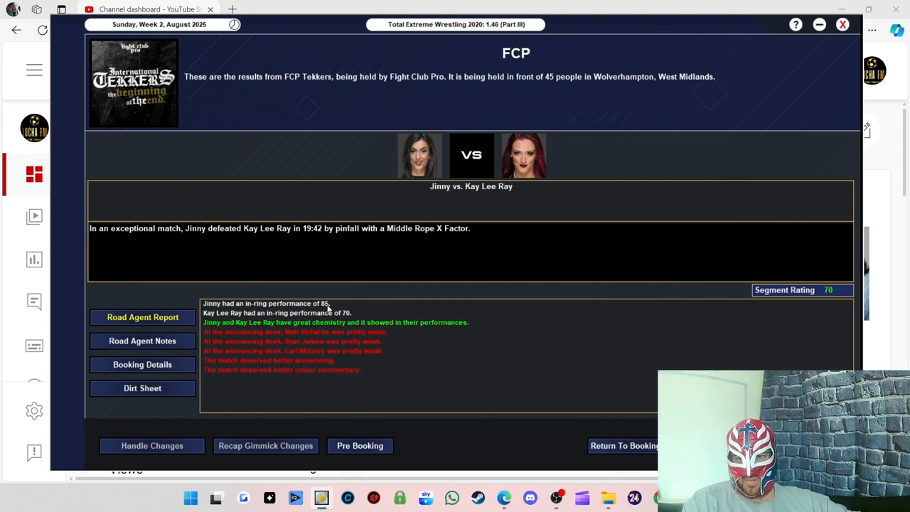
pyautogui.moveTo(337, 309)
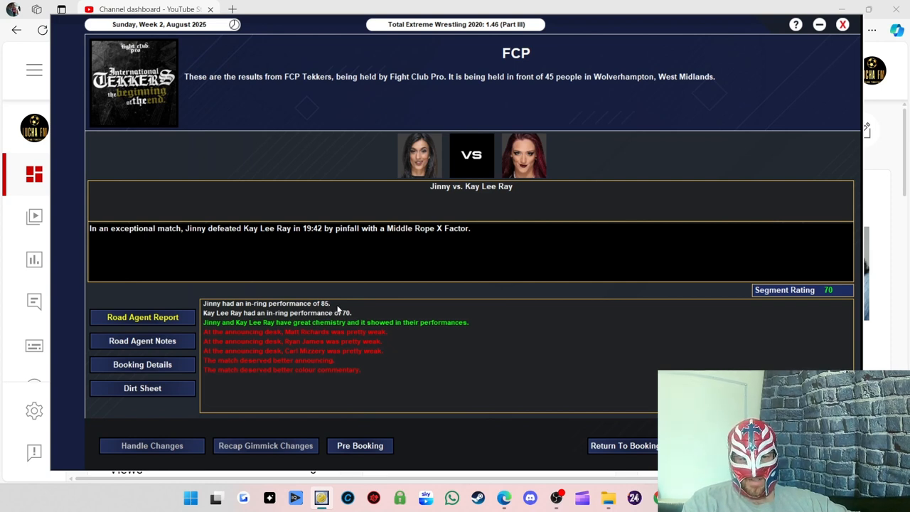
pyautogui.moveTo(348, 320)
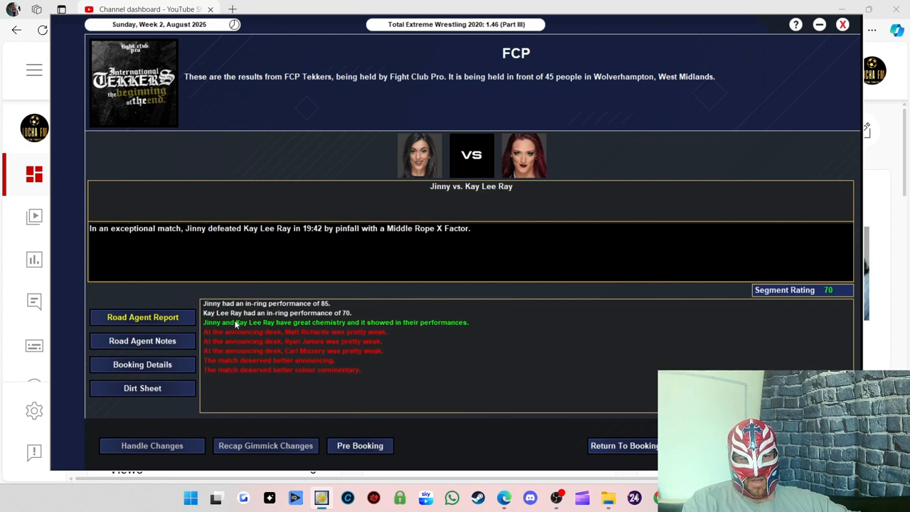
pyautogui.moveTo(542, 291)
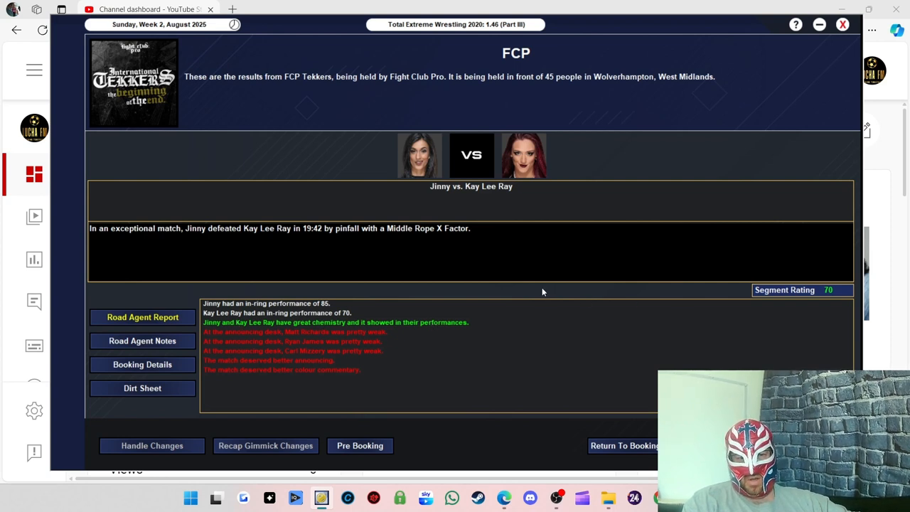
pyautogui.moveTo(618, 277)
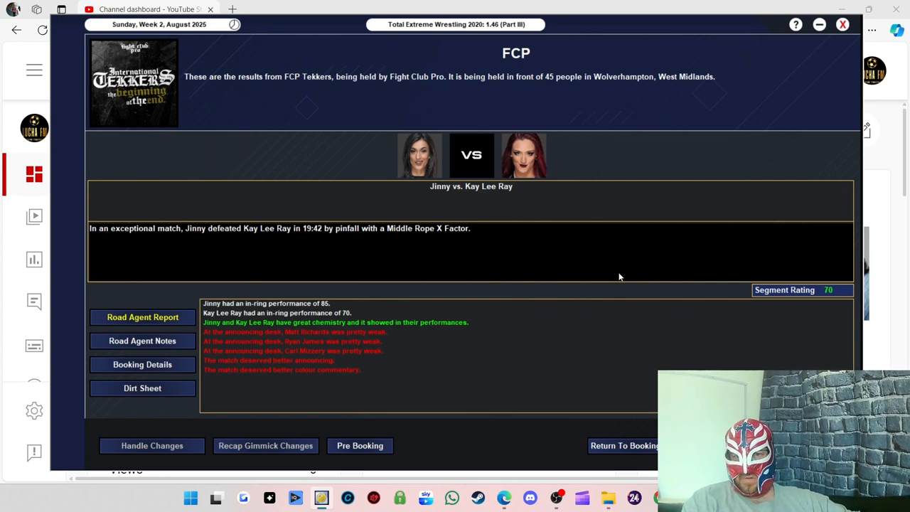
pyautogui.moveTo(547, 287)
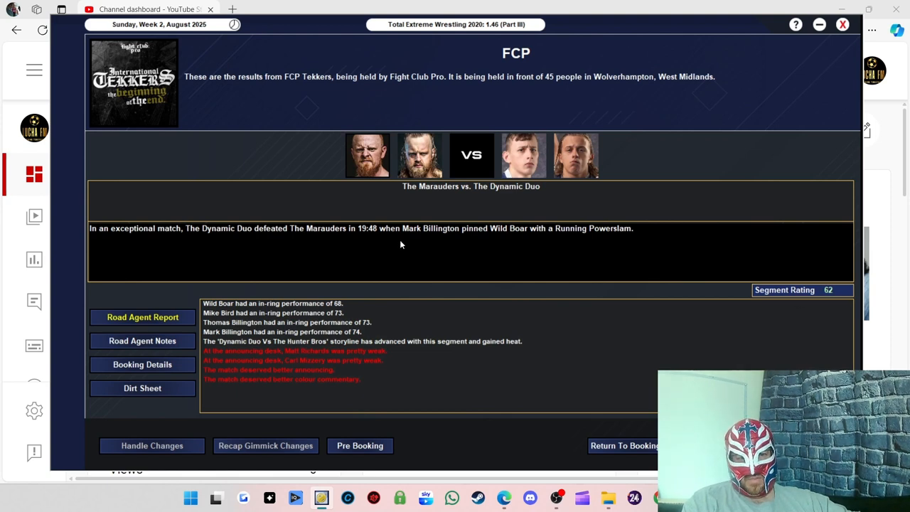
pyautogui.moveTo(359, 325)
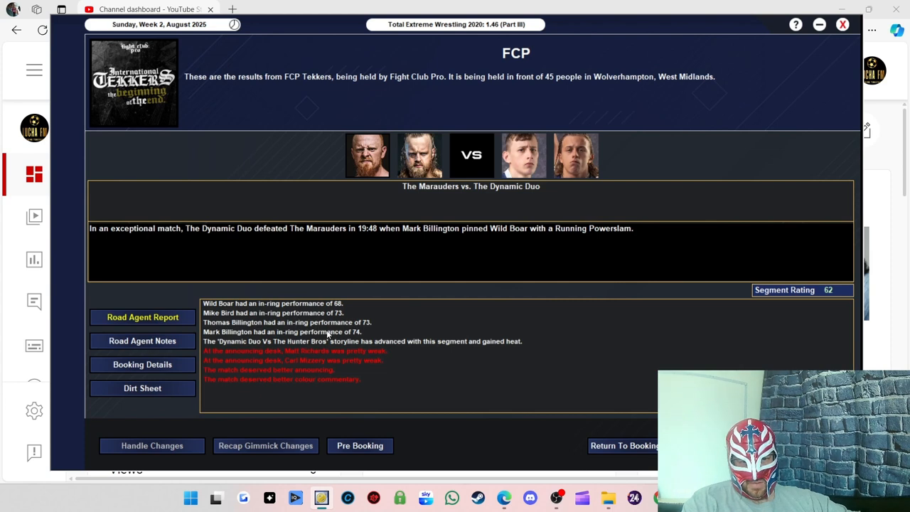
pyautogui.moveTo(315, 303)
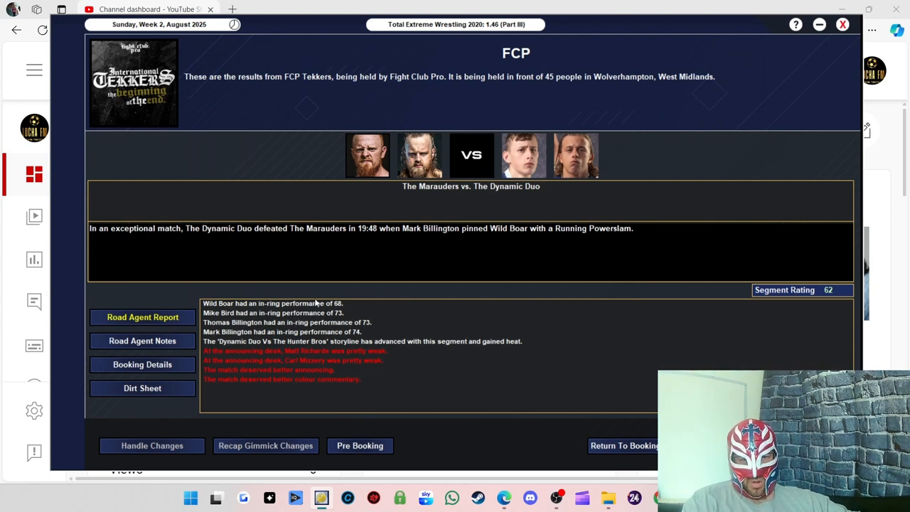
pyautogui.moveTo(241, 357)
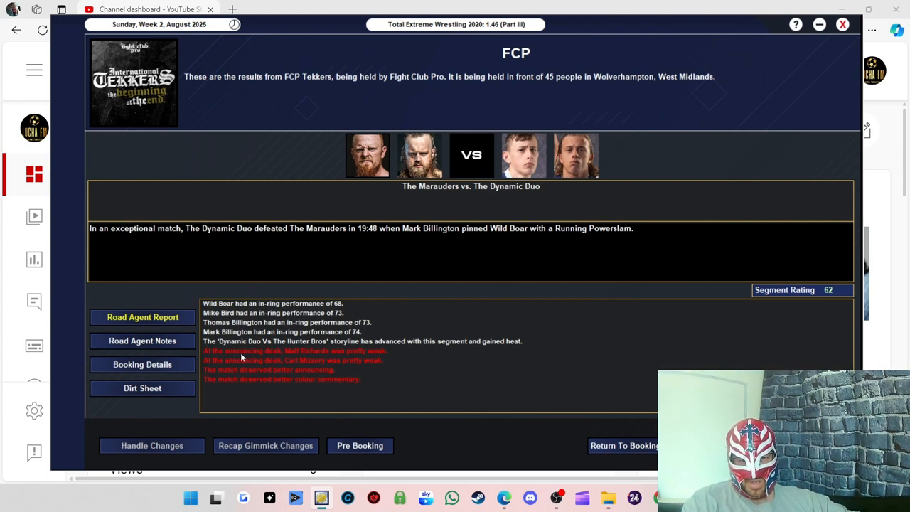
pyautogui.moveTo(434, 327)
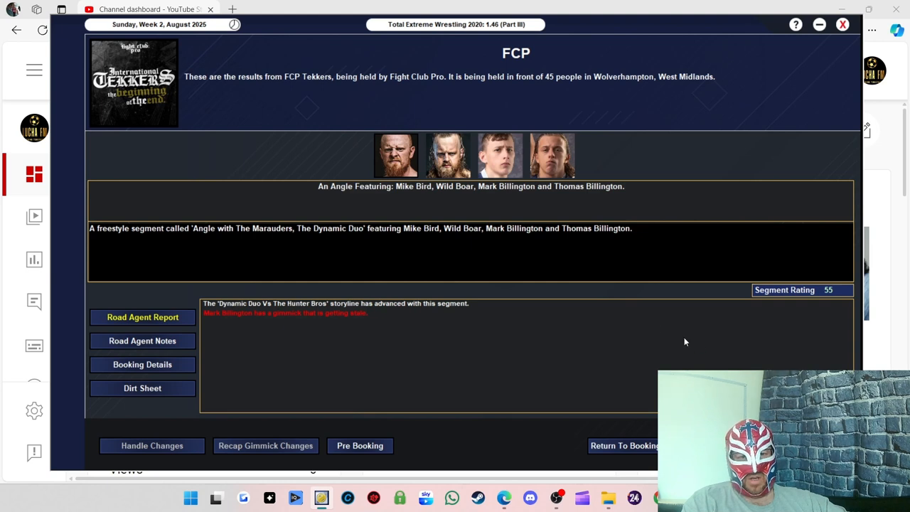
pyautogui.moveTo(605, 295)
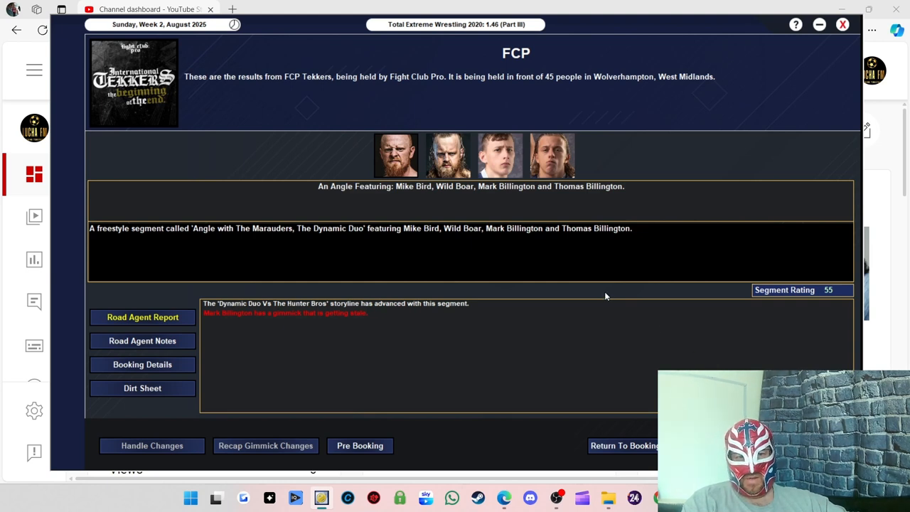
pyautogui.moveTo(570, 319)
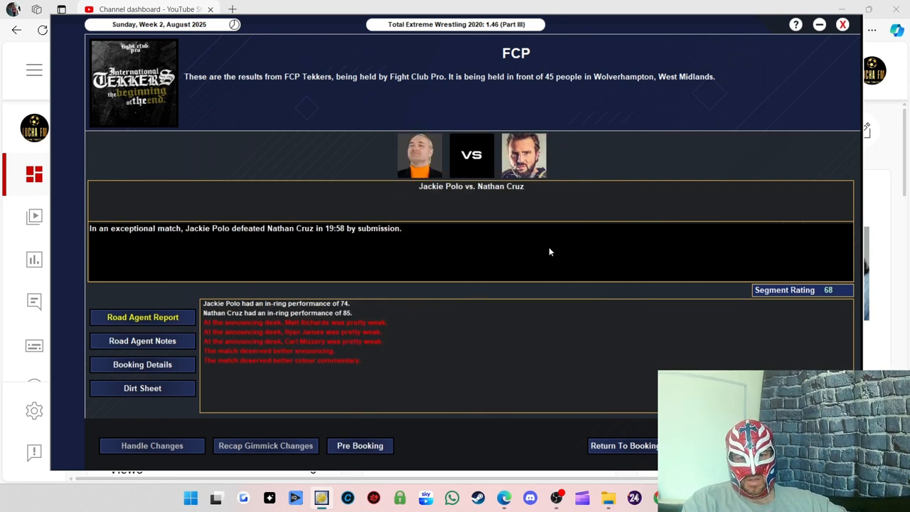
pyautogui.moveTo(827, 302)
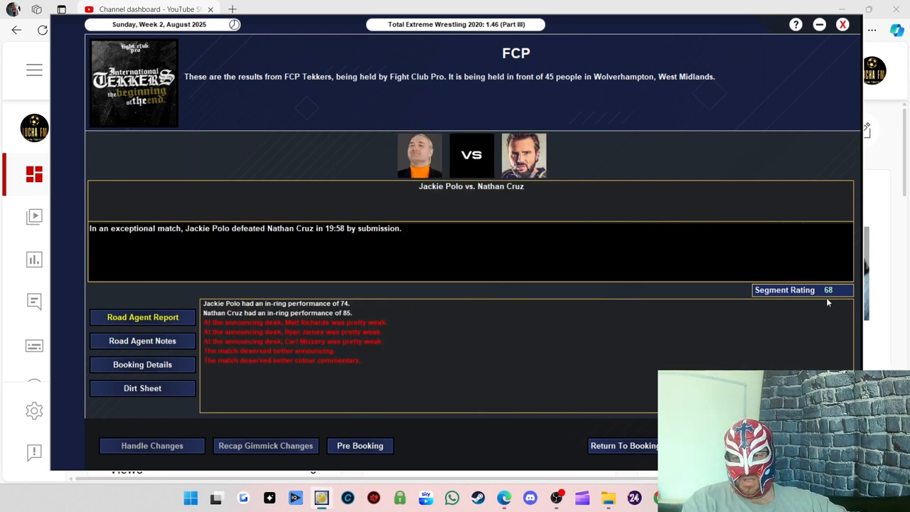
pyautogui.moveTo(429, 241)
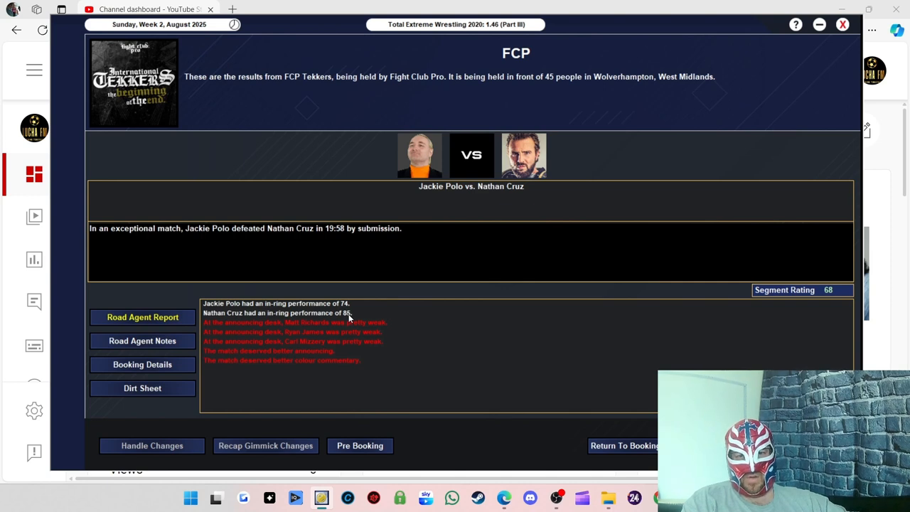
pyautogui.moveTo(222, 308)
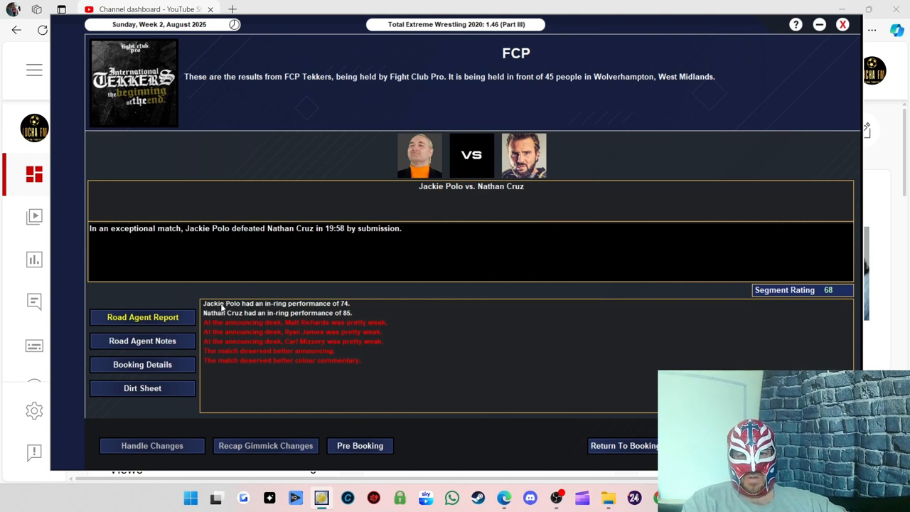
pyautogui.moveTo(361, 322)
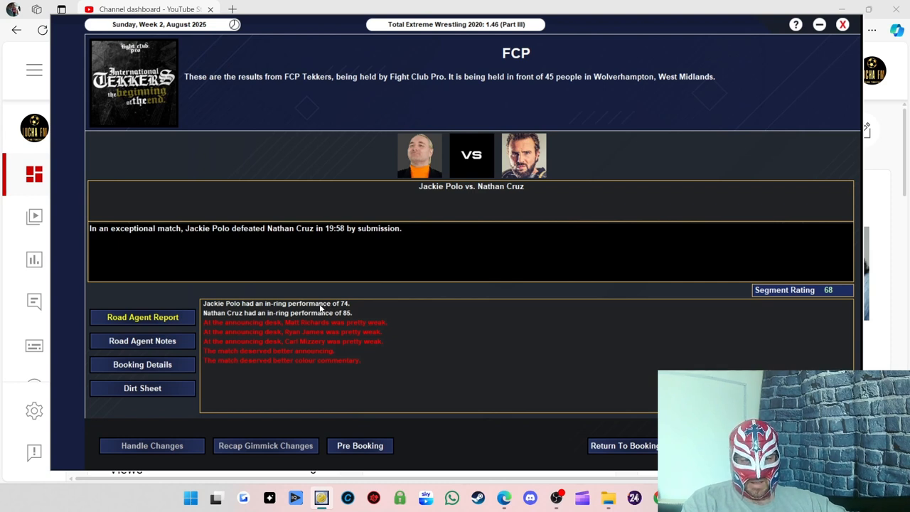
pyautogui.moveTo(351, 306)
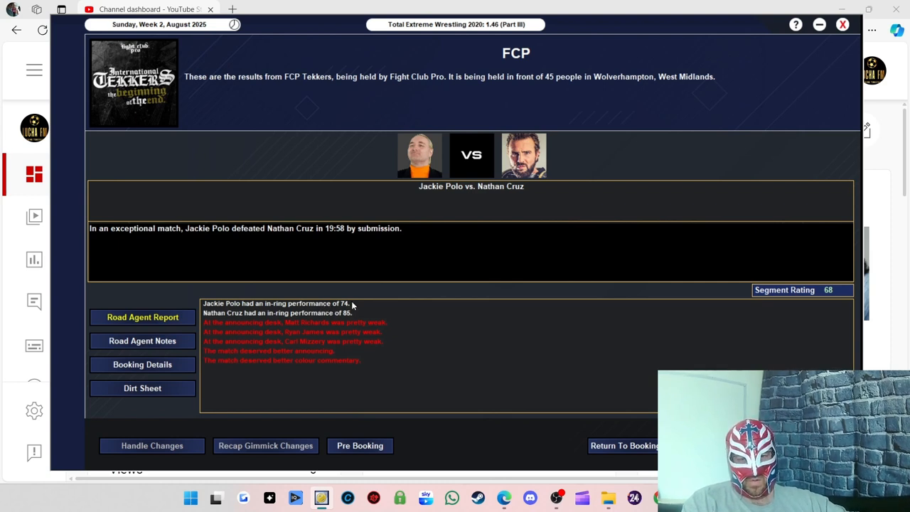
pyautogui.moveTo(598, 347)
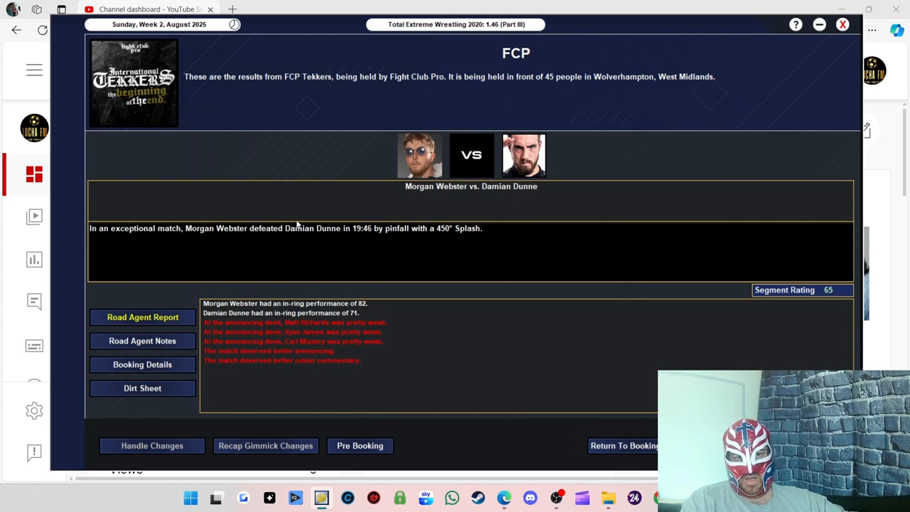
pyautogui.moveTo(840, 299)
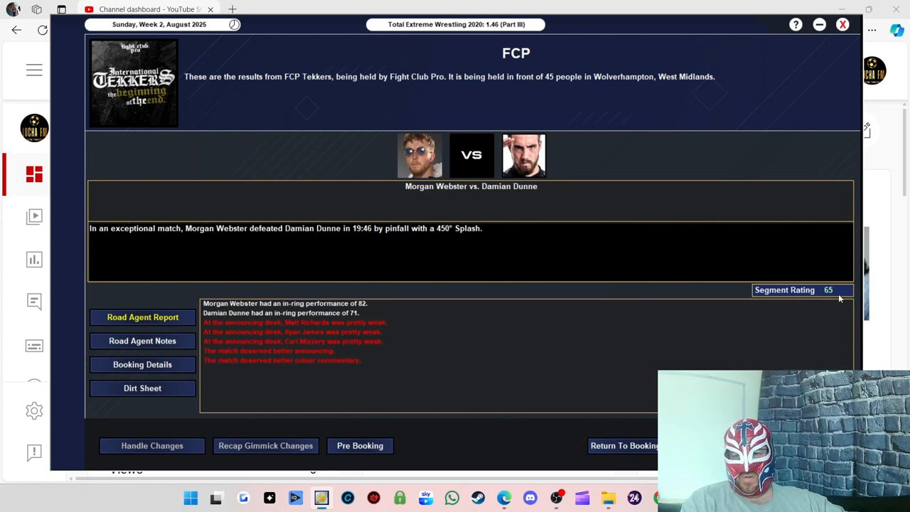
pyautogui.moveTo(268, 294)
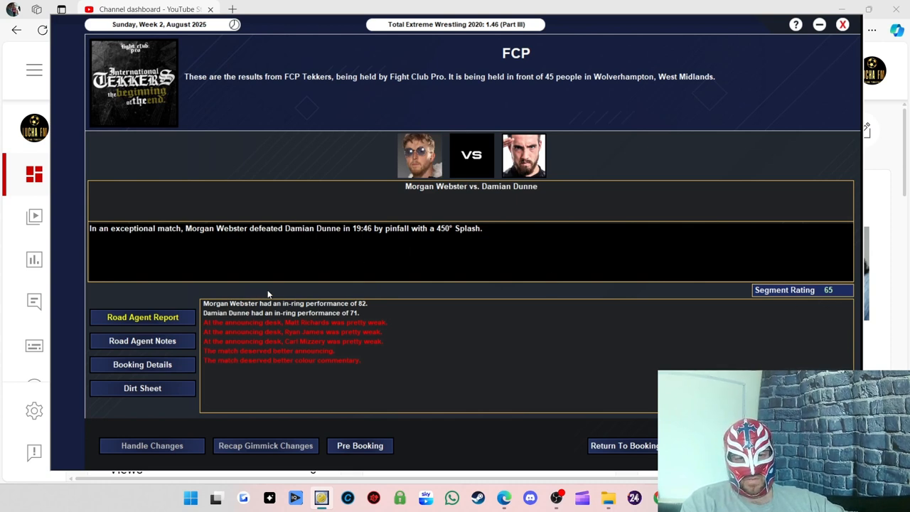
pyautogui.moveTo(239, 238)
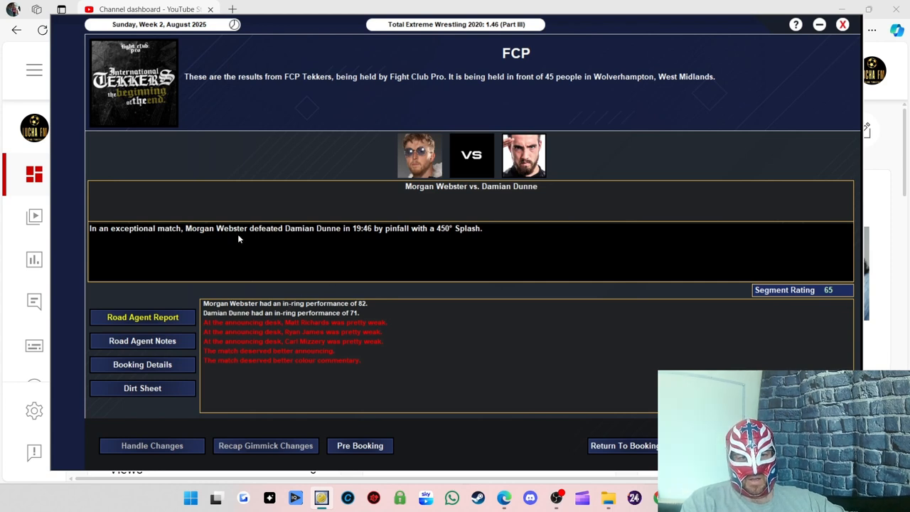
pyautogui.moveTo(370, 299)
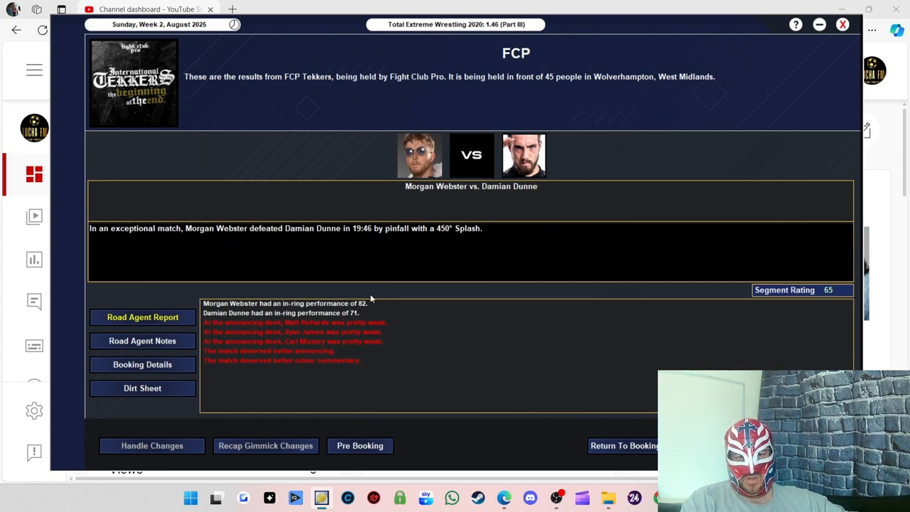
pyautogui.moveTo(371, 313)
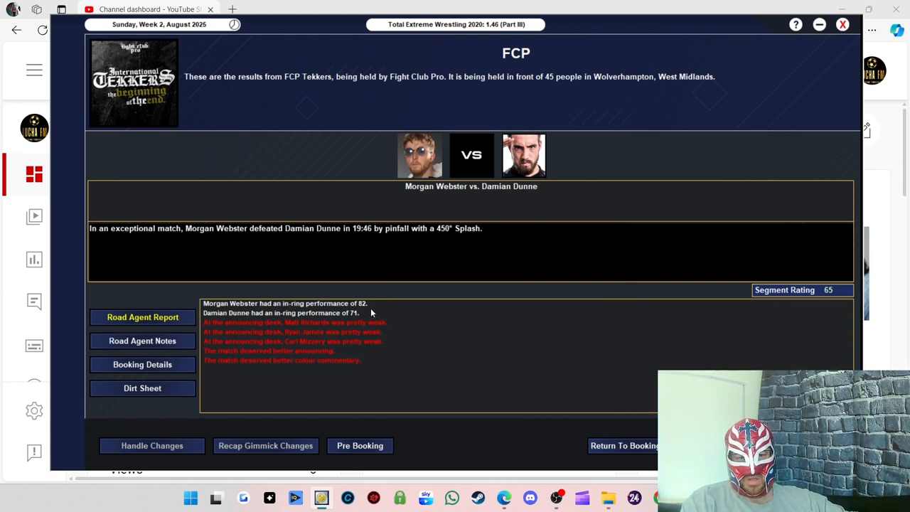
pyautogui.moveTo(315, 317)
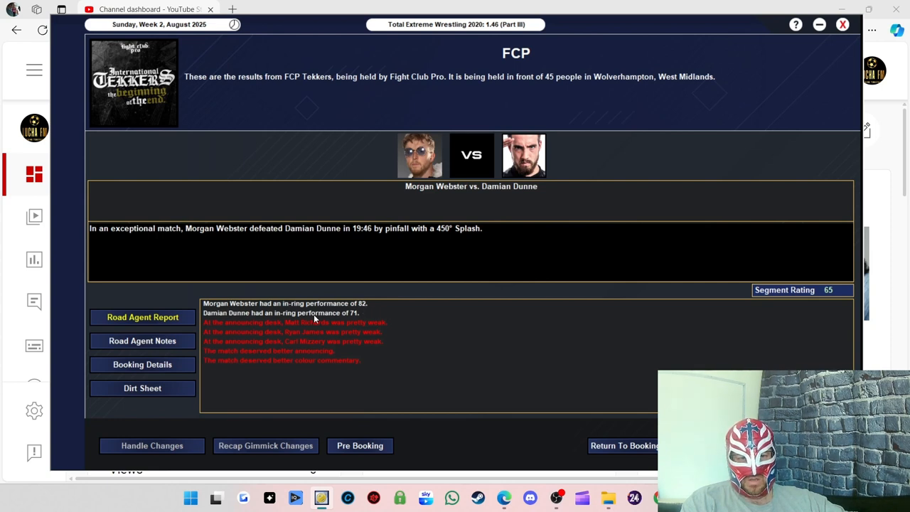
pyautogui.moveTo(505, 329)
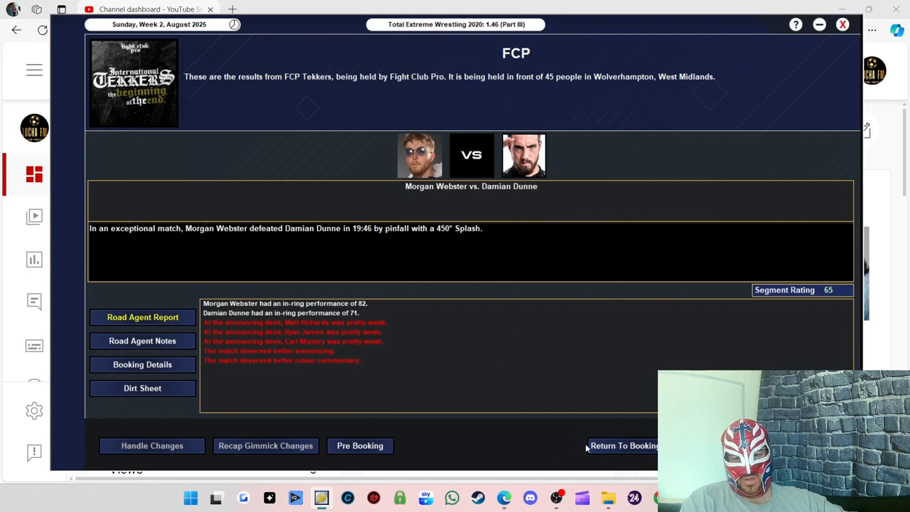
# - Return to the booking list and run the Kenny Williams vs. Mark Andrews main event
pyautogui.click(624, 445)
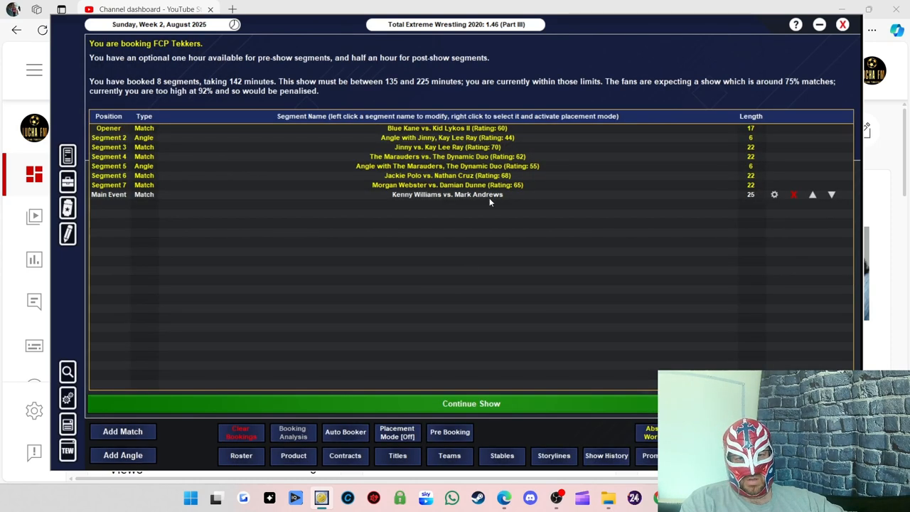
pyautogui.moveTo(489, 162)
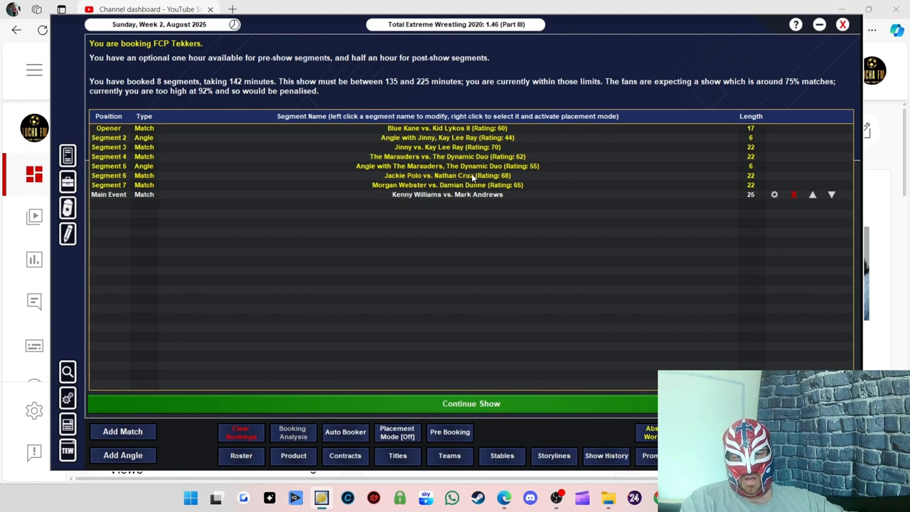
pyautogui.moveTo(426, 186)
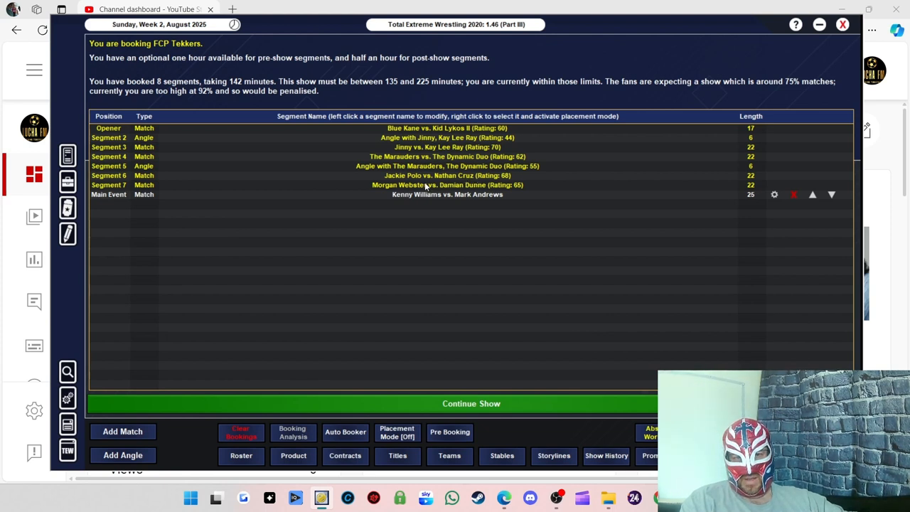
pyautogui.moveTo(450, 198)
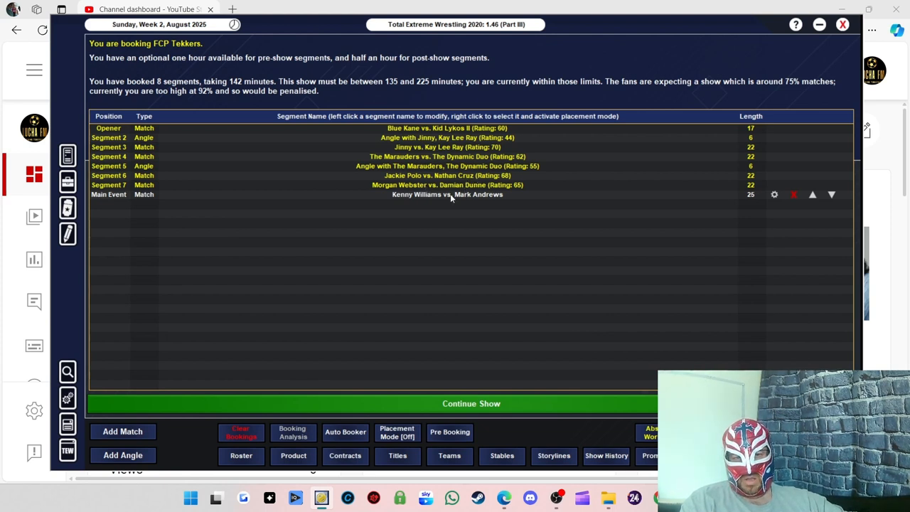
pyautogui.moveTo(418, 201)
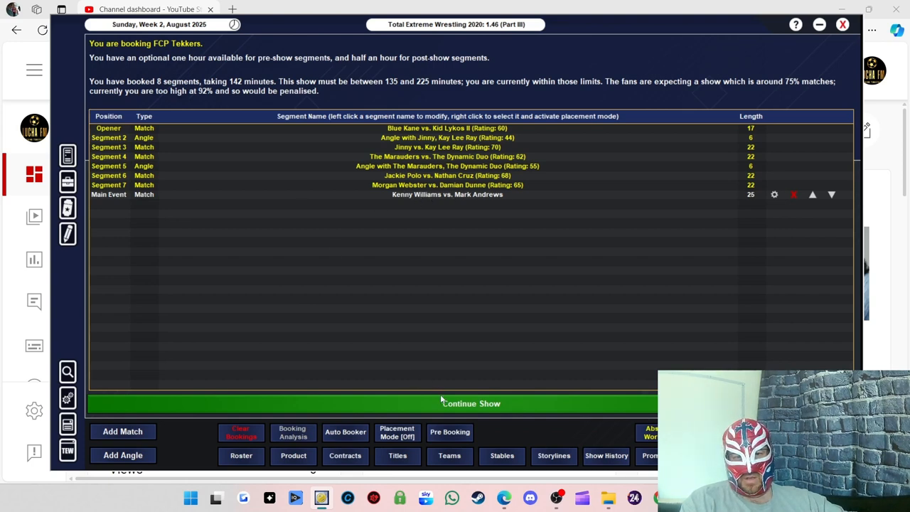
pyautogui.click(471, 403)
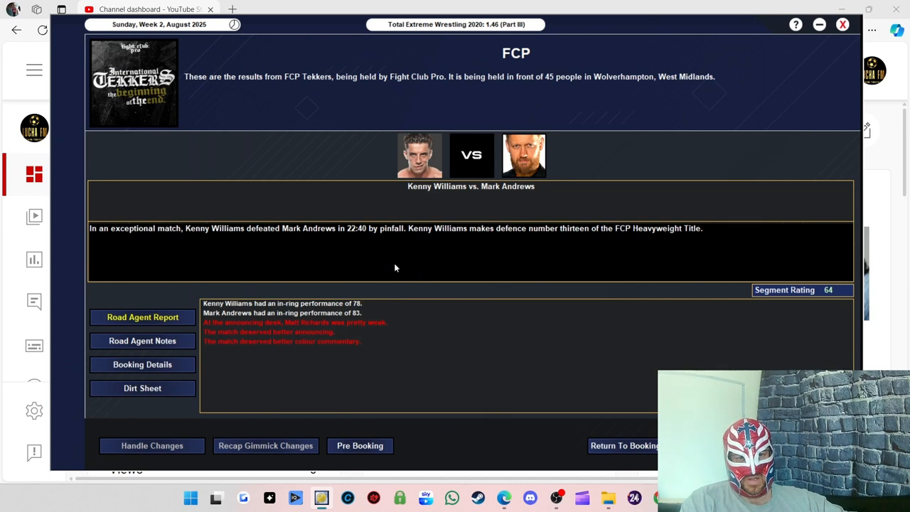
pyautogui.moveTo(827, 287)
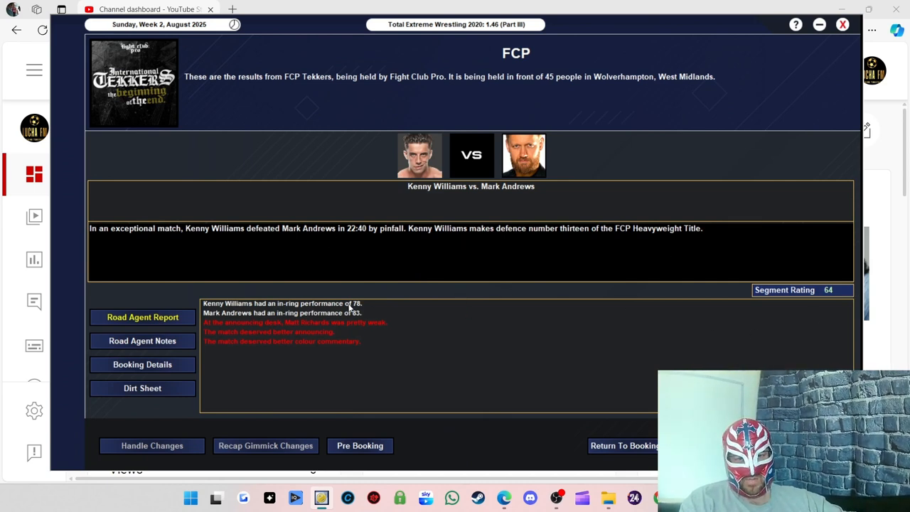
pyautogui.moveTo(367, 325)
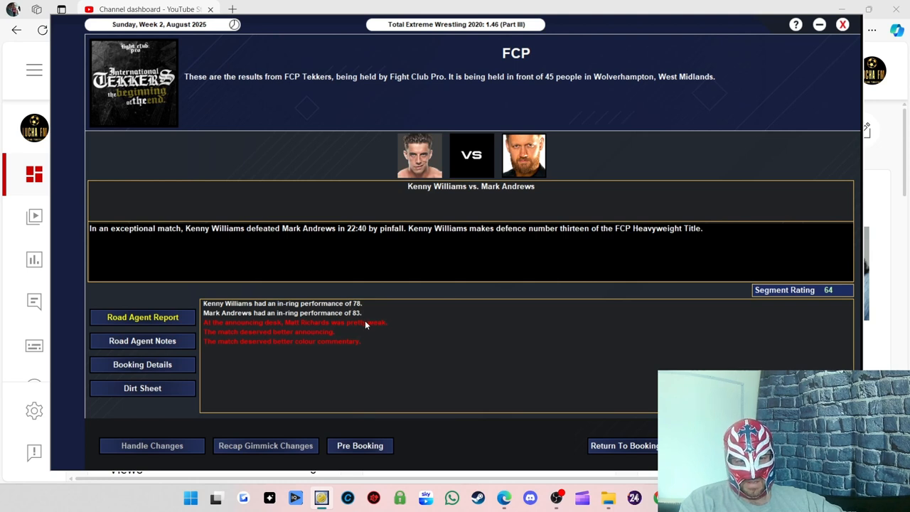
pyautogui.moveTo(286, 326)
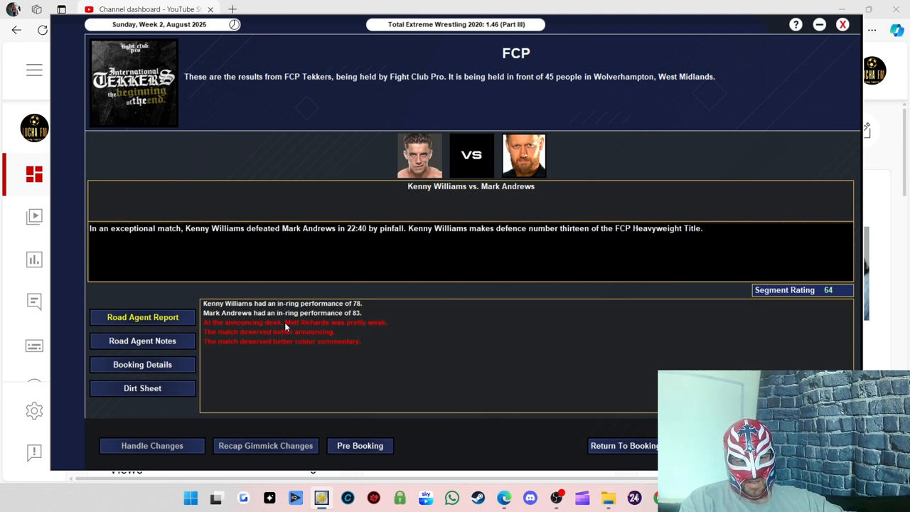
pyautogui.moveTo(320, 238)
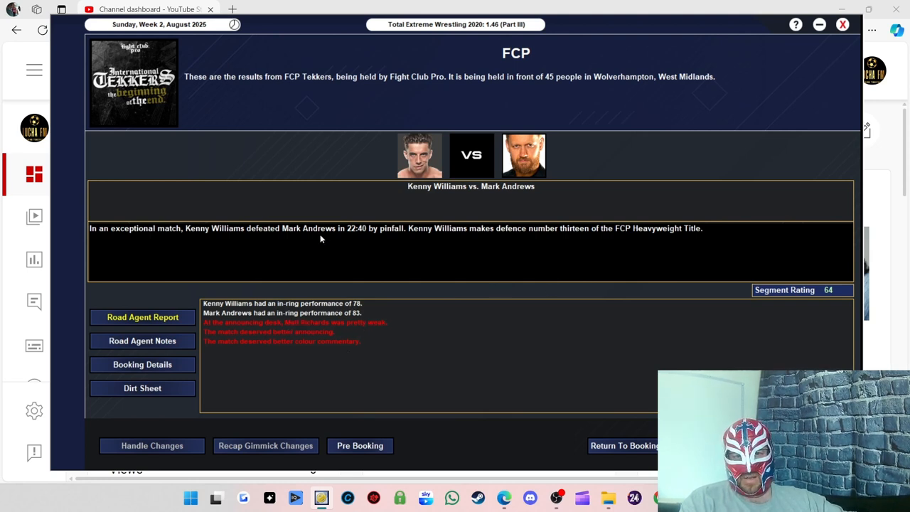
pyautogui.moveTo(327, 324)
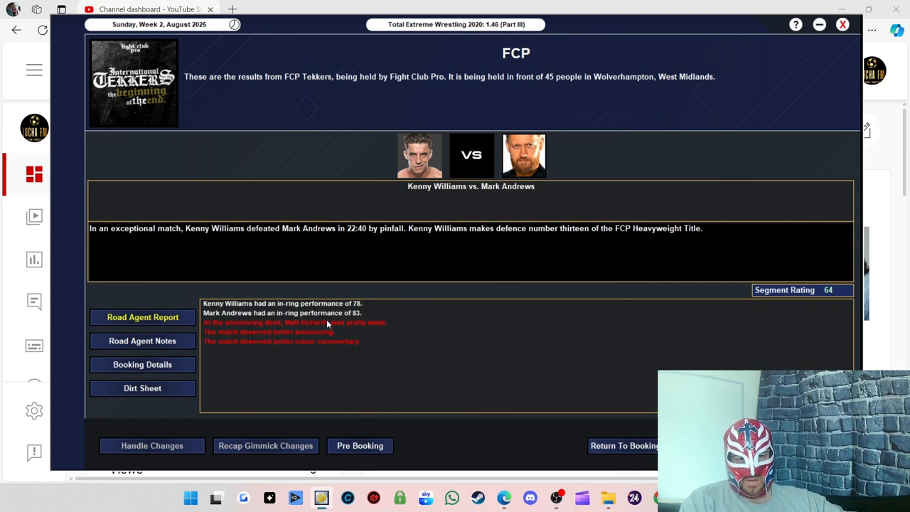
pyautogui.moveTo(536, 275)
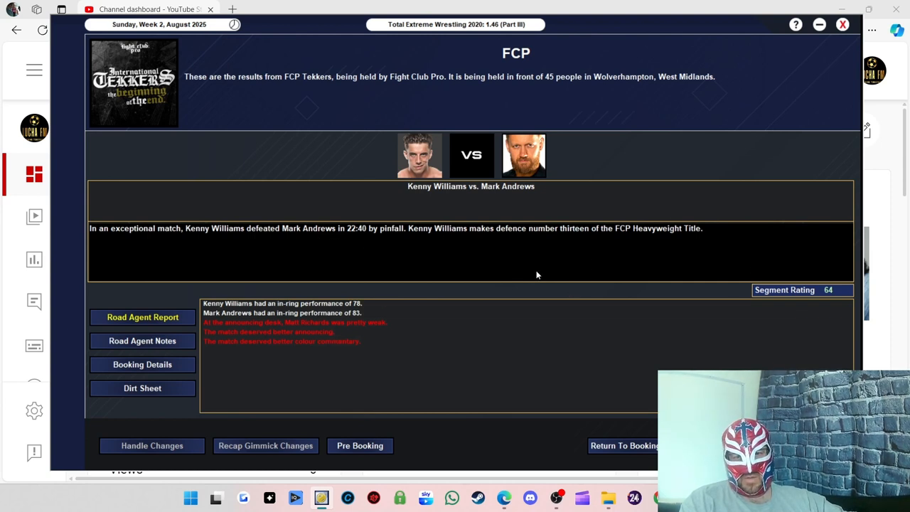
pyautogui.moveTo(526, 264)
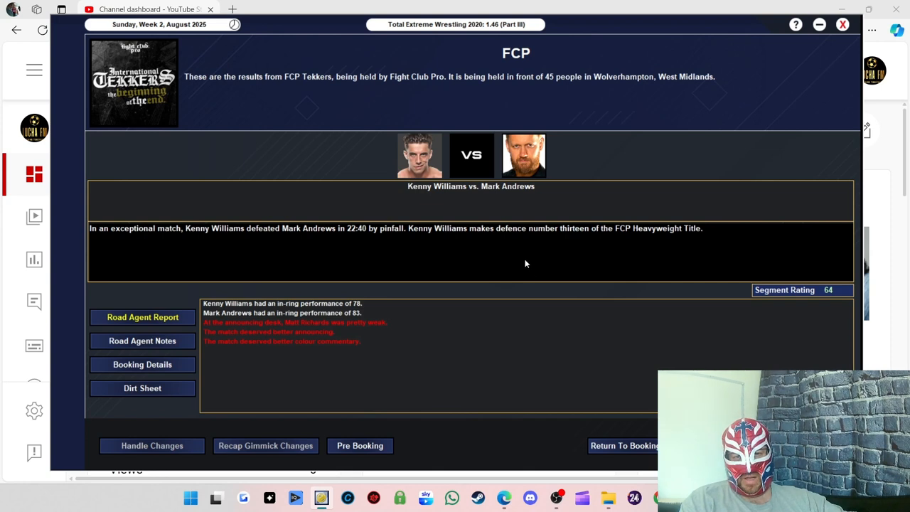
pyautogui.moveTo(585, 241)
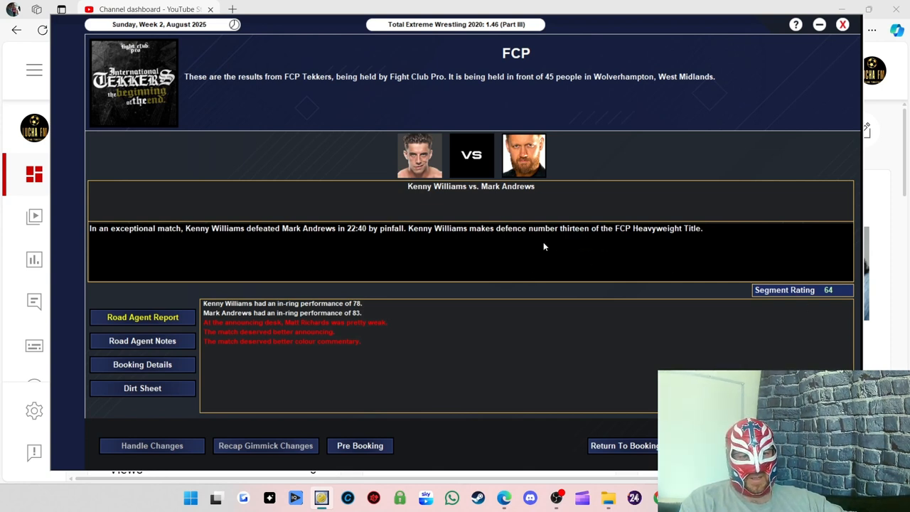
pyautogui.moveTo(648, 290)
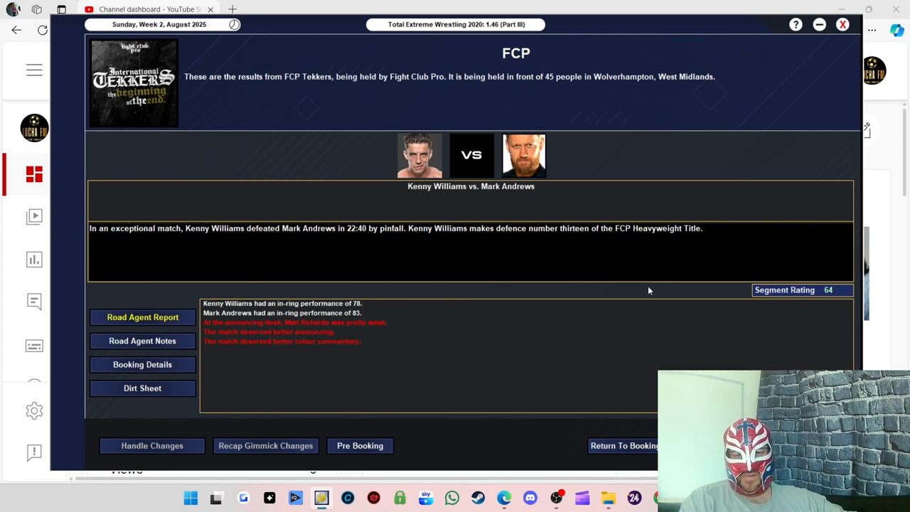
pyautogui.moveTo(583, 284)
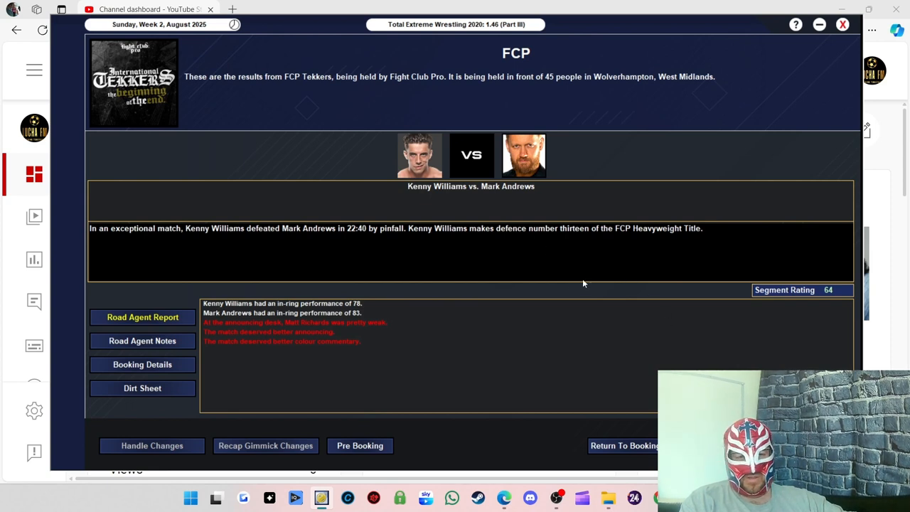
pyautogui.moveTo(253, 314)
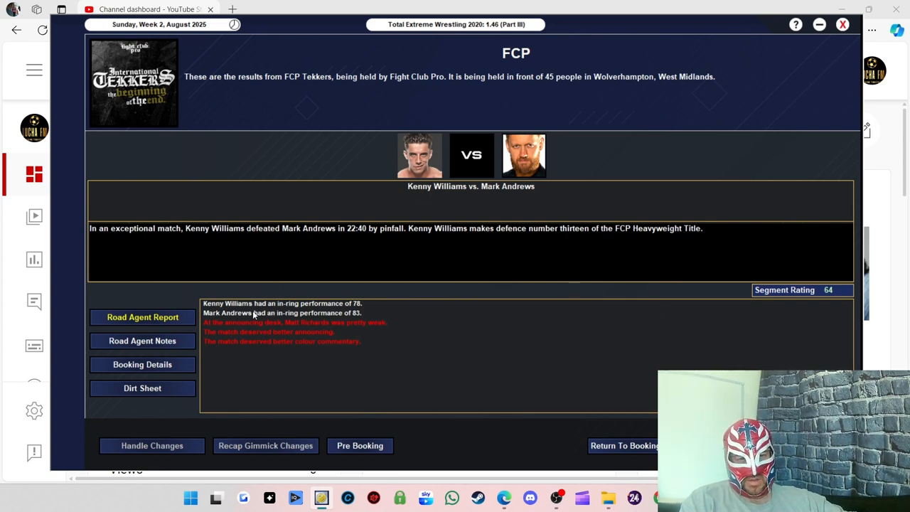
pyautogui.moveTo(301, 297)
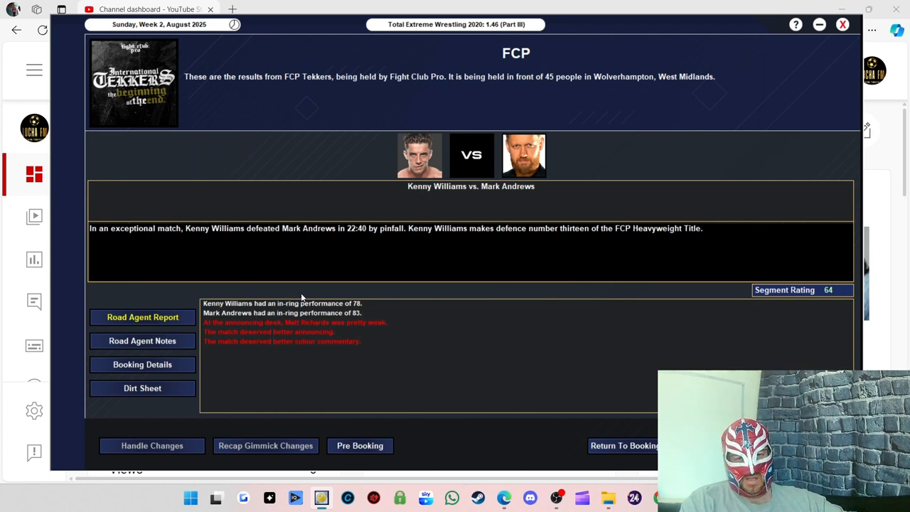
pyautogui.moveTo(467, 308)
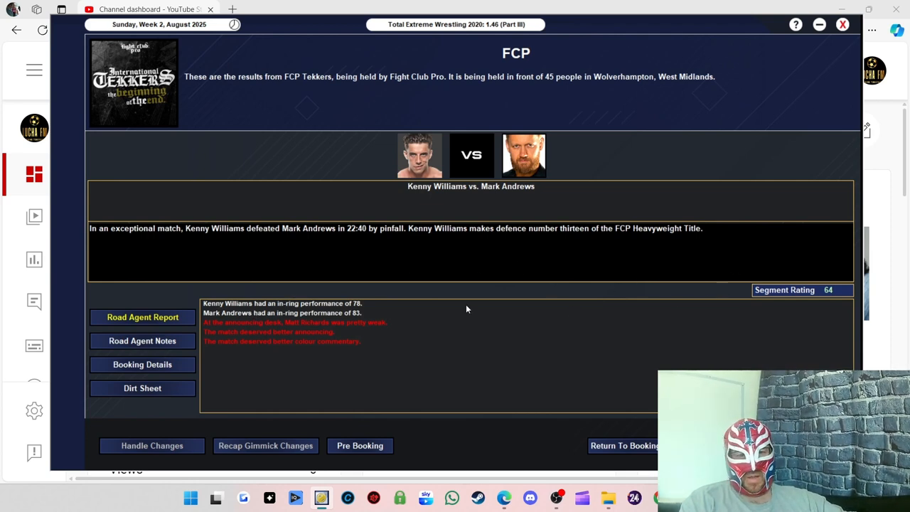
pyautogui.moveTo(278, 314)
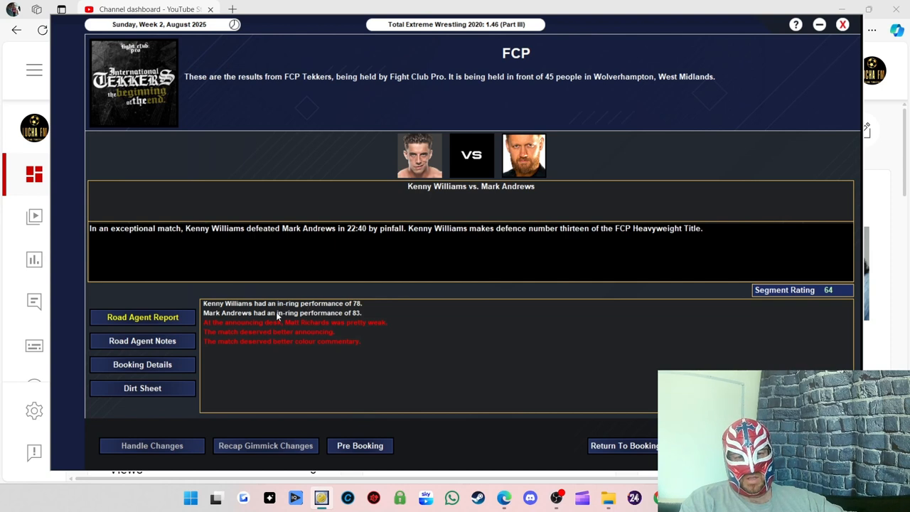
pyautogui.moveTo(362, 318)
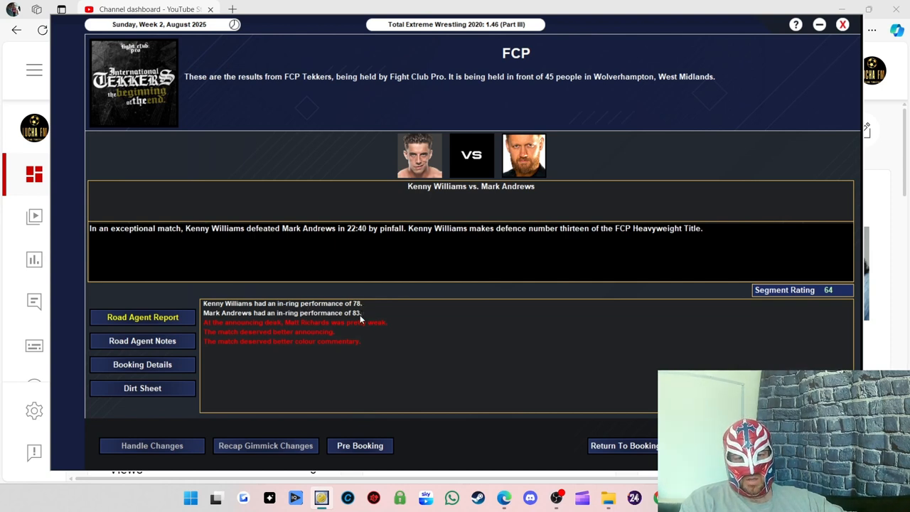
pyautogui.moveTo(359, 319)
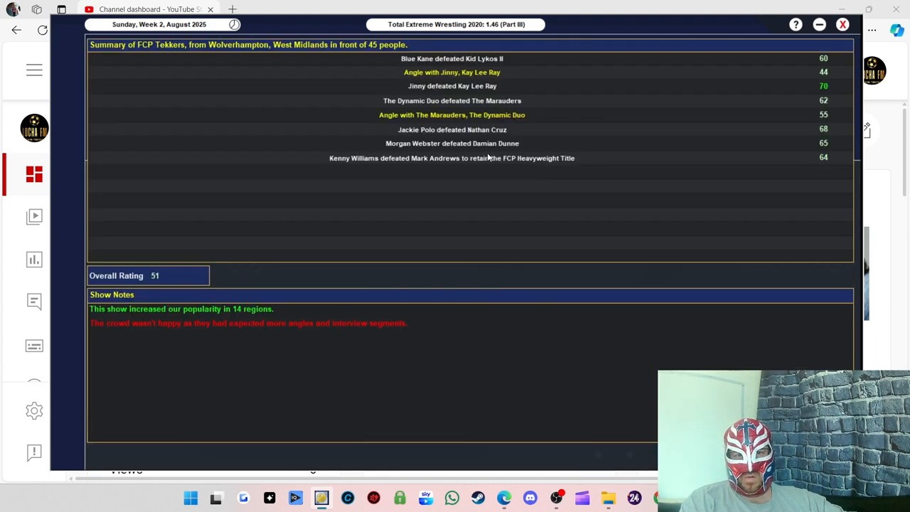
pyautogui.moveTo(378, 52)
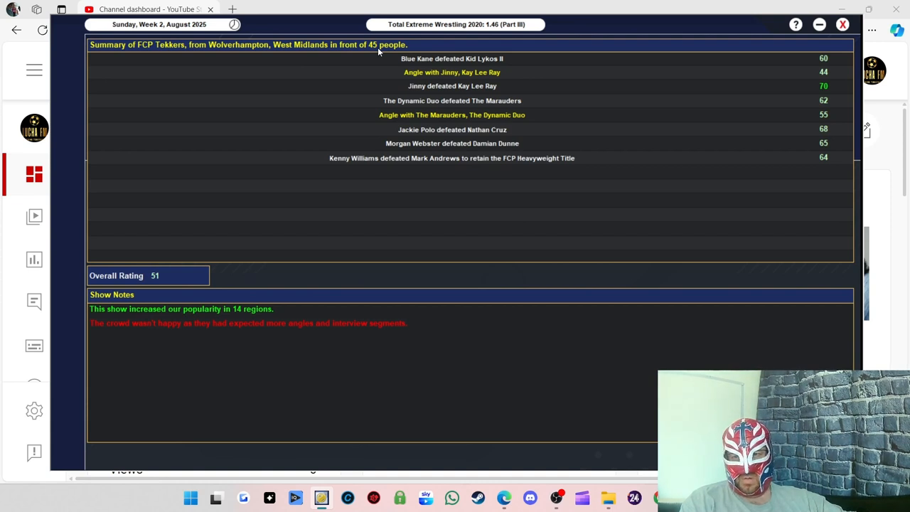
pyautogui.moveTo(249, 280)
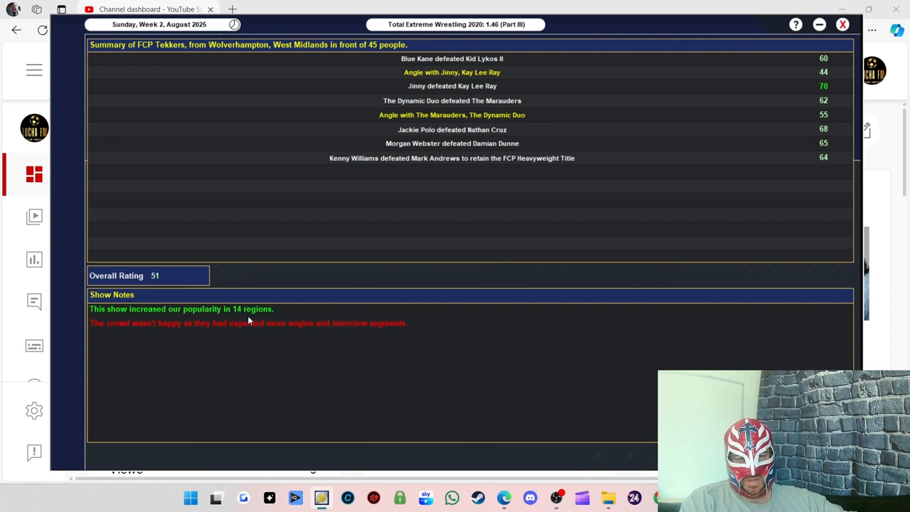
pyautogui.moveTo(162, 281)
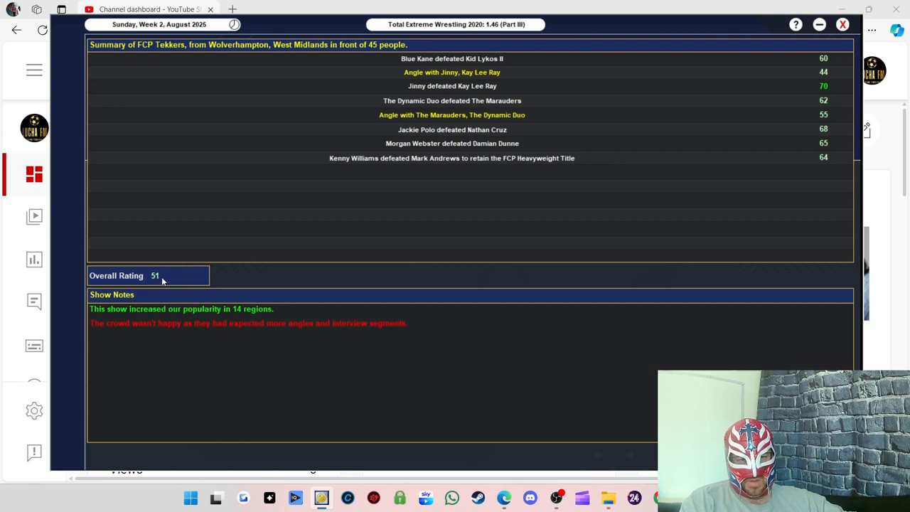
pyautogui.moveTo(354, 331)
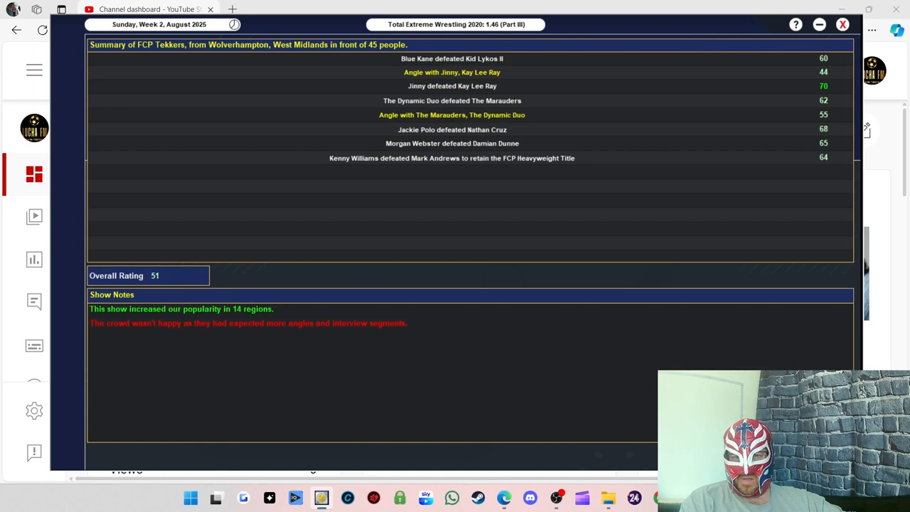
pyautogui.moveTo(397, 161)
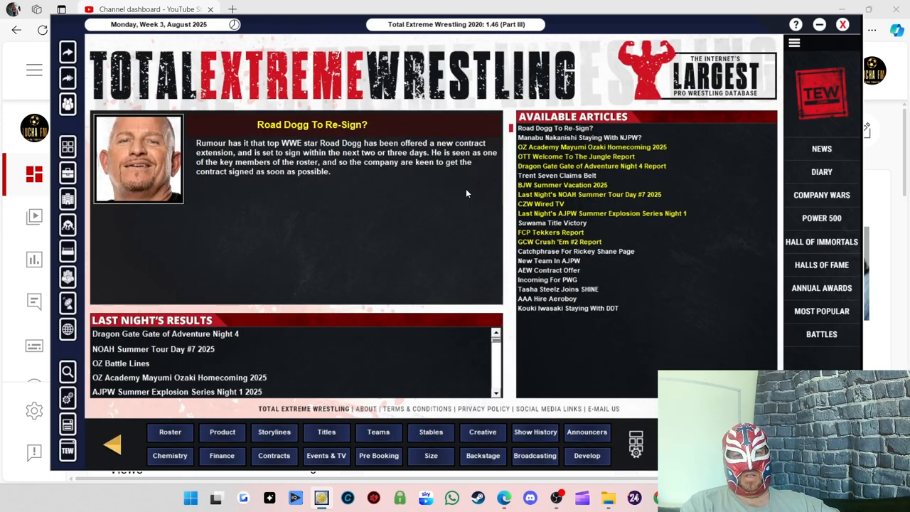
# - Read the FCP Tekkers viewing figures mail (3,538 viewers) and close the Mail Viewer
pyautogui.click(551, 232)
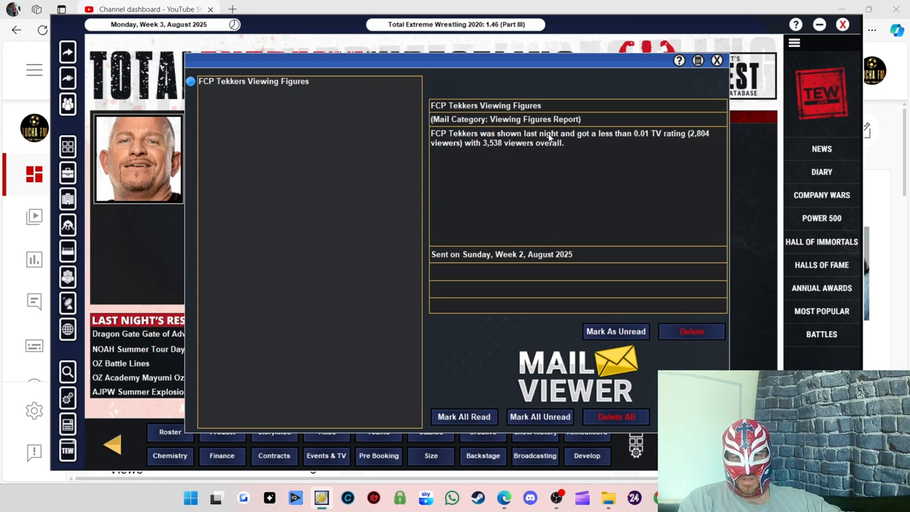
pyautogui.moveTo(496, 150)
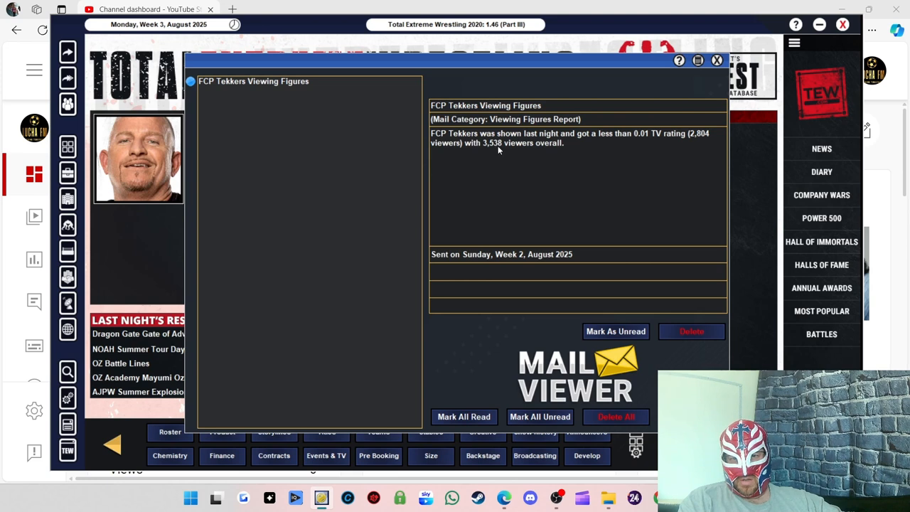
pyautogui.moveTo(508, 149)
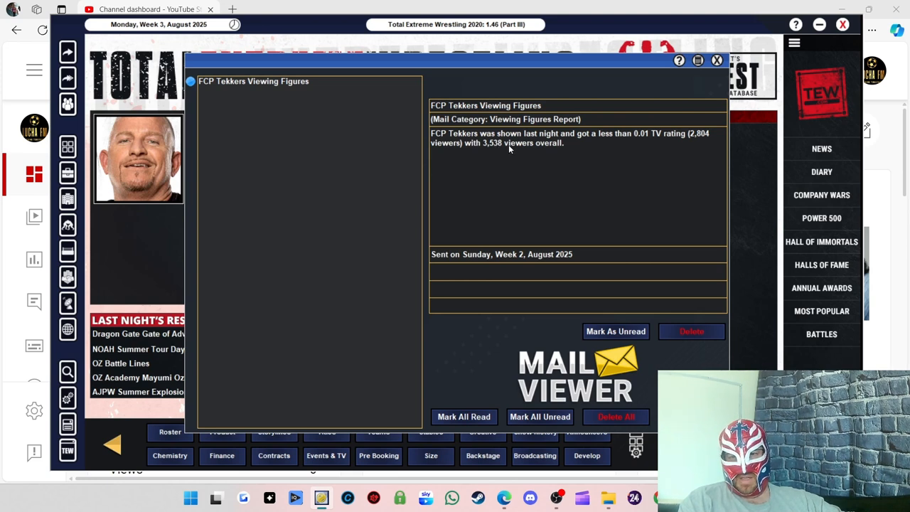
pyautogui.moveTo(583, 178)
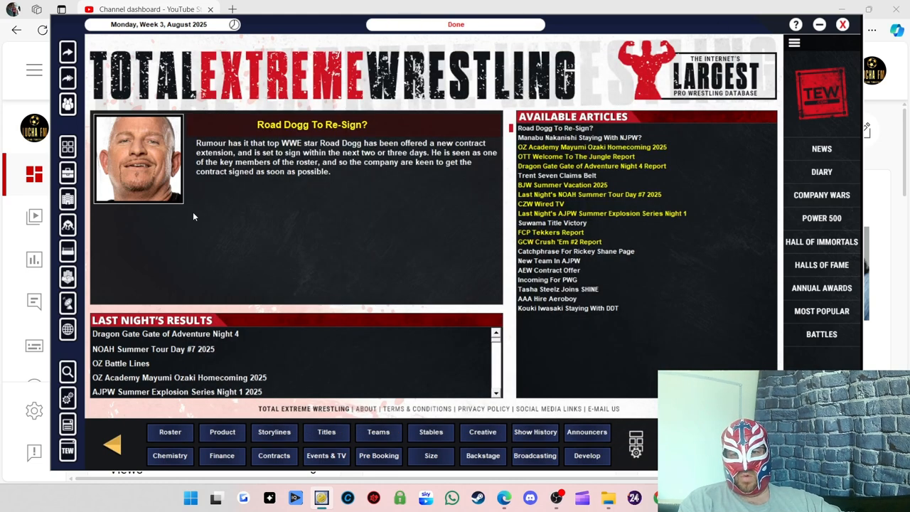
pyautogui.click(456, 23)
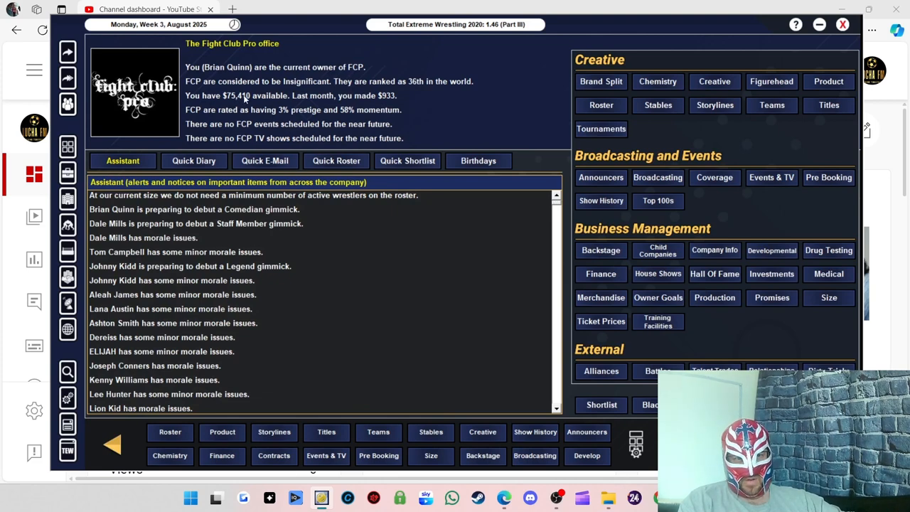
pyautogui.moveTo(423, 111)
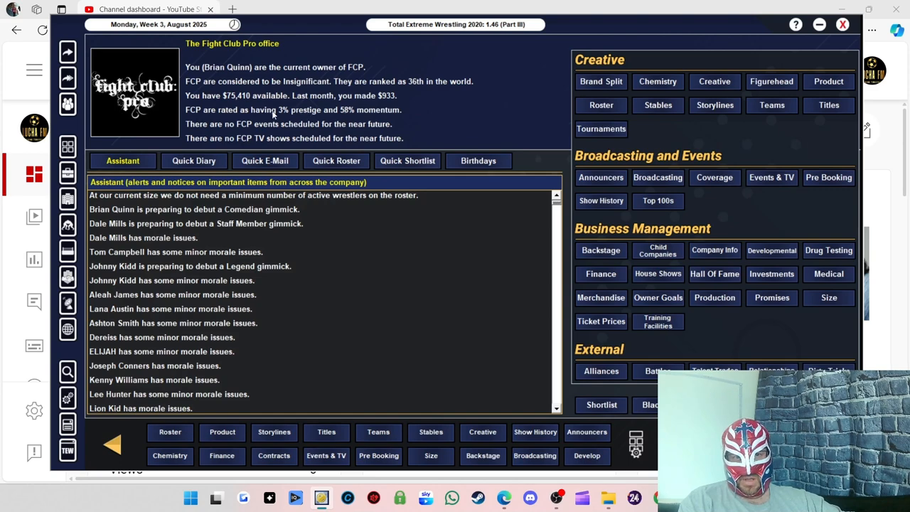
# - Switch from the game to the recording software
pyautogui.press('alt+tab')
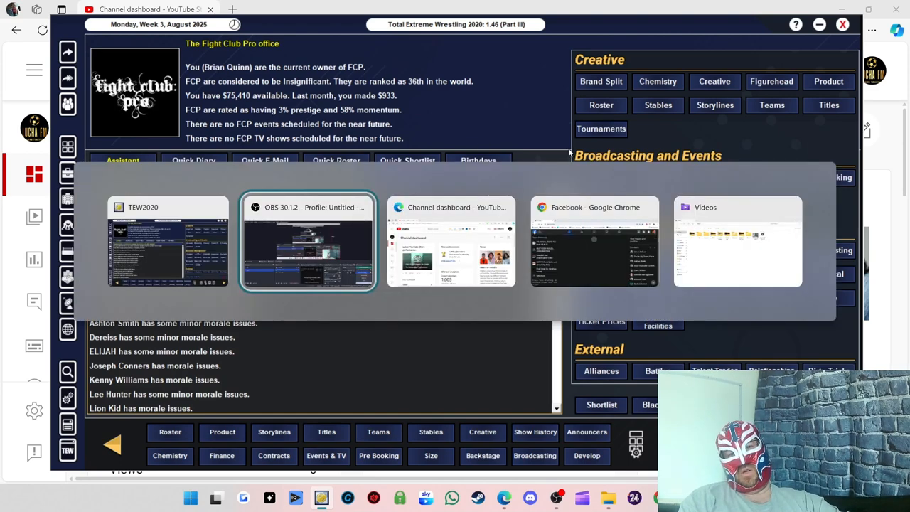
pyautogui.click(308, 242)
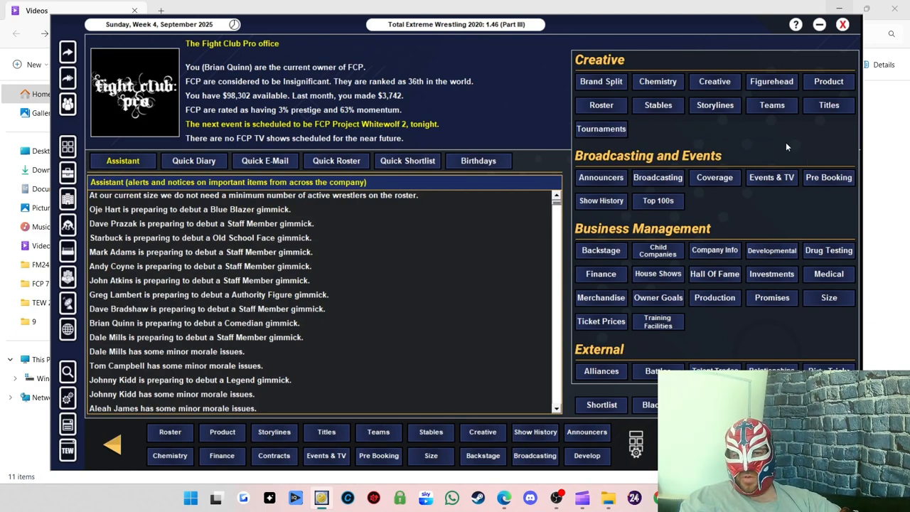
pyautogui.moveTo(604, 161)
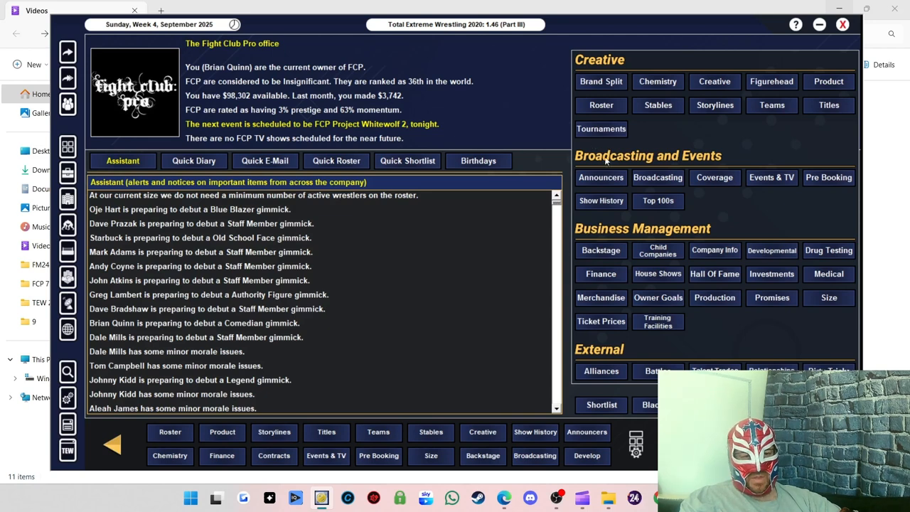
pyautogui.moveTo(732, 121)
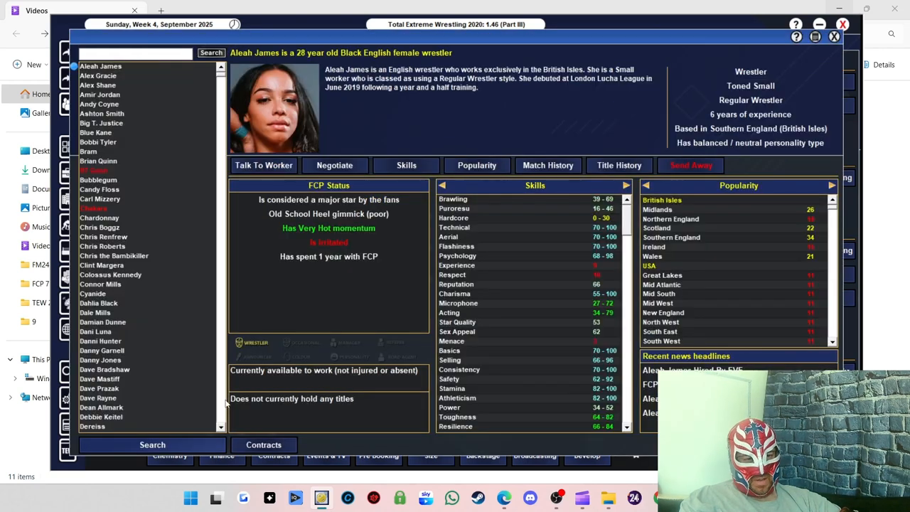
pyautogui.scroll(-3)
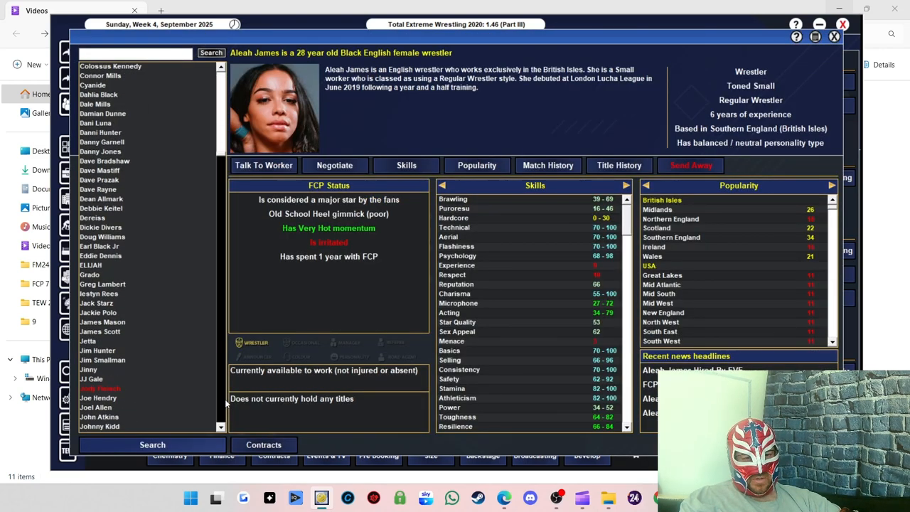
pyautogui.scroll(-3)
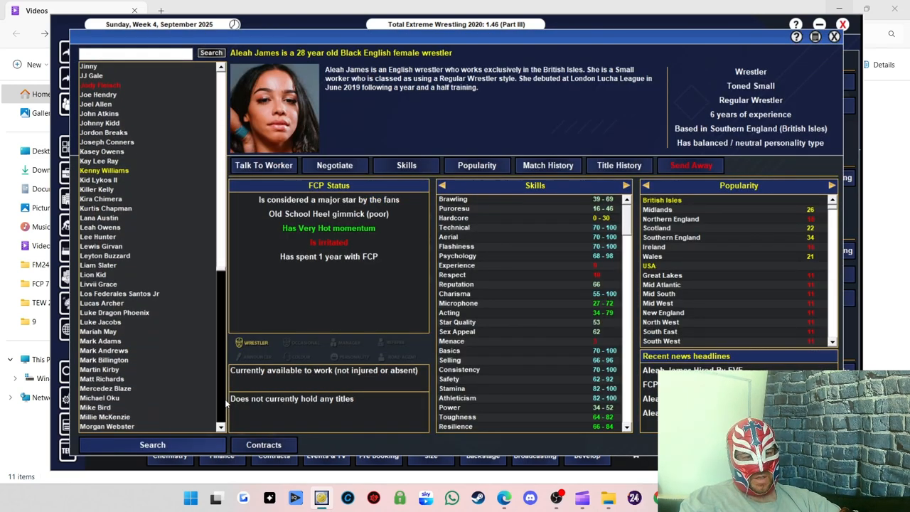
pyautogui.scroll(-3)
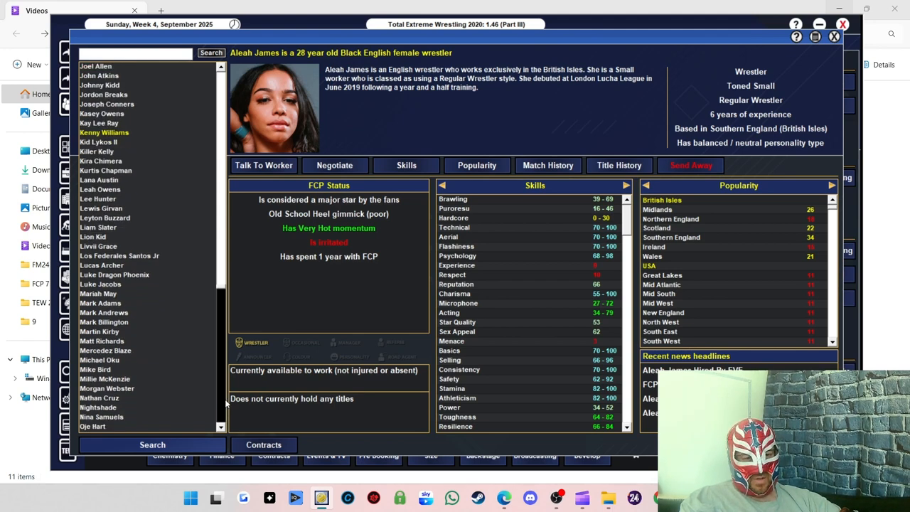
pyautogui.scroll(-3)
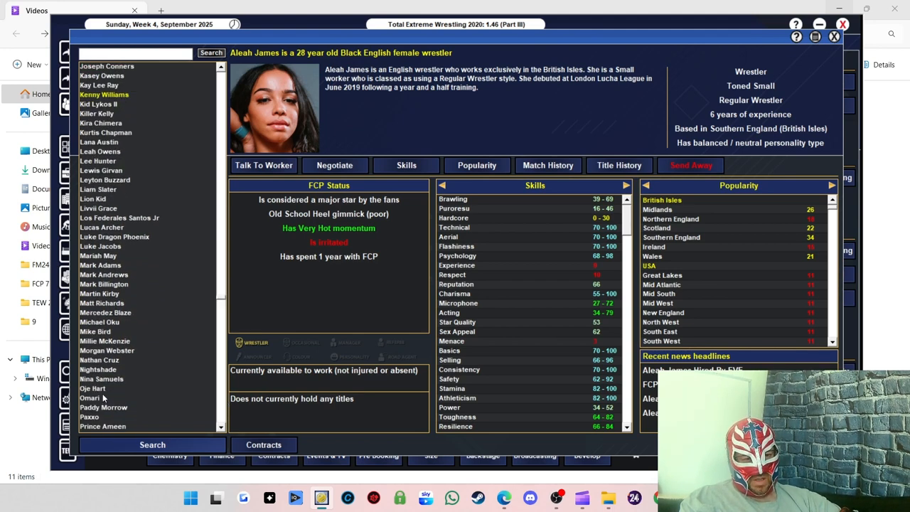
pyautogui.click(93, 388)
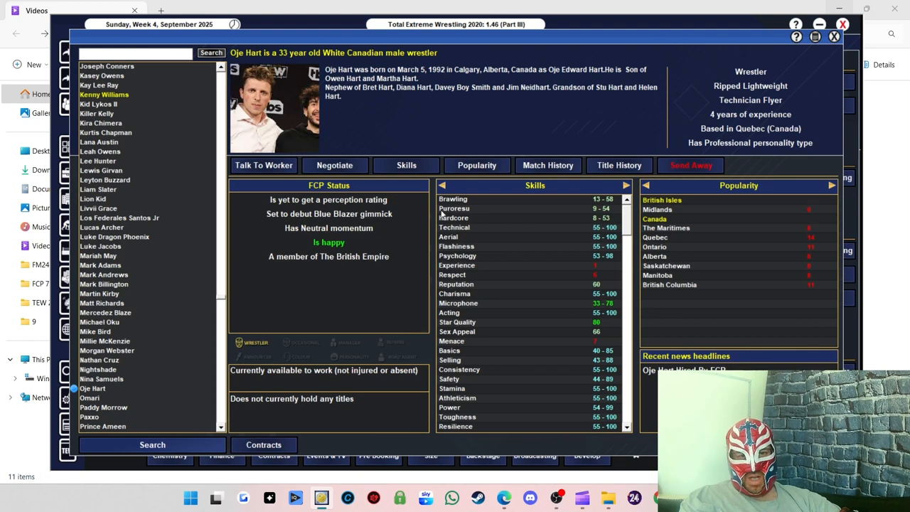
pyautogui.moveTo(522, 266)
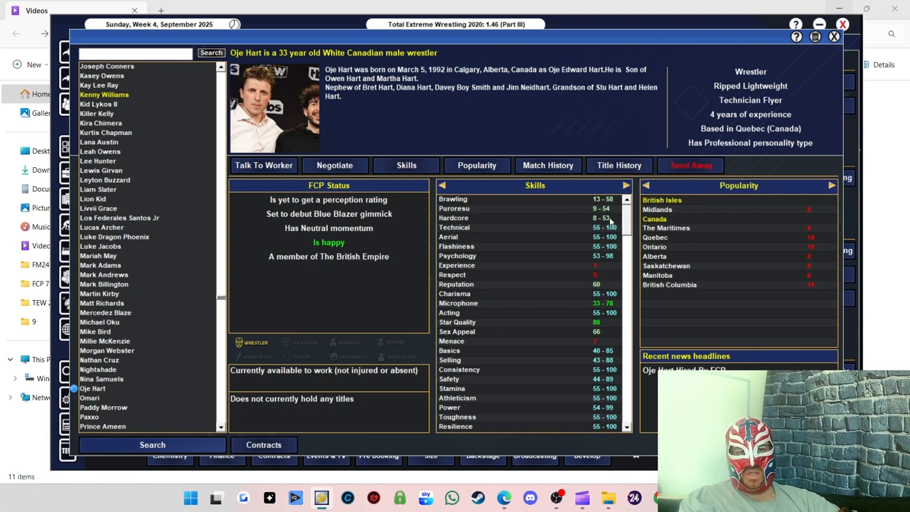
pyautogui.moveTo(784, 144)
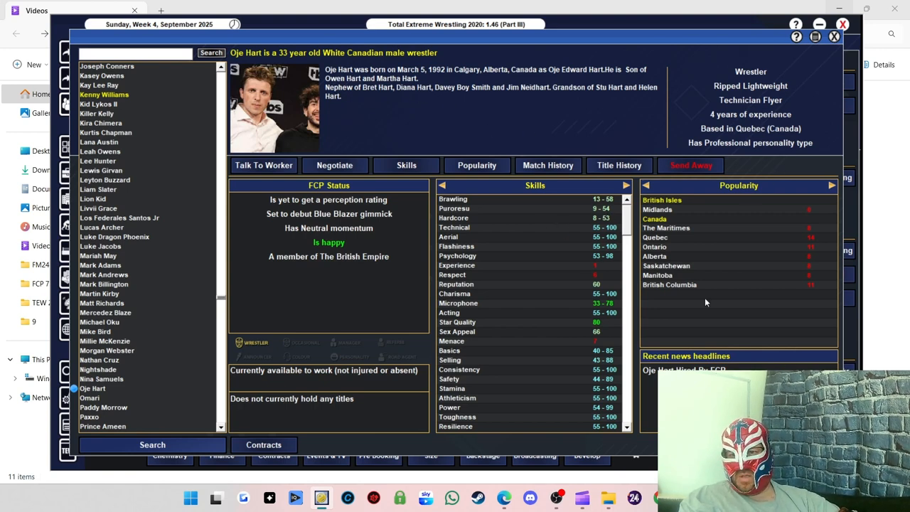
pyautogui.moveTo(663, 219)
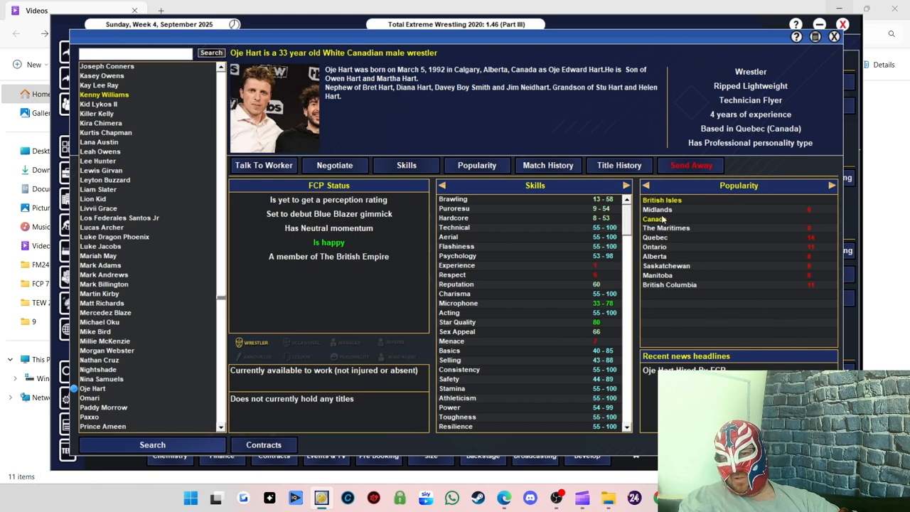
pyautogui.moveTo(632, 397)
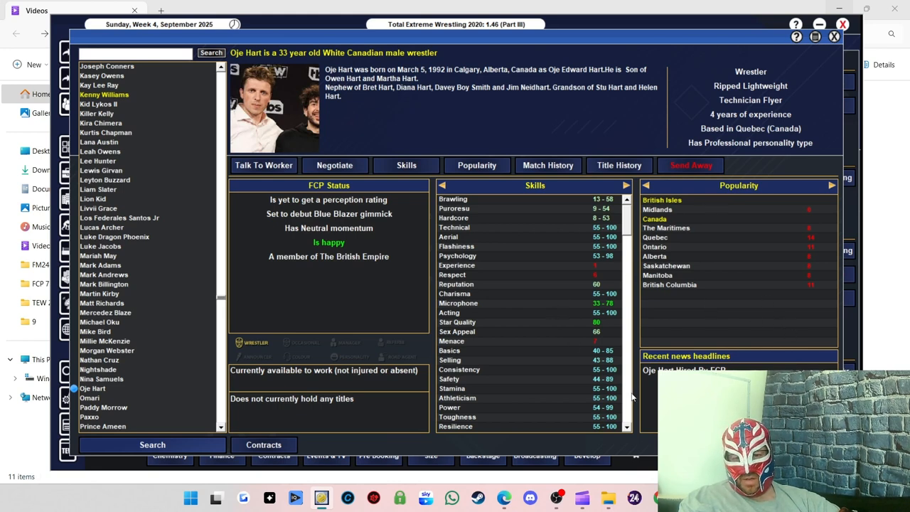
pyautogui.moveTo(817, 150)
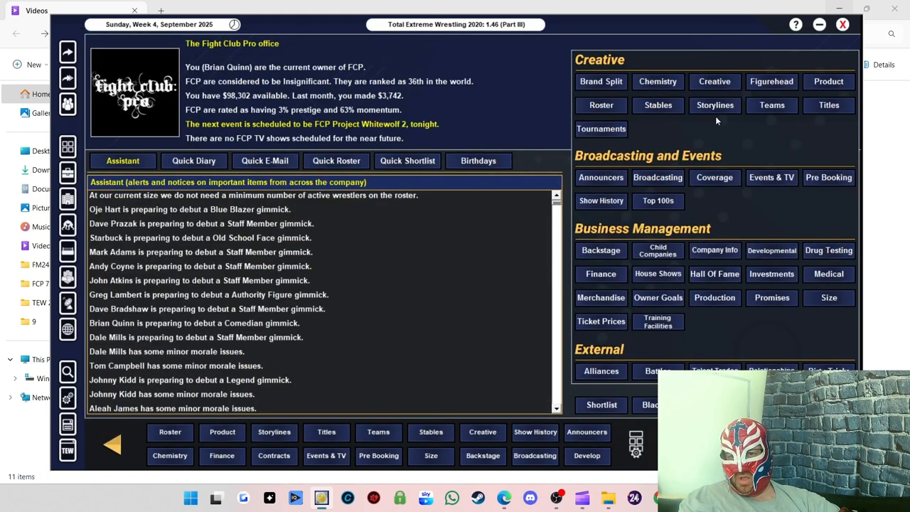
pyautogui.click(658, 105)
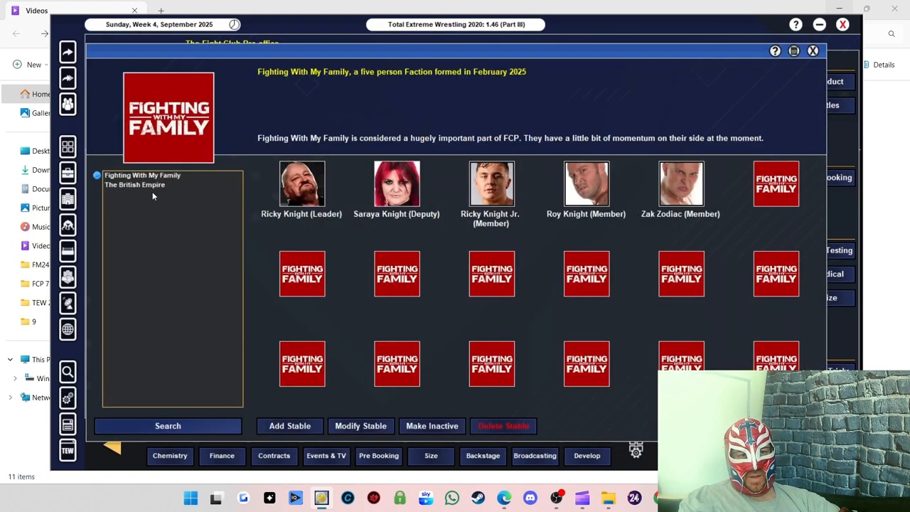
pyautogui.click(135, 184)
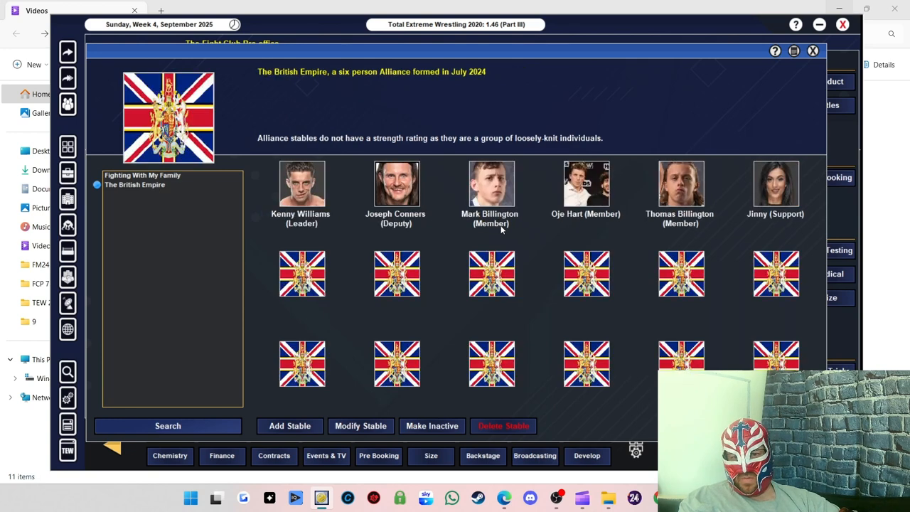
pyautogui.moveTo(475, 204)
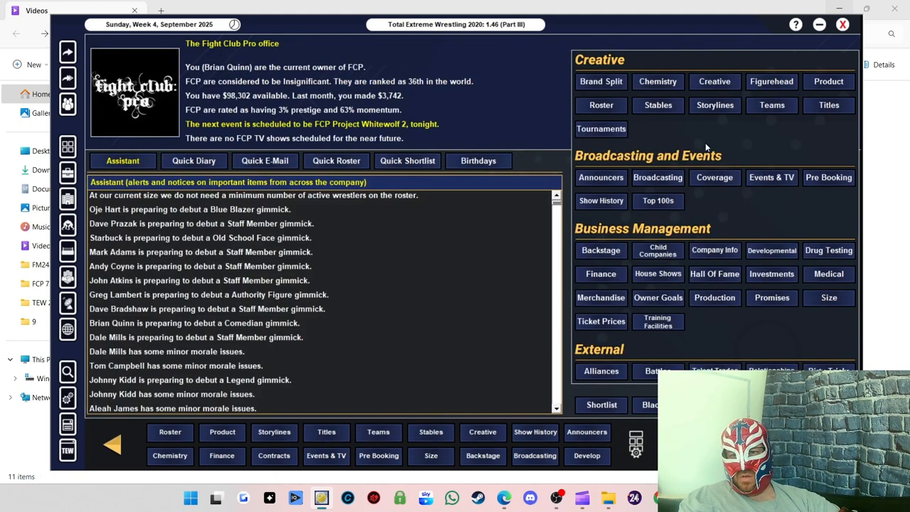
pyautogui.moveTo(609, 182)
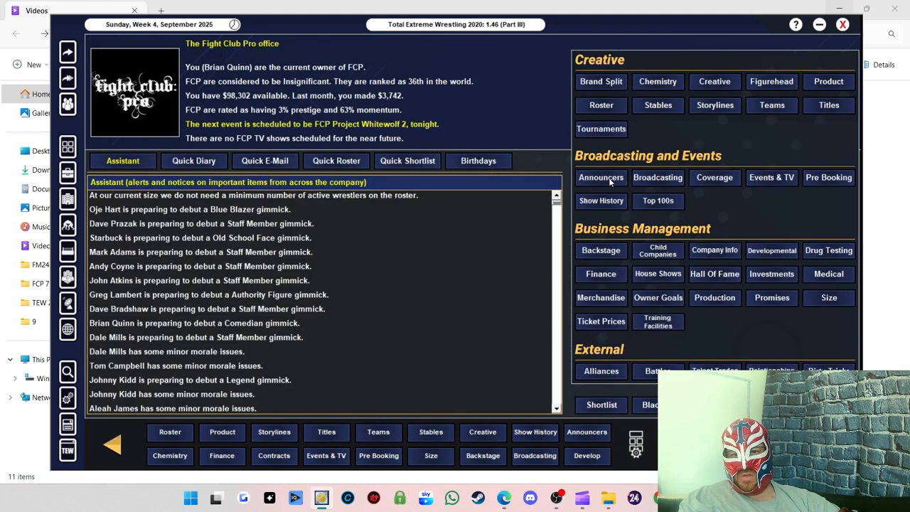
# - Review FCP's commentary team of Dave Prazak, Starbuck and Jim Smallman, then close it
pyautogui.click(601, 177)
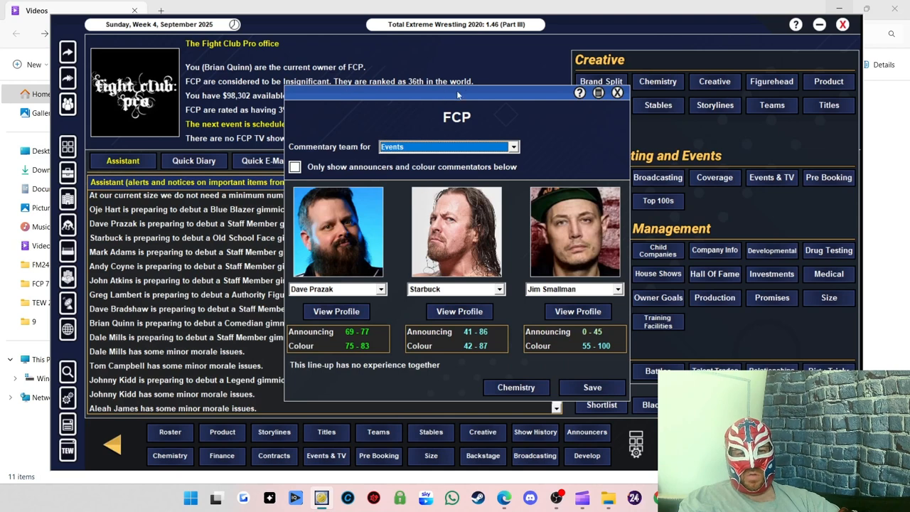
pyautogui.moveTo(398, 257)
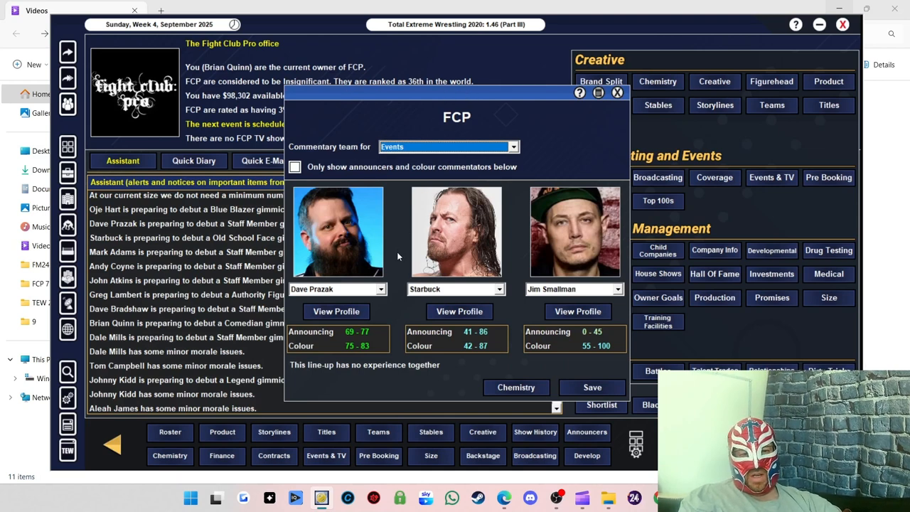
pyautogui.moveTo(430, 299)
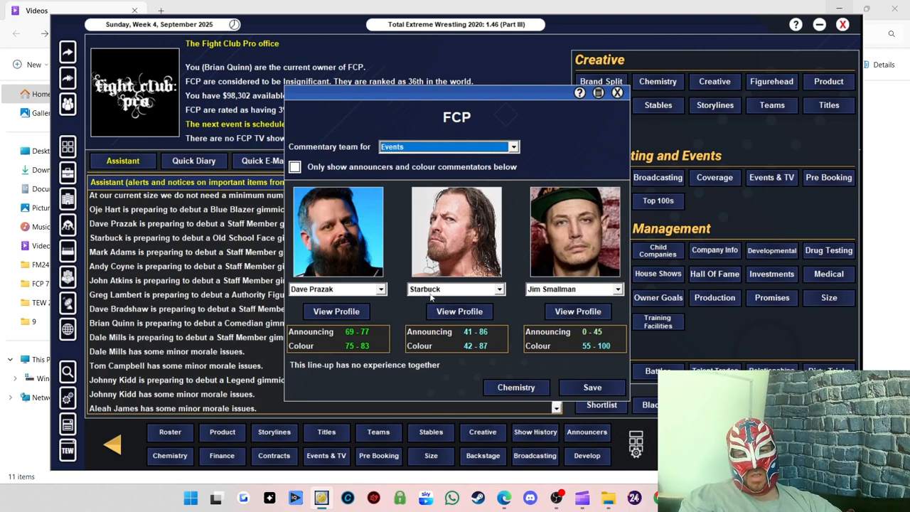
pyautogui.moveTo(596, 230)
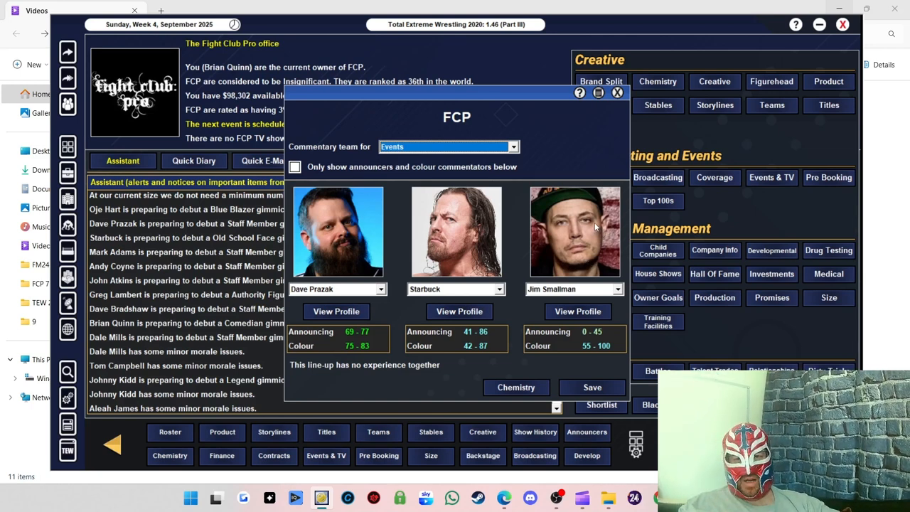
pyautogui.click(617, 92)
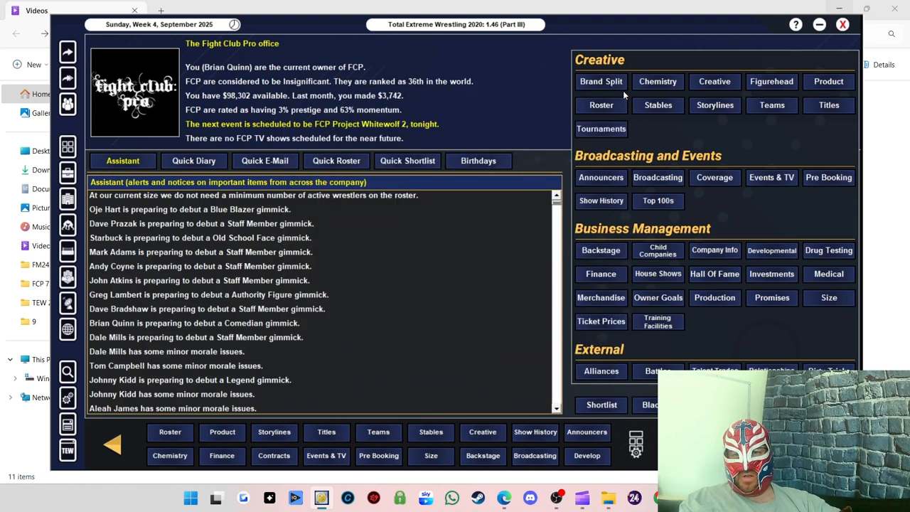
pyautogui.moveTo(490, 110)
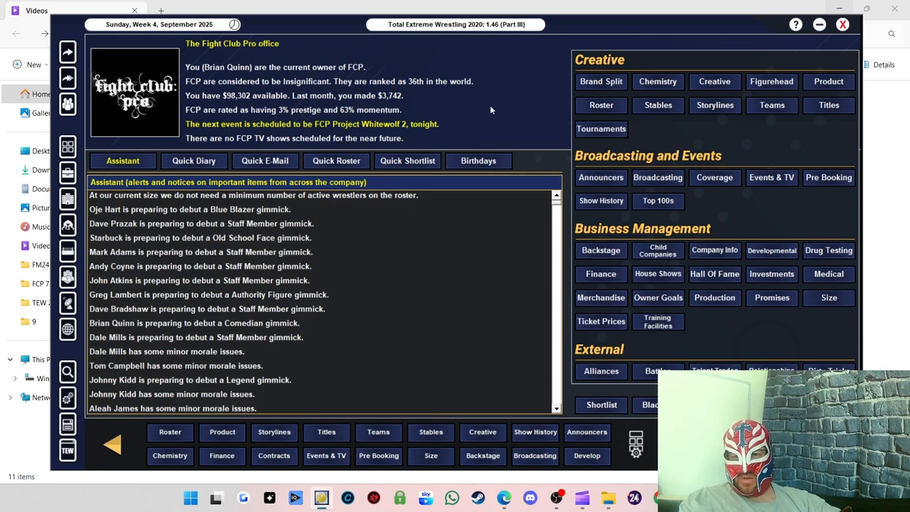
pyautogui.moveTo(501, 131)
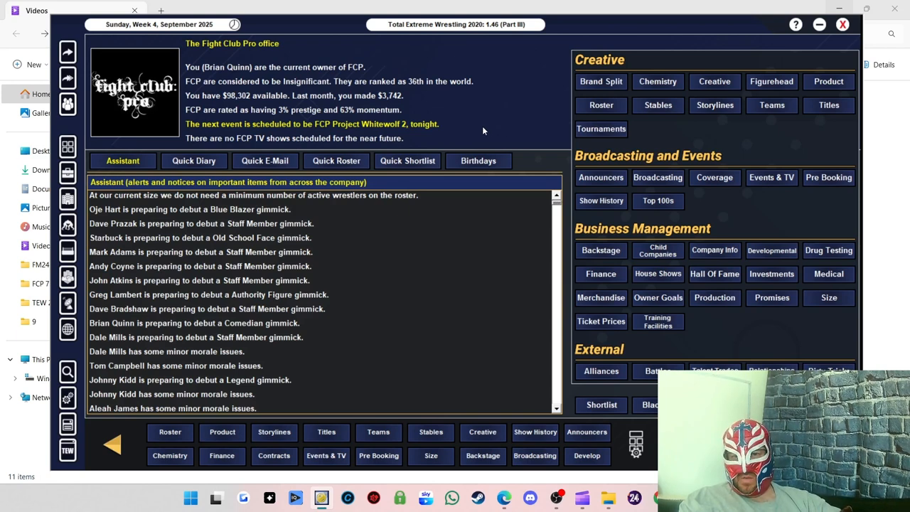
pyautogui.moveTo(244, 106)
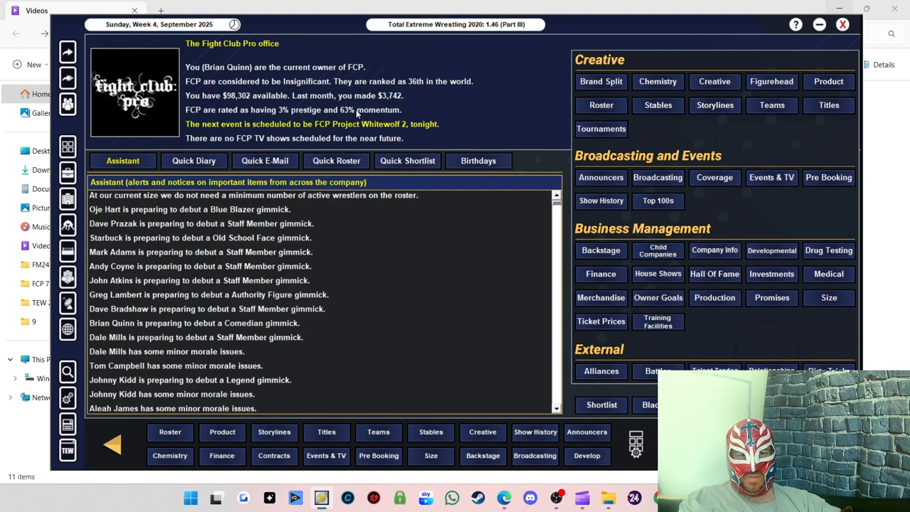
pyautogui.moveTo(555, 96)
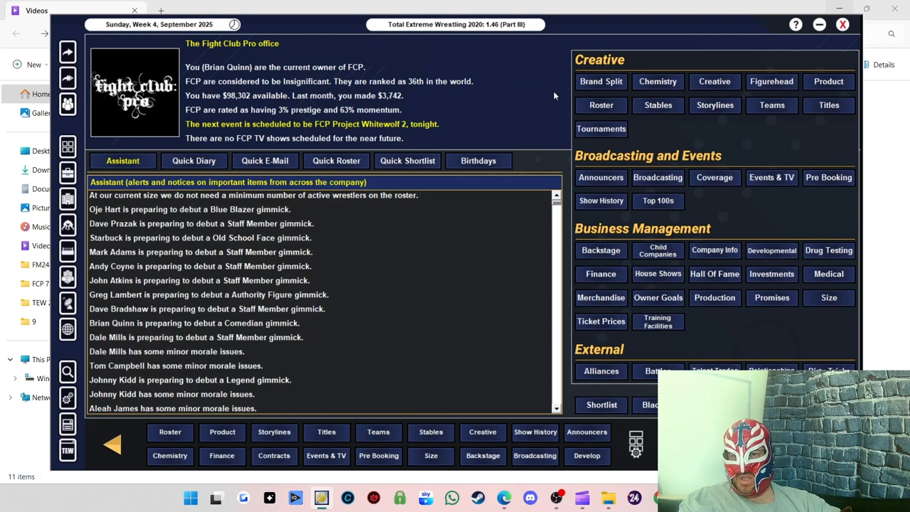
pyautogui.moveTo(715, 193)
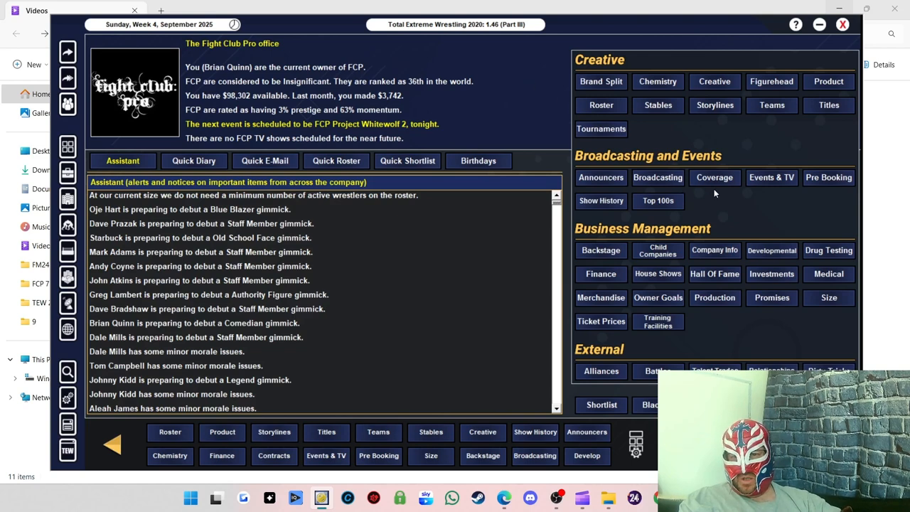
pyautogui.click(658, 177)
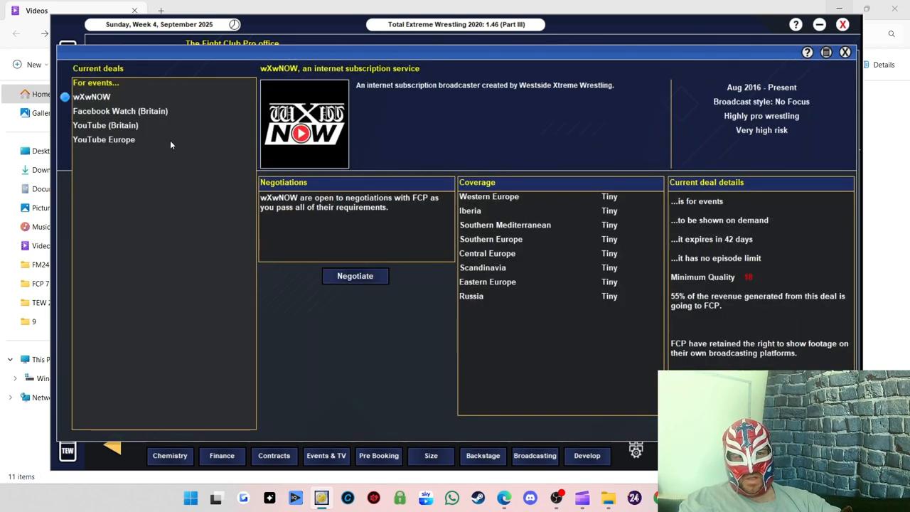
pyautogui.click(120, 111)
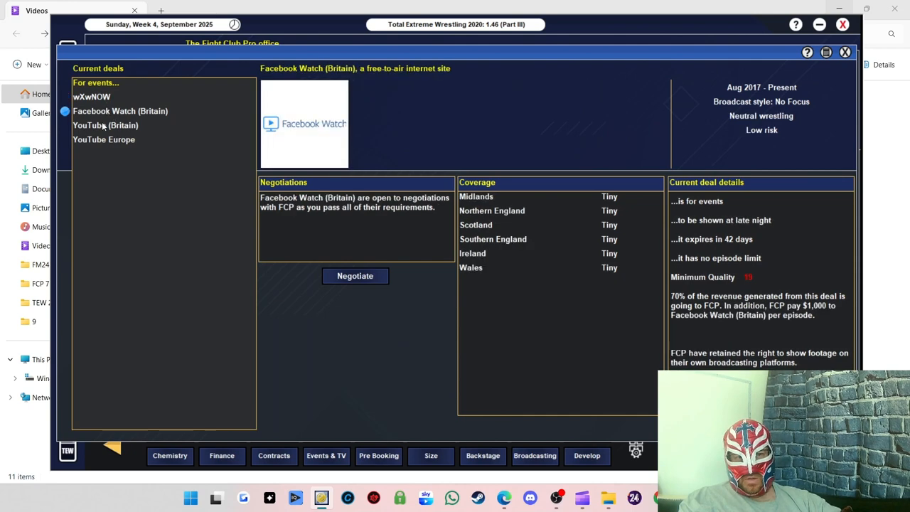
pyautogui.click(105, 125)
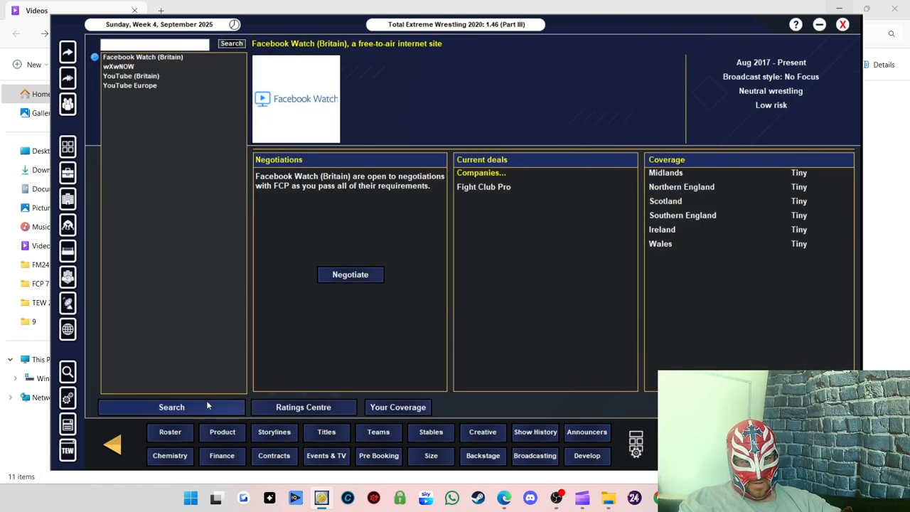
pyautogui.click(172, 406)
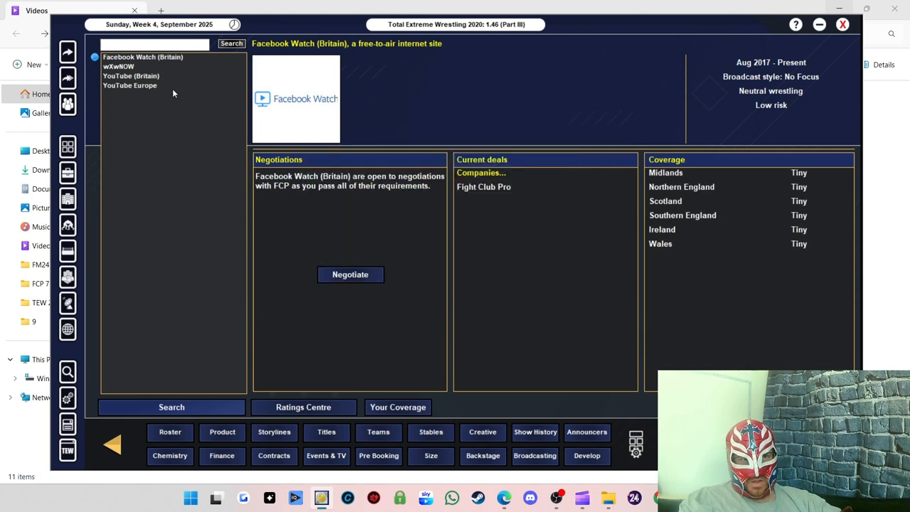
pyautogui.moveTo(47, 138)
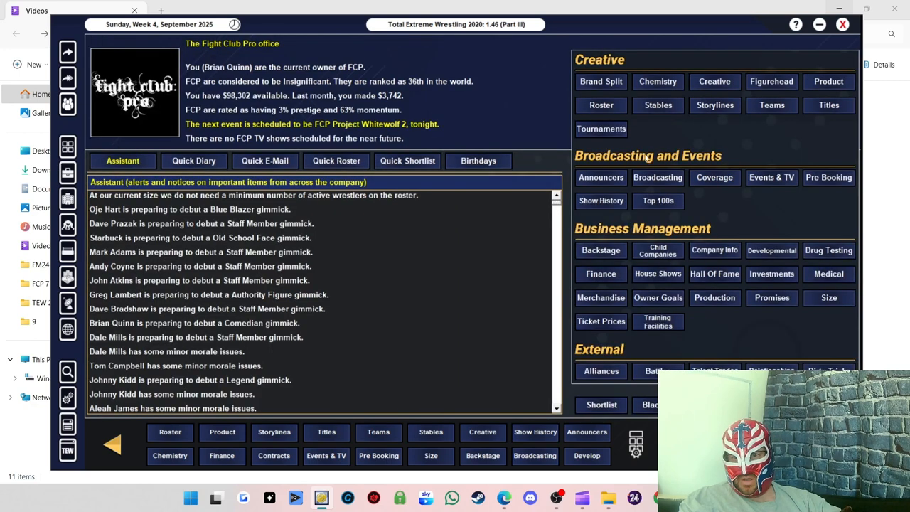
pyautogui.moveTo(796, 301)
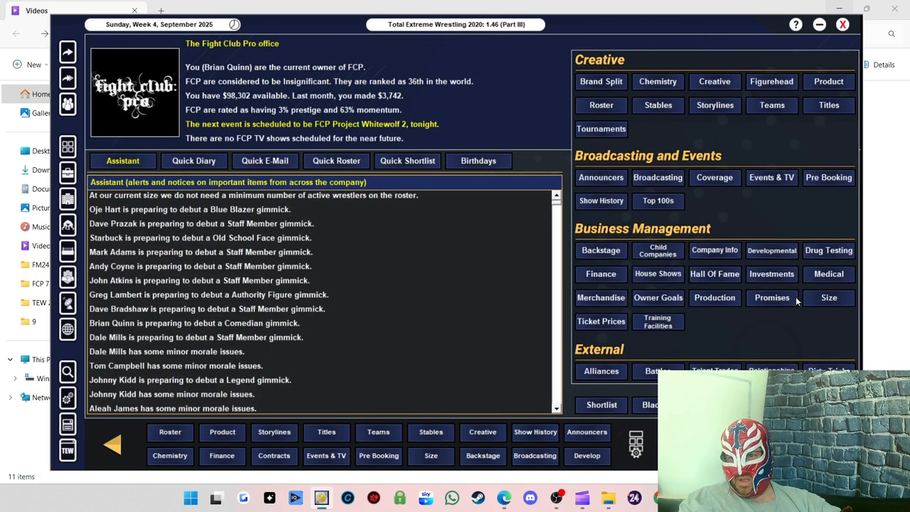
pyautogui.moveTo(681, 200)
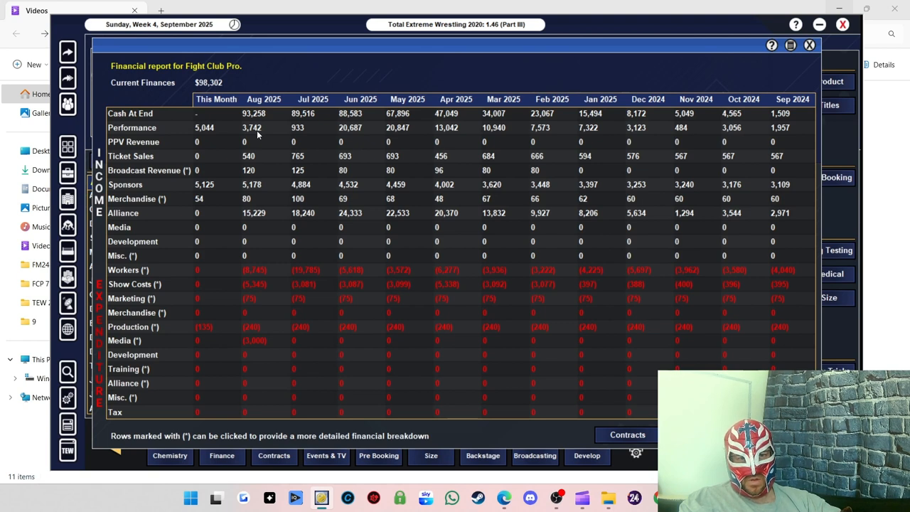
pyautogui.moveTo(278, 139)
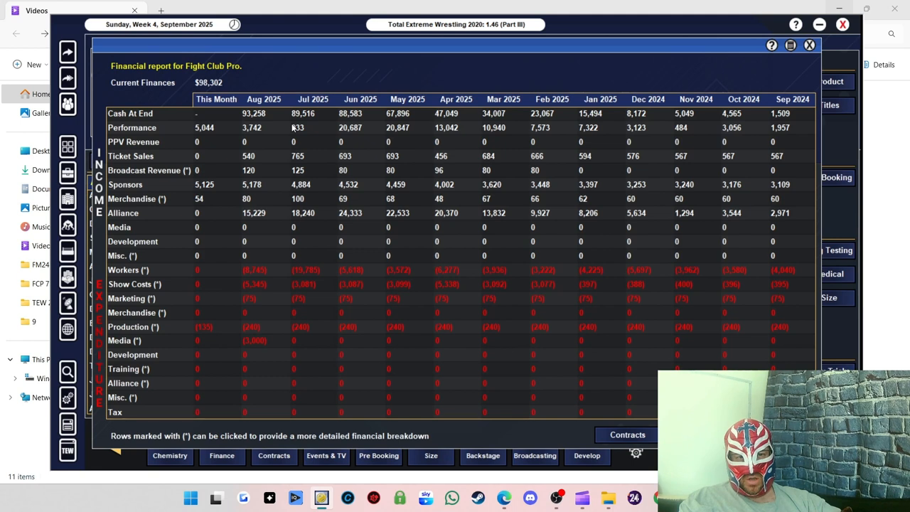
pyautogui.moveTo(247, 117)
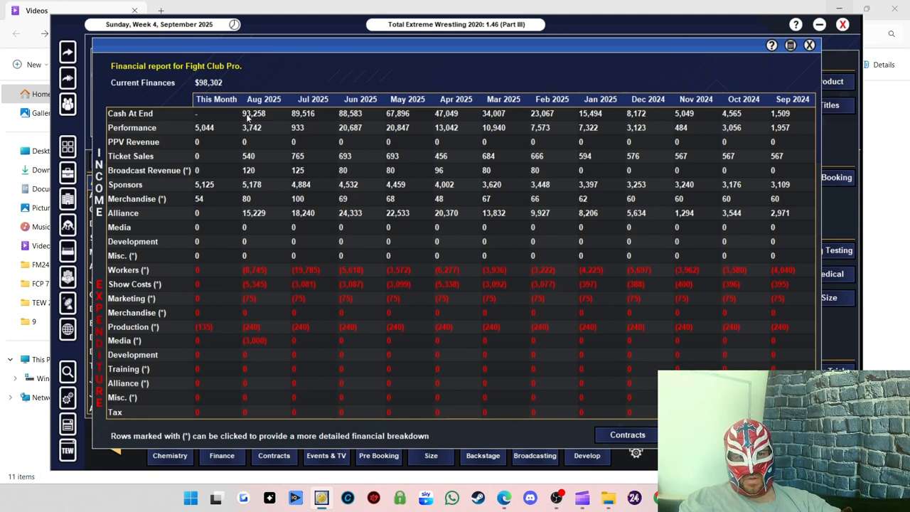
pyautogui.moveTo(244, 224)
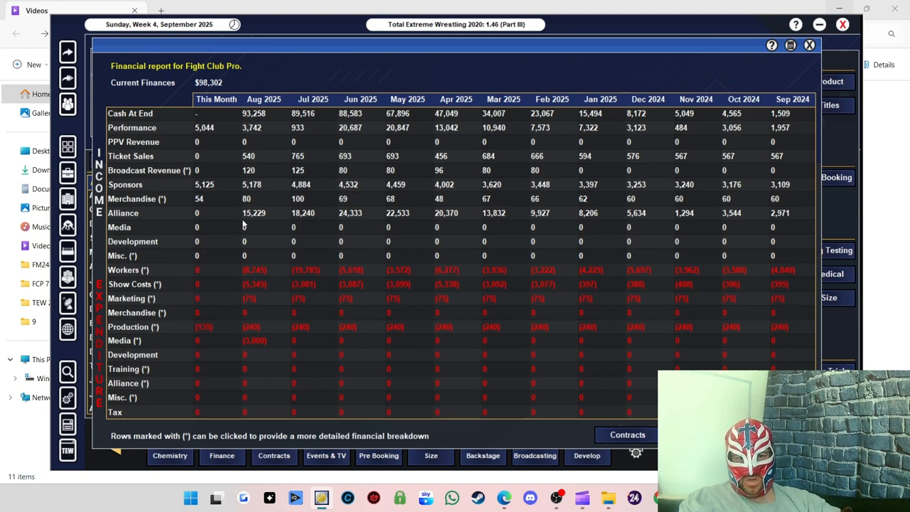
pyautogui.moveTo(304, 215)
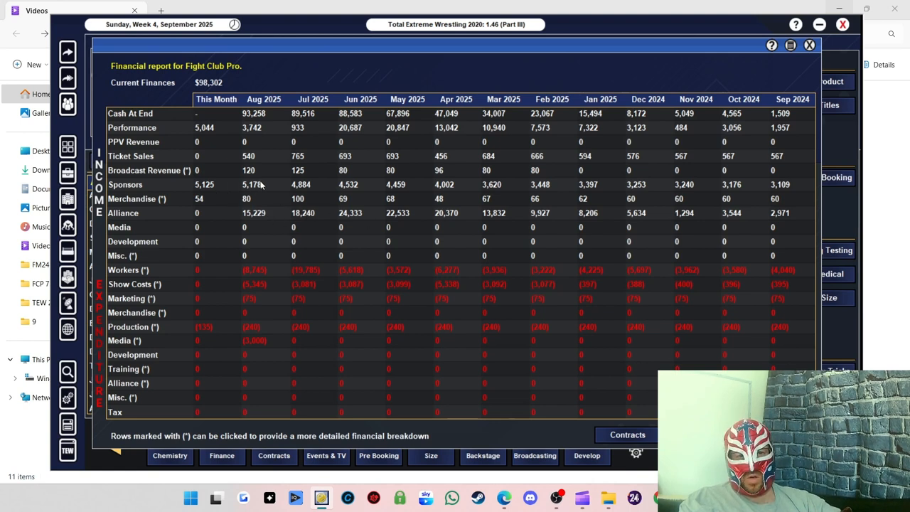
pyautogui.moveTo(309, 208)
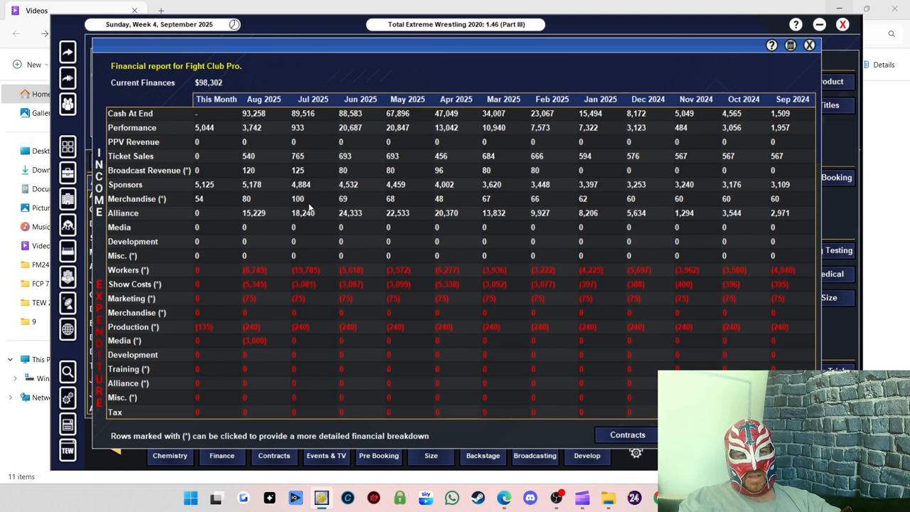
pyautogui.moveTo(297, 188)
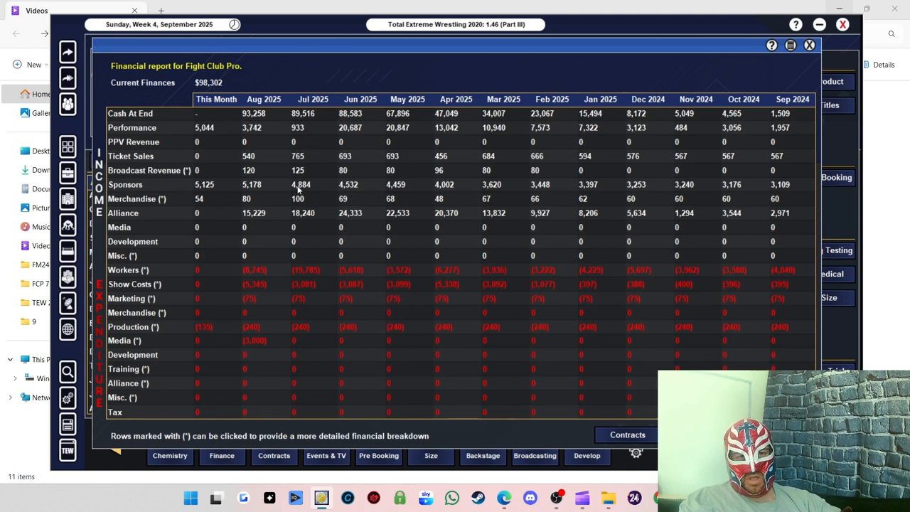
pyautogui.moveTo(229, 146)
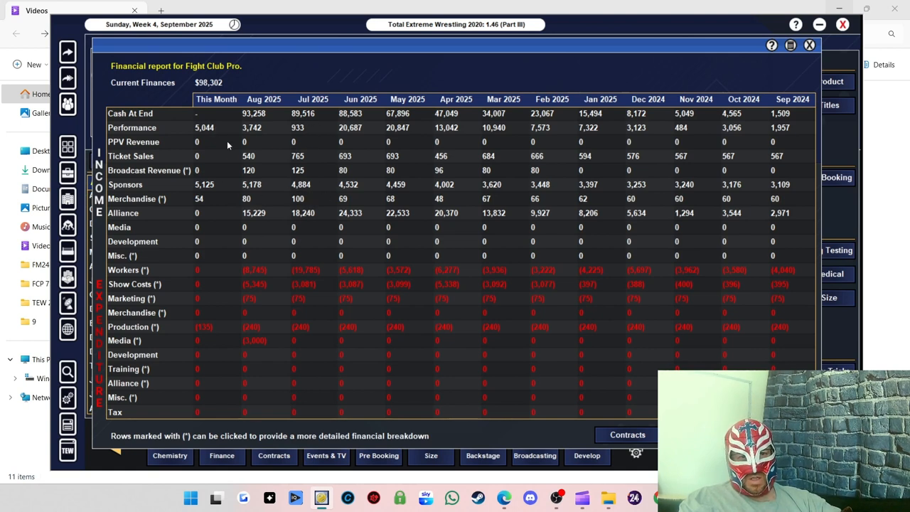
pyautogui.moveTo(159, 222)
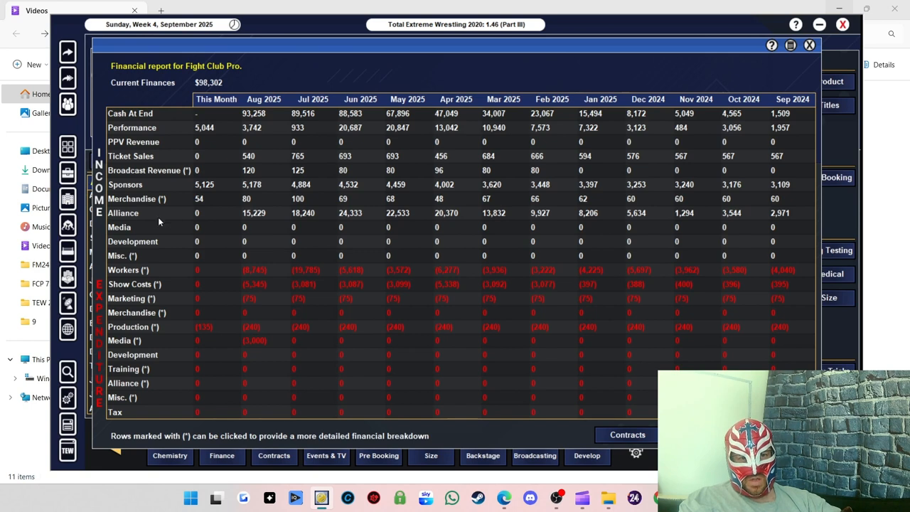
pyautogui.moveTo(299, 216)
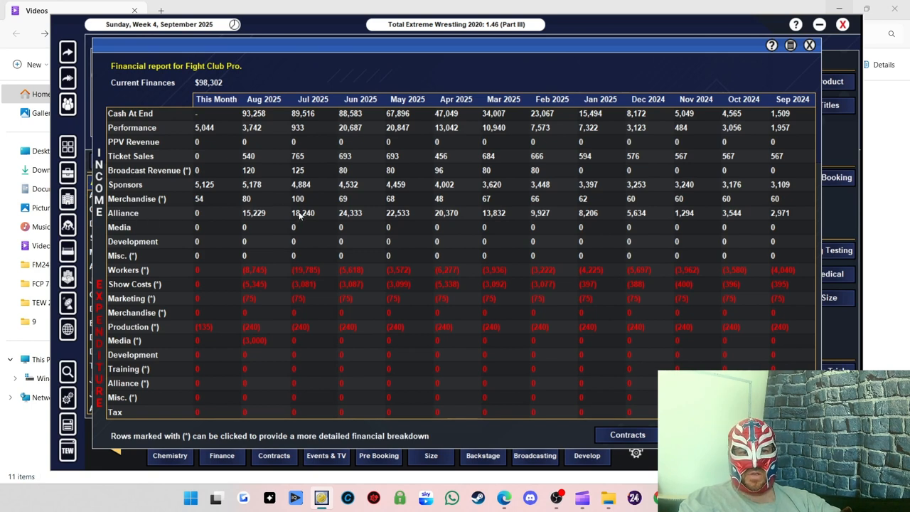
pyautogui.moveTo(209, 208)
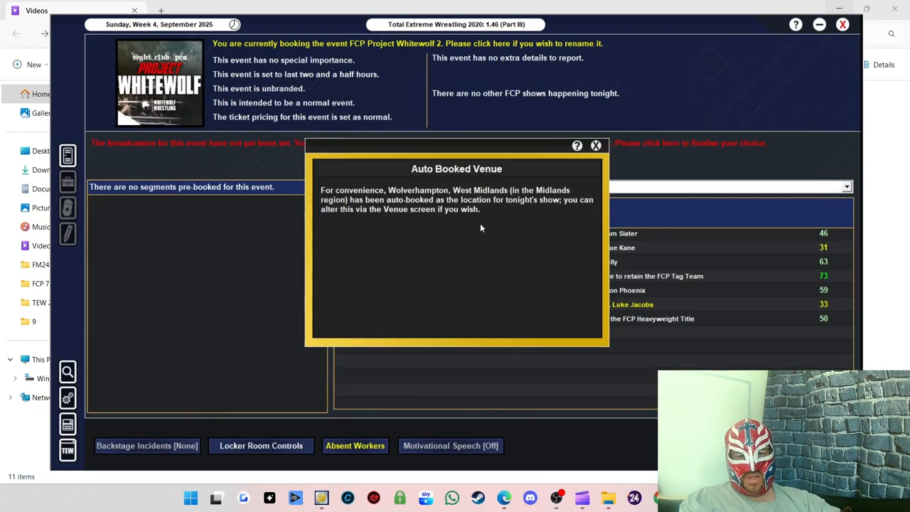
# - Dismiss the venue notice and commit to Facebook Watch, wXwNOW, YouTube Britain and YouTube Europe
pyautogui.click(595, 145)
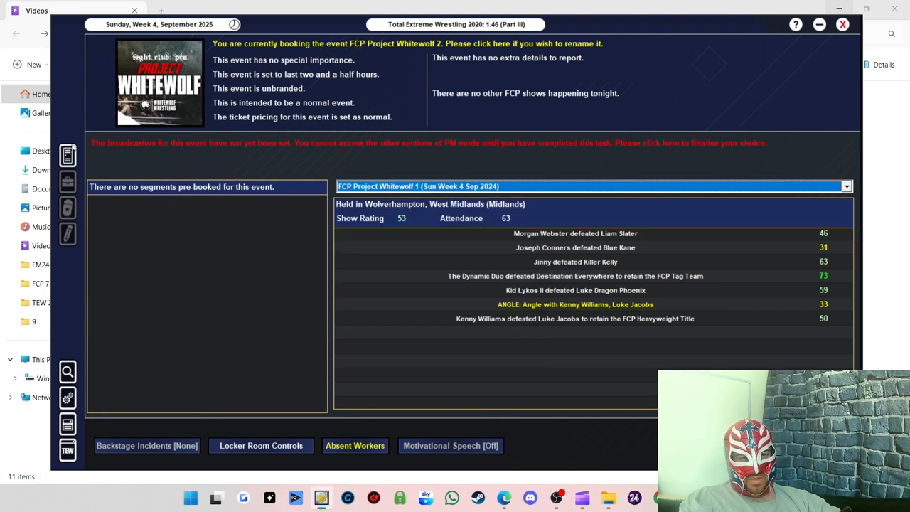
pyautogui.moveTo(349, 307)
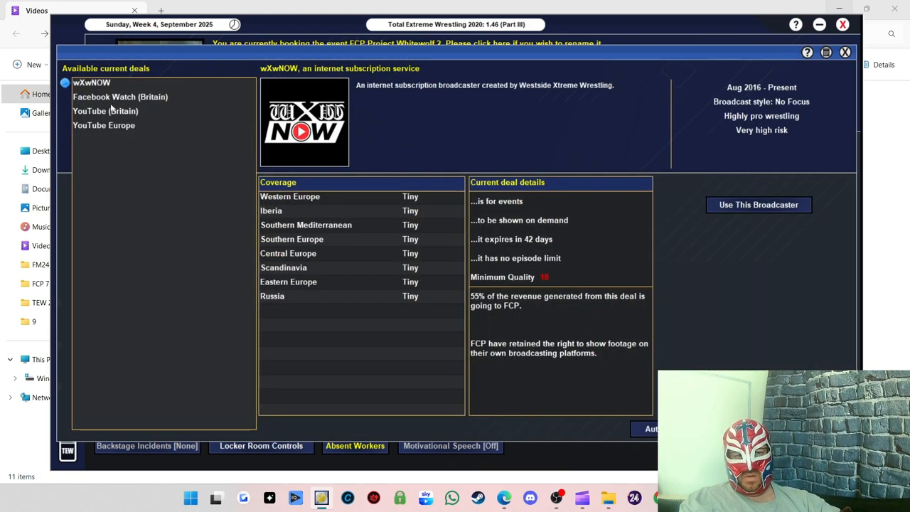
pyautogui.click(758, 205)
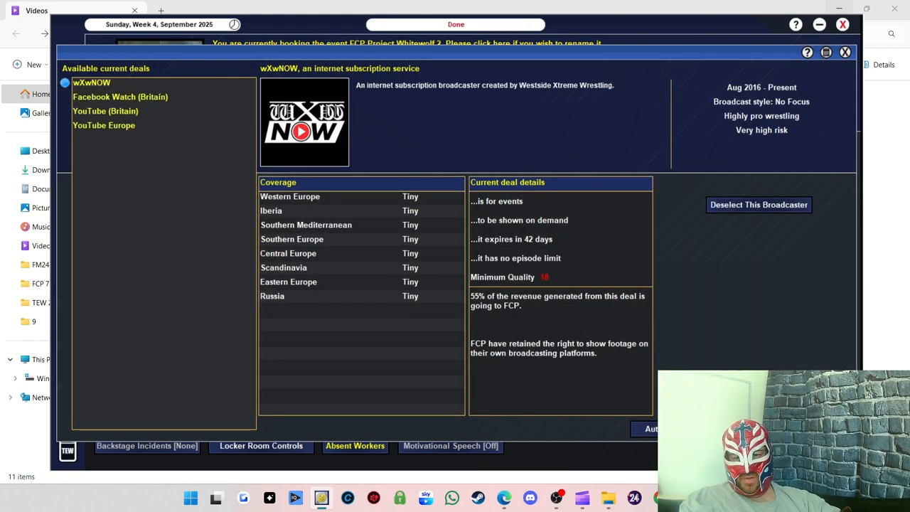
pyautogui.click(456, 24)
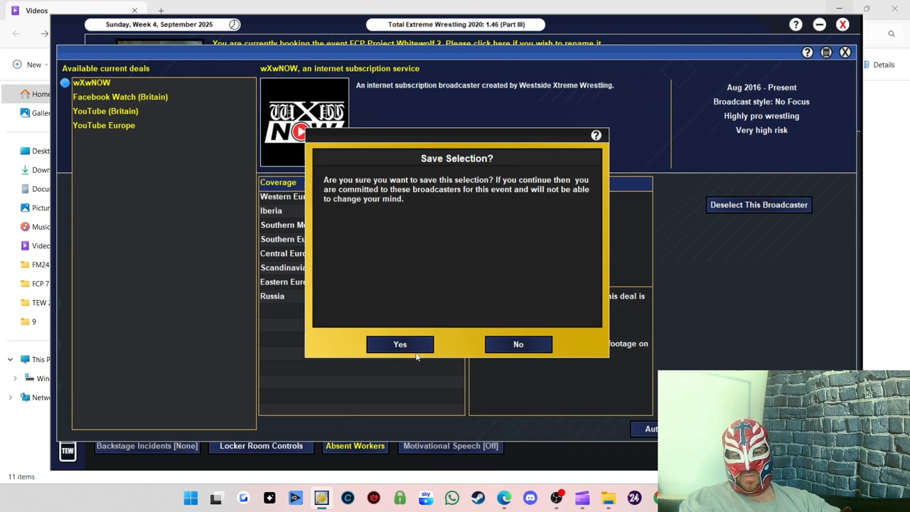
pyautogui.click(400, 344)
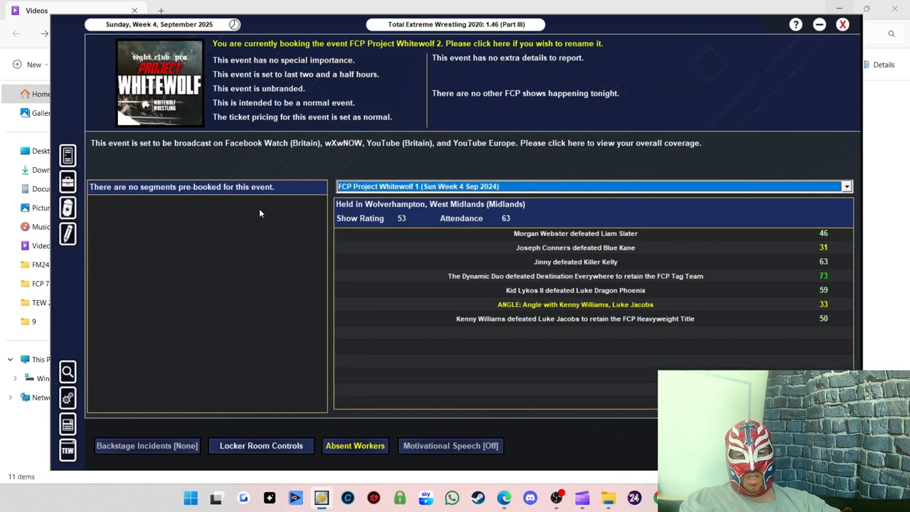
pyautogui.moveTo(256, 263)
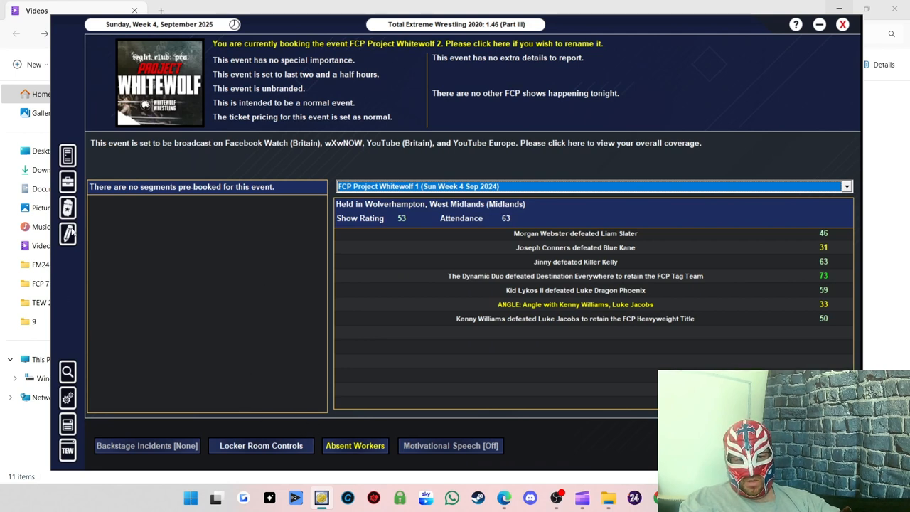
pyautogui.moveTo(70, 234)
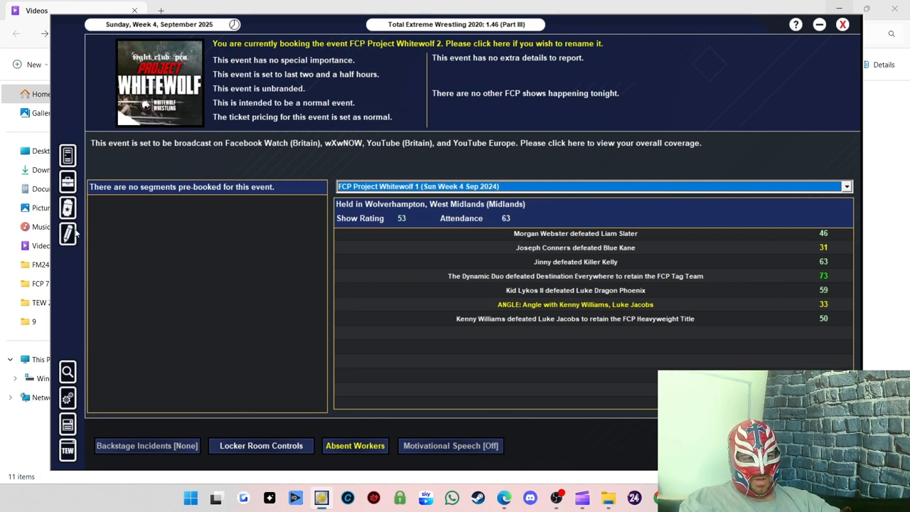
pyautogui.moveTo(67, 233)
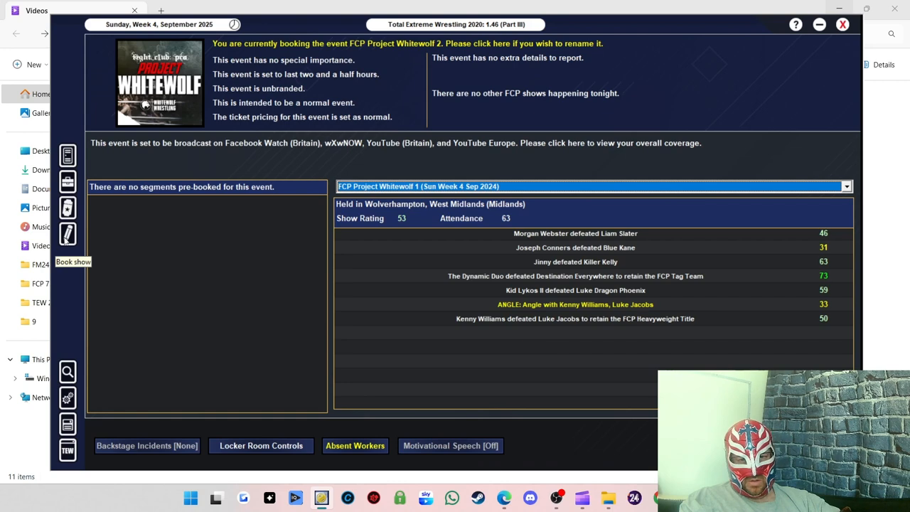
# - Book Thomas Billington vs. Joe Hendry, auto-named, with Billington noted as victor
pyautogui.click(68, 235)
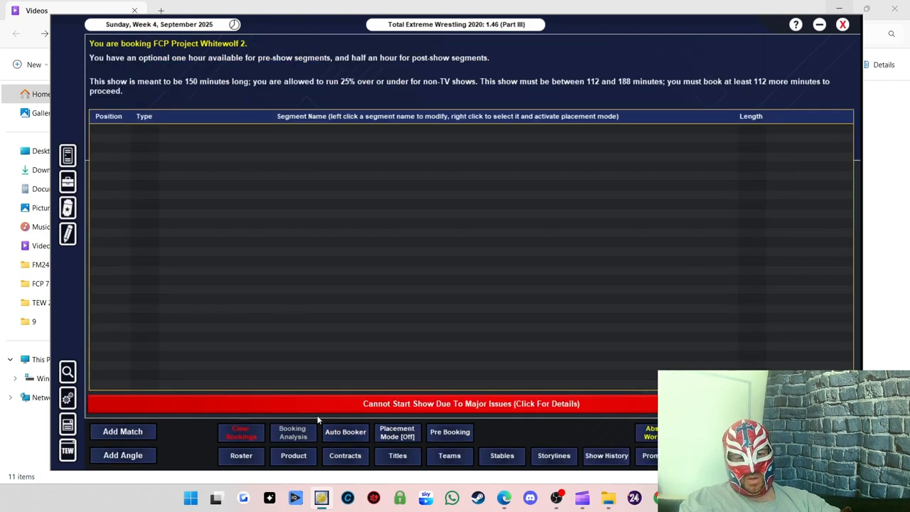
pyautogui.moveTo(411, 146)
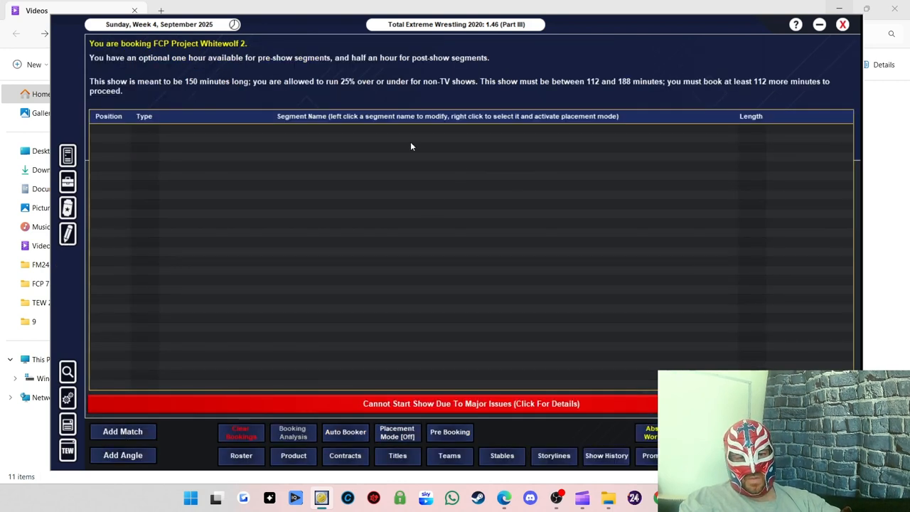
pyautogui.click(122, 432)
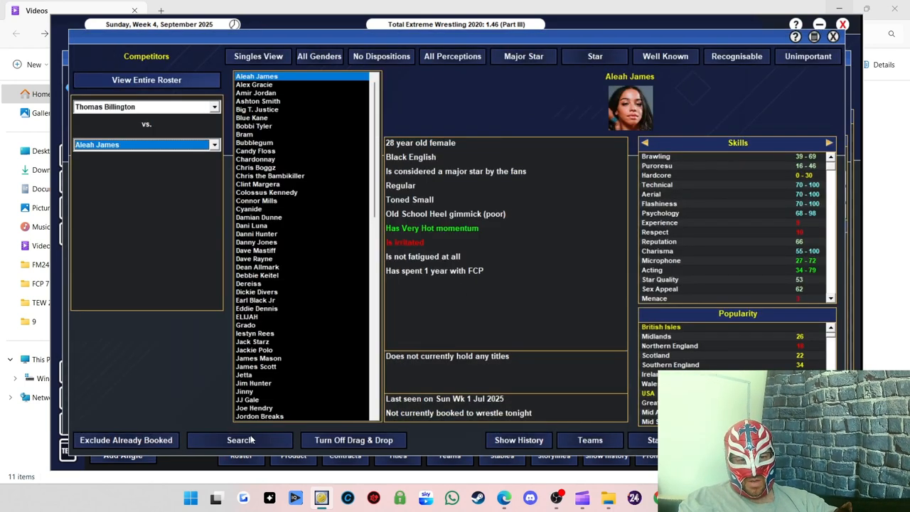
pyautogui.click(254, 408)
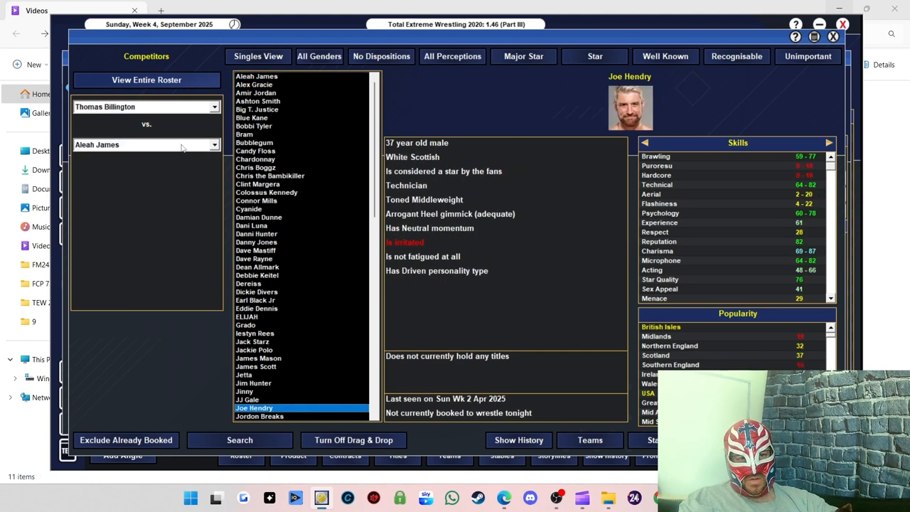
pyautogui.moveTo(162, 146)
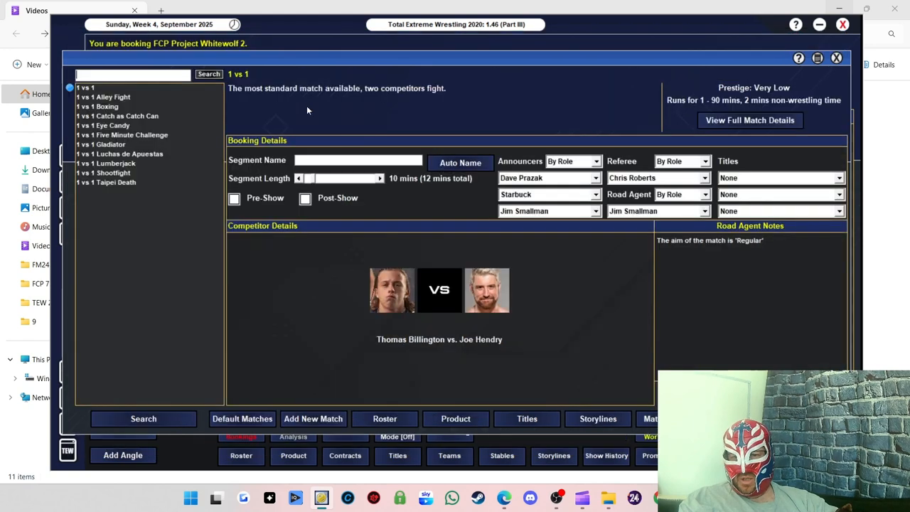
pyautogui.click(460, 162)
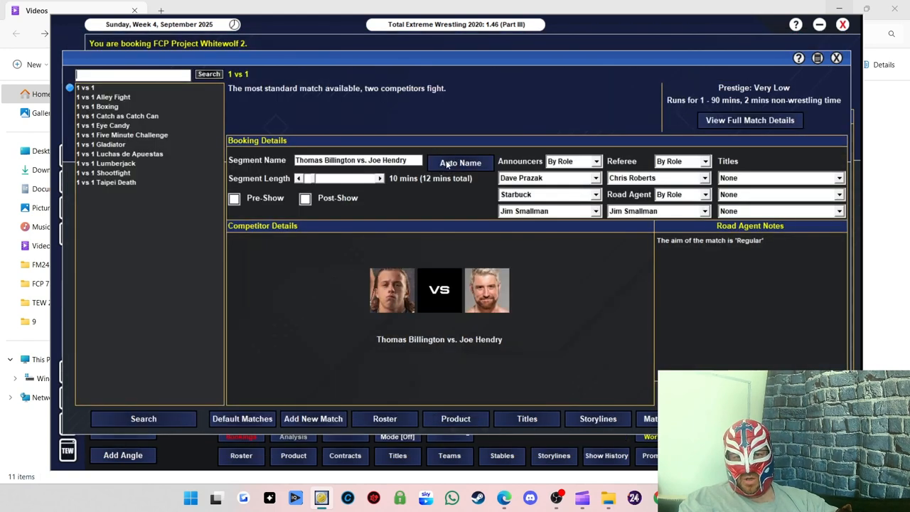
pyautogui.click(379, 178)
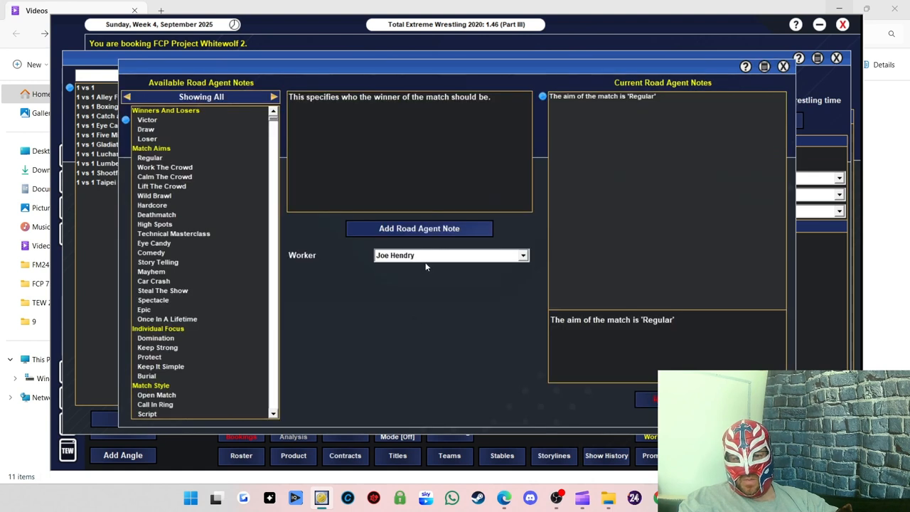
pyautogui.click(452, 255)
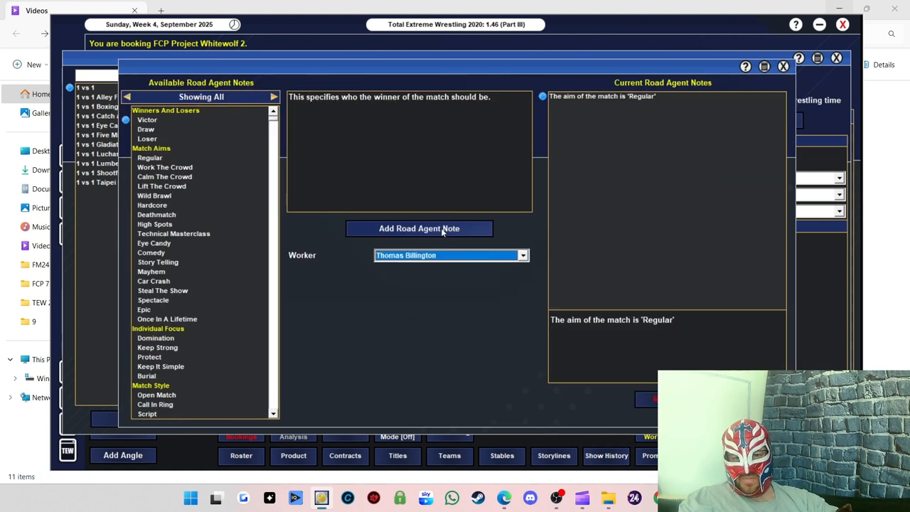
pyautogui.click(419, 228)
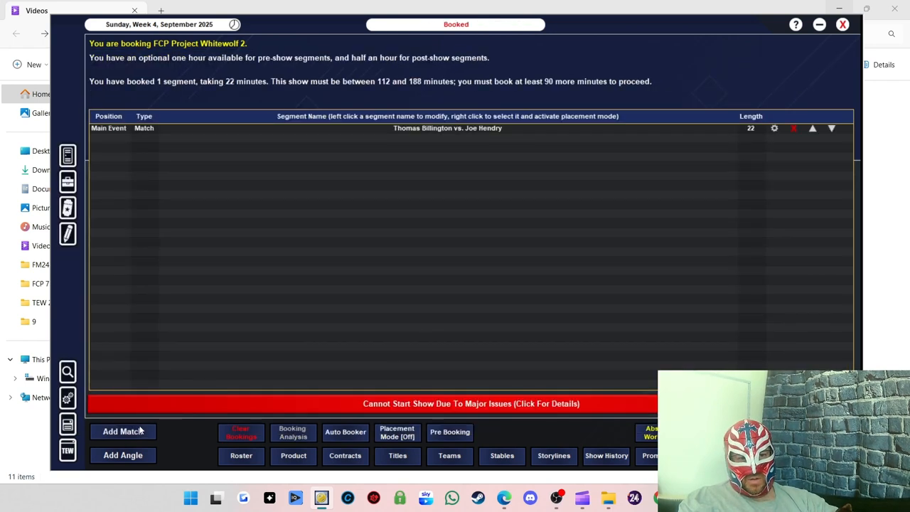
pyautogui.click(122, 431)
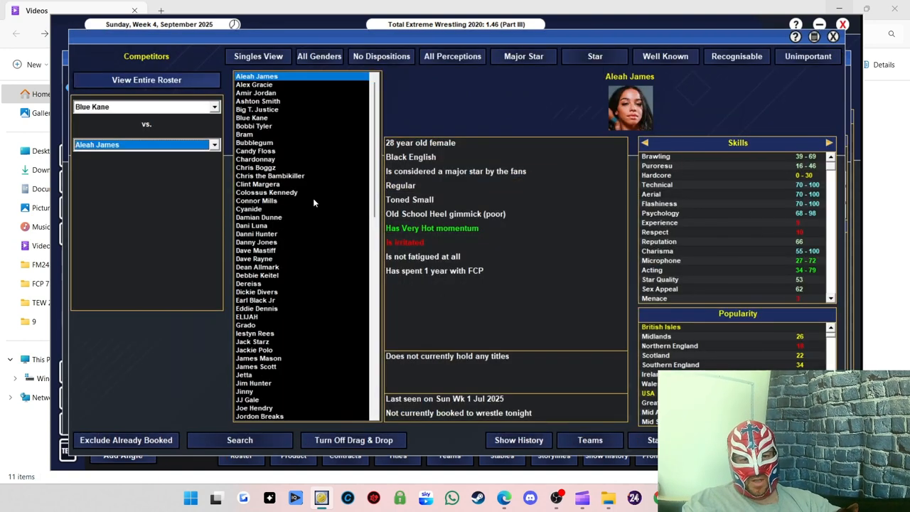
pyautogui.moveTo(281, 134)
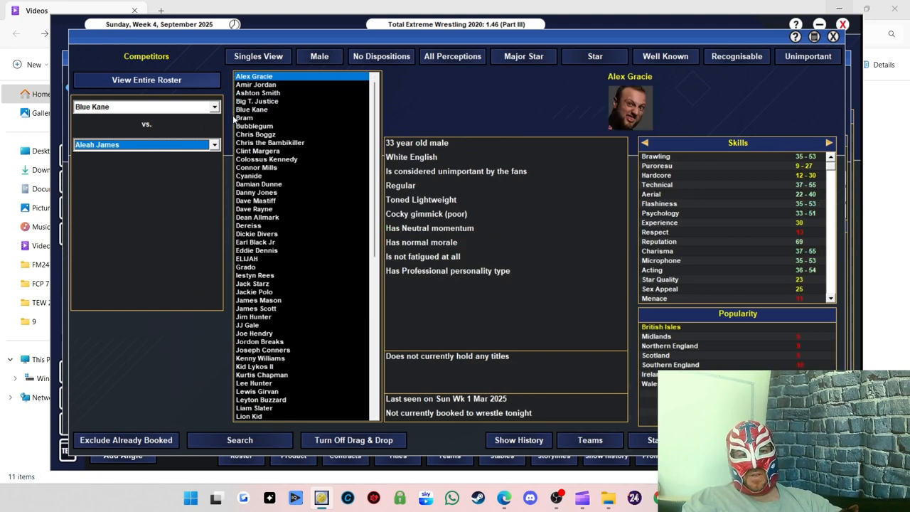
# - Filter the roster to major stars and pick Clint Margera as Blue Kane's opponent
pyautogui.click(256, 83)
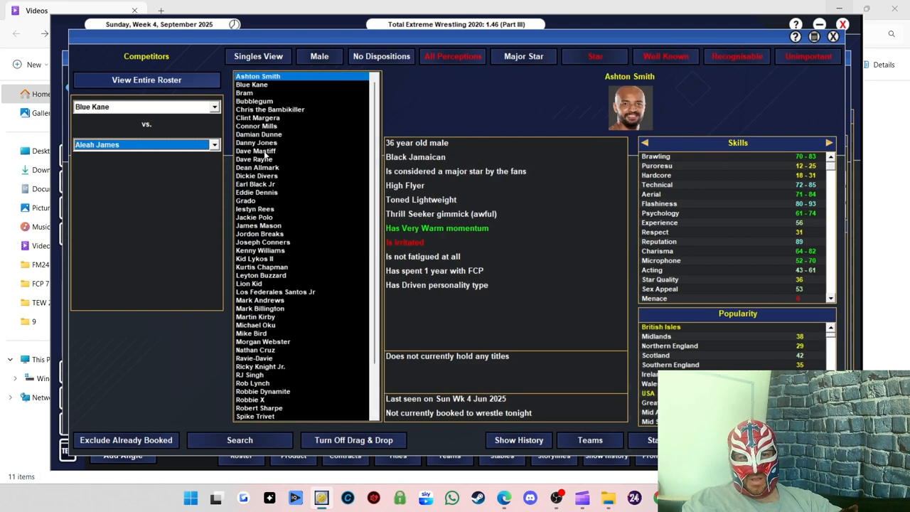
pyautogui.click(257, 117)
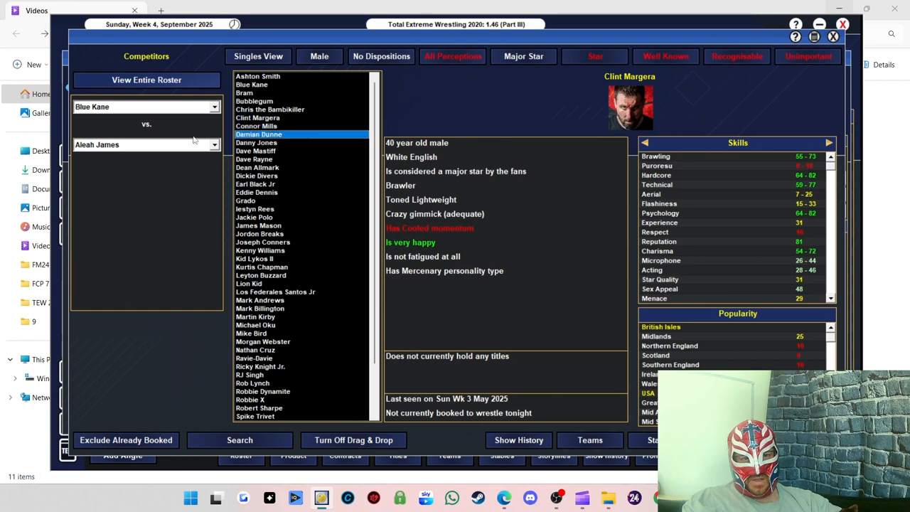
pyautogui.click(258, 117)
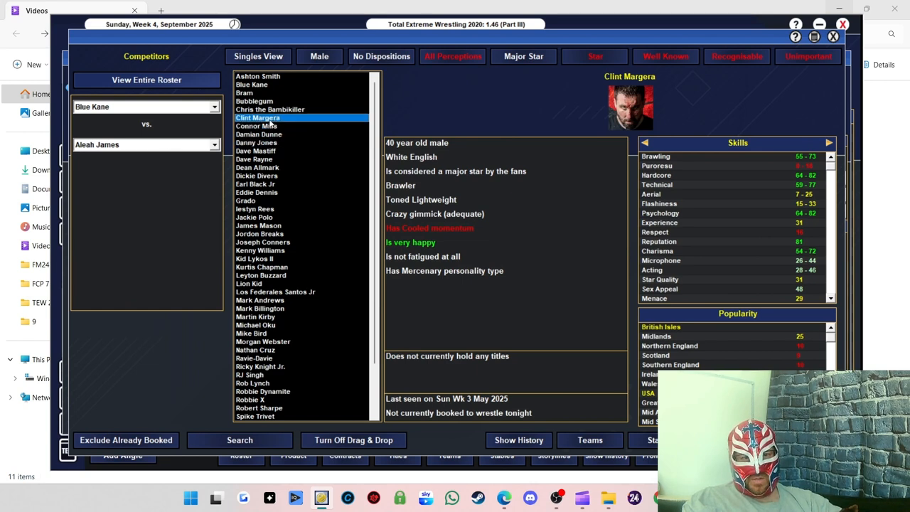
pyautogui.click(257, 117)
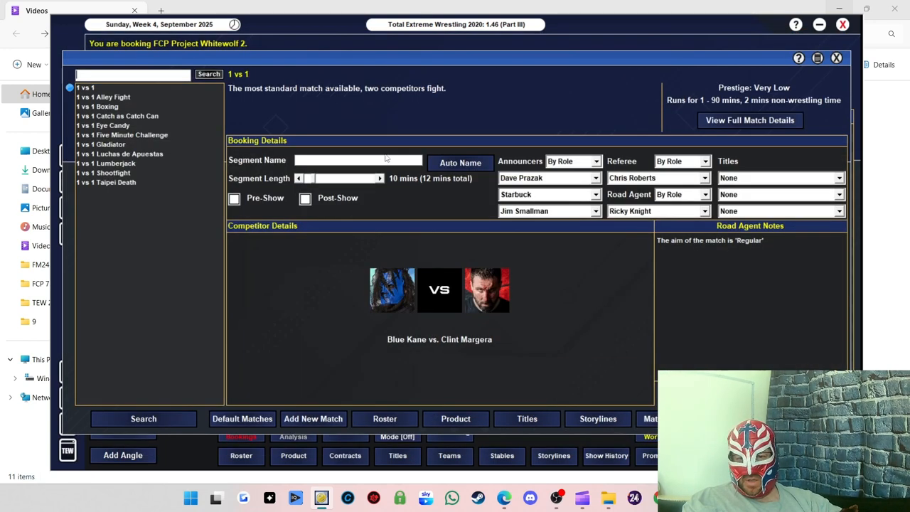
# - Add Hardcore aim and Blue Kane victor road agent notes to the match
pyautogui.click(460, 162)
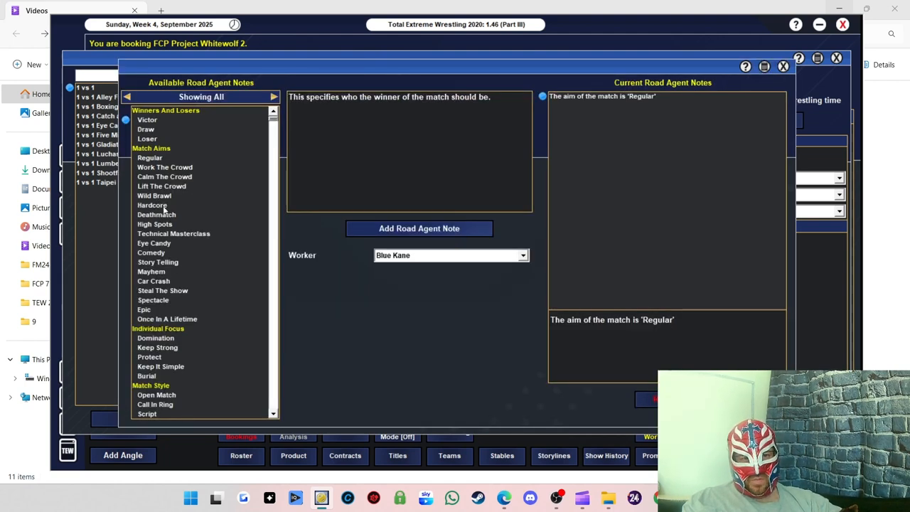
pyautogui.click(419, 228)
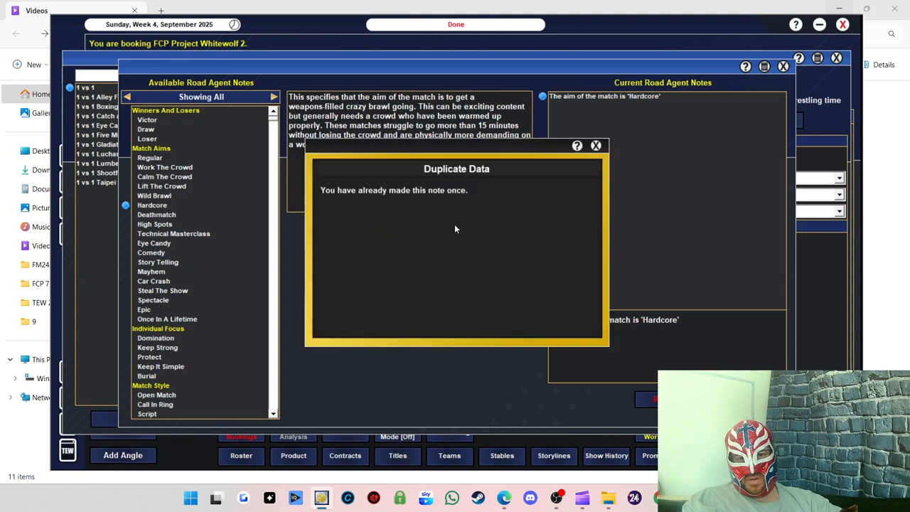
pyautogui.click(596, 145)
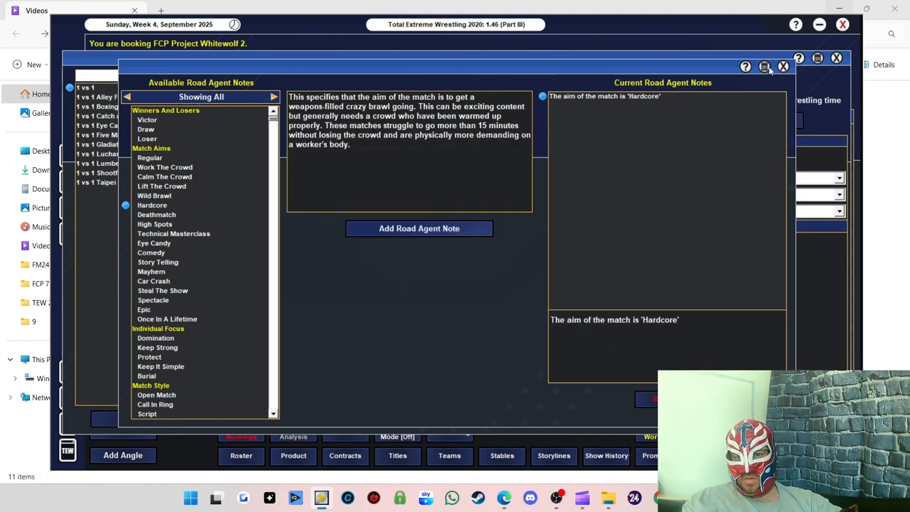
pyautogui.click(146, 129)
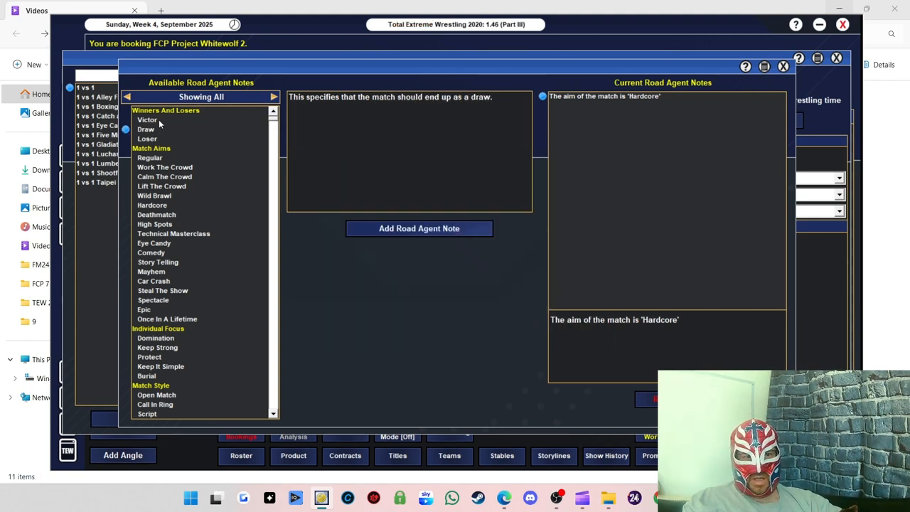
pyautogui.click(147, 120)
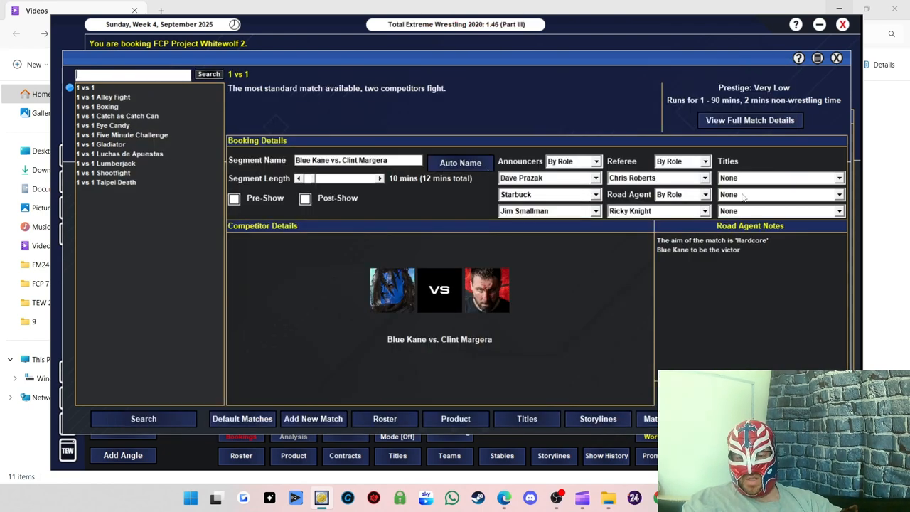
pyautogui.moveTo(572, 277)
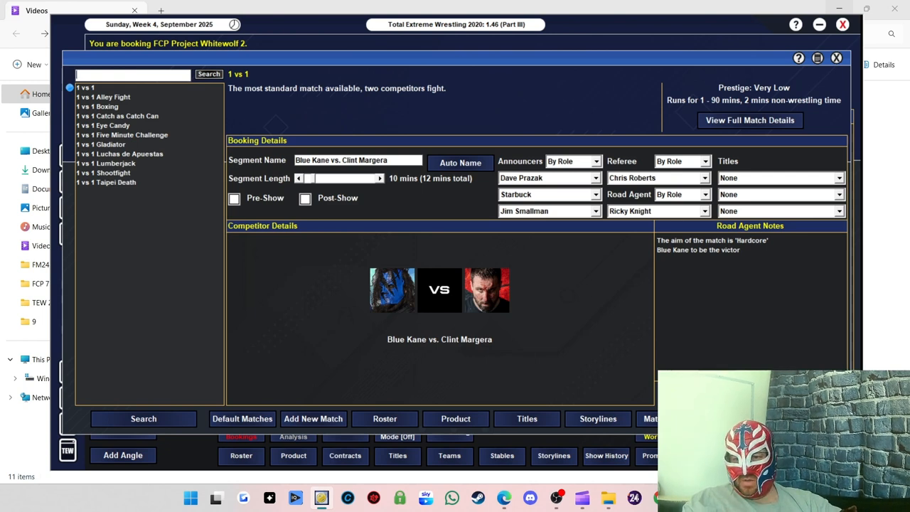
pyautogui.moveTo(130, 174)
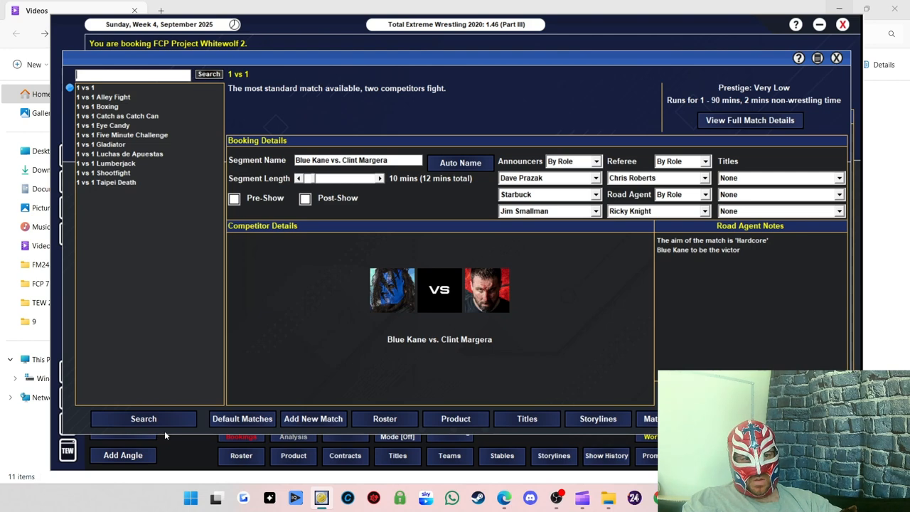
pyautogui.moveTo(569, 356)
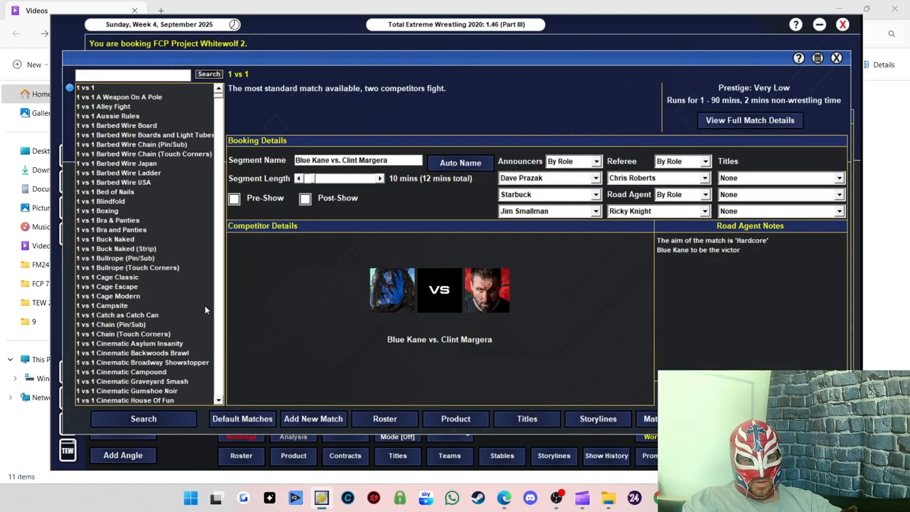
# - Set the 1 vs 1 Hardcore (Indy) match type, book it, and move it to Opener
pyautogui.scroll(-3)
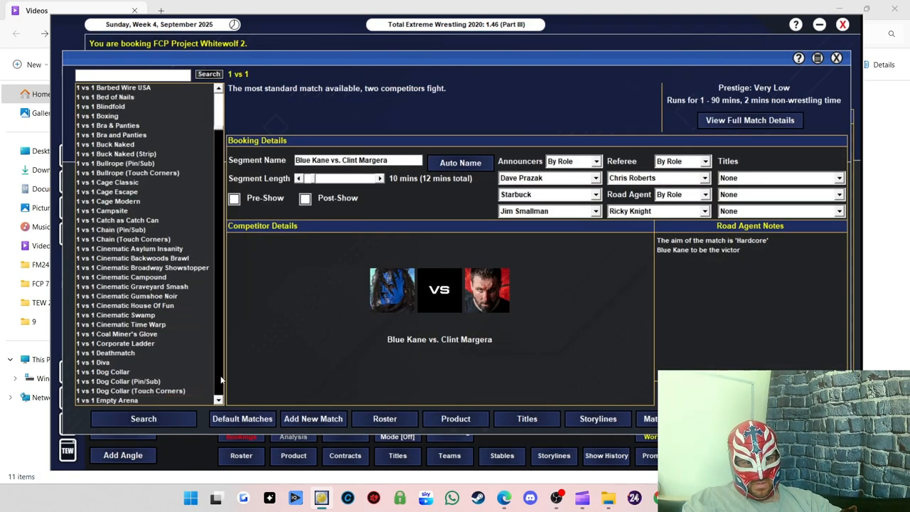
pyautogui.scroll(-3)
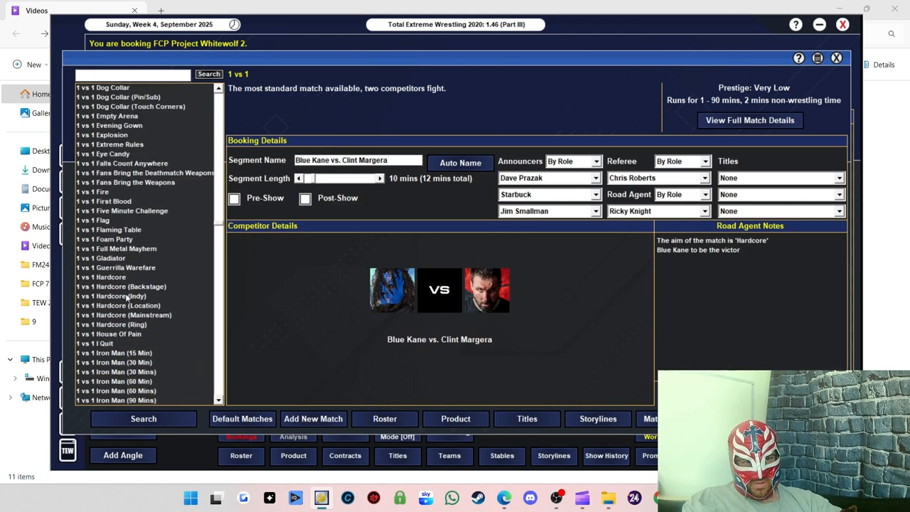
pyautogui.click(111, 296)
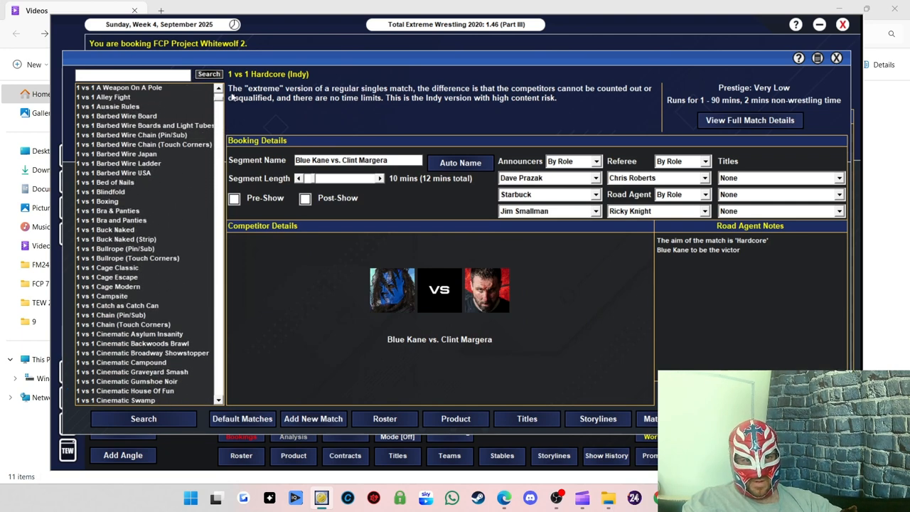
pyautogui.click(85, 87)
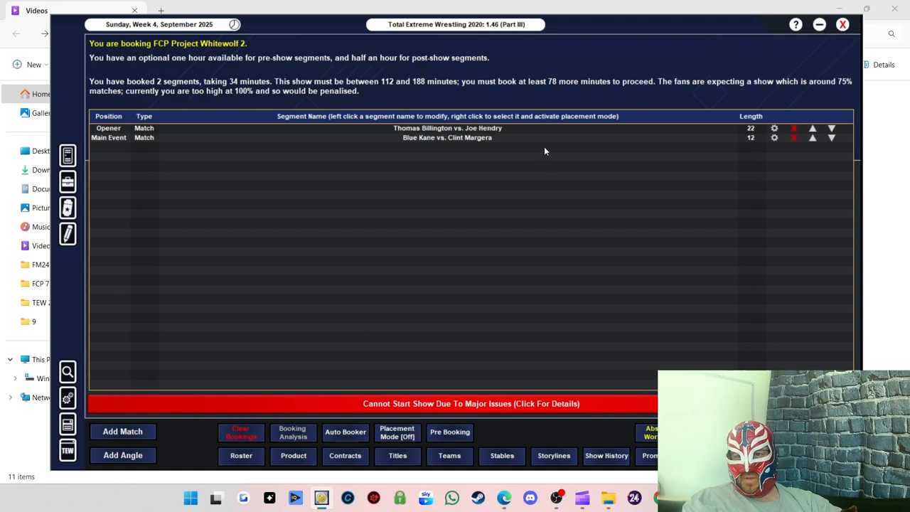
pyautogui.click(831, 128)
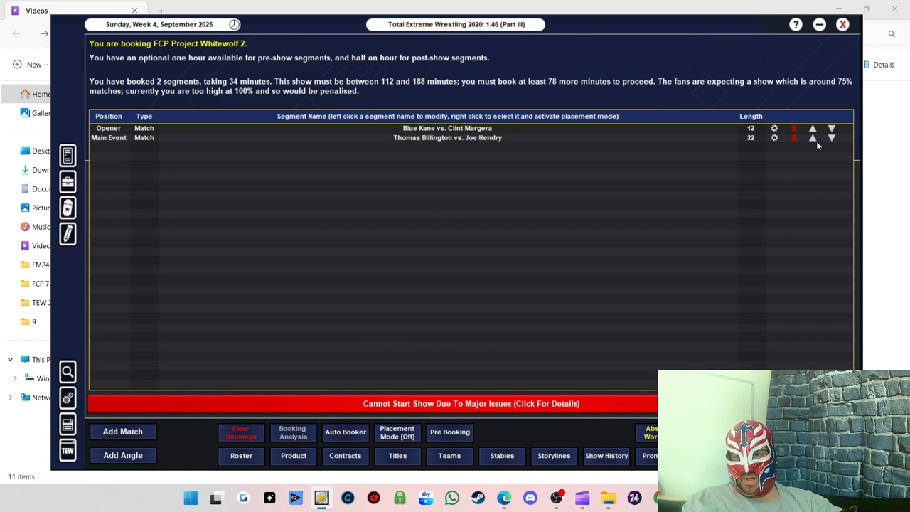
pyautogui.moveTo(399, 219)
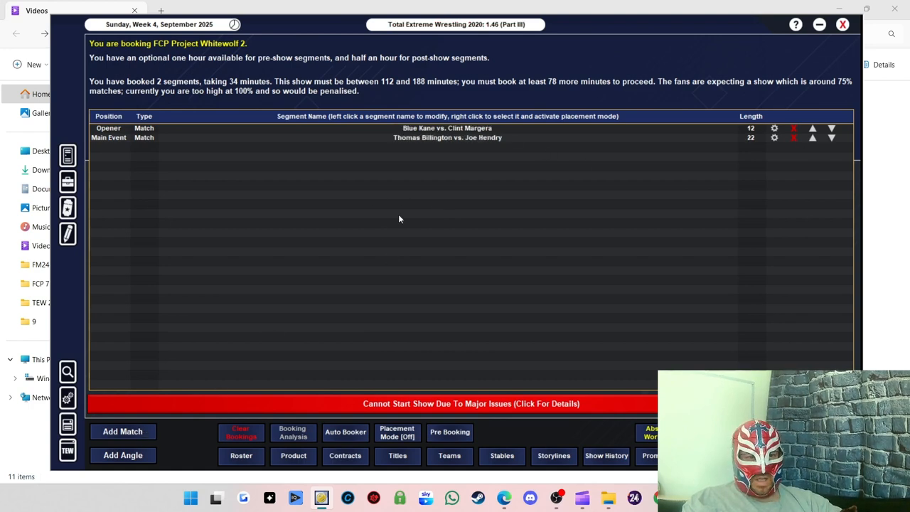
pyautogui.click(122, 430)
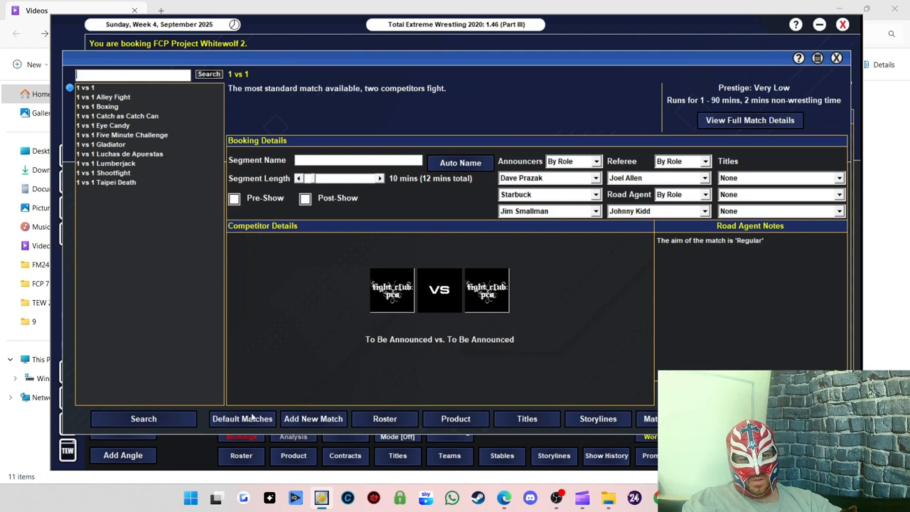
# - Choose a 2 vs 2 match type and filter the roster to female tag teams
pyautogui.click(143, 418)
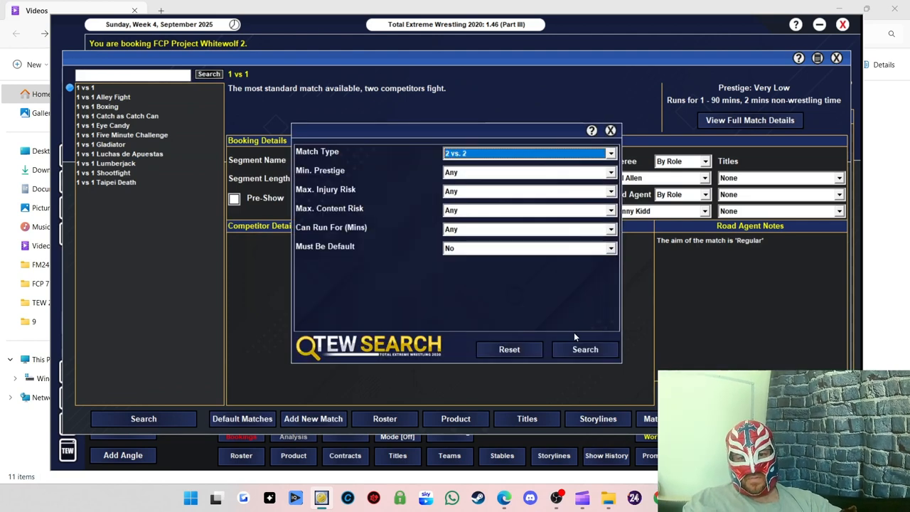
pyautogui.click(584, 349)
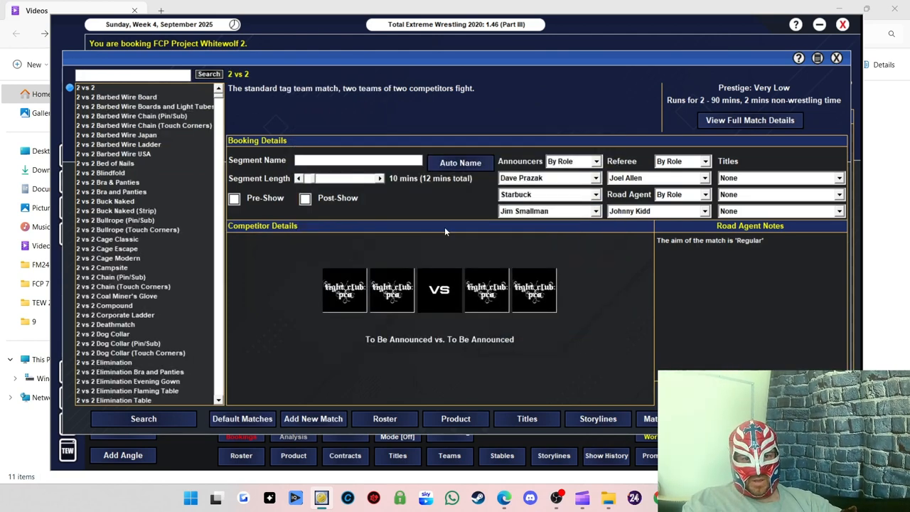
pyautogui.click(344, 289)
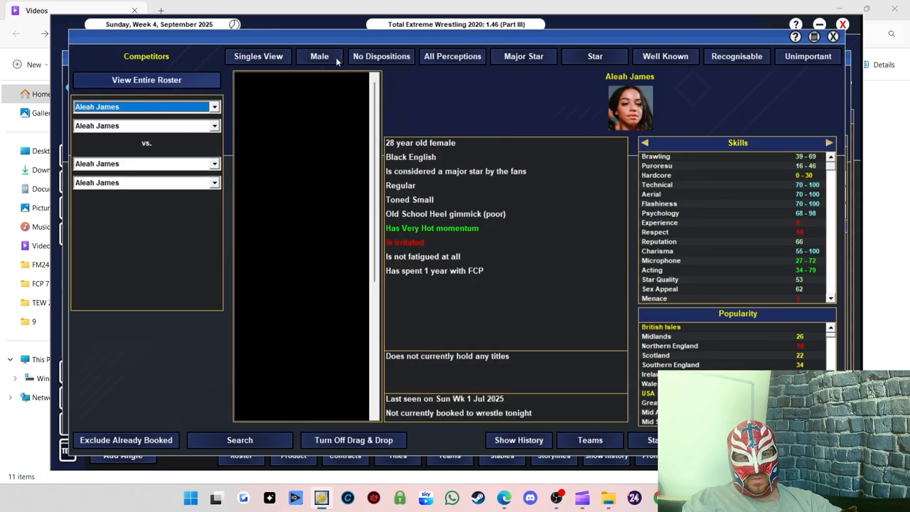
pyautogui.click(320, 56)
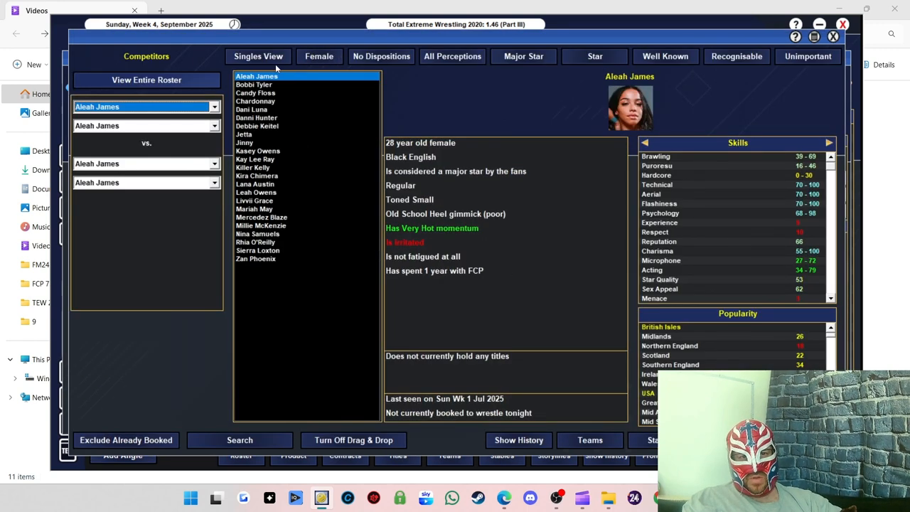
pyautogui.click(258, 56)
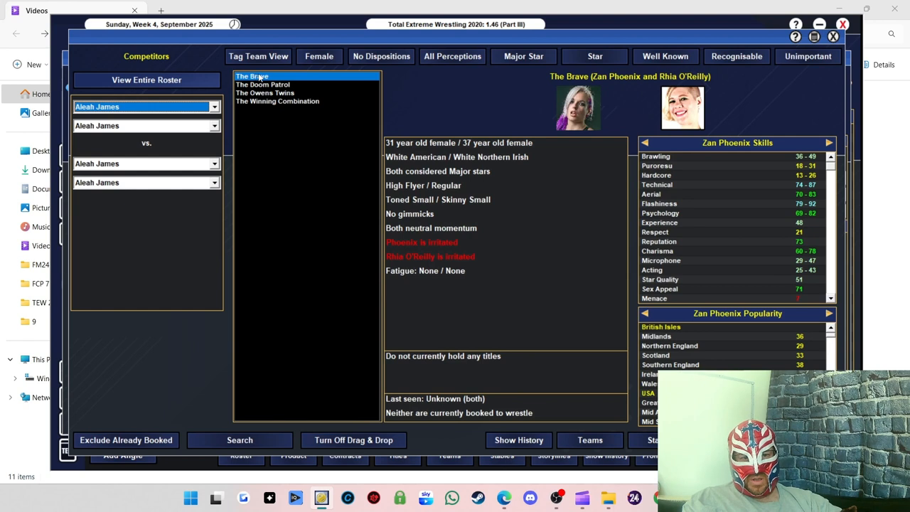
pyautogui.click(126, 439)
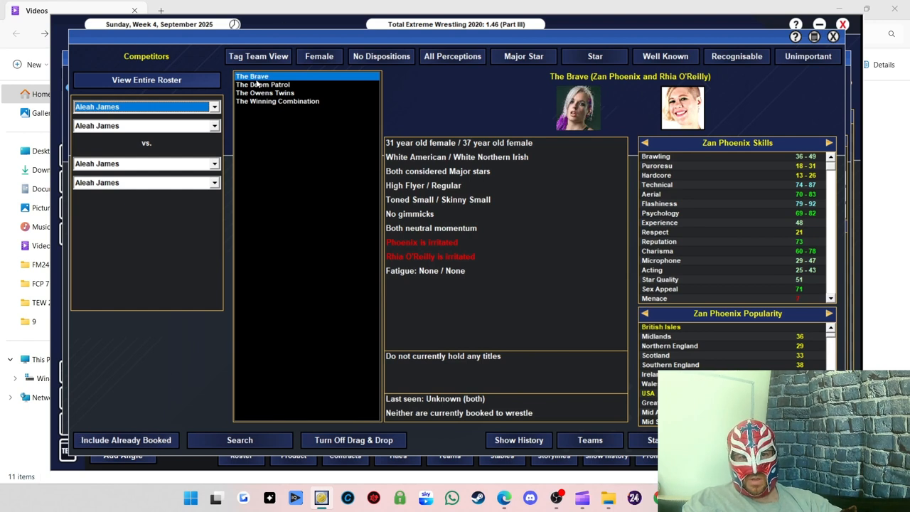
# - Book The Owens Twins vs. The Doom Patrol, auto-named, at 17 minutes
pyautogui.click(263, 85)
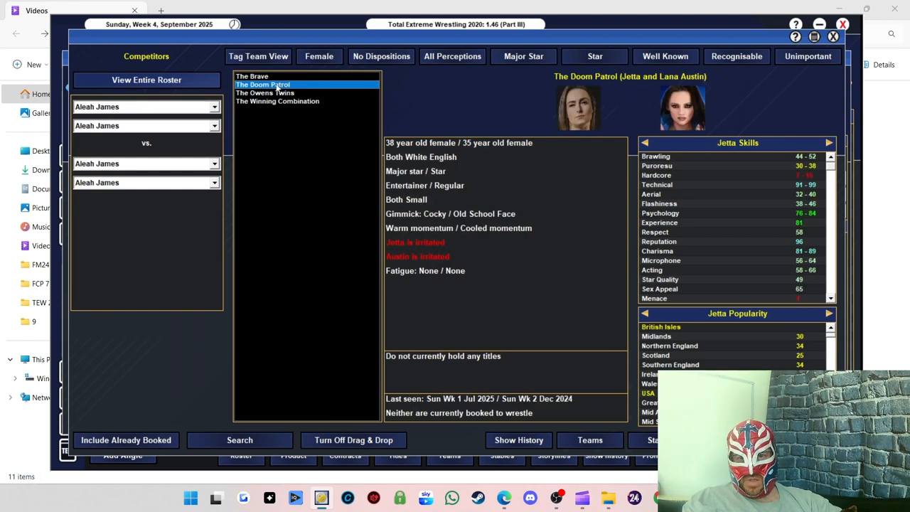
pyautogui.click(264, 92)
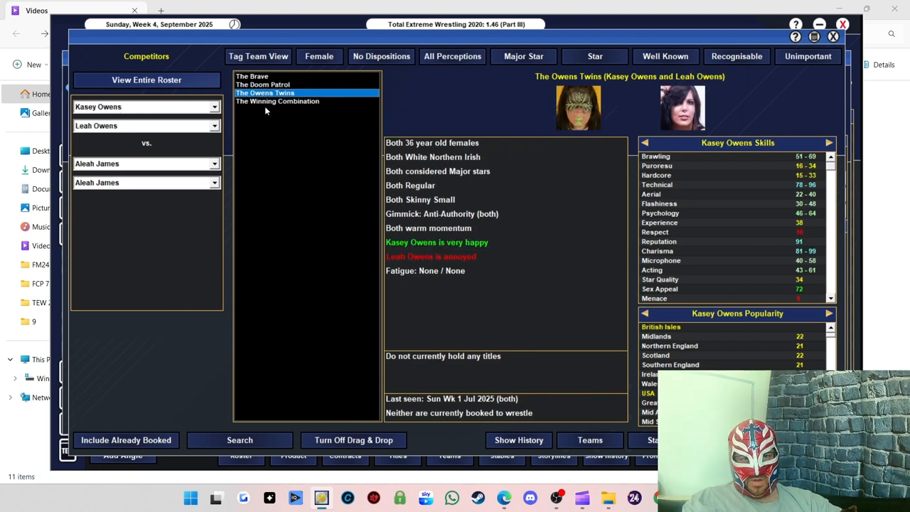
pyautogui.click(278, 101)
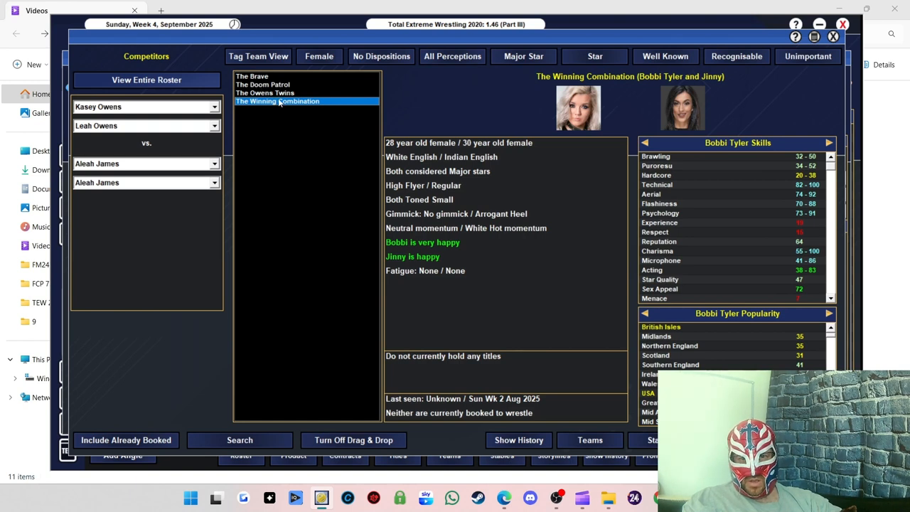
pyautogui.click(277, 85)
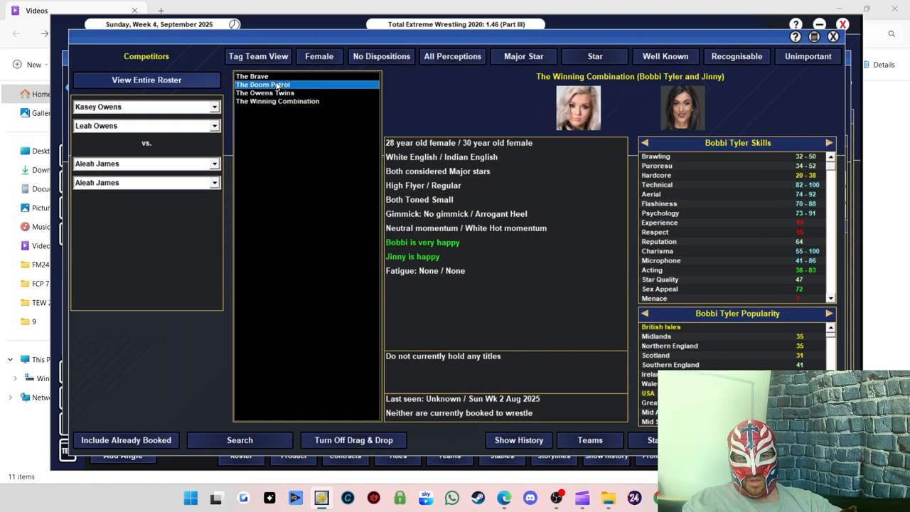
pyautogui.click(262, 83)
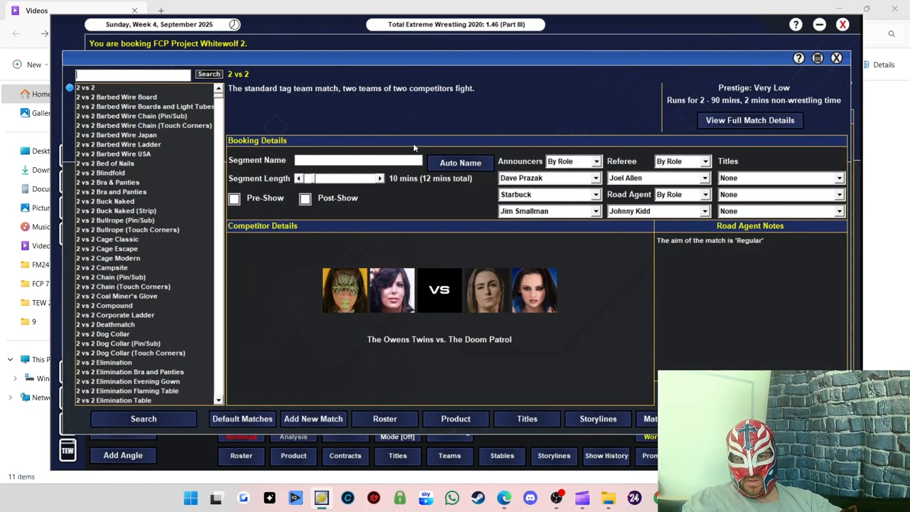
pyautogui.click(460, 162)
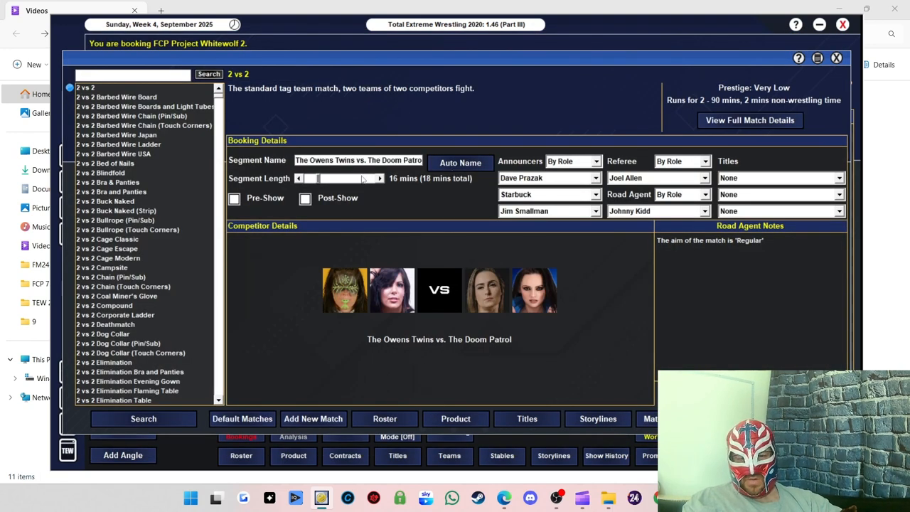
pyautogui.click(379, 178)
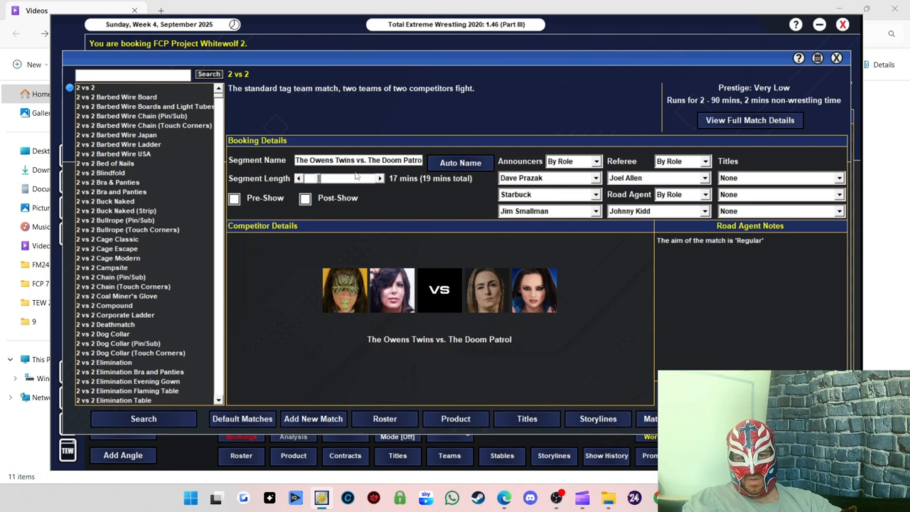
pyautogui.click(298, 177)
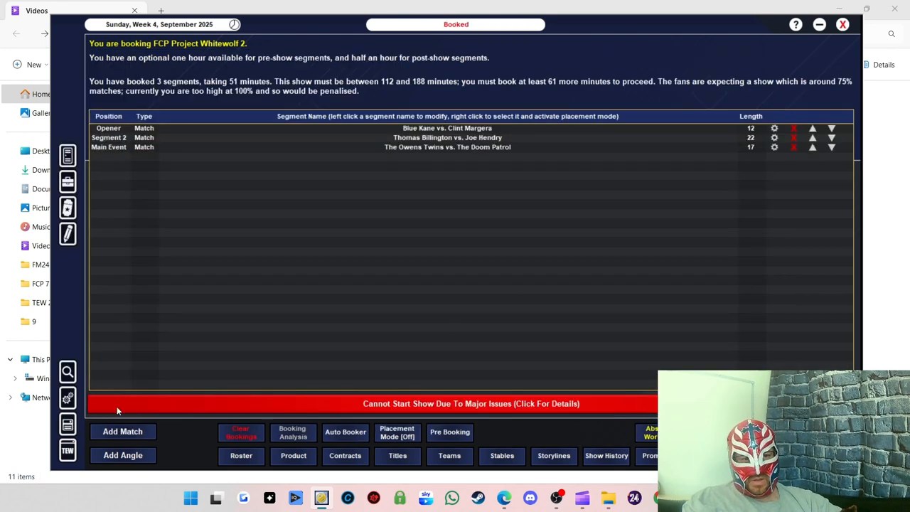
# - Start a 1 vs 1 match and browse female competitors' profiles
pyautogui.click(123, 431)
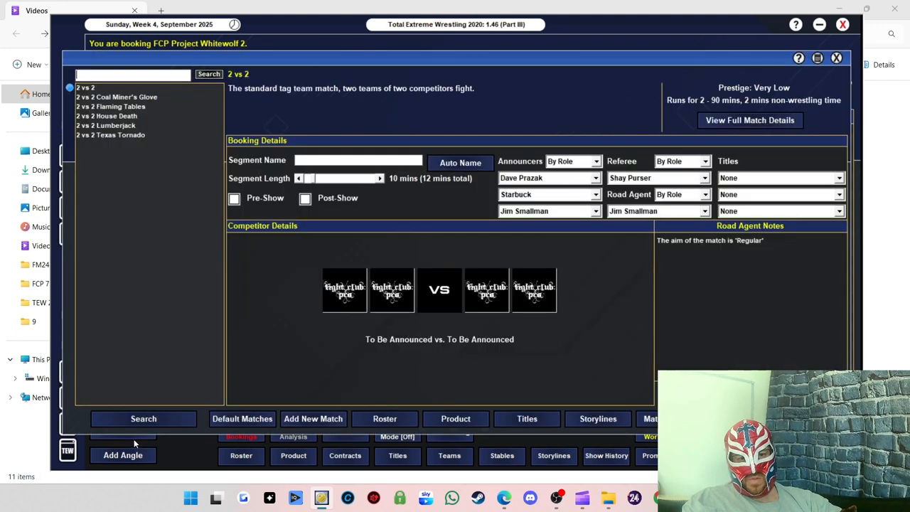
pyautogui.click(143, 418)
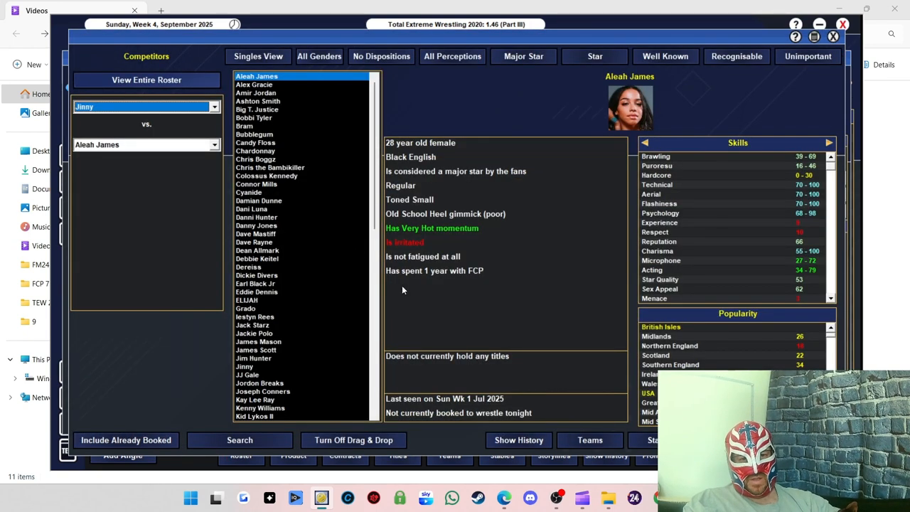
pyautogui.moveTo(319, 56)
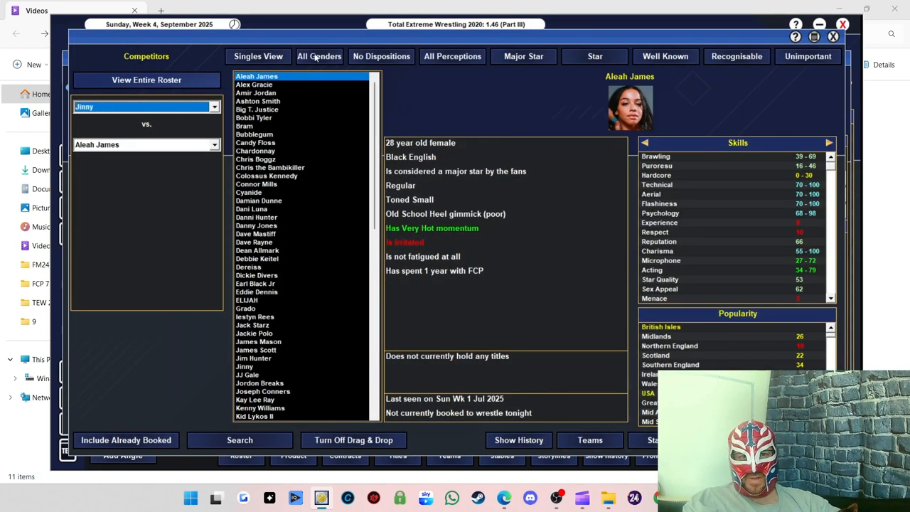
pyautogui.click(319, 56)
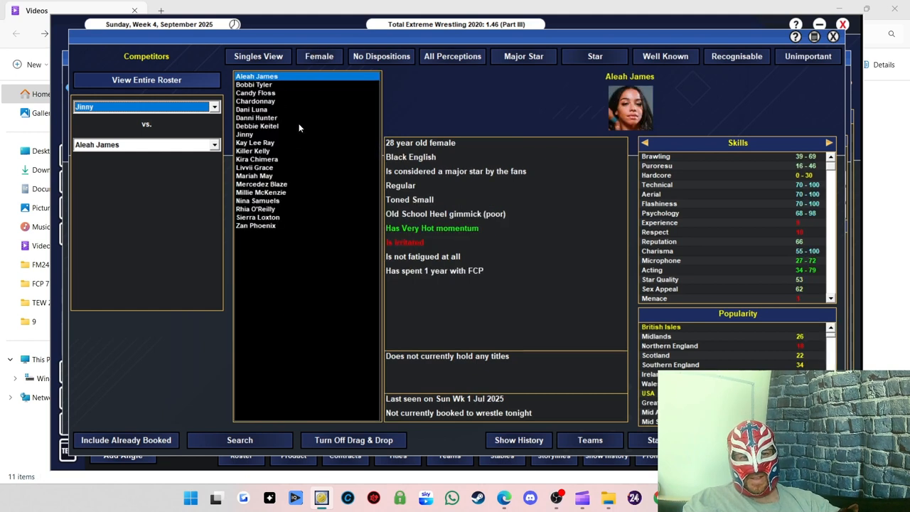
pyautogui.moveTo(253, 221)
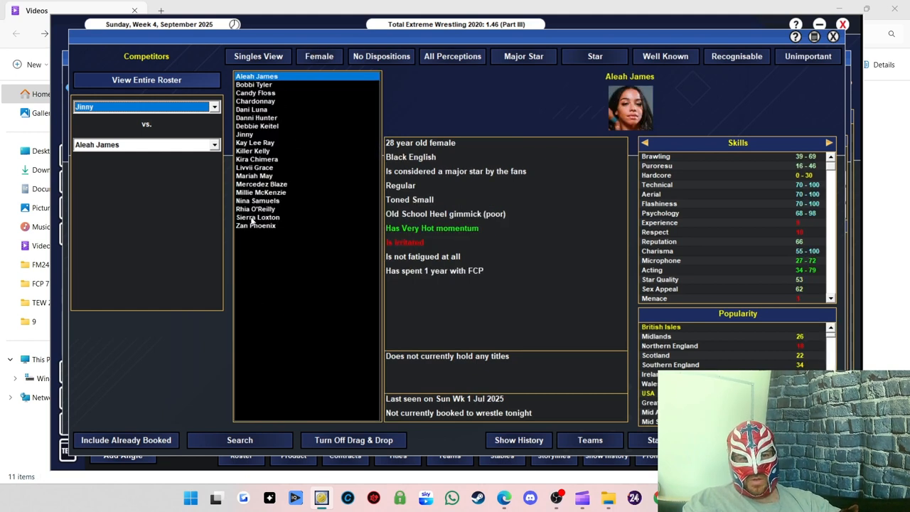
pyautogui.click(255, 208)
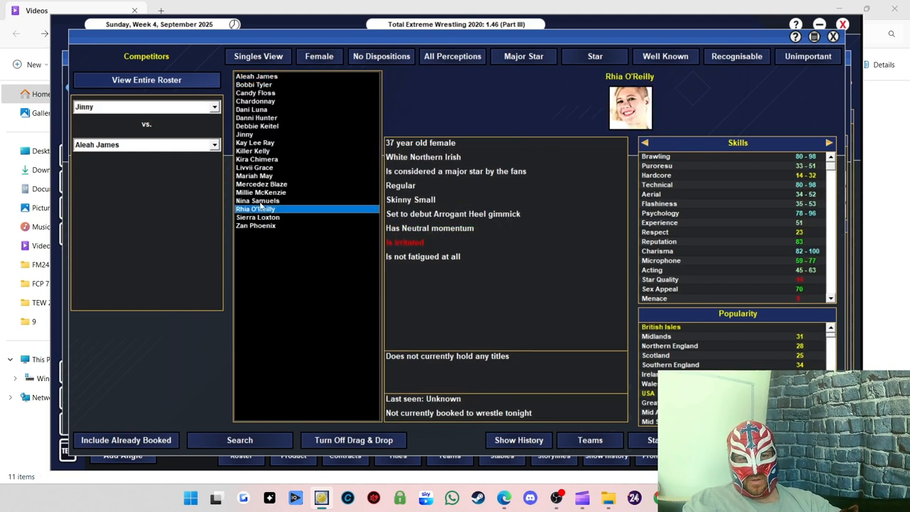
pyautogui.click(261, 183)
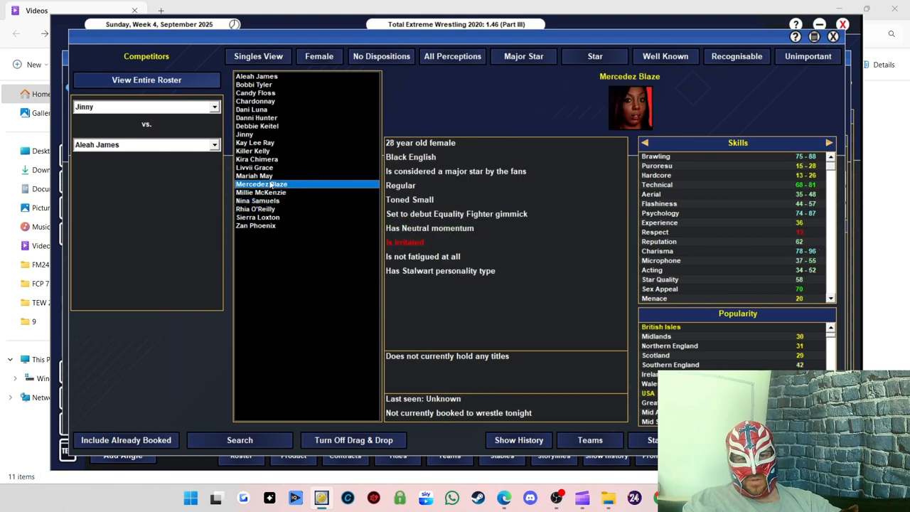
pyautogui.click(254, 176)
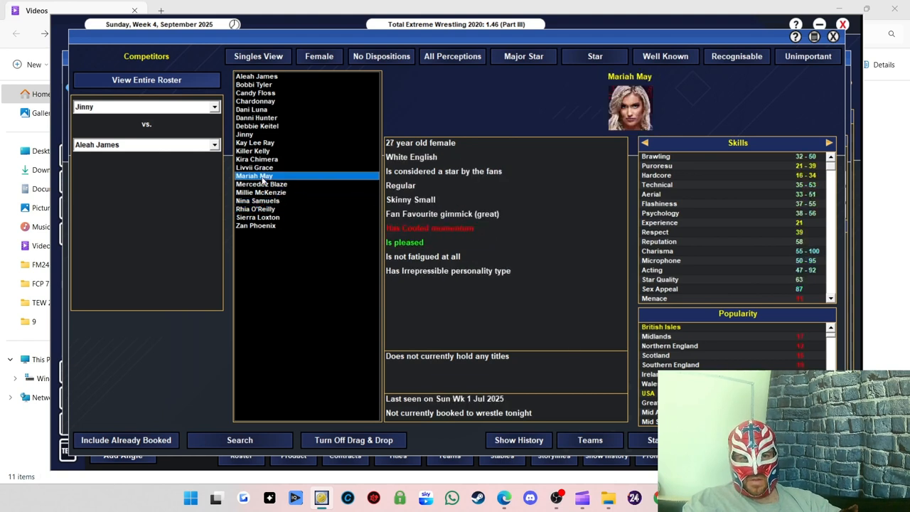
pyautogui.click(253, 151)
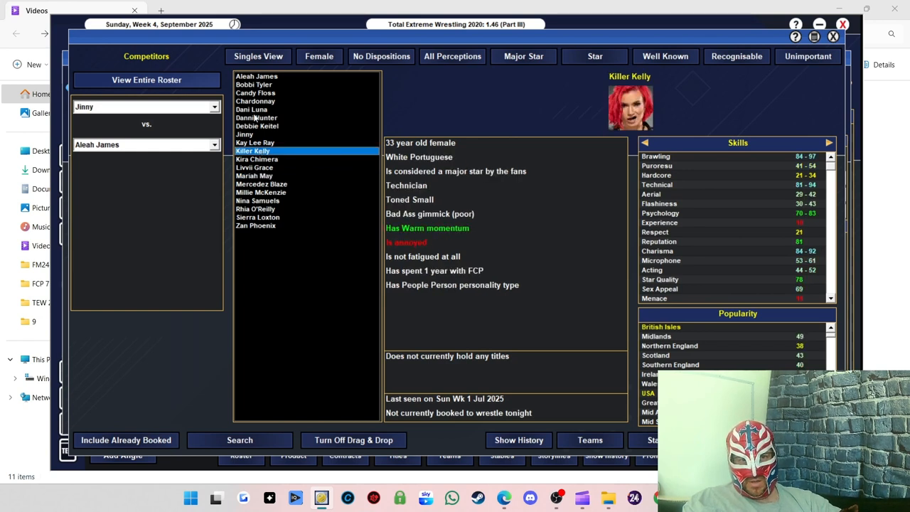
# - Set Jinny vs. Dani Luna with Jinny as victor and book the match
pyautogui.click(251, 109)
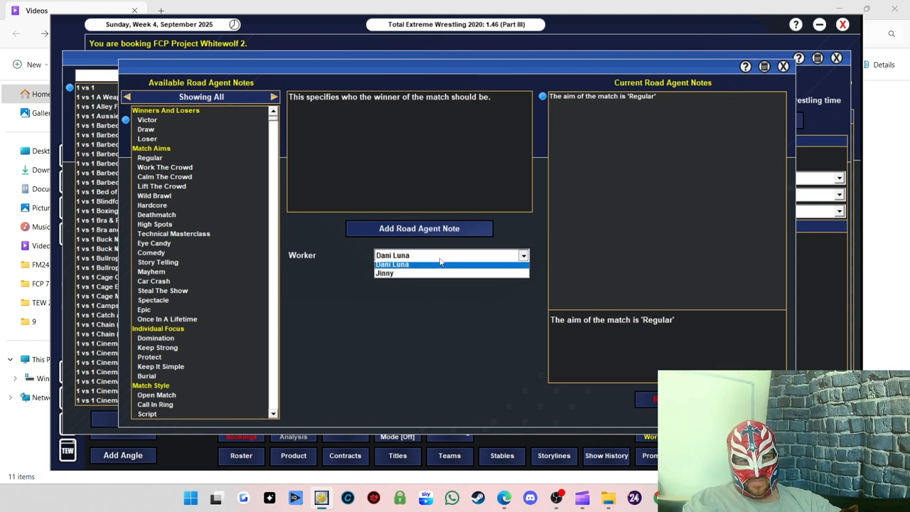
pyautogui.click(384, 273)
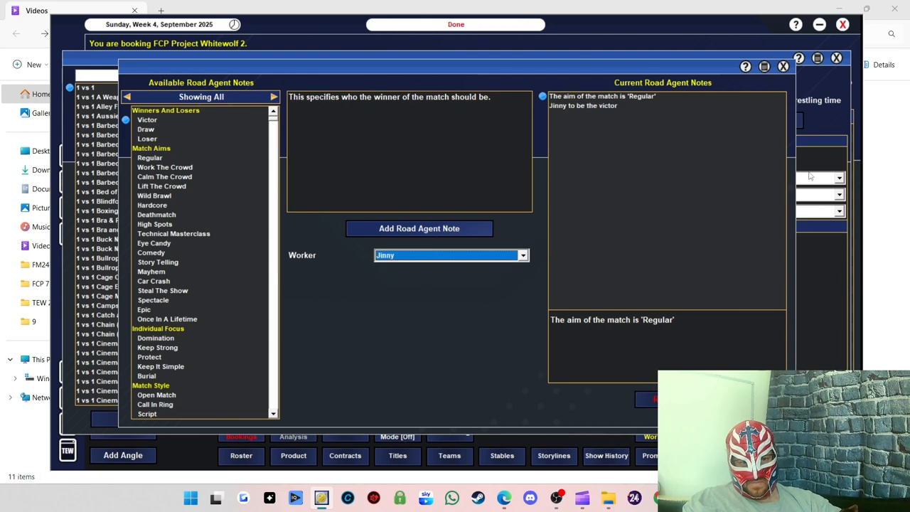
pyautogui.click(783, 67)
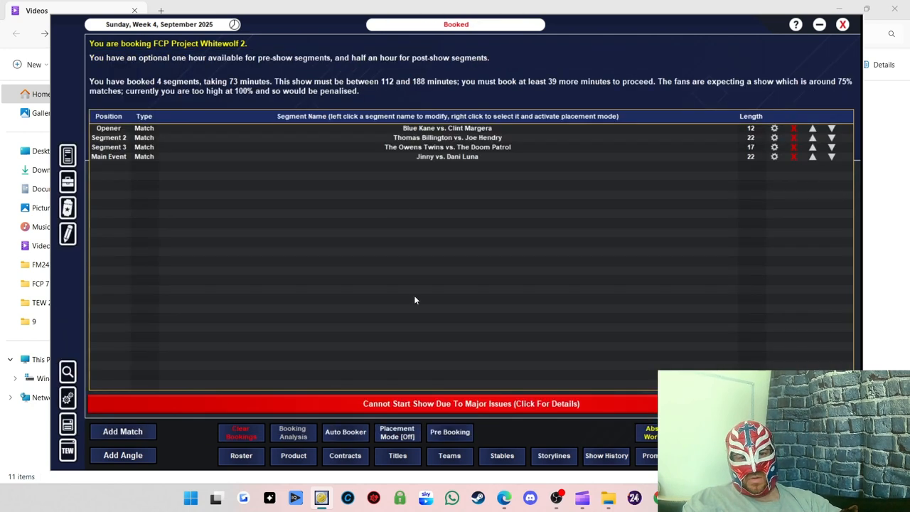
pyautogui.click(122, 431)
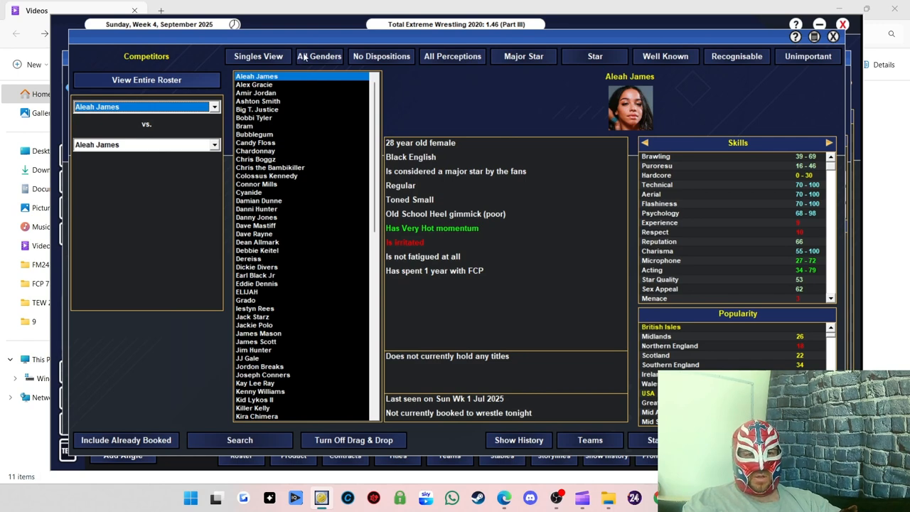
# - Filter the roster to male competitors by fan perception and browse profiles
pyautogui.click(319, 56)
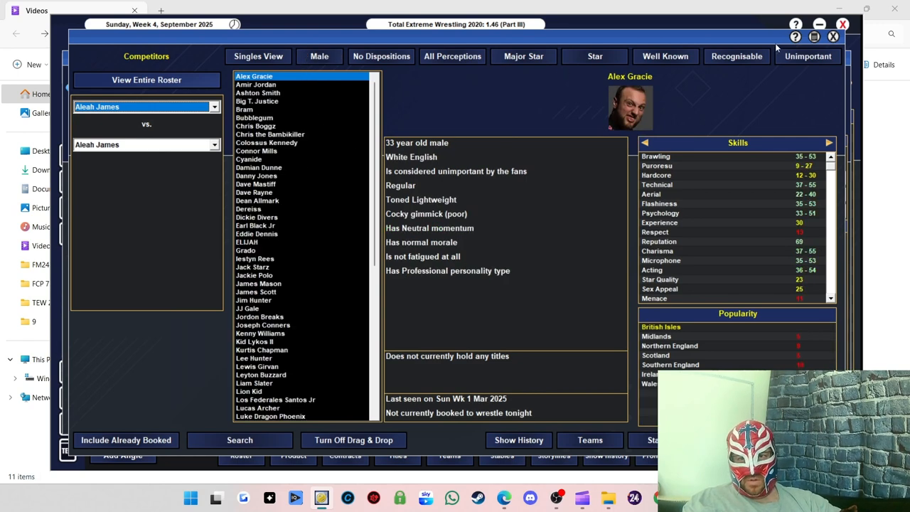
pyautogui.click(255, 84)
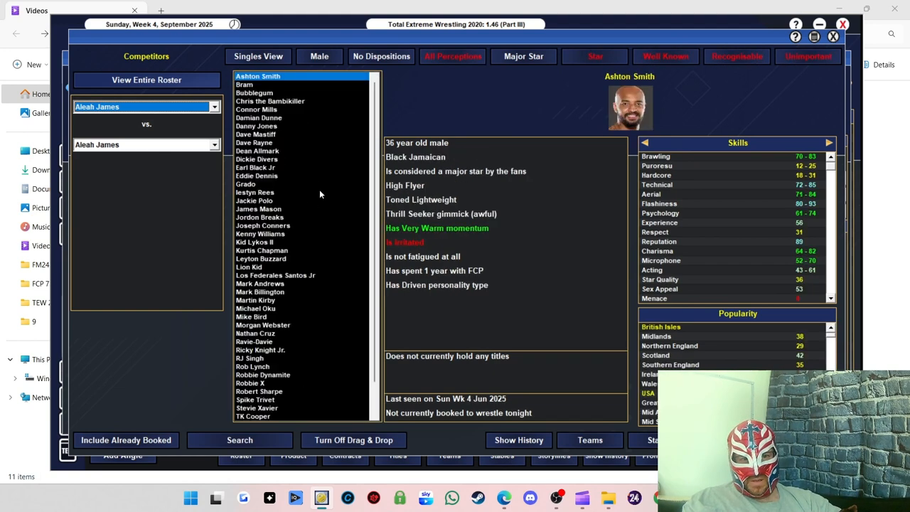
pyautogui.click(523, 56)
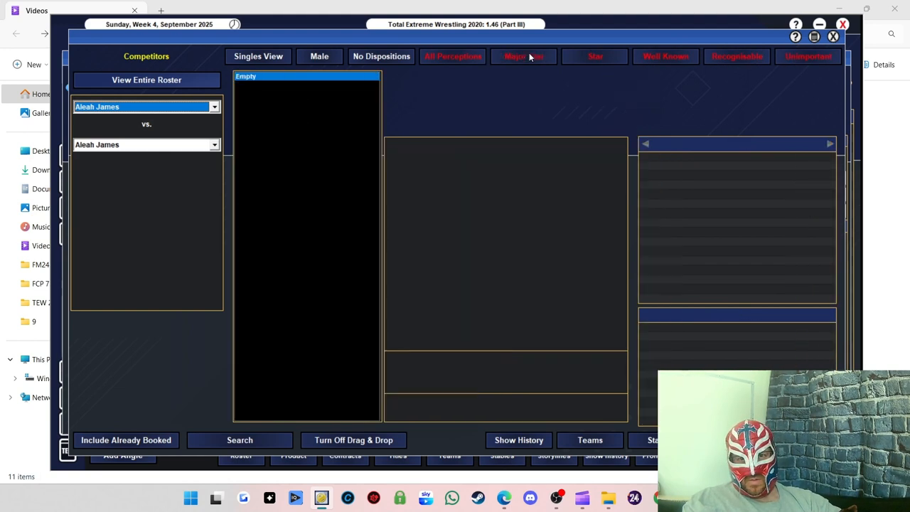
pyautogui.click(523, 56)
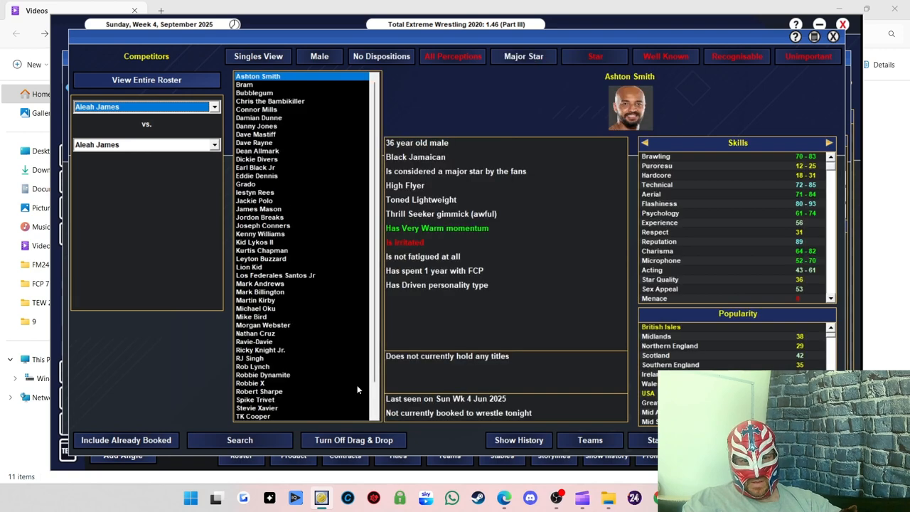
pyautogui.scroll(-3)
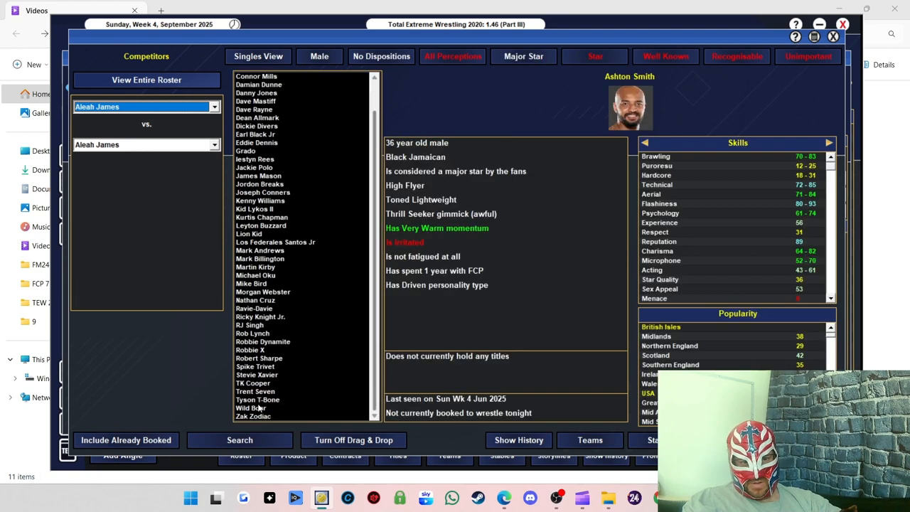
pyautogui.click(252, 383)
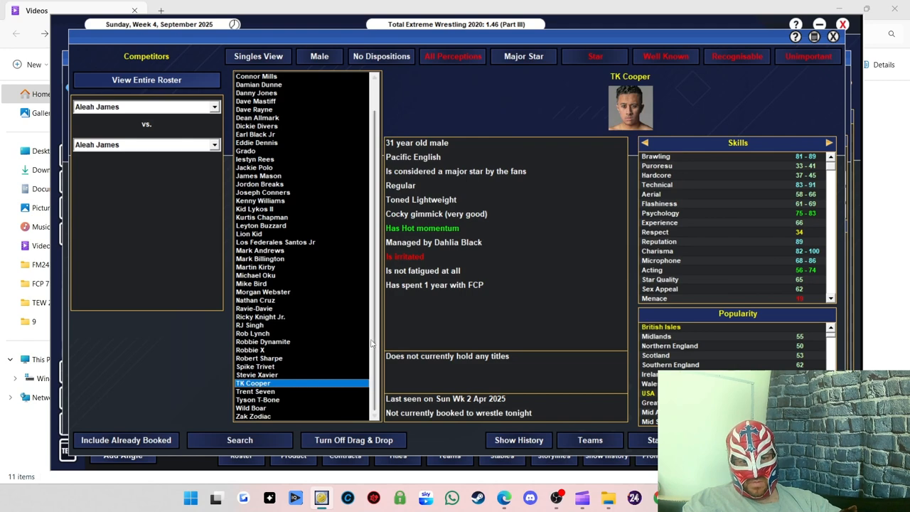
pyautogui.scroll(3)
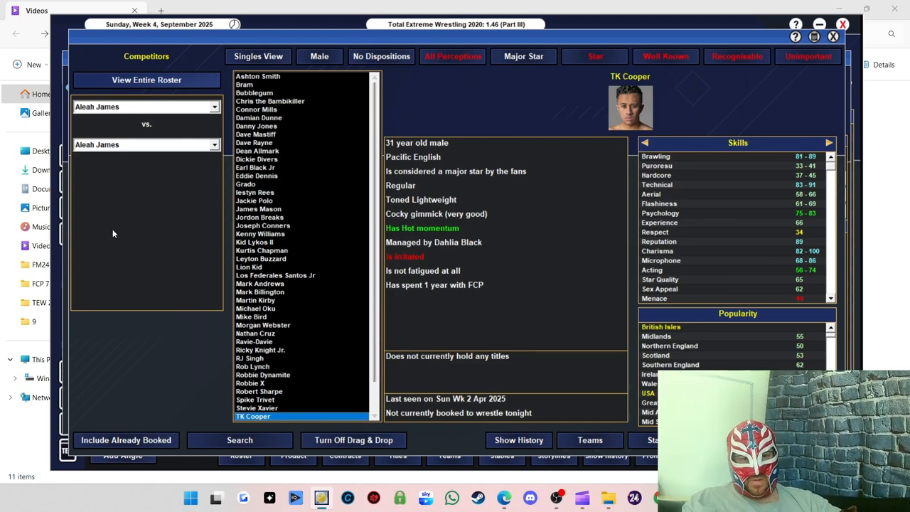
pyautogui.moveTo(263, 280)
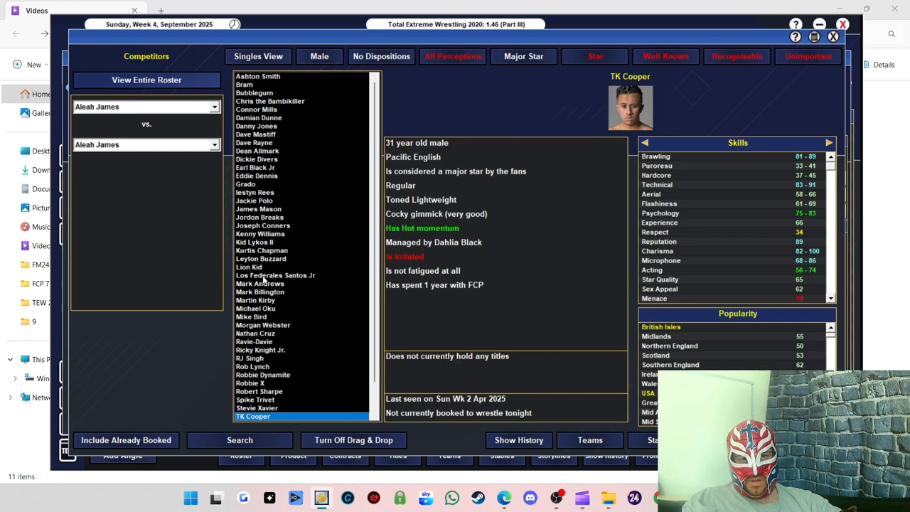
pyautogui.click(260, 284)
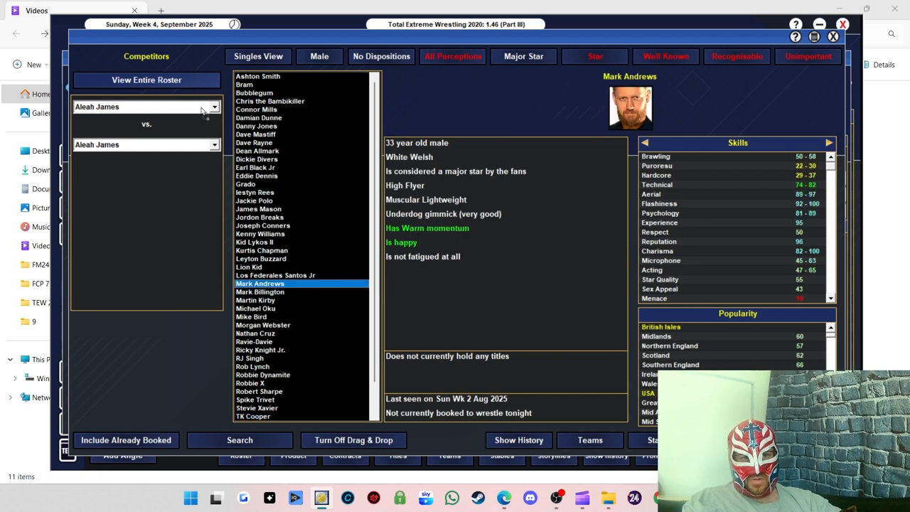
pyautogui.click(259, 283)
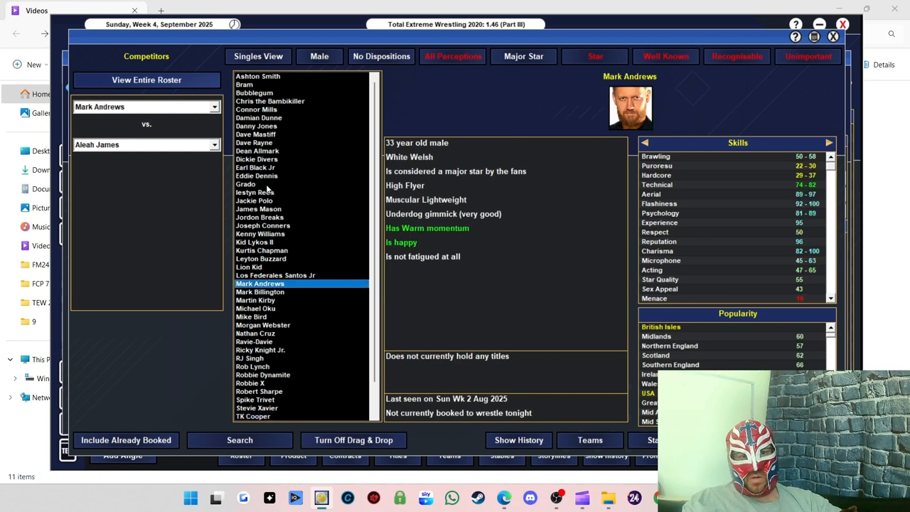
pyautogui.moveTo(282, 119)
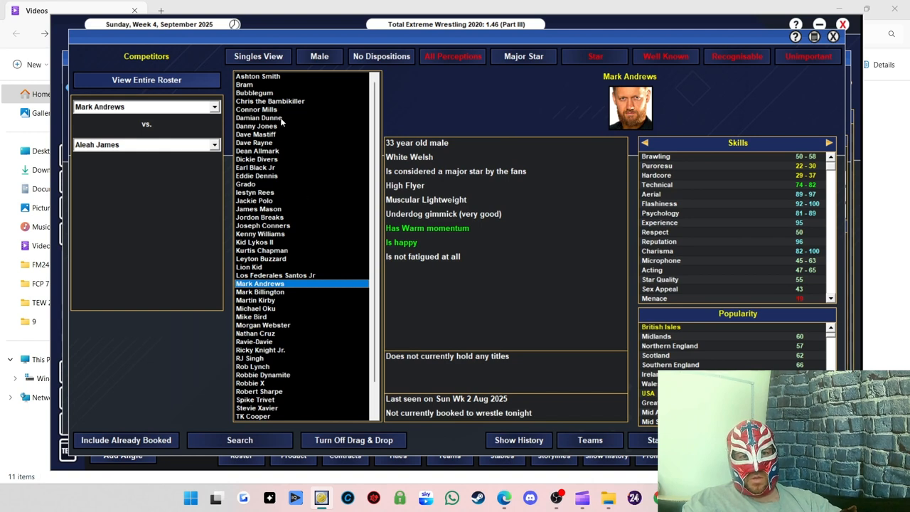
pyautogui.click(255, 134)
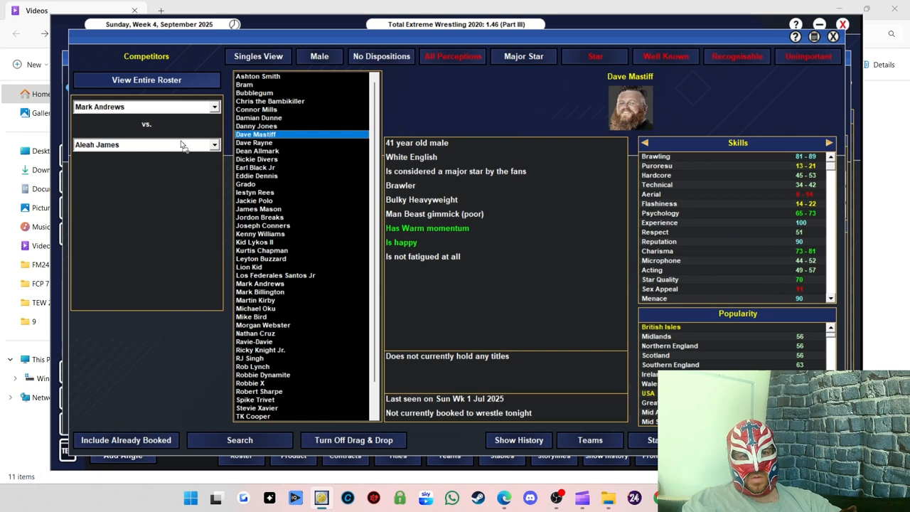
pyautogui.click(255, 134)
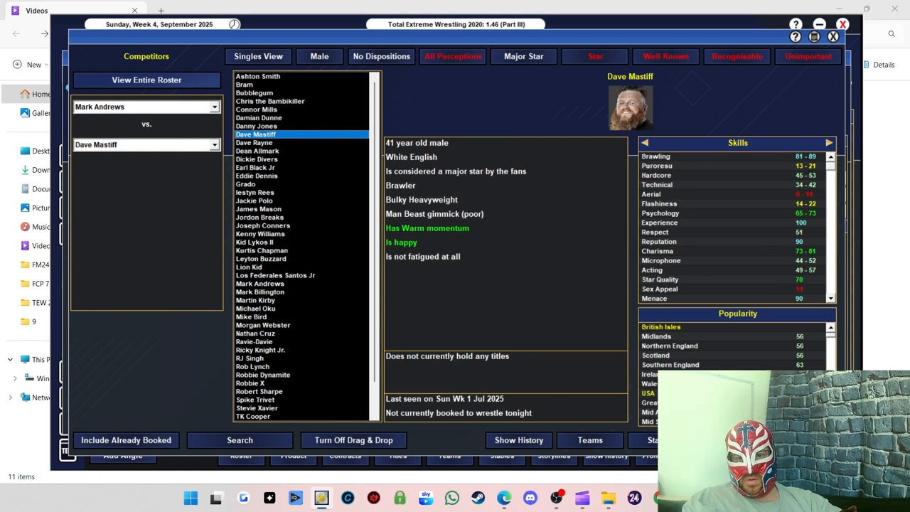
pyautogui.moveTo(259, 306)
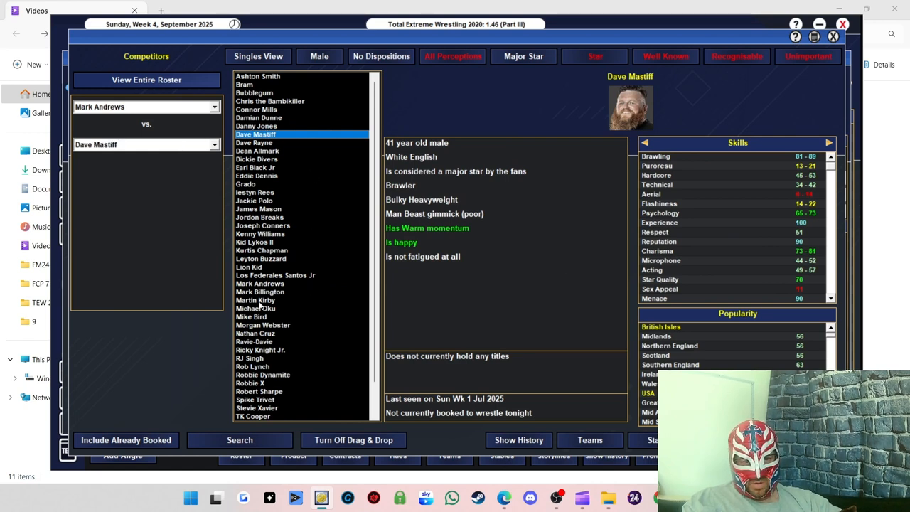
pyautogui.click(255, 333)
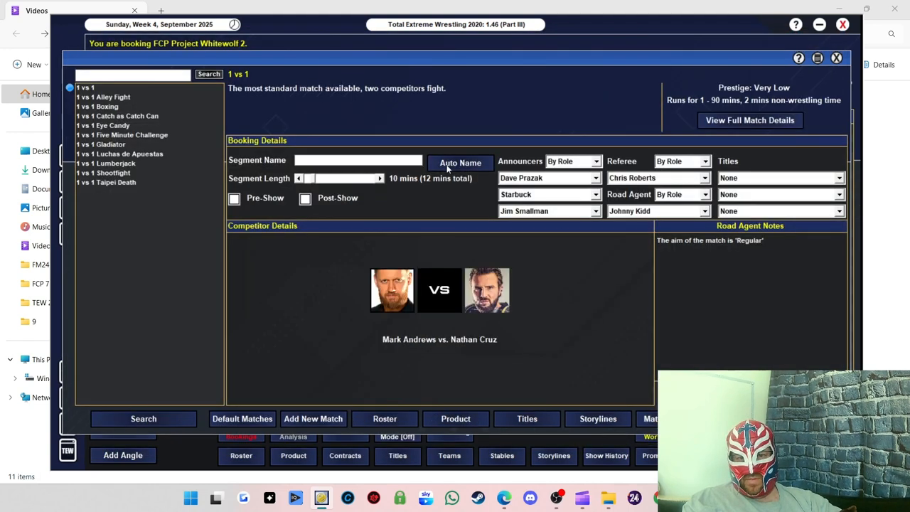
# - Auto-name Mark Andrews vs. Nathan Cruz, extend it to 27 minutes, and add Steal The Show and all-out notes
pyautogui.click(460, 162)
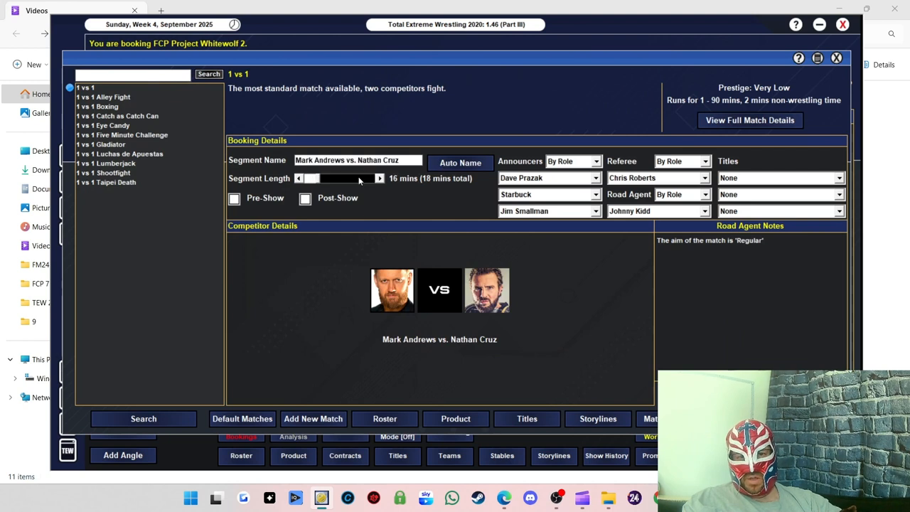
pyautogui.click(379, 178)
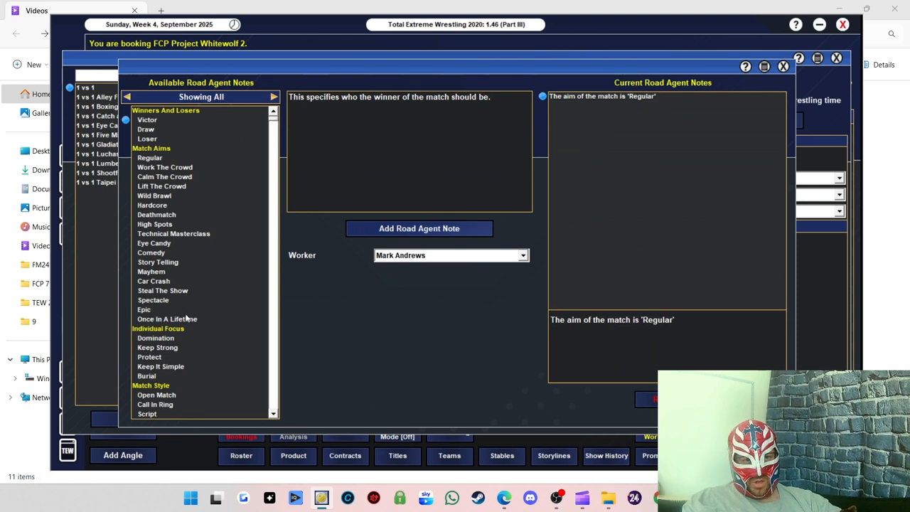
pyautogui.click(162, 290)
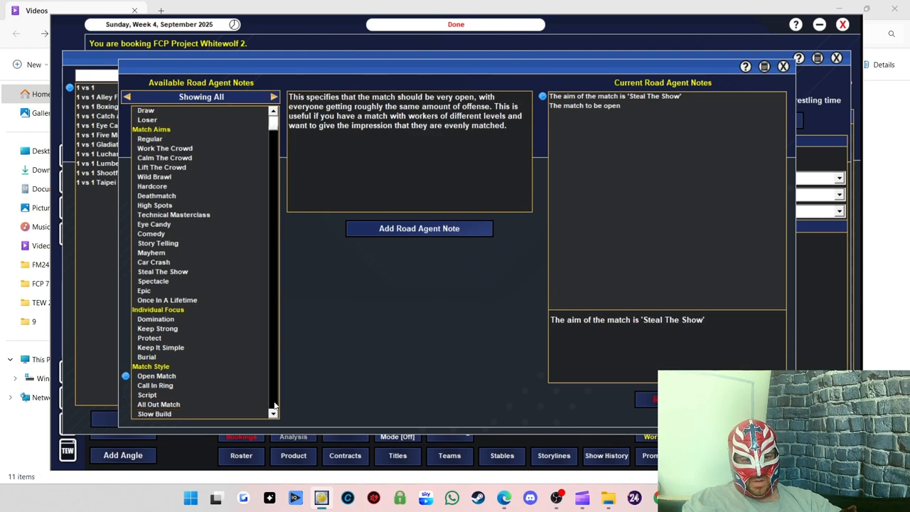
pyautogui.scroll(-3)
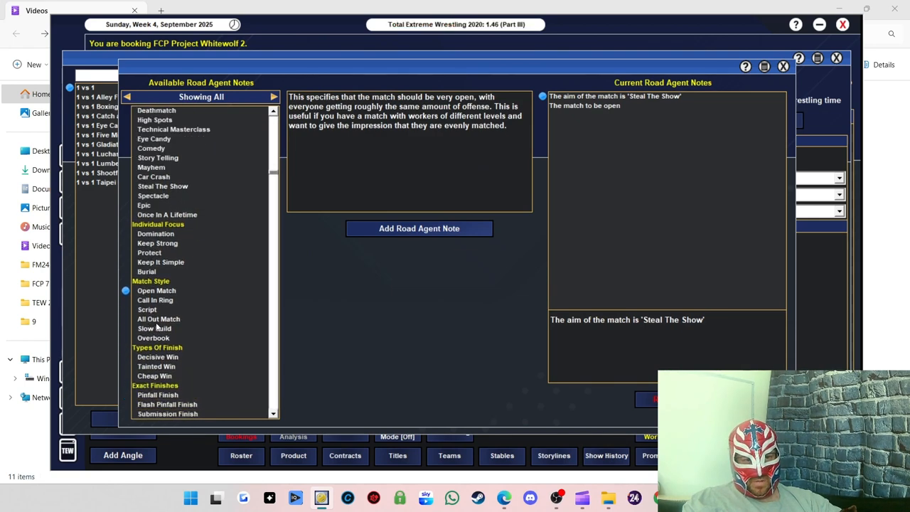
pyautogui.click(154, 328)
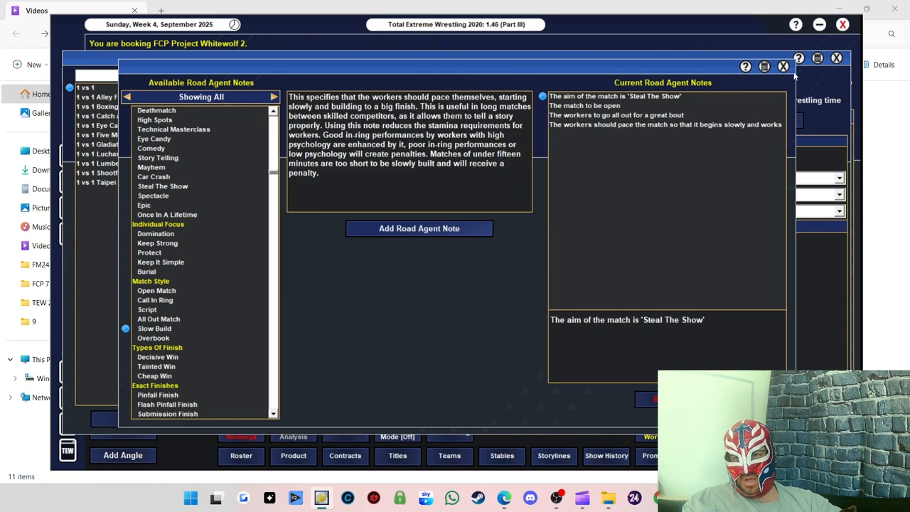
pyautogui.click(783, 66)
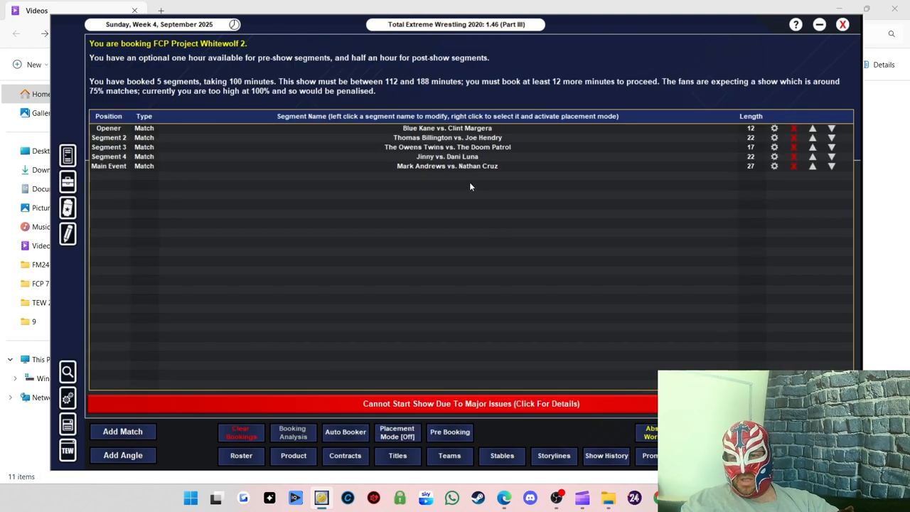
pyautogui.moveTo(420, 202)
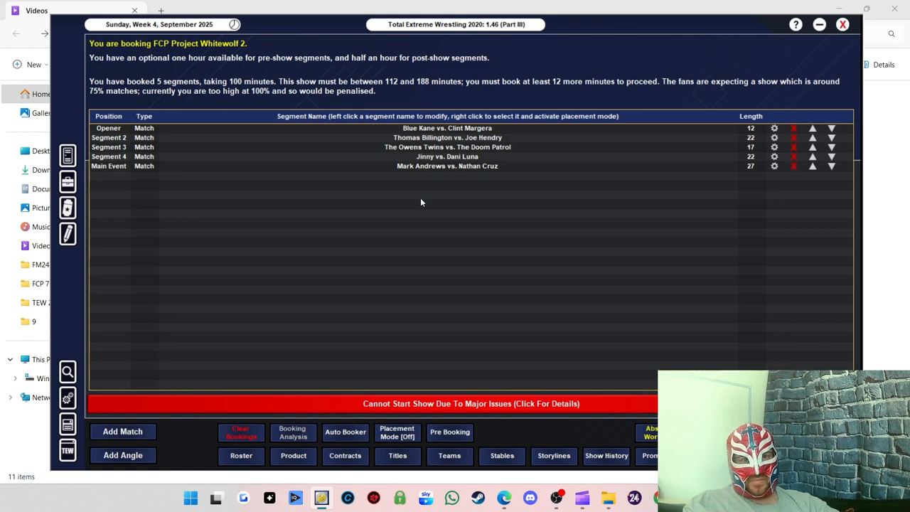
pyautogui.moveTo(103, 457)
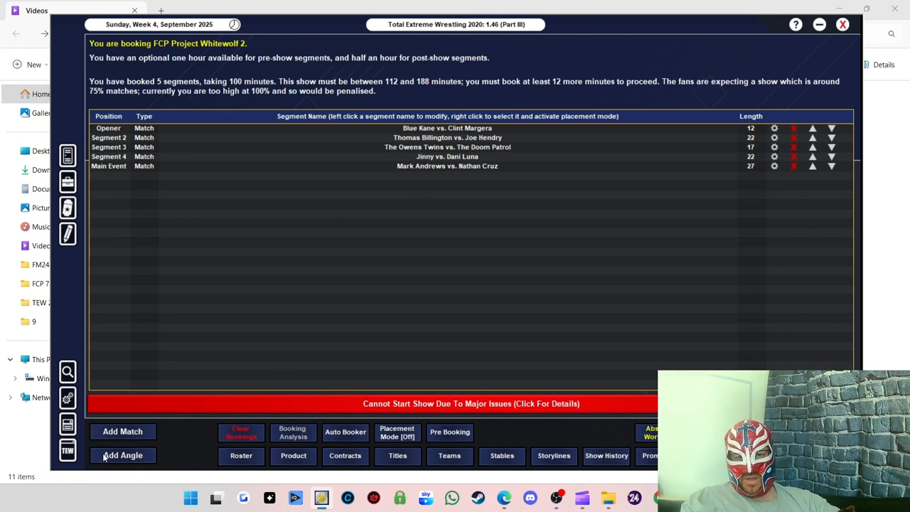
# - Create and save an angle with Jinny rated on Fighting and Dani Luna
pyautogui.click(122, 455)
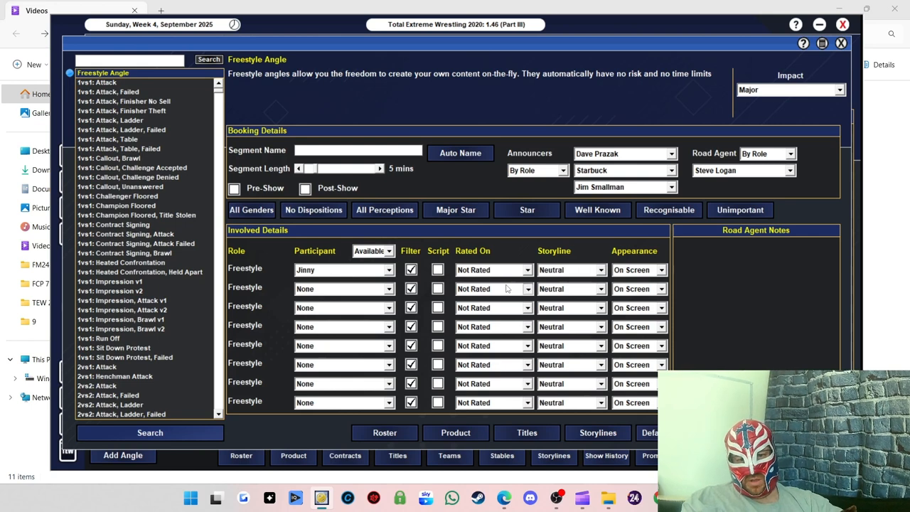
pyautogui.click(470, 269)
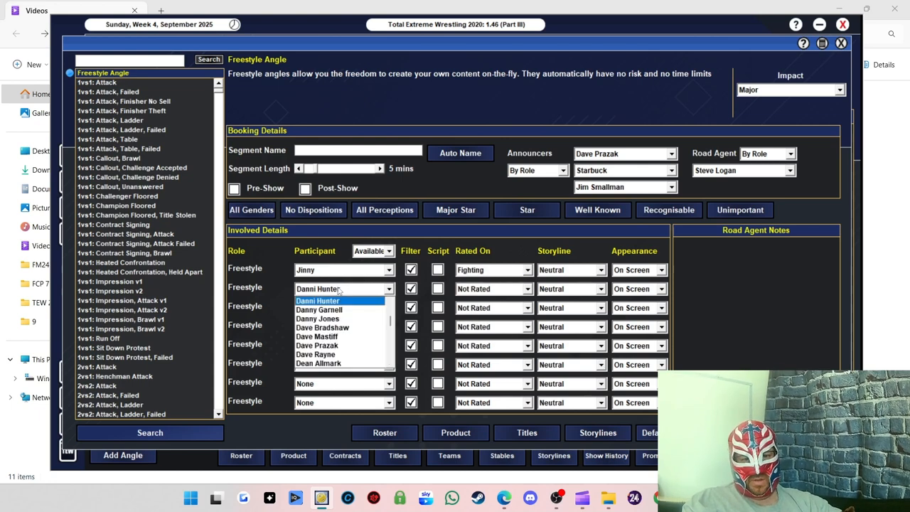
pyautogui.click(316, 300)
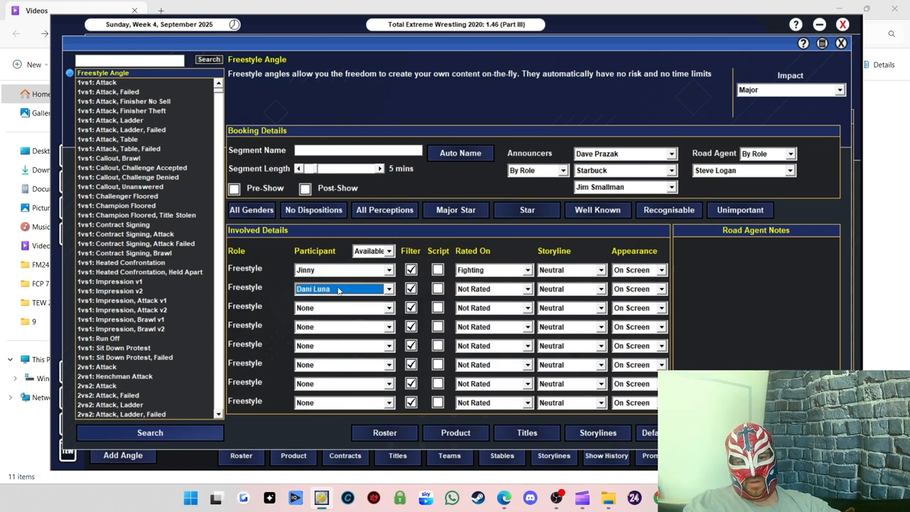
pyautogui.click(490, 287)
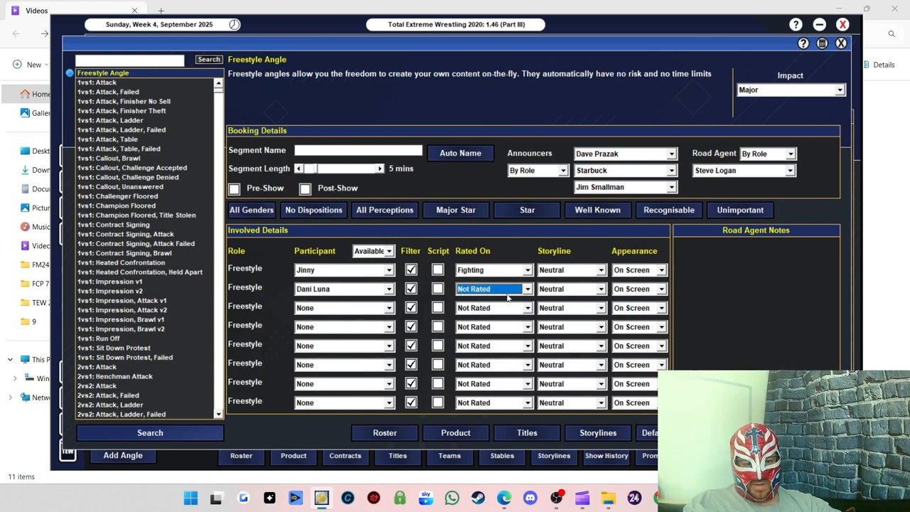
pyautogui.click(490, 288)
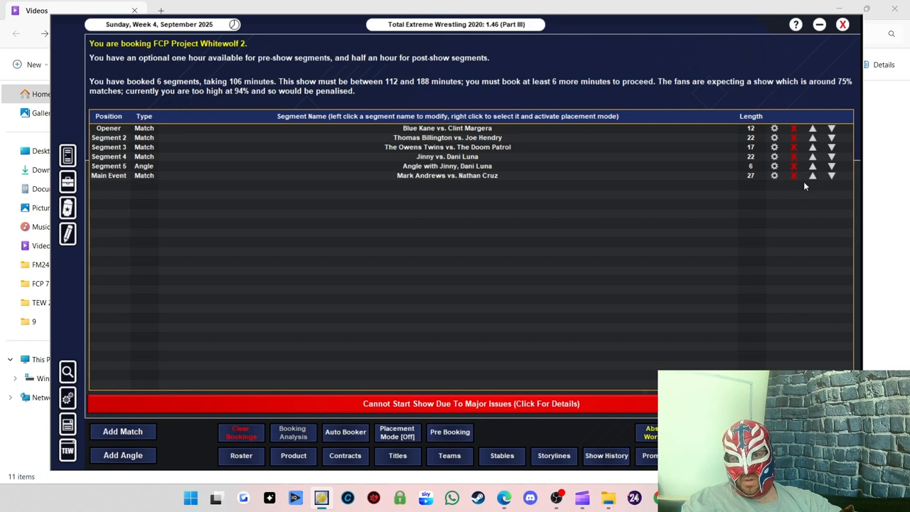
pyautogui.moveTo(462, 156)
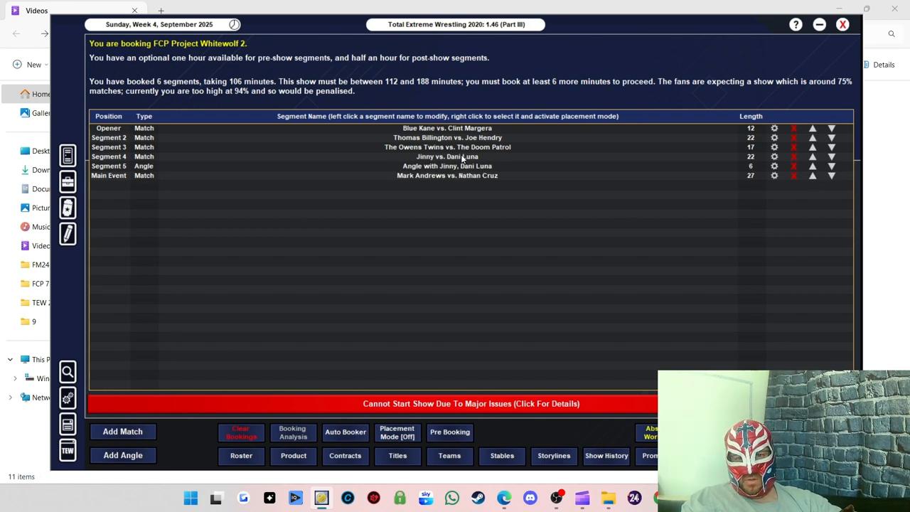
pyautogui.moveTo(173, 386)
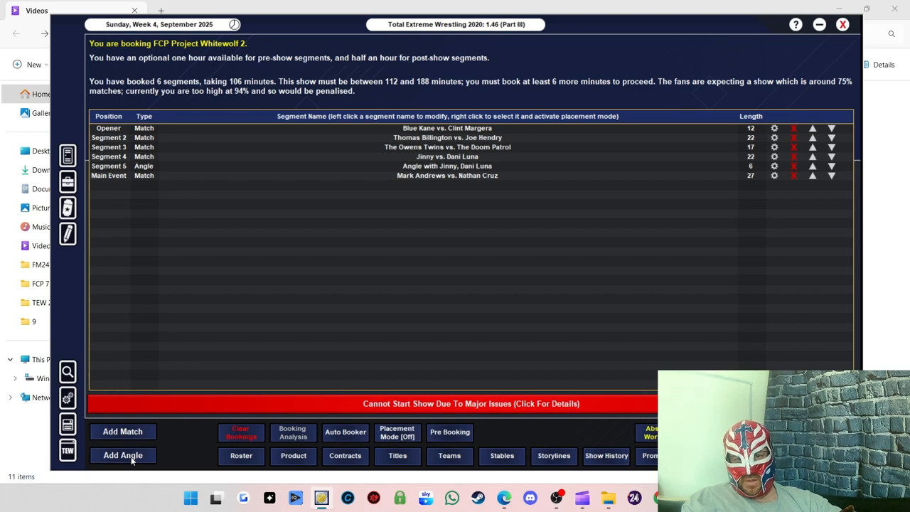
pyautogui.click(123, 455)
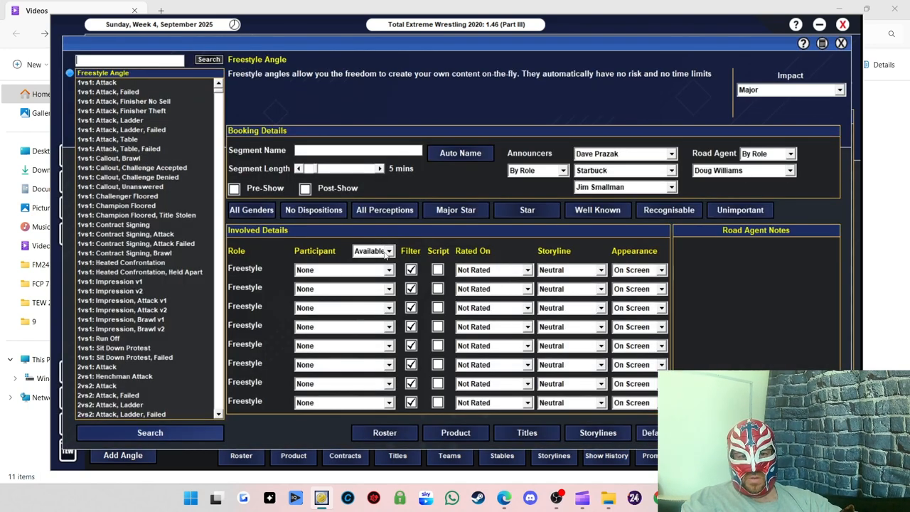
# - Add a Microphone angle with Mark Andrews and Nathan Cruz, placed just before their main event
pyautogui.click(343, 270)
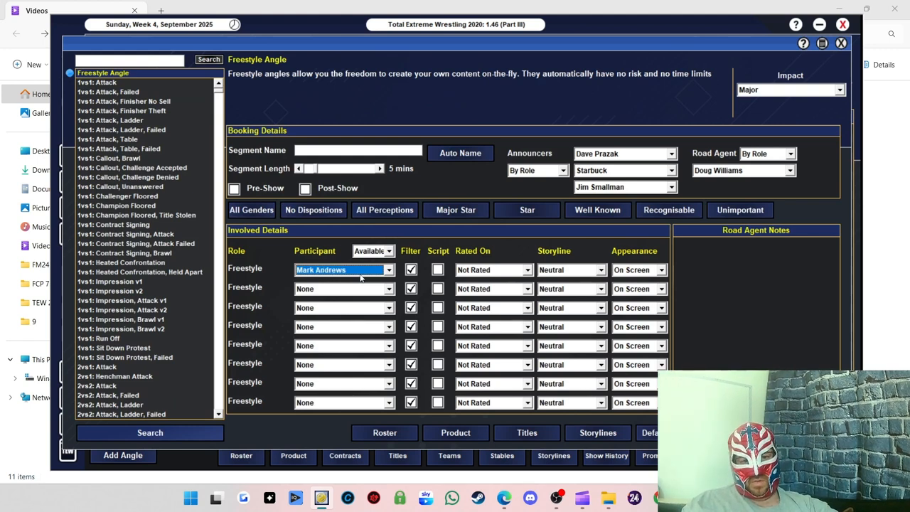
pyautogui.click(493, 269)
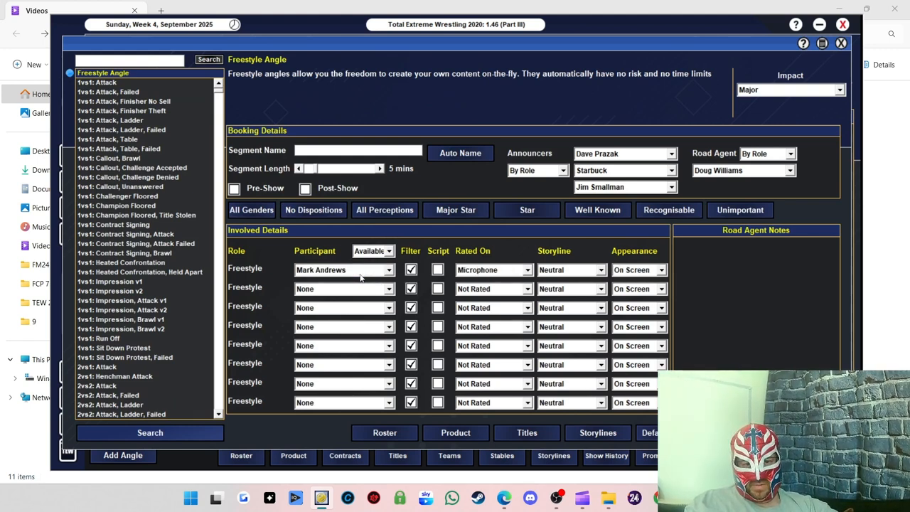
pyautogui.click(341, 288)
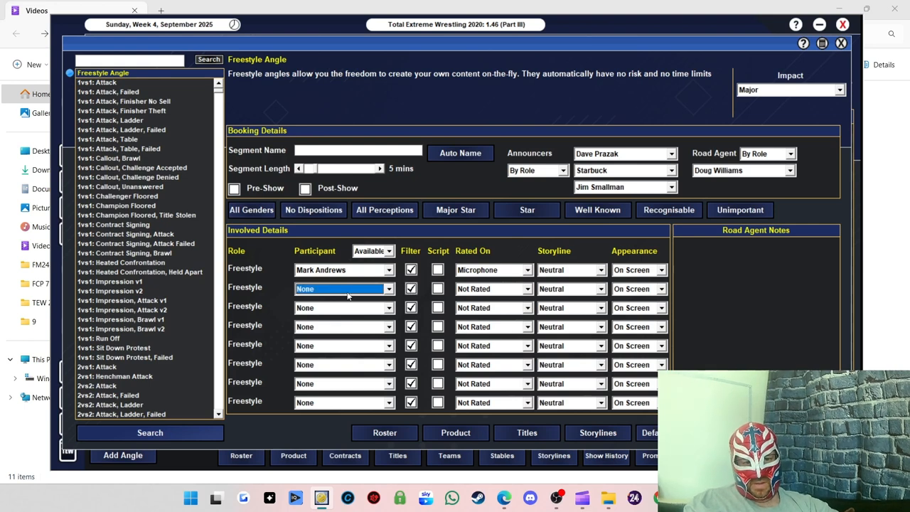
pyautogui.click(344, 288)
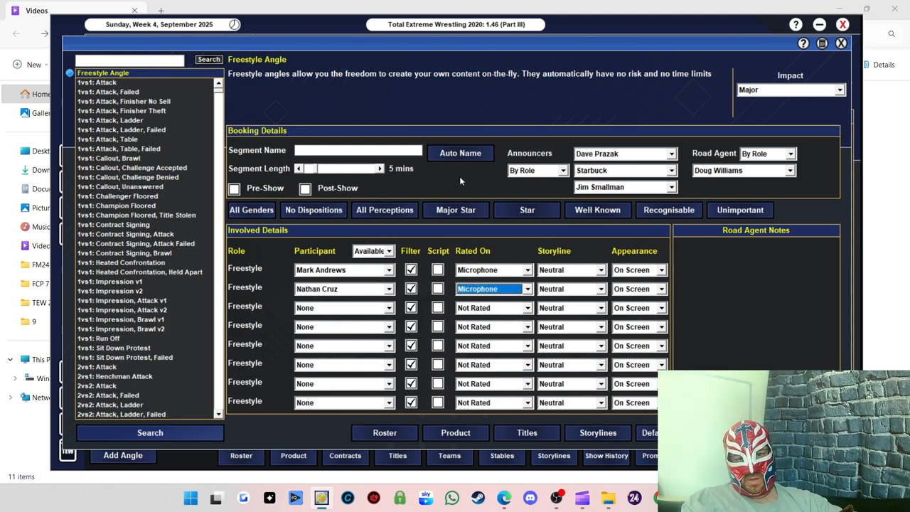
pyautogui.click(460, 153)
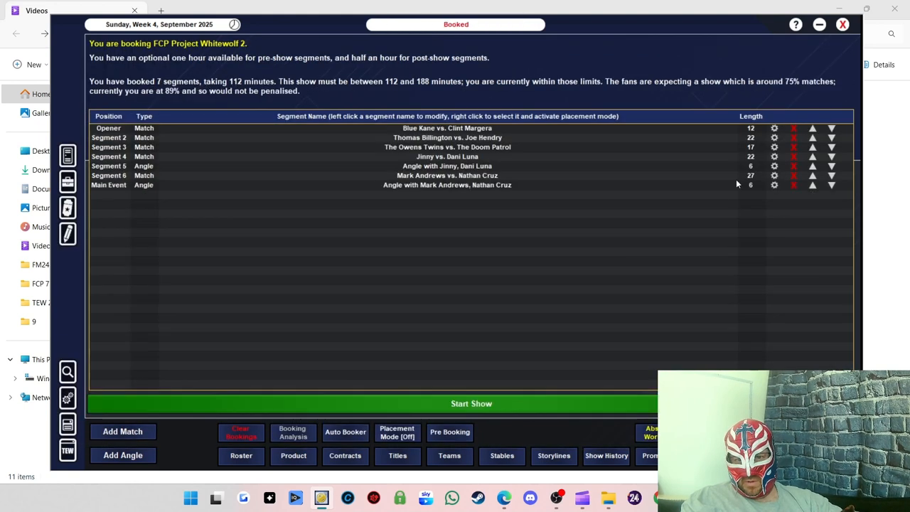
pyautogui.click(812, 185)
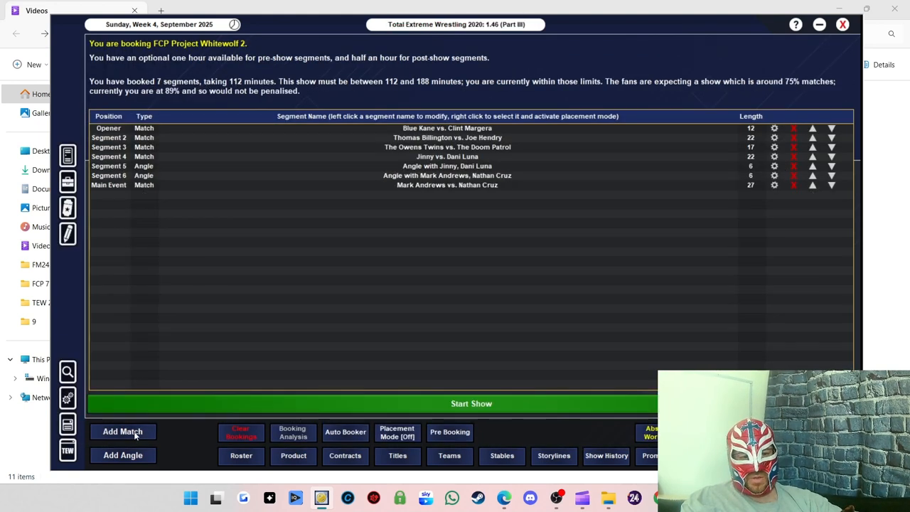
pyautogui.click(123, 432)
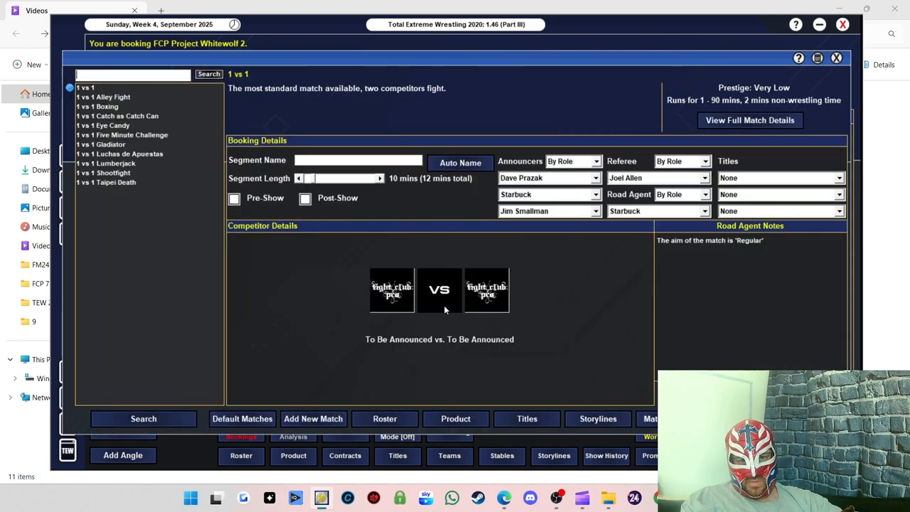
# - Pick Trent Seven as Kenny Williams's opponent in the new match
pyautogui.click(391, 289)
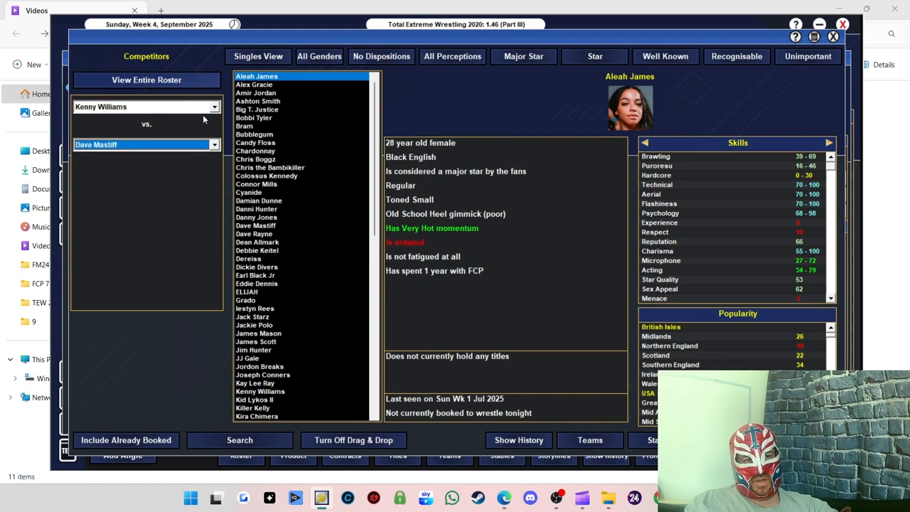
pyautogui.scroll(-3)
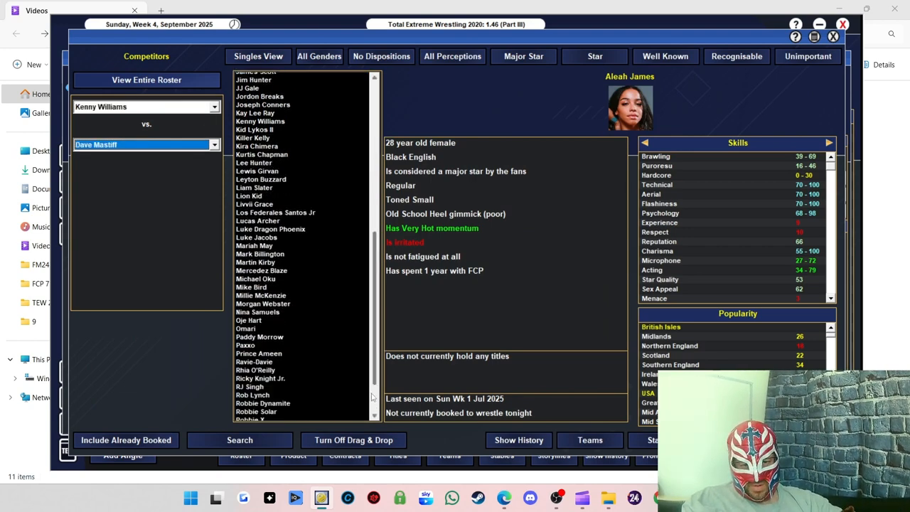
pyautogui.scroll(-3)
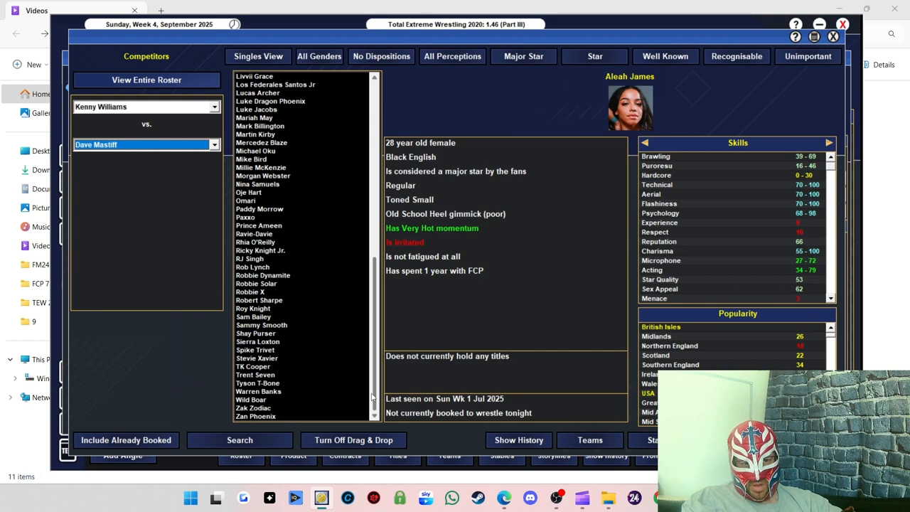
pyautogui.click(146, 144)
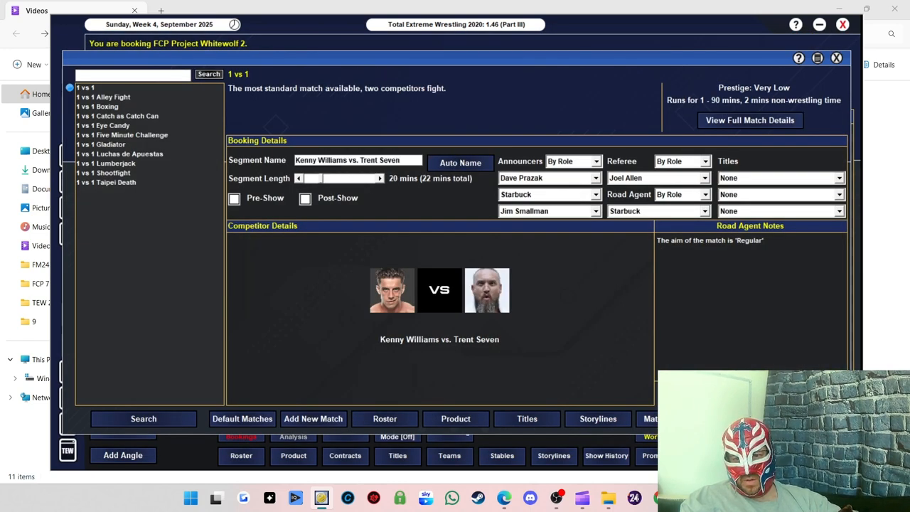
# - Book Kenny Williams to win the FCP Heavyweight Title with a Keep Strong note, accepting the complaint
pyautogui.click(749, 225)
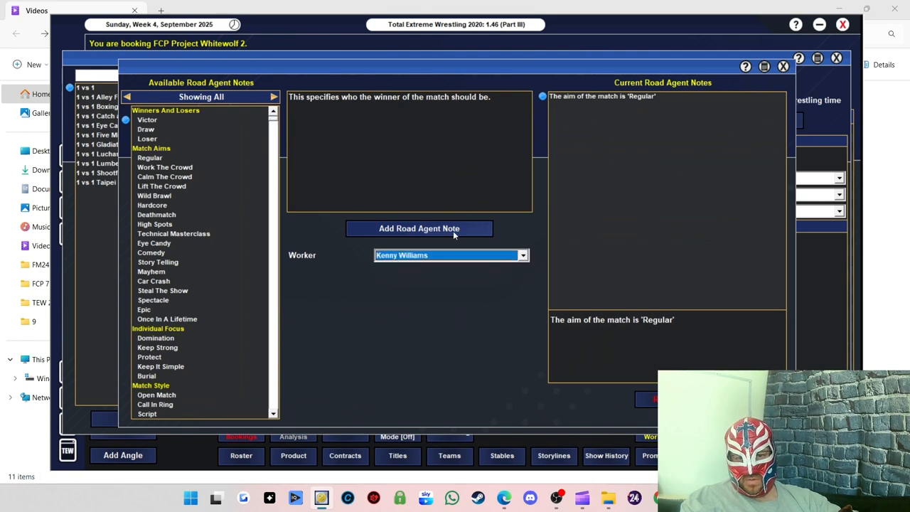
pyautogui.click(419, 228)
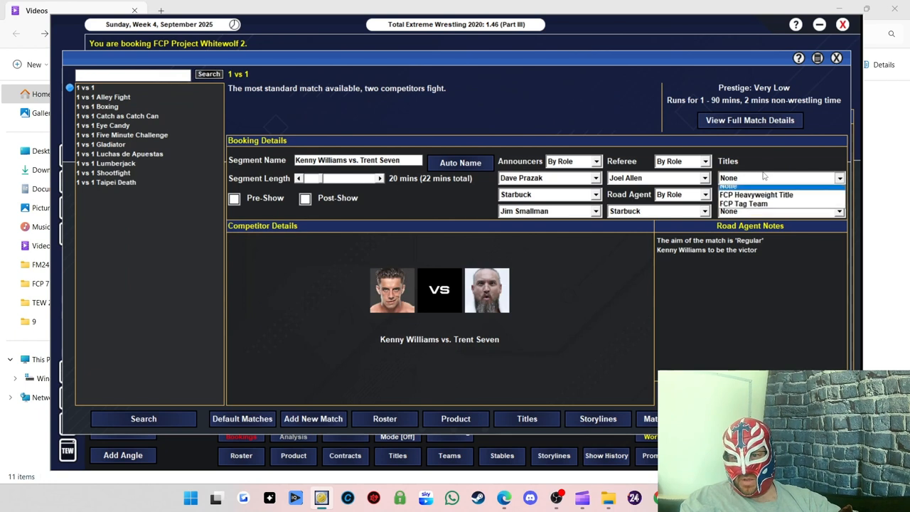
pyautogui.click(756, 194)
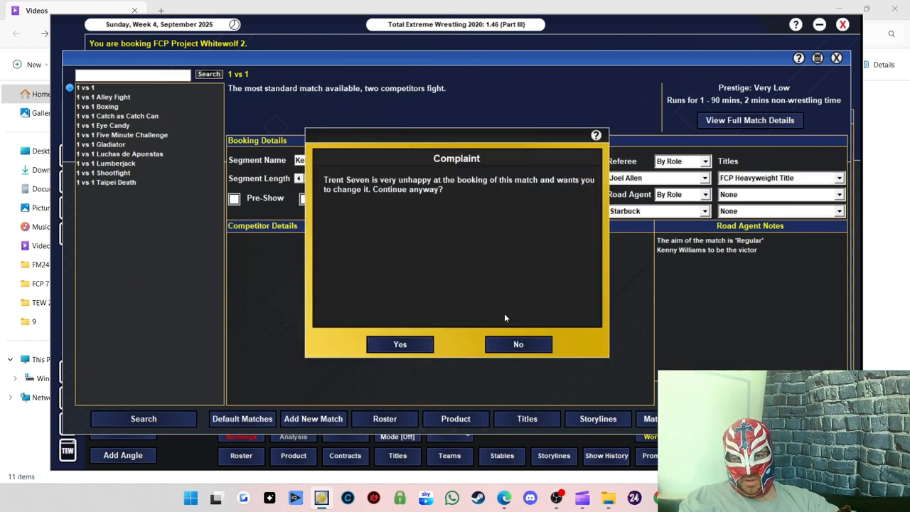
pyautogui.click(400, 344)
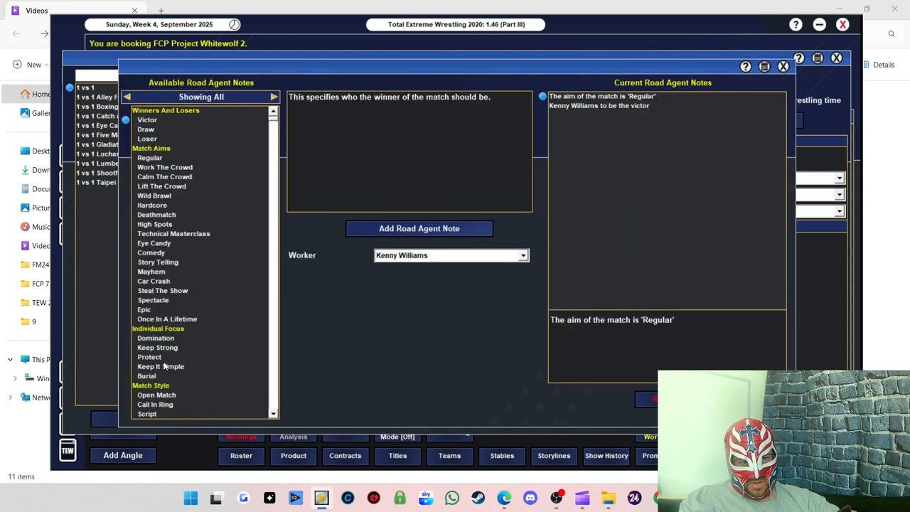
pyautogui.click(157, 347)
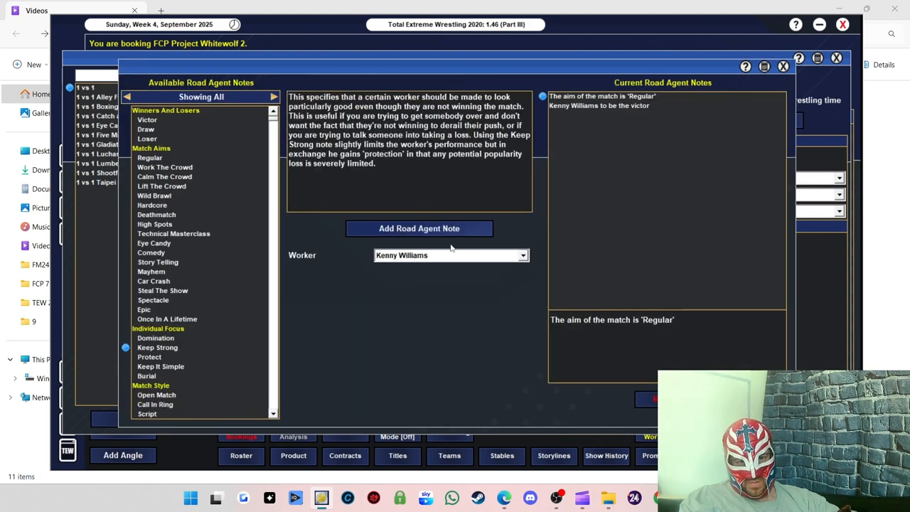
pyautogui.click(418, 228)
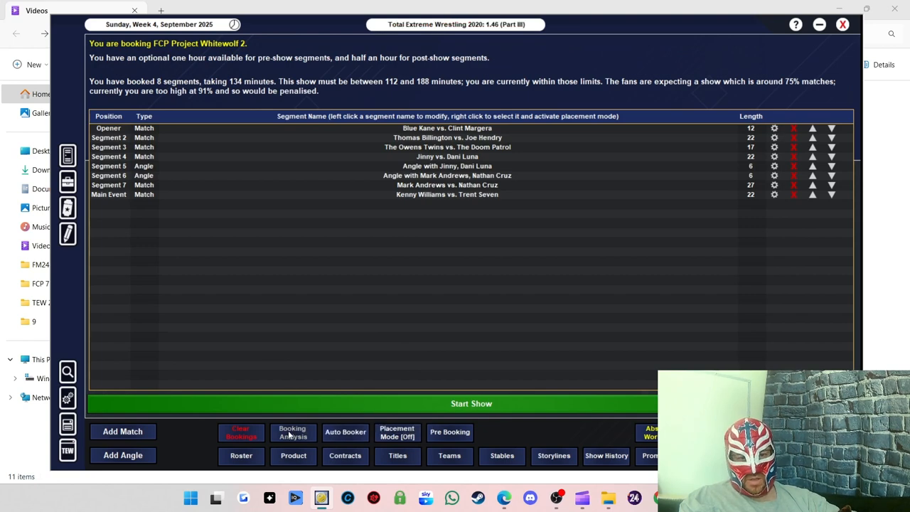
pyautogui.click(292, 432)
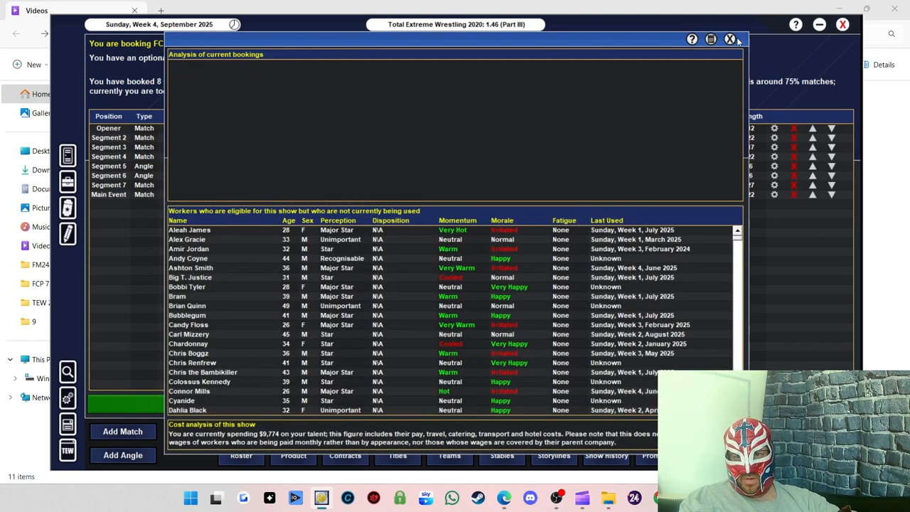
pyautogui.click(729, 38)
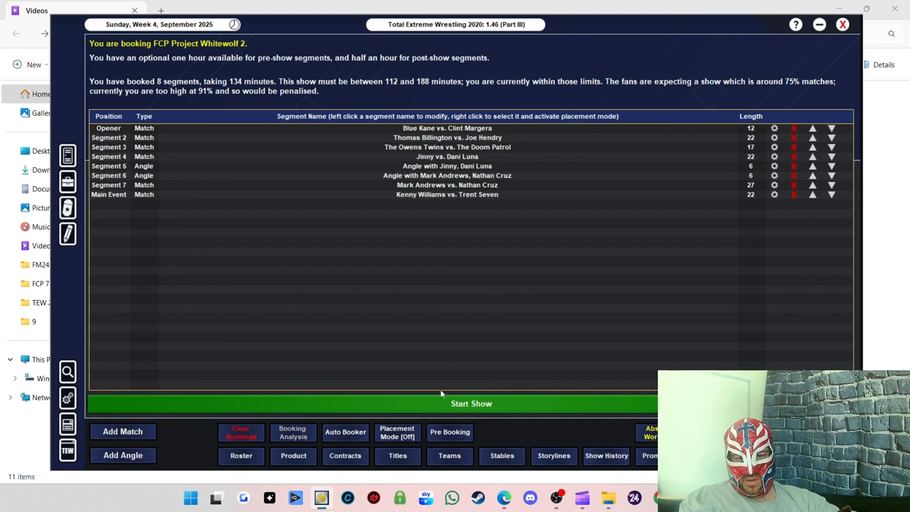
pyautogui.moveTo(405, 405)
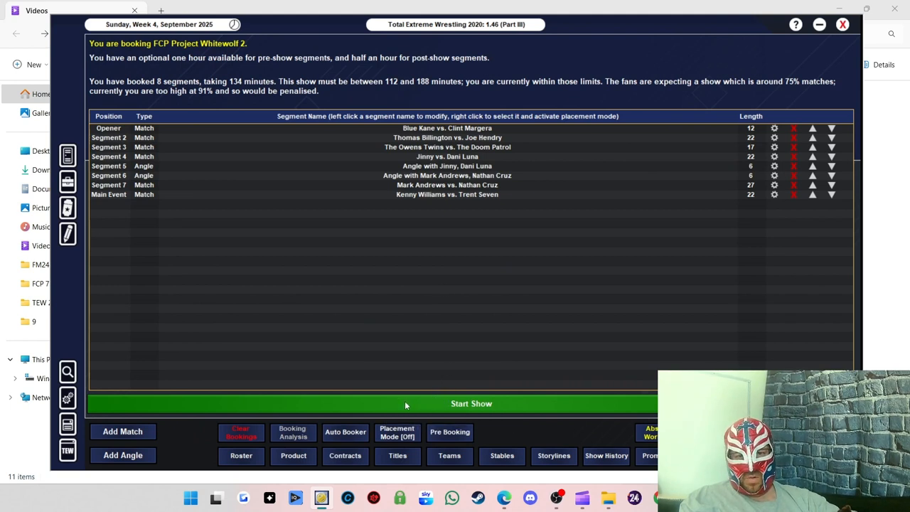
pyautogui.moveTo(521, 197)
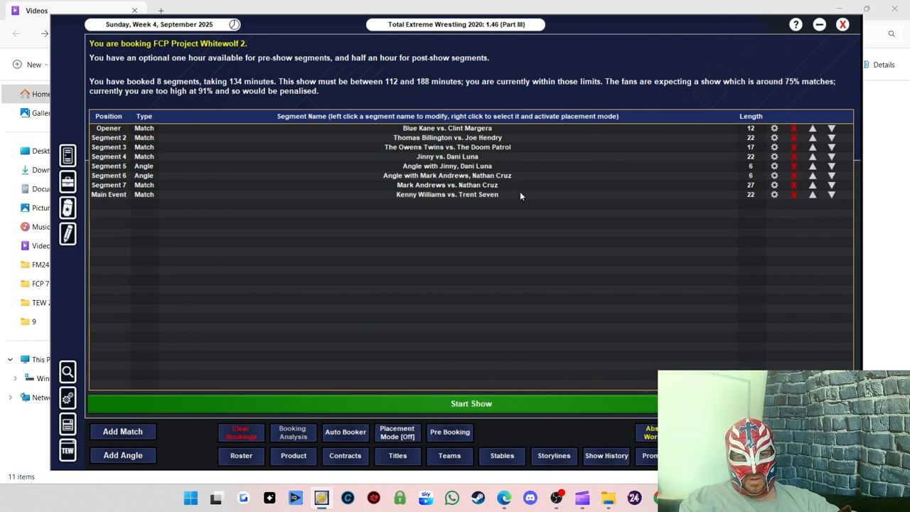
pyautogui.moveTo(351, 208)
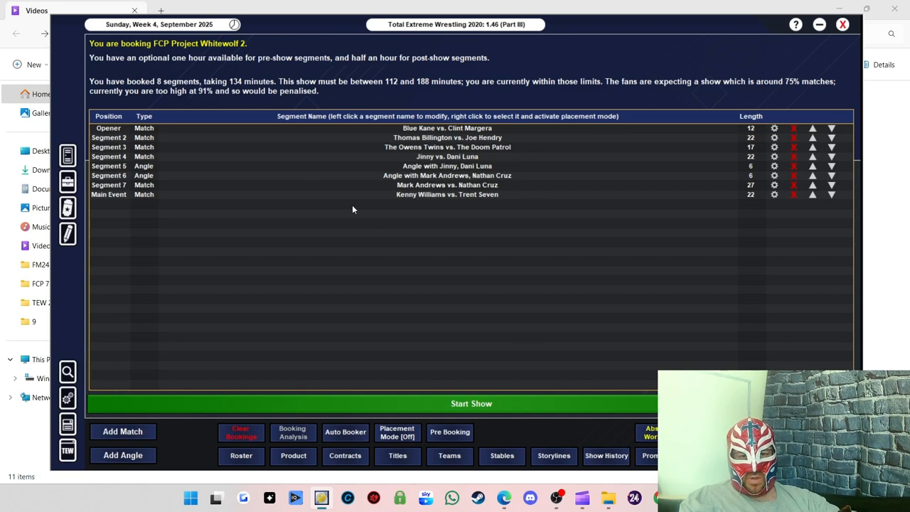
pyautogui.moveTo(449, 188)
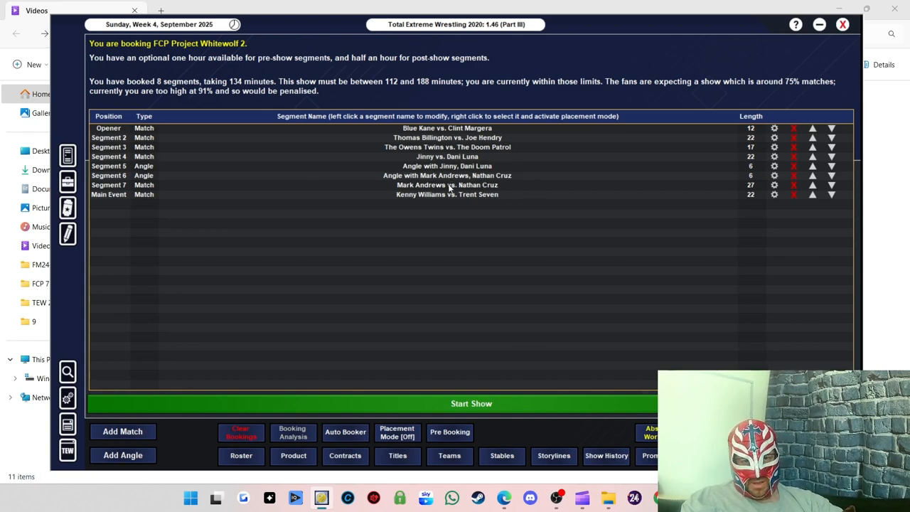
# - Add a Microphone-rated angle featuring Trent Seven and Kenny Williams to the show
pyautogui.click(122, 454)
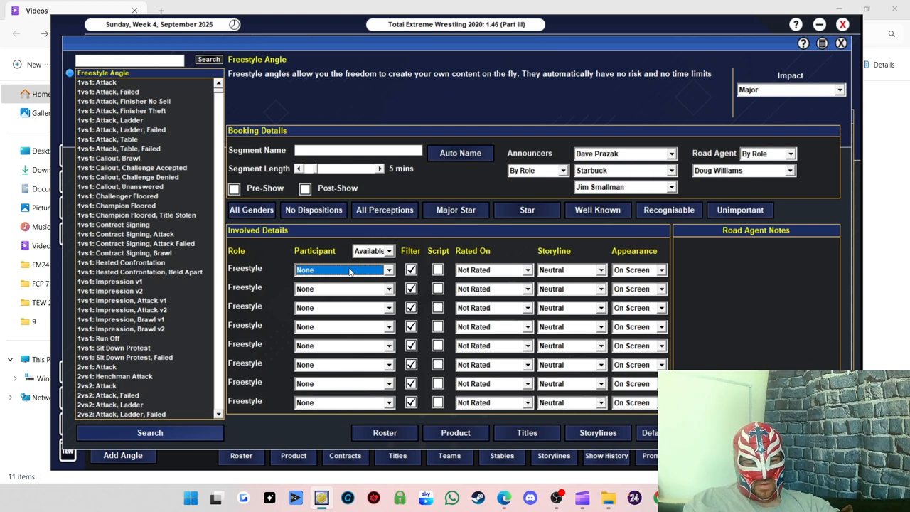
pyautogui.click(343, 269)
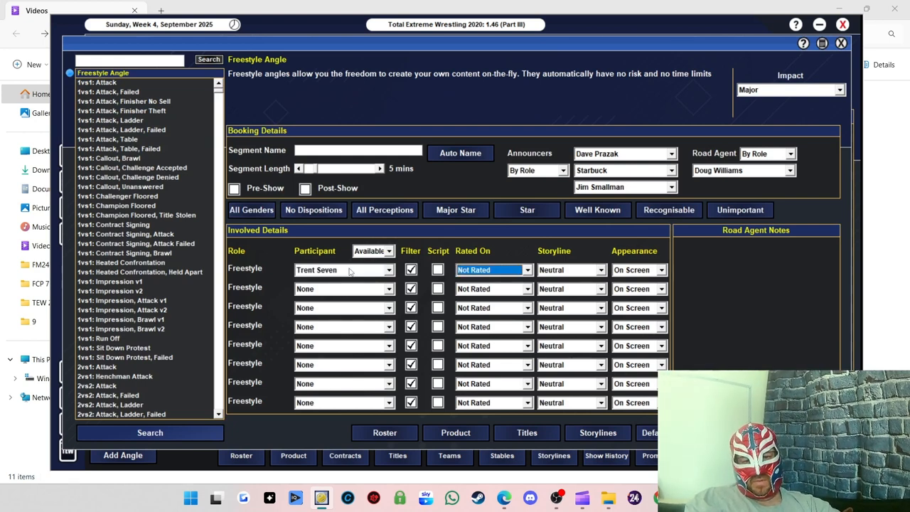
pyautogui.click(344, 288)
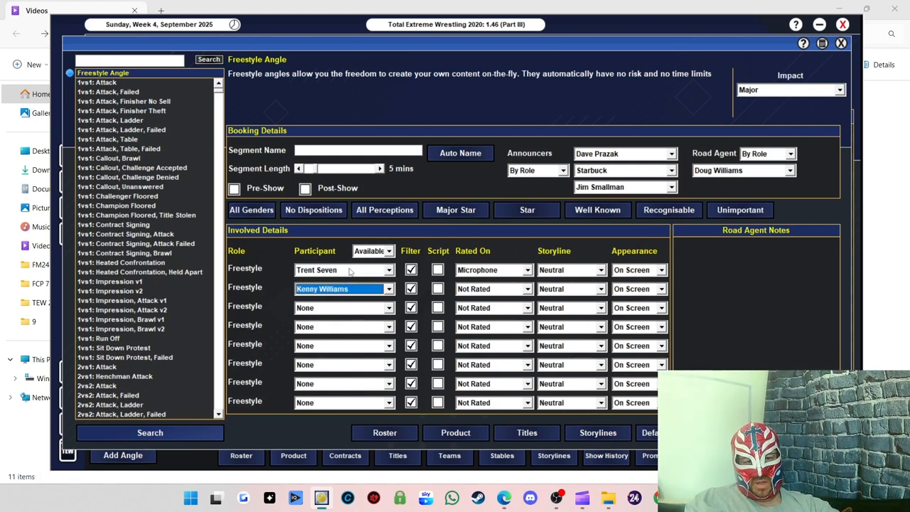
pyautogui.click(490, 289)
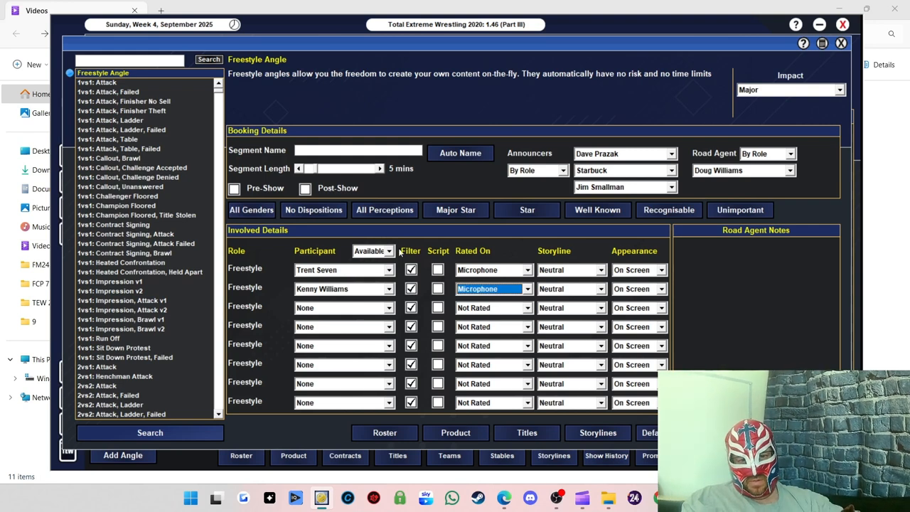
pyautogui.click(460, 153)
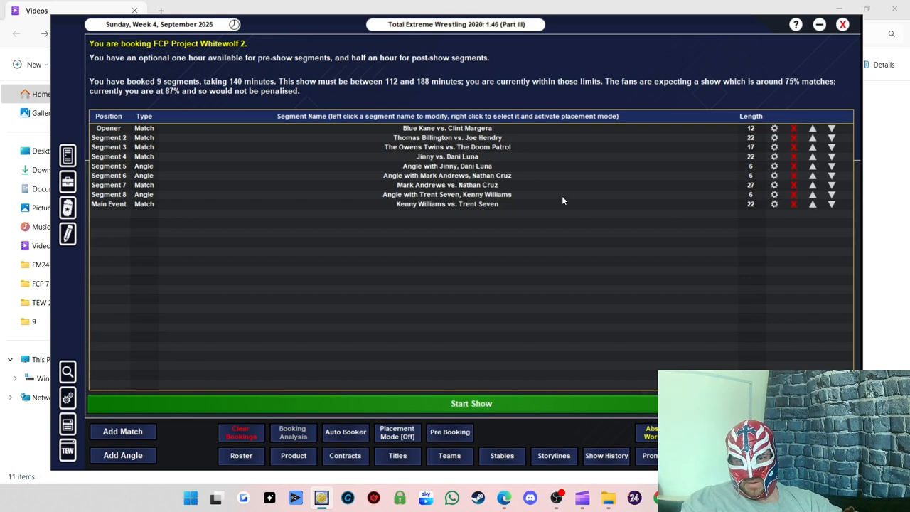
pyautogui.moveTo(686, 89)
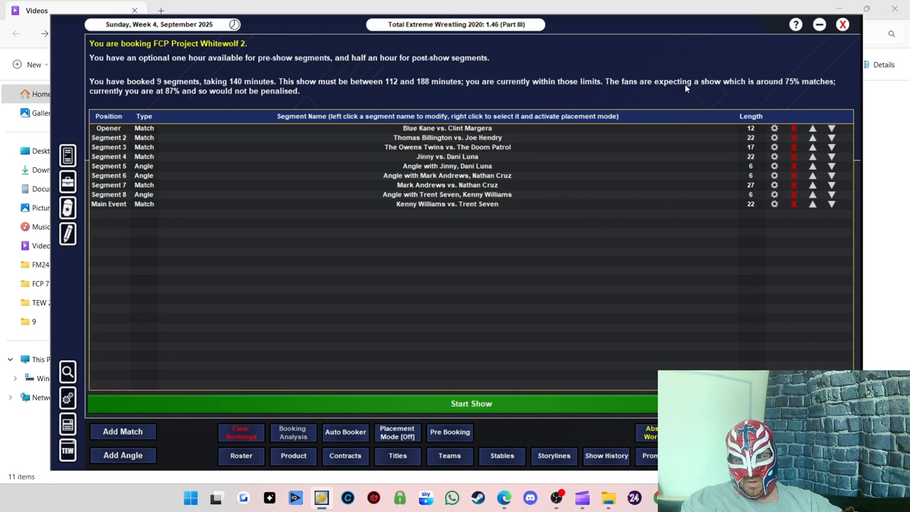
pyautogui.moveTo(109, 100)
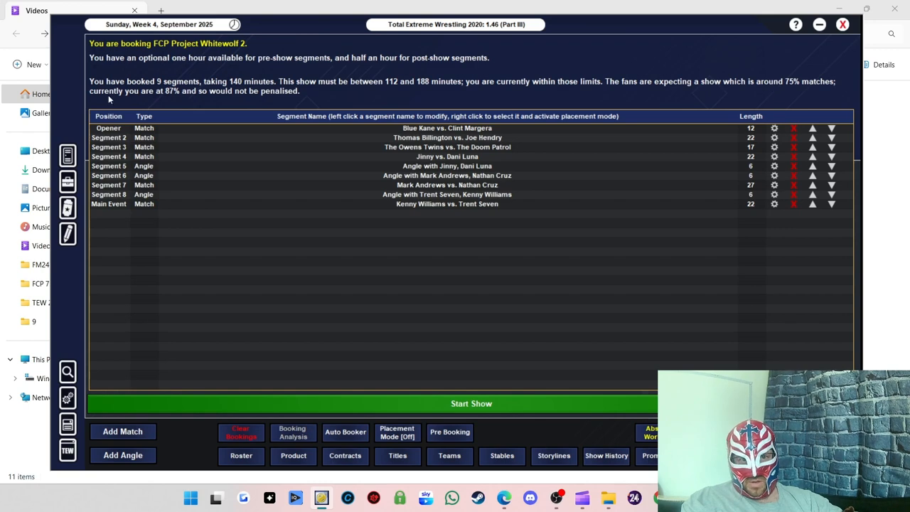
pyautogui.moveTo(251, 125)
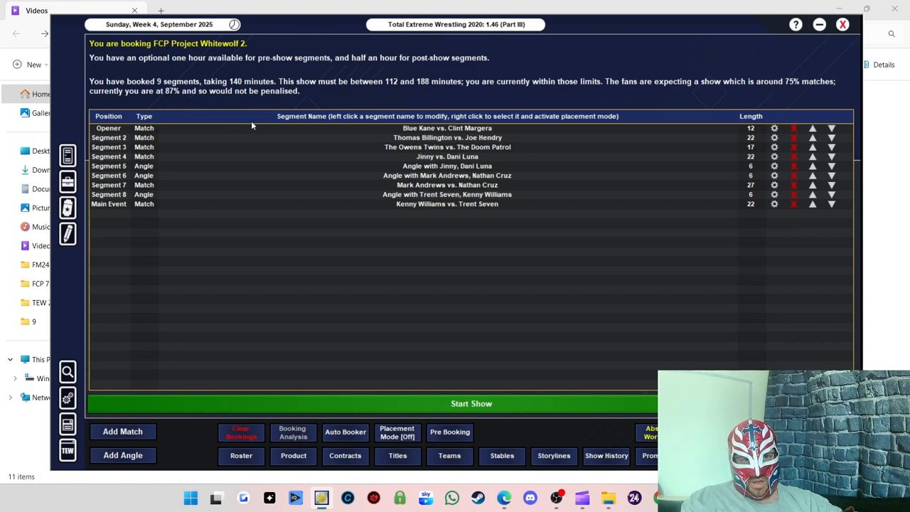
pyautogui.moveTo(448, 228)
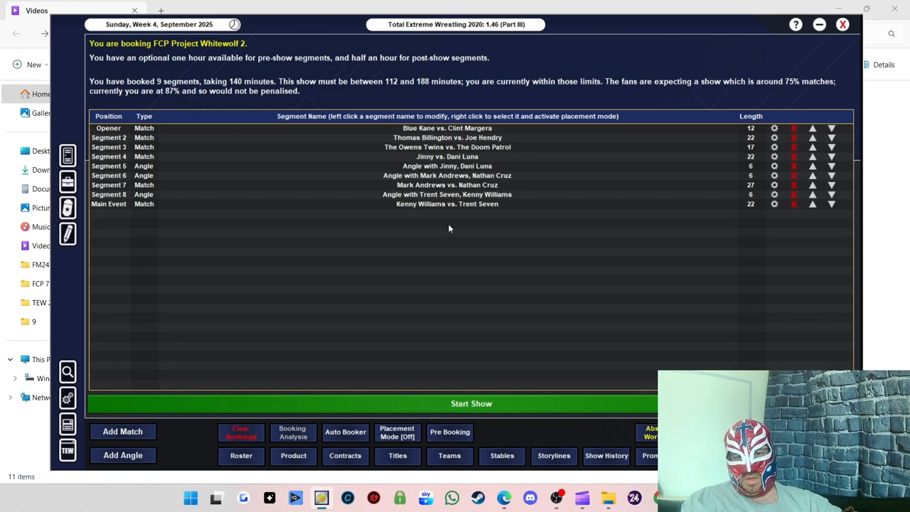
# - Run Project Whitewolf 2 to view the match results
pyautogui.click(470, 403)
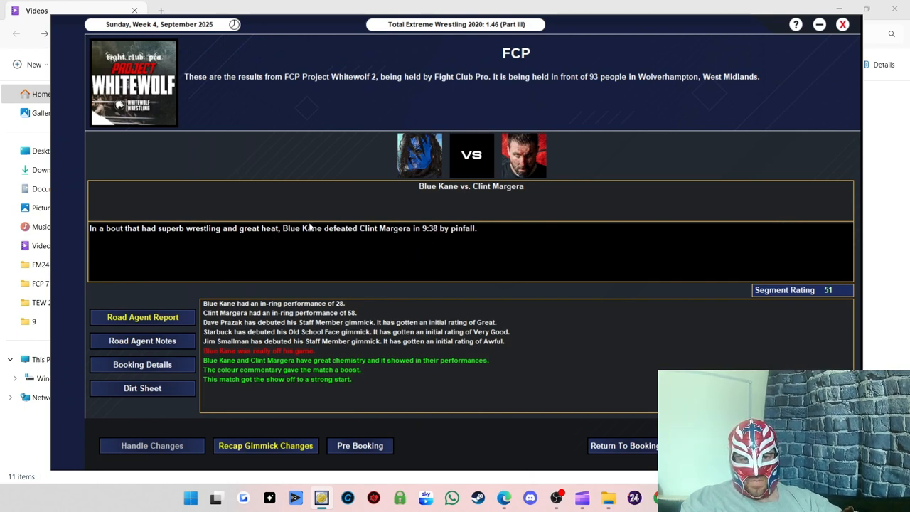
pyautogui.moveTo(674, 265)
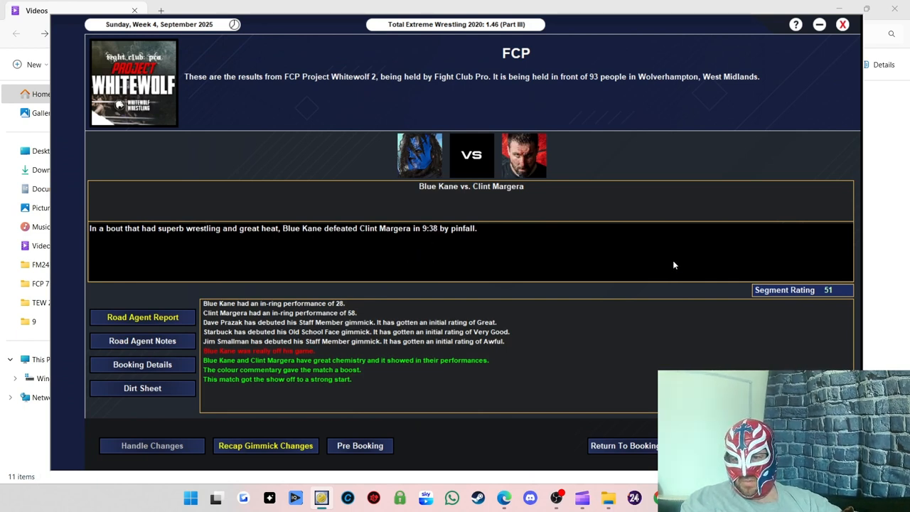
pyautogui.moveTo(373, 300)
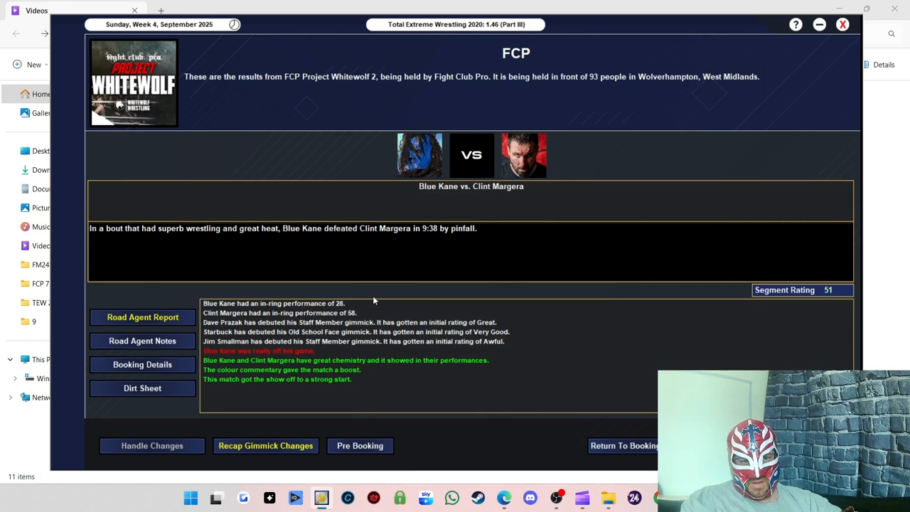
pyautogui.moveTo(551, 368)
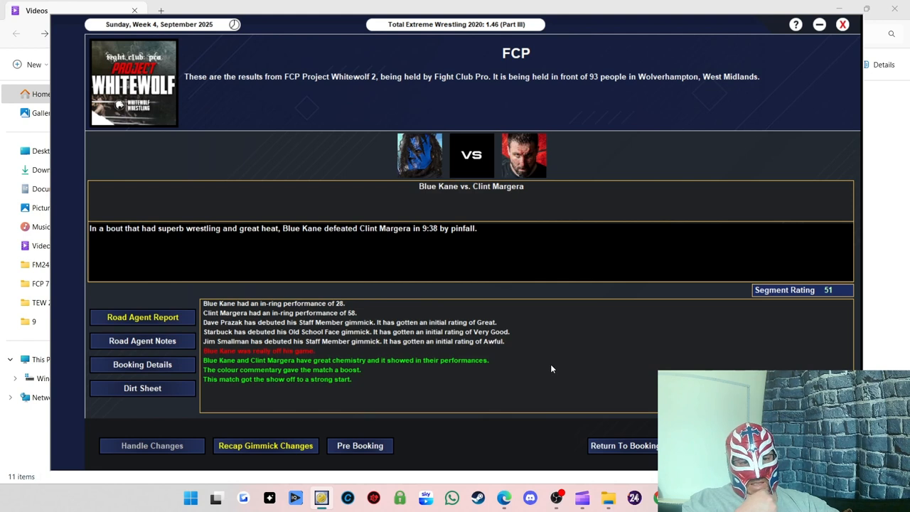
pyautogui.moveTo(236, 361)
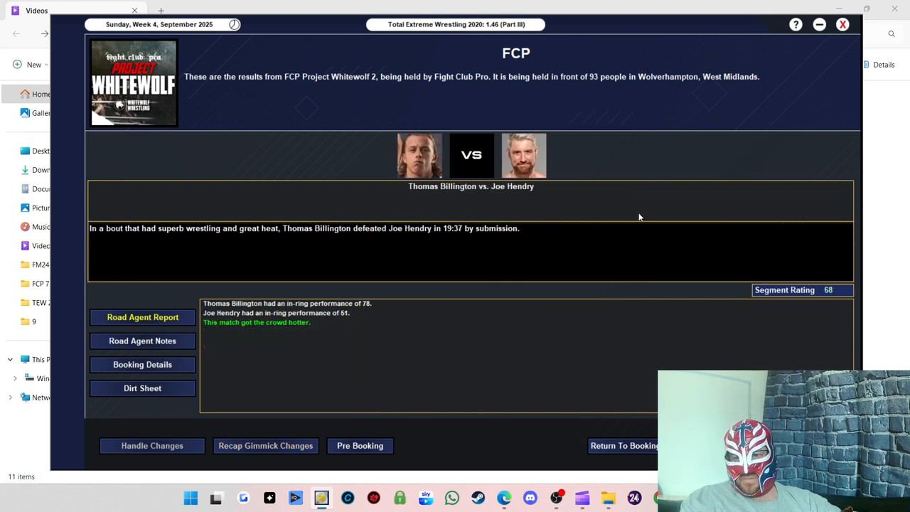
pyautogui.moveTo(548, 243)
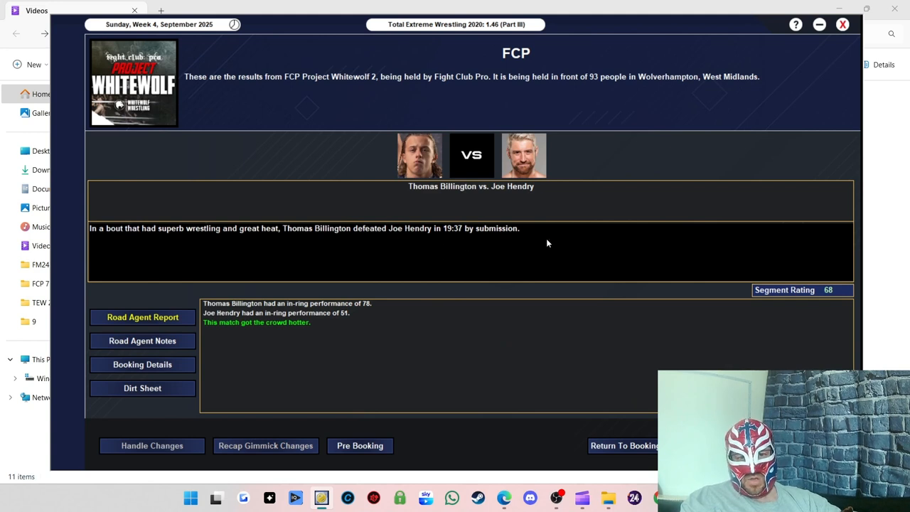
pyautogui.moveTo(329, 303)
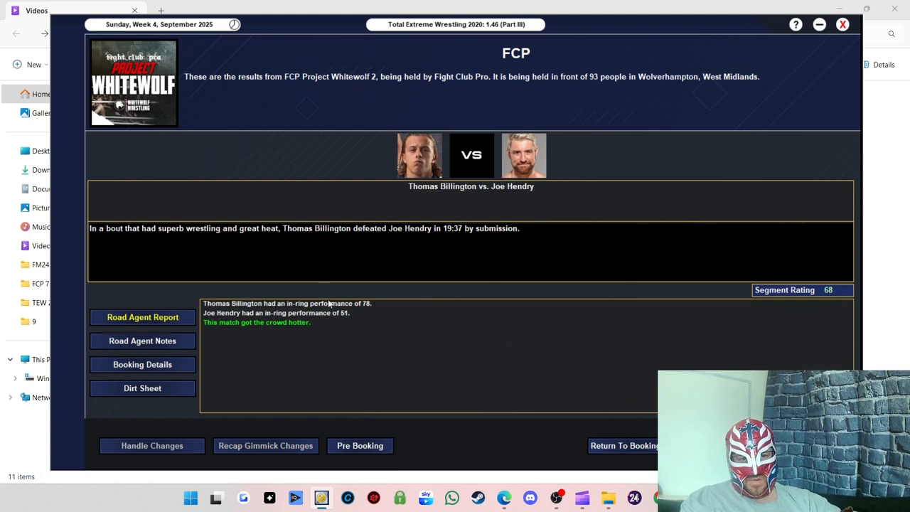
pyautogui.moveTo(306, 336)
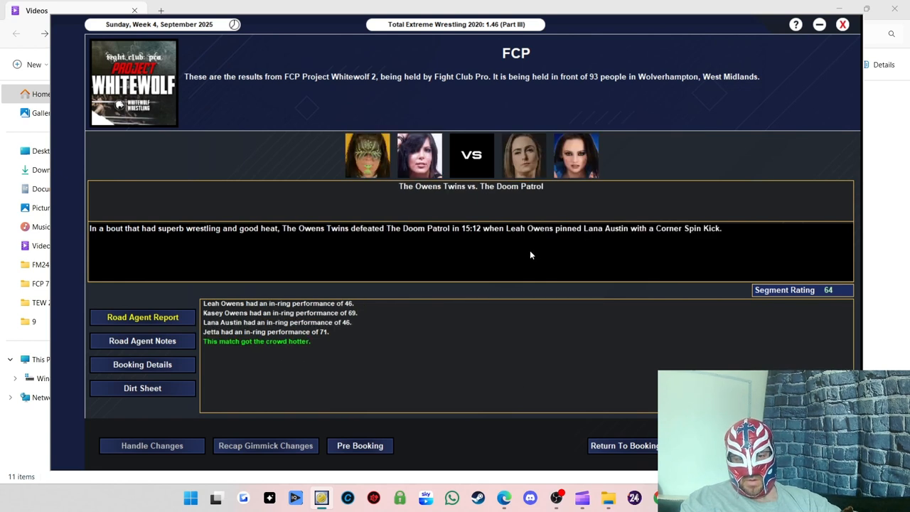
pyautogui.moveTo(480, 236)
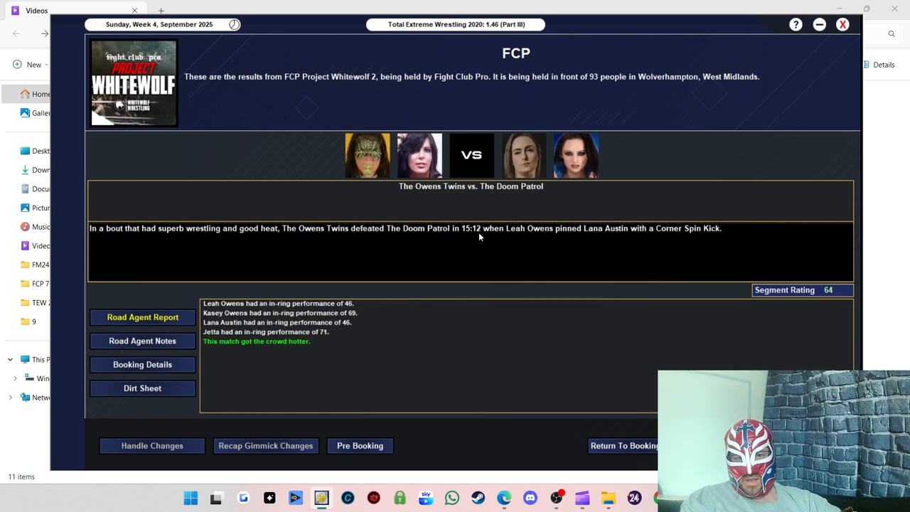
pyautogui.moveTo(424, 237)
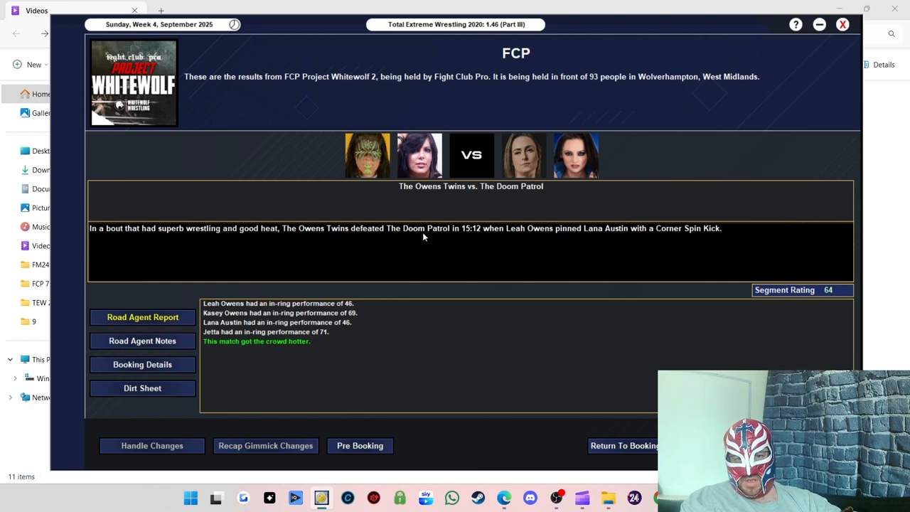
pyautogui.moveTo(300, 239)
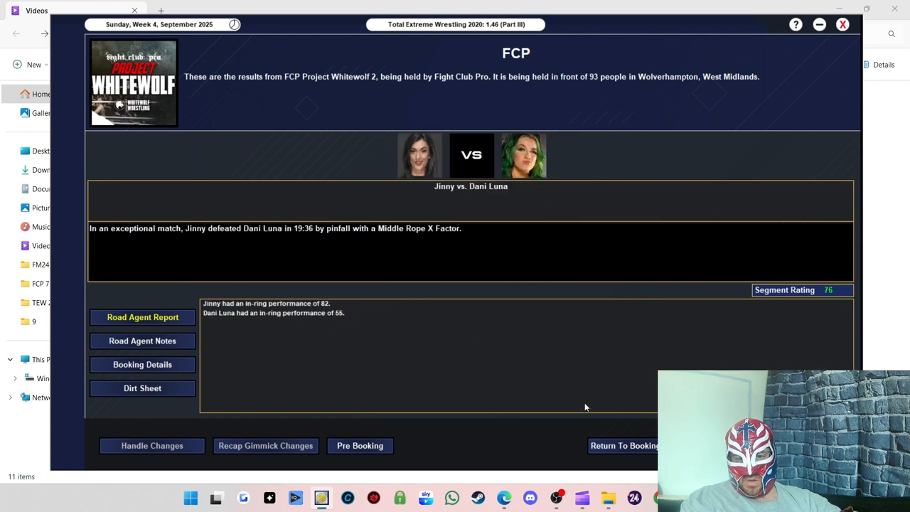
pyautogui.moveTo(284, 320)
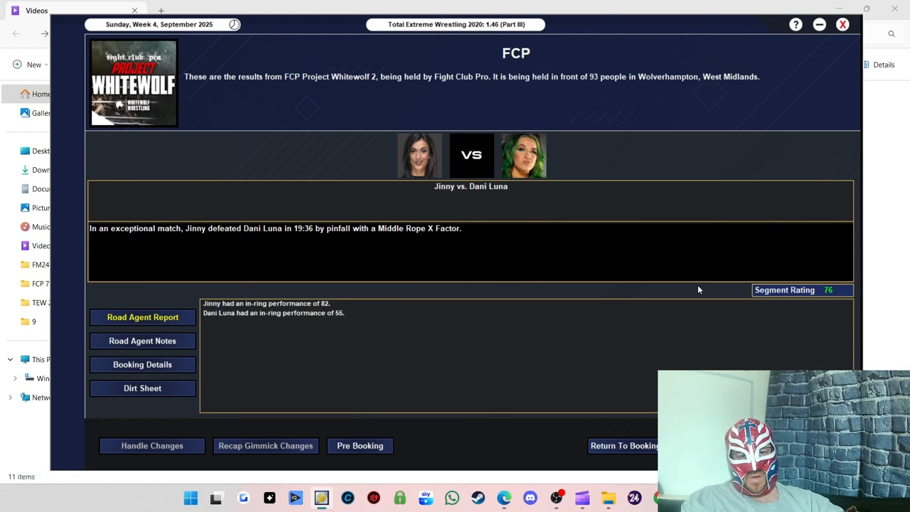
pyautogui.moveTo(353, 267)
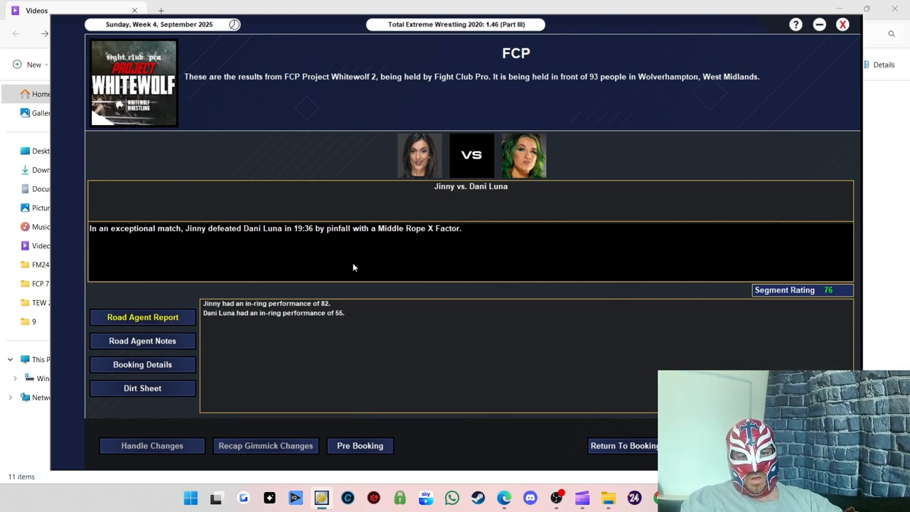
pyautogui.moveTo(312, 311)
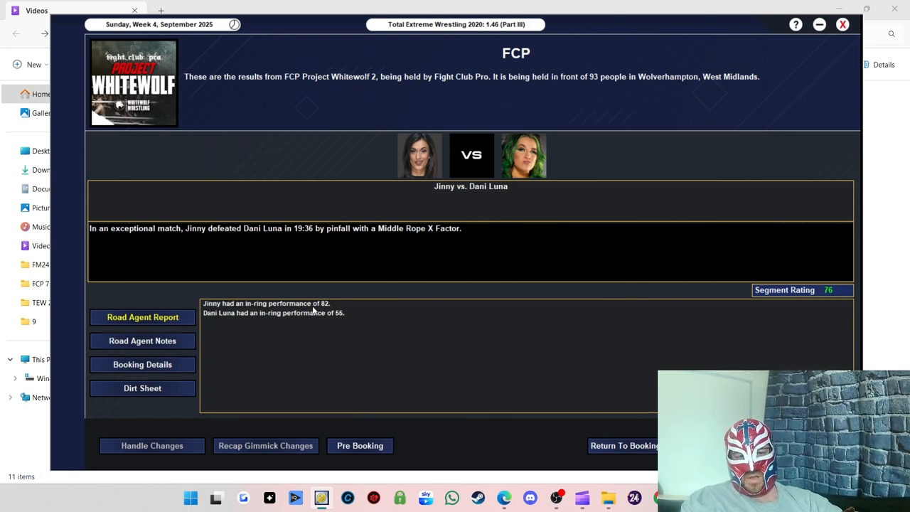
pyautogui.moveTo(463, 251)
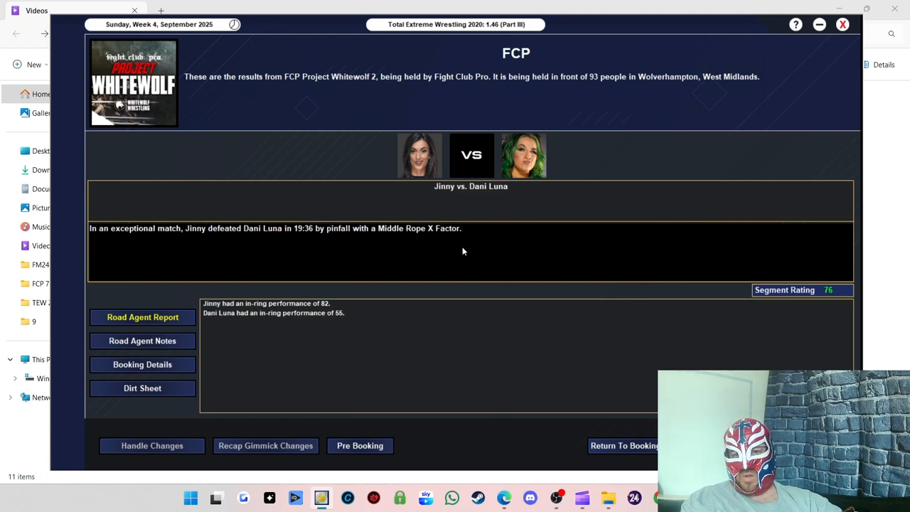
pyautogui.moveTo(256, 241)
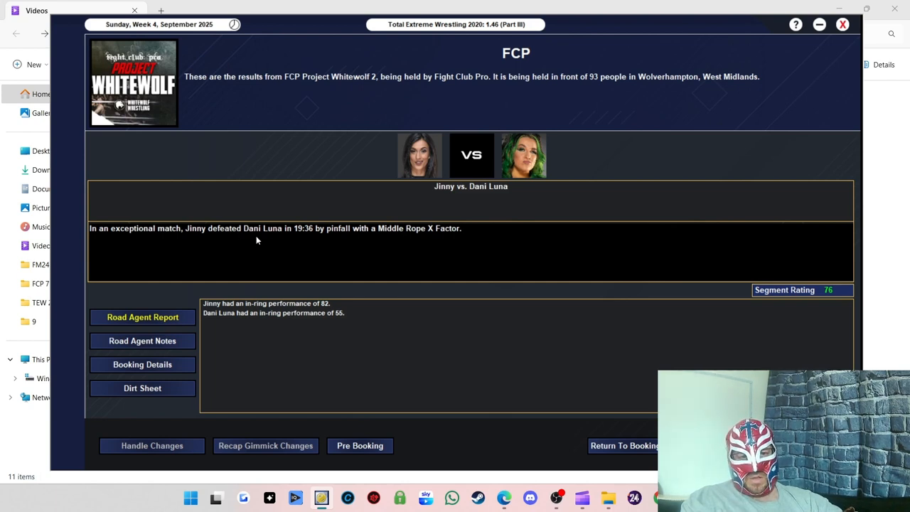
pyautogui.moveTo(820, 295)
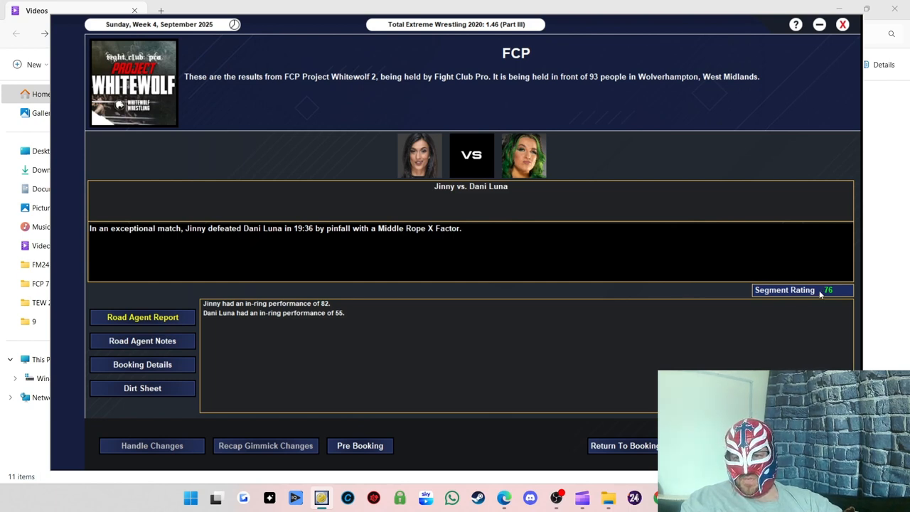
pyautogui.moveTo(401, 311)
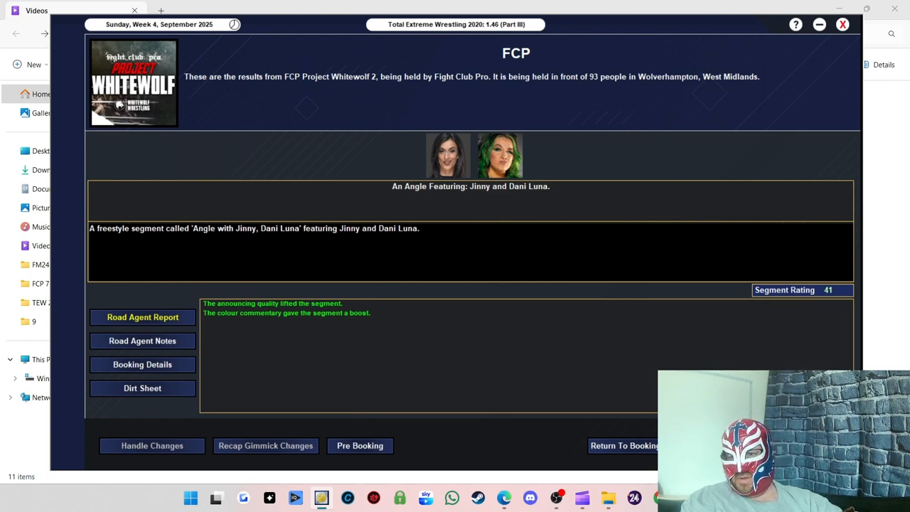
pyautogui.moveTo(626, 320)
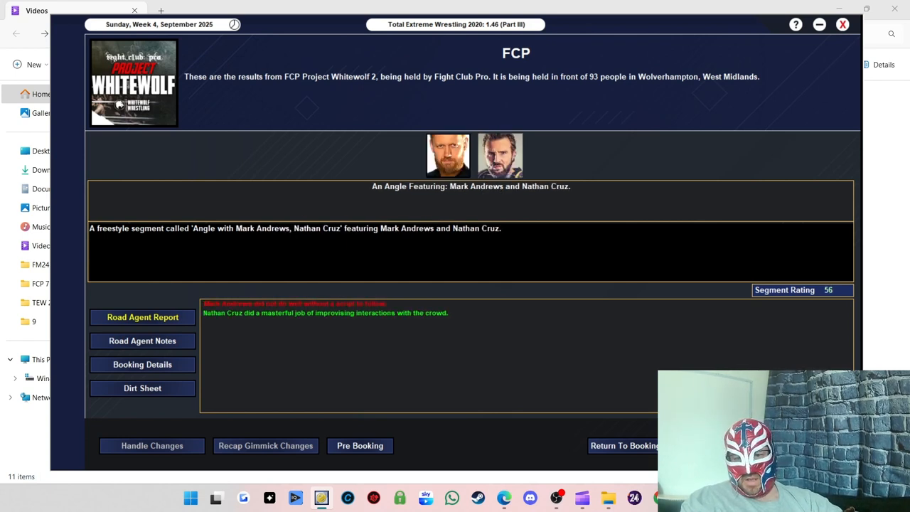
pyautogui.moveTo(572, 305)
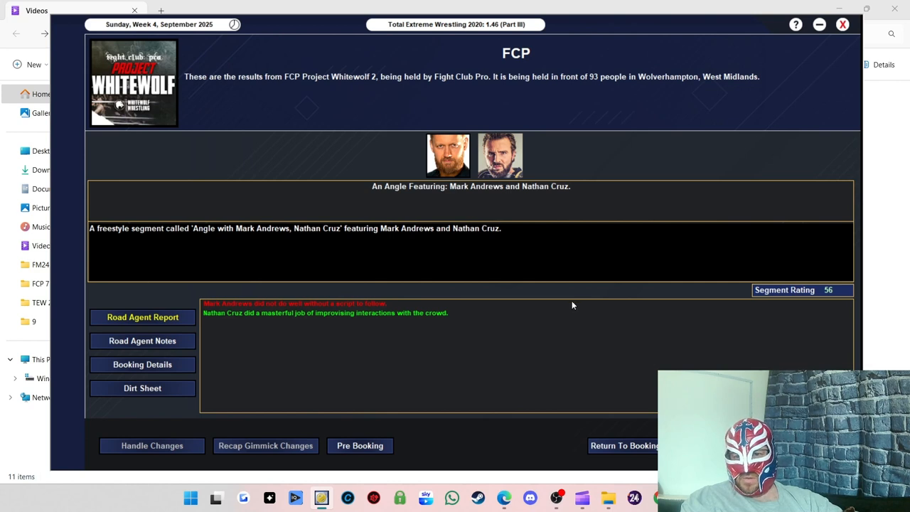
pyautogui.moveTo(393, 242)
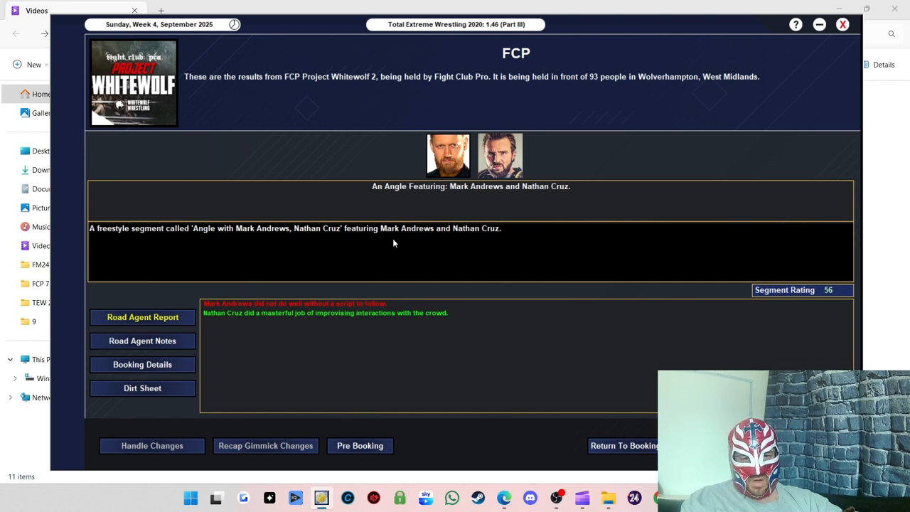
pyautogui.moveTo(348, 325)
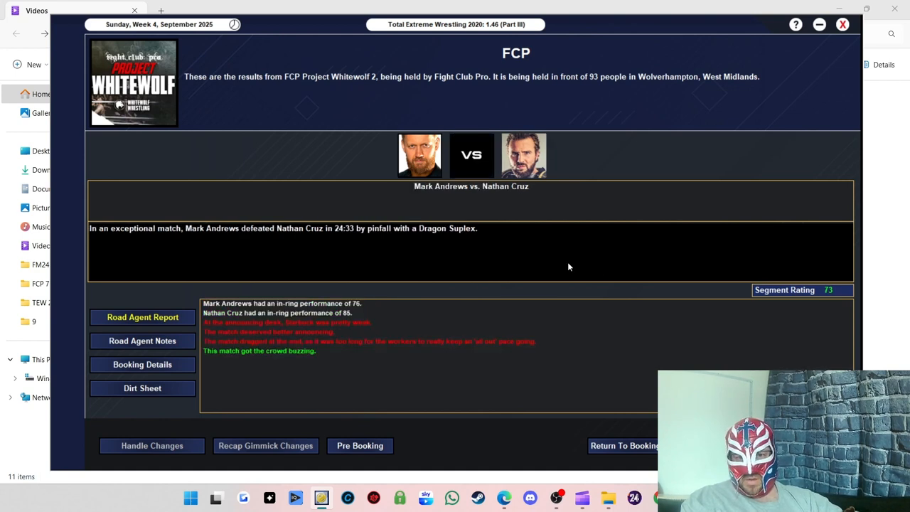
pyautogui.moveTo(382, 309)
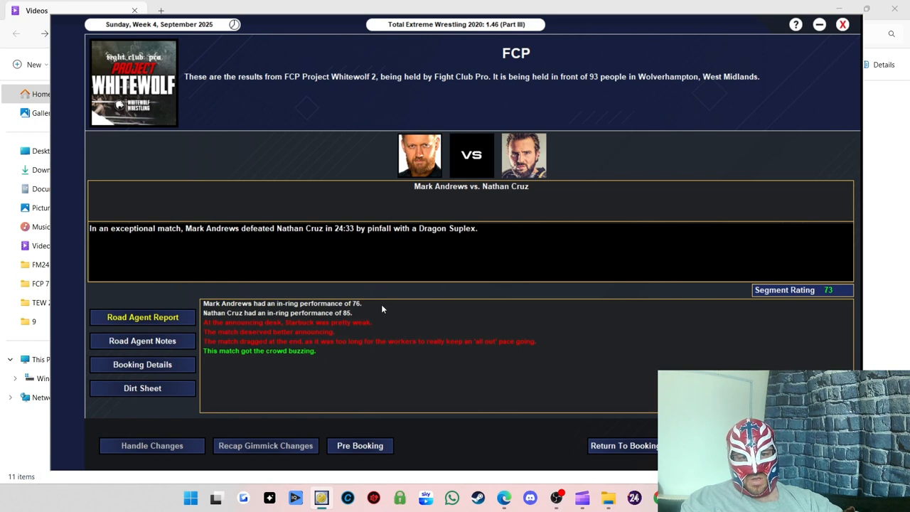
pyautogui.moveTo(830, 290)
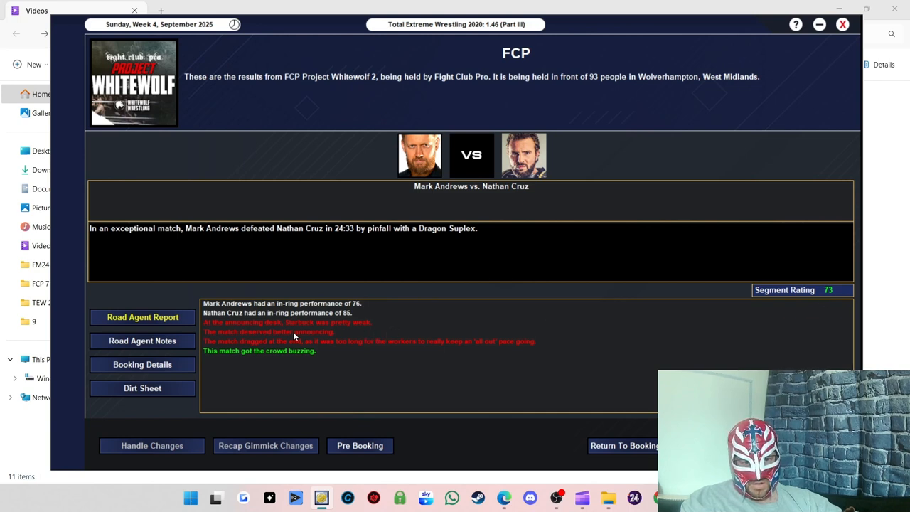
pyautogui.moveTo(276, 332)
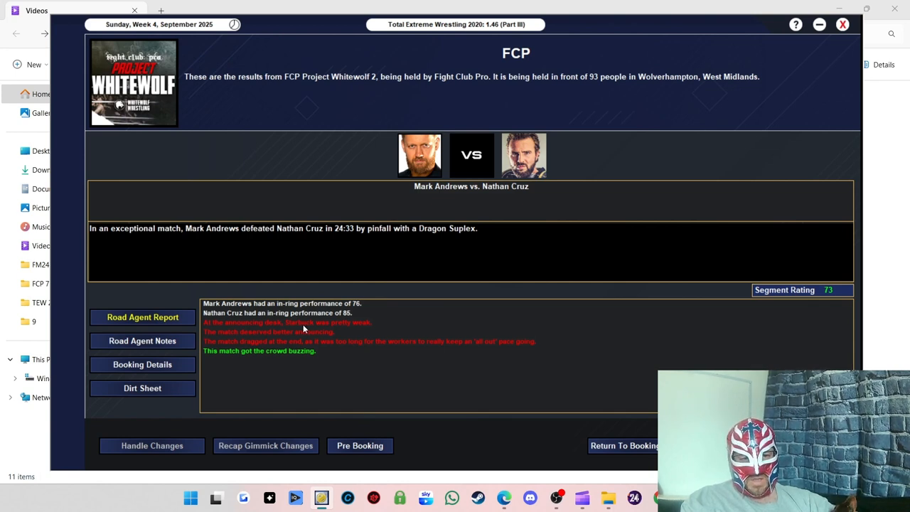
pyautogui.moveTo(363, 340)
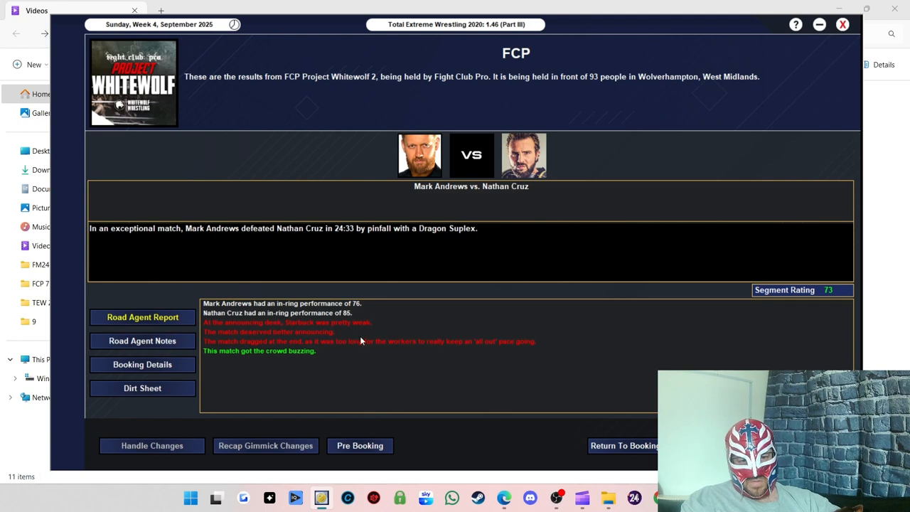
pyautogui.moveTo(332, 348)
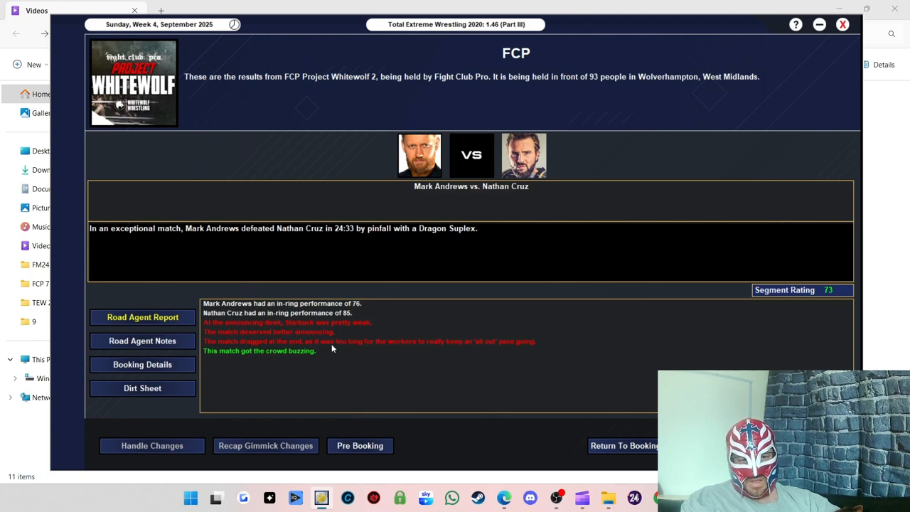
pyautogui.moveTo(322, 353)
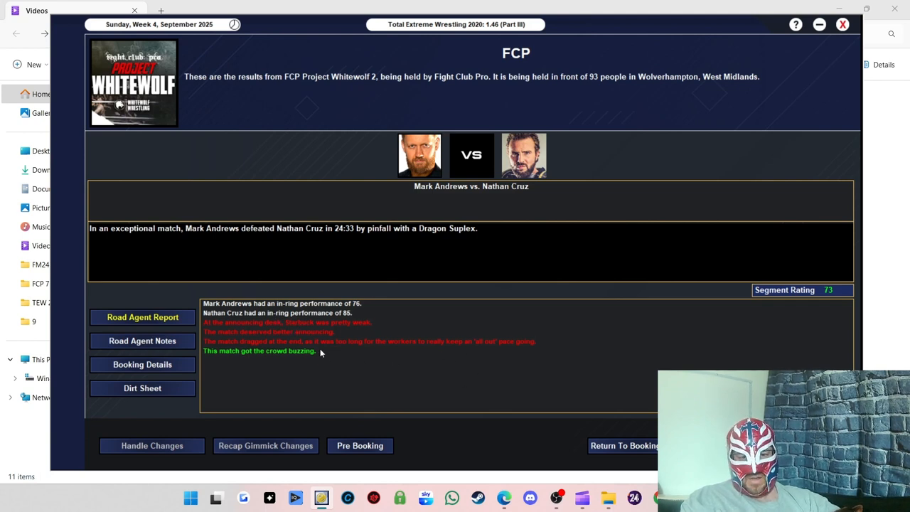
pyautogui.moveTo(398, 391)
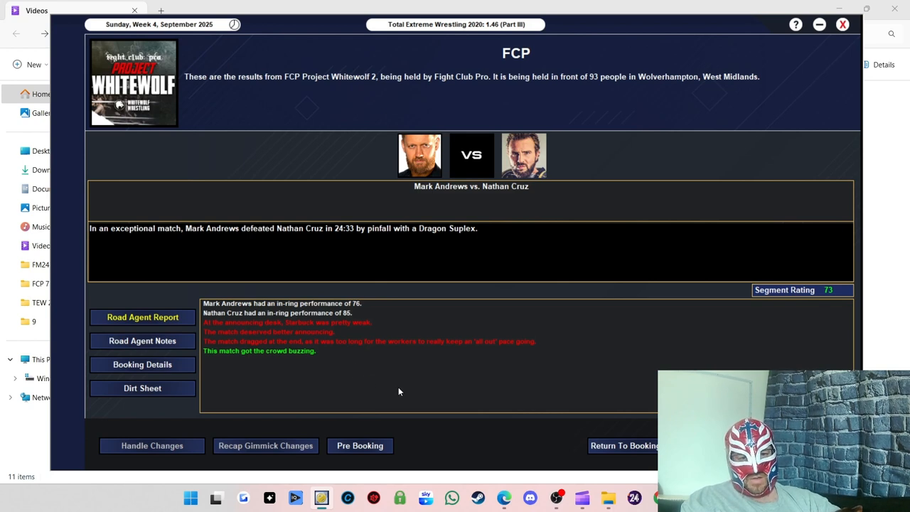
pyautogui.moveTo(546, 419)
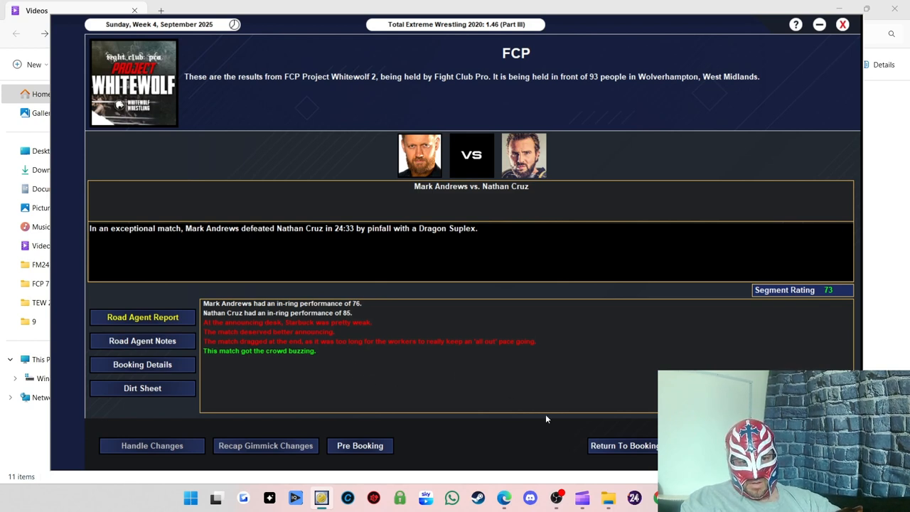
pyautogui.moveTo(368, 355)
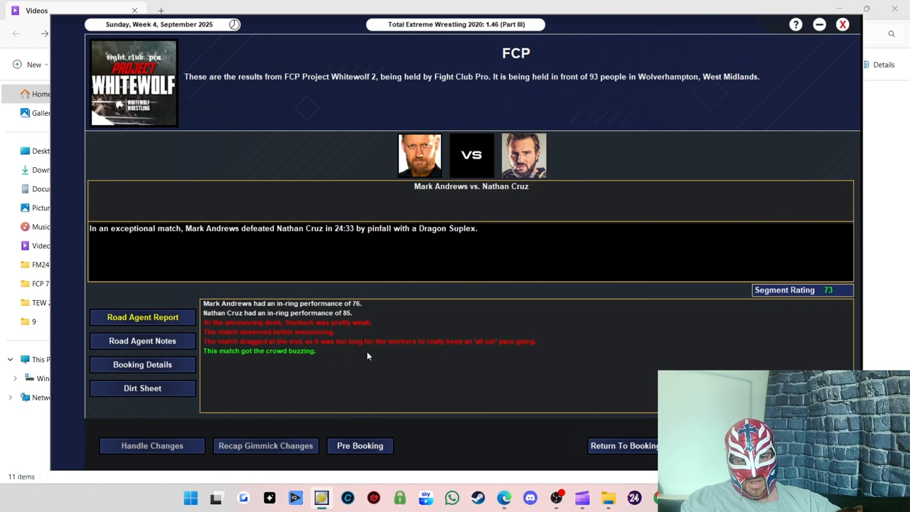
pyautogui.moveTo(722, 278)
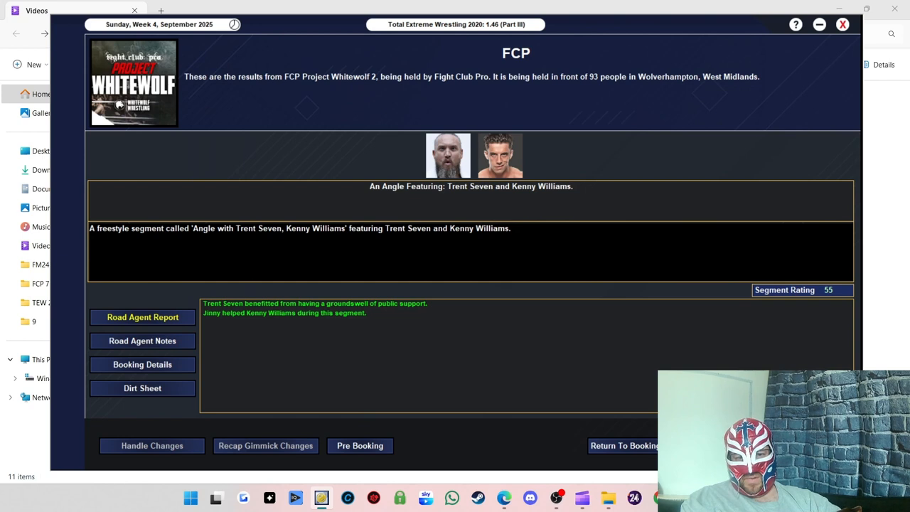
pyautogui.moveTo(394, 329)
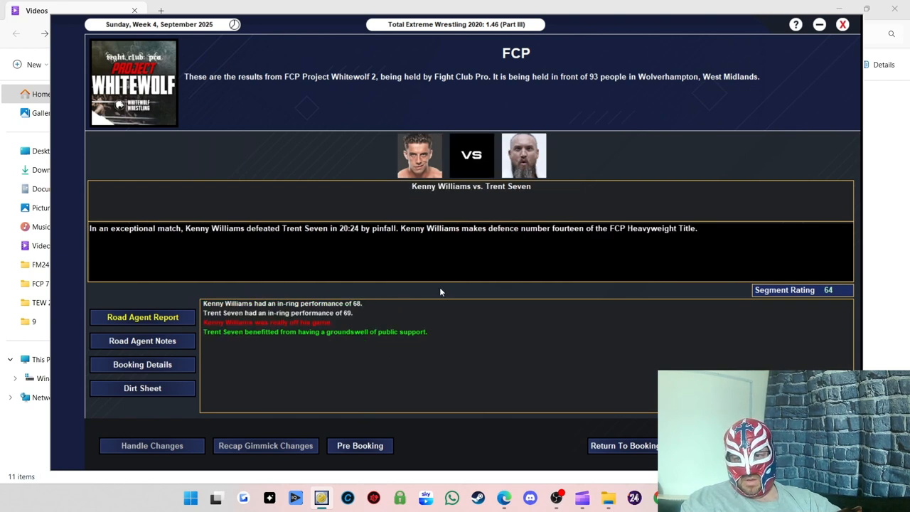
pyautogui.moveTo(516, 260)
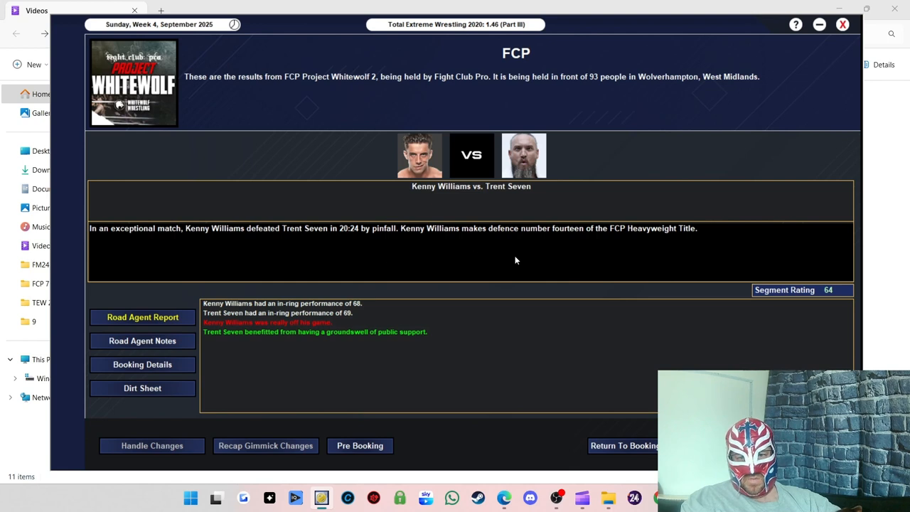
pyautogui.moveTo(497, 247)
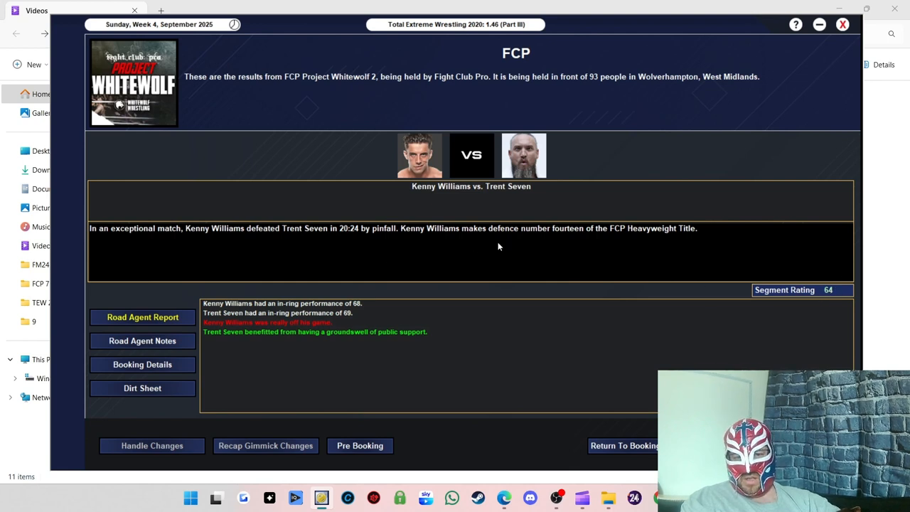
pyautogui.moveTo(502, 154)
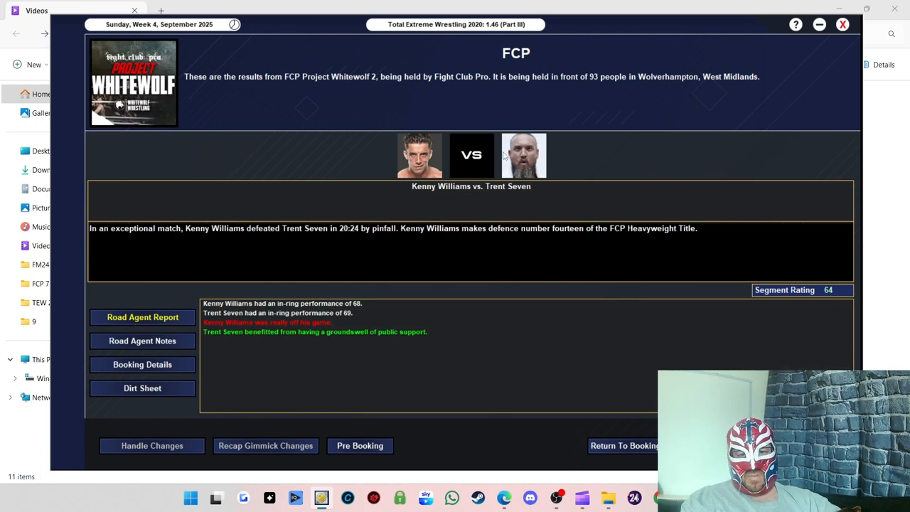
pyautogui.moveTo(384, 327)
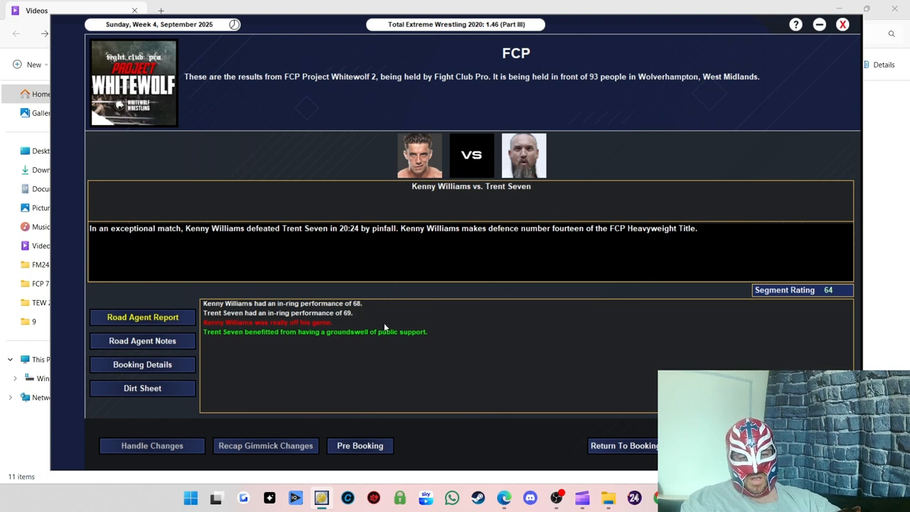
pyautogui.moveTo(239, 331)
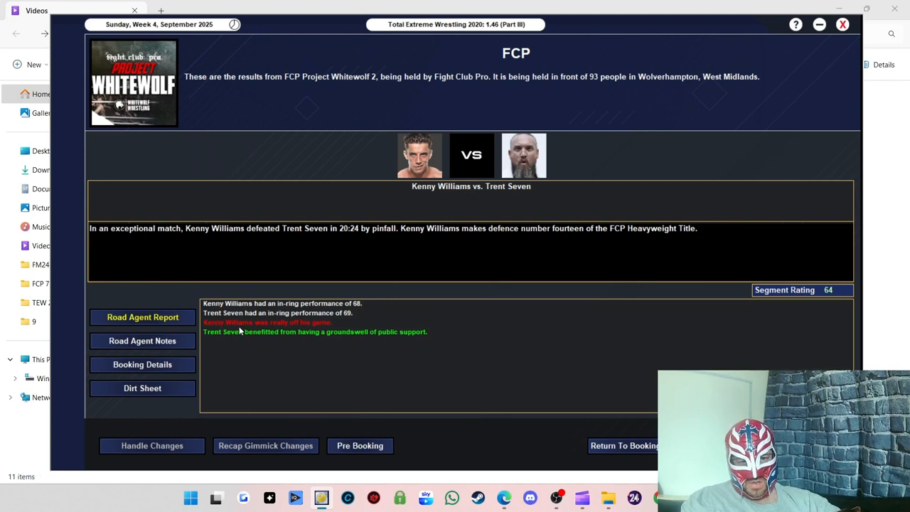
pyautogui.moveTo(358, 315)
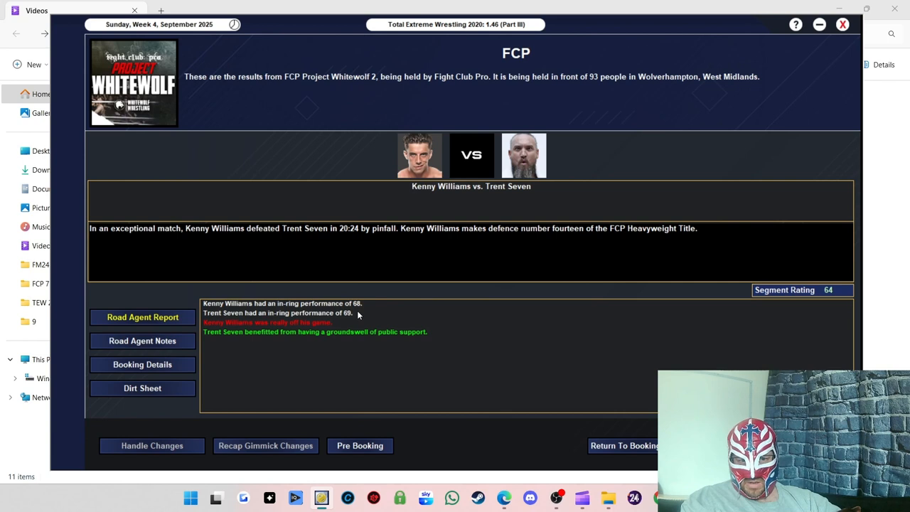
pyautogui.moveTo(386, 320)
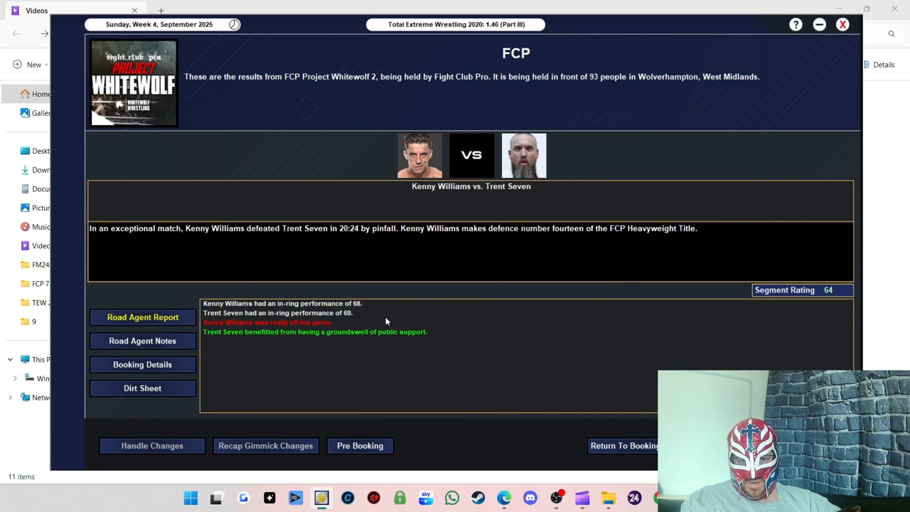
pyautogui.moveTo(267, 321)
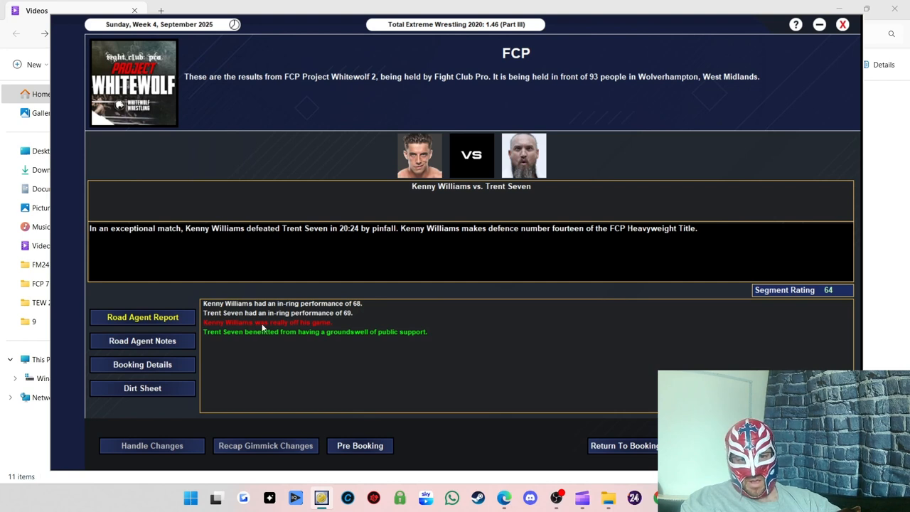
pyautogui.moveTo(416, 340)
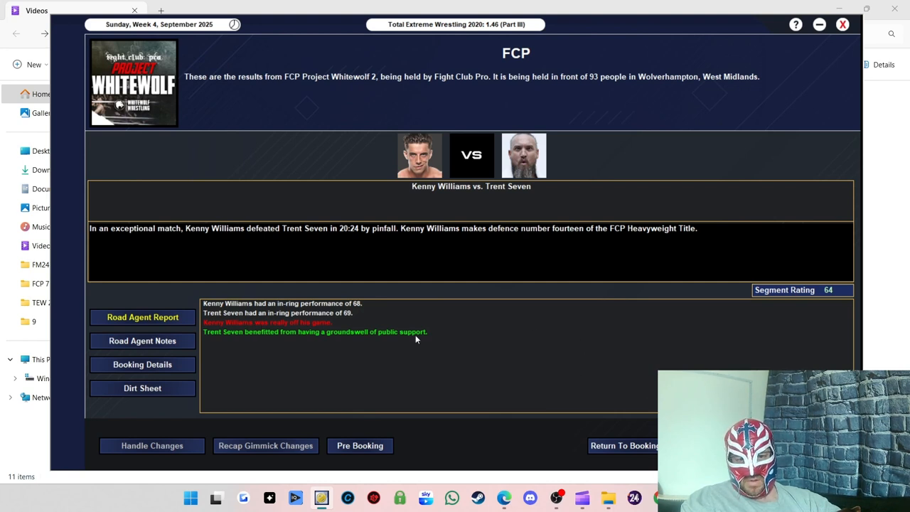
pyautogui.moveTo(579, 335)
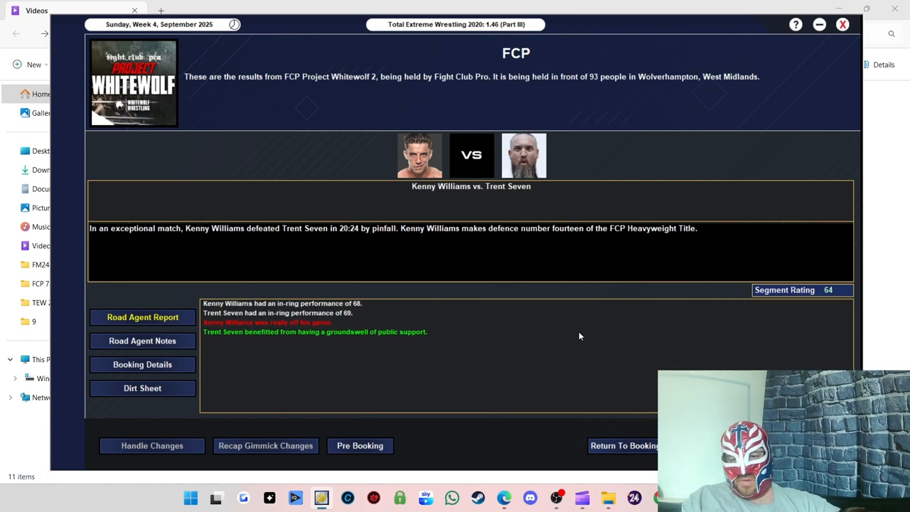
pyautogui.moveTo(590, 343)
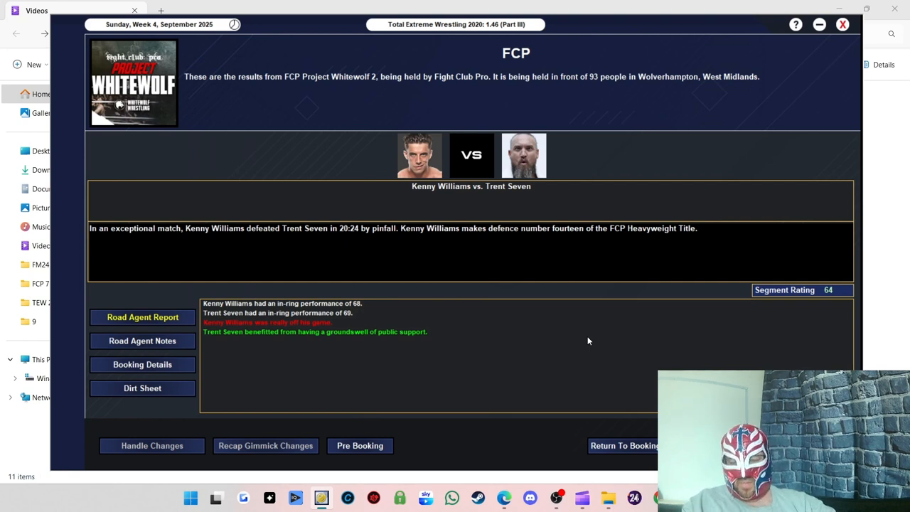
pyautogui.moveTo(632, 359)
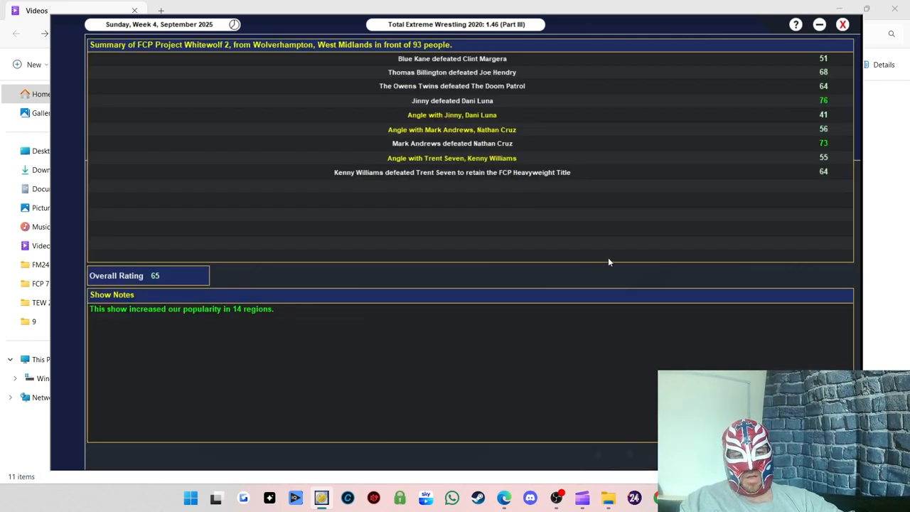
pyautogui.moveTo(234, 315)
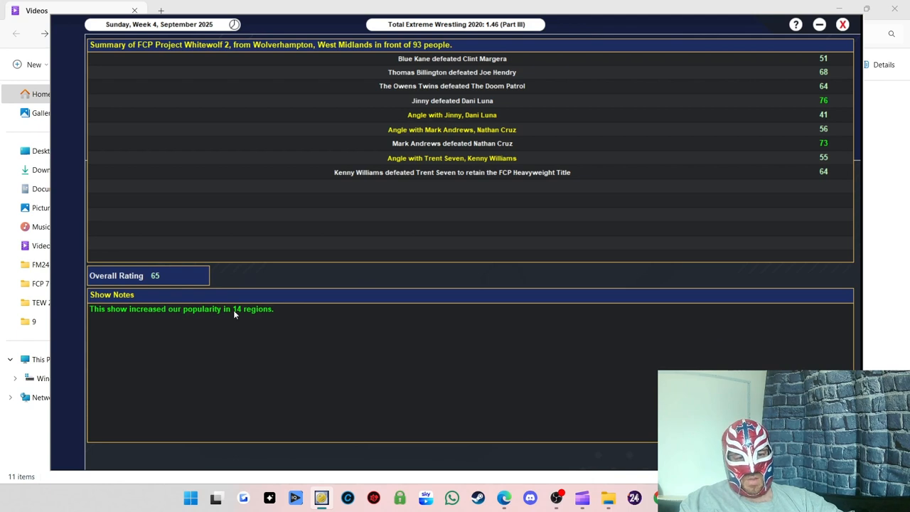
pyautogui.moveTo(164, 283)
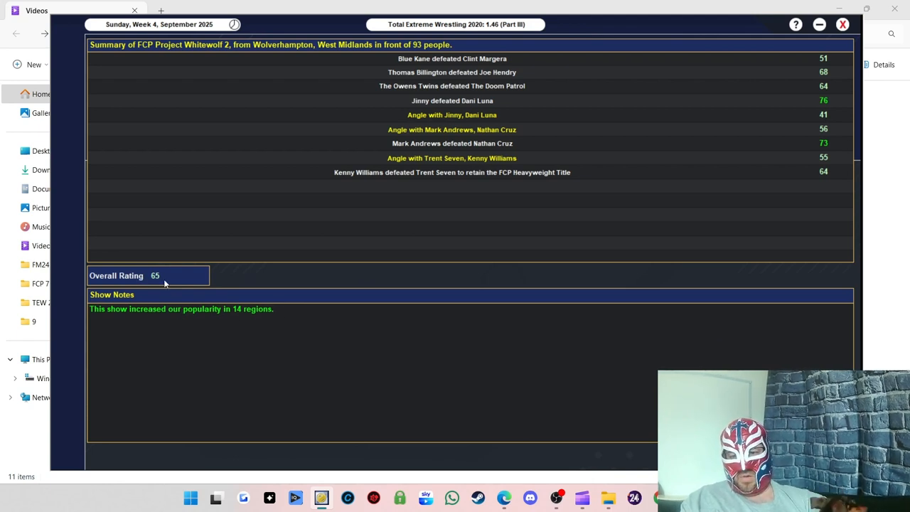
pyautogui.moveTo(408, 51)
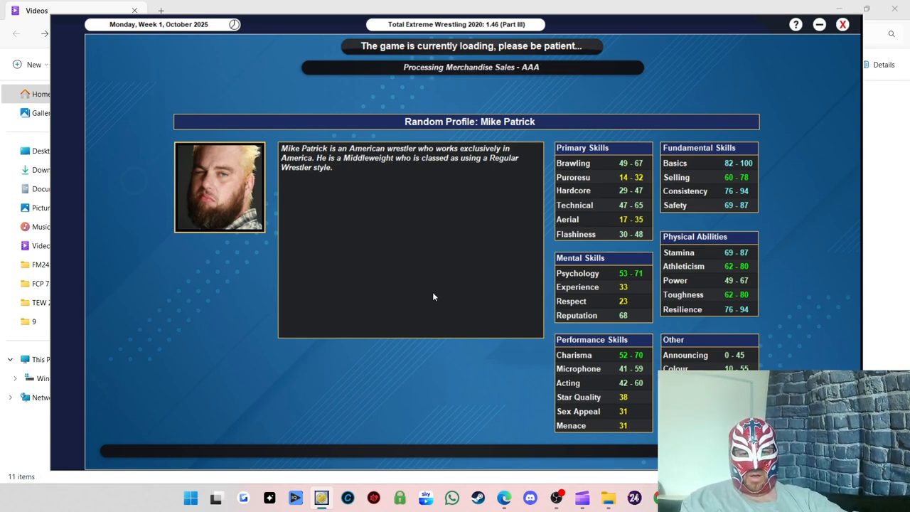
pyautogui.moveTo(498, 271)
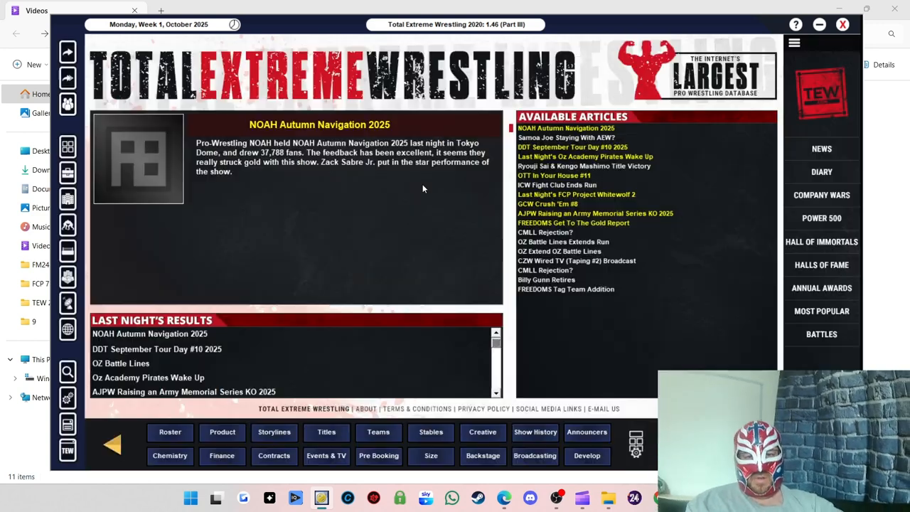
# - Read the 3,848-viewer figures report, then close the emptied mail viewer
pyautogui.click(575, 194)
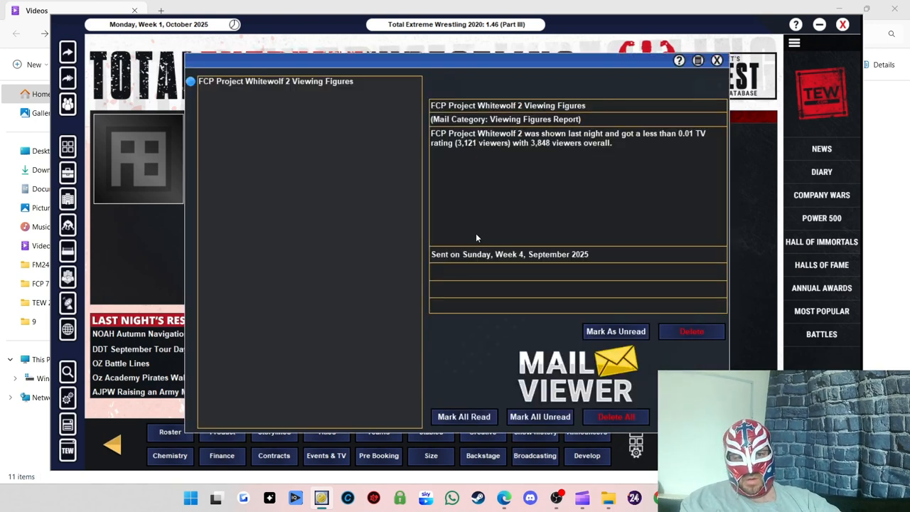
pyautogui.moveTo(546, 155)
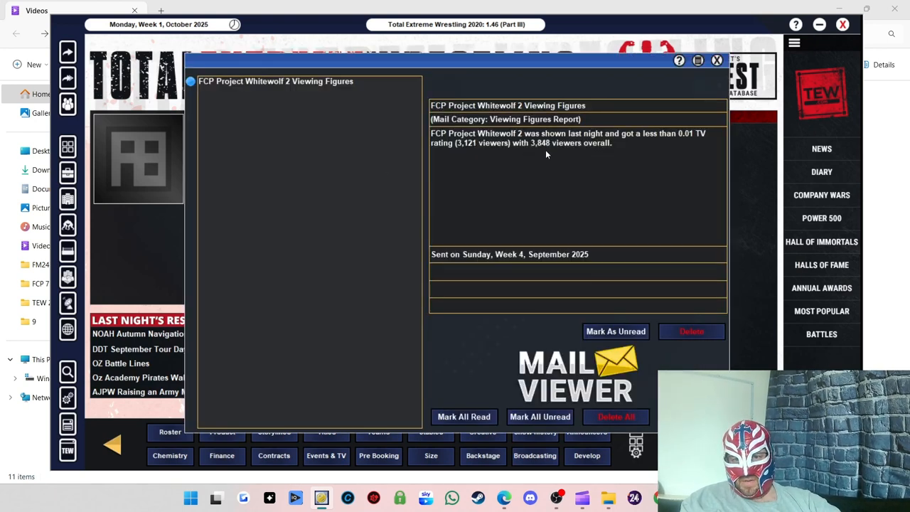
pyautogui.moveTo(551, 149)
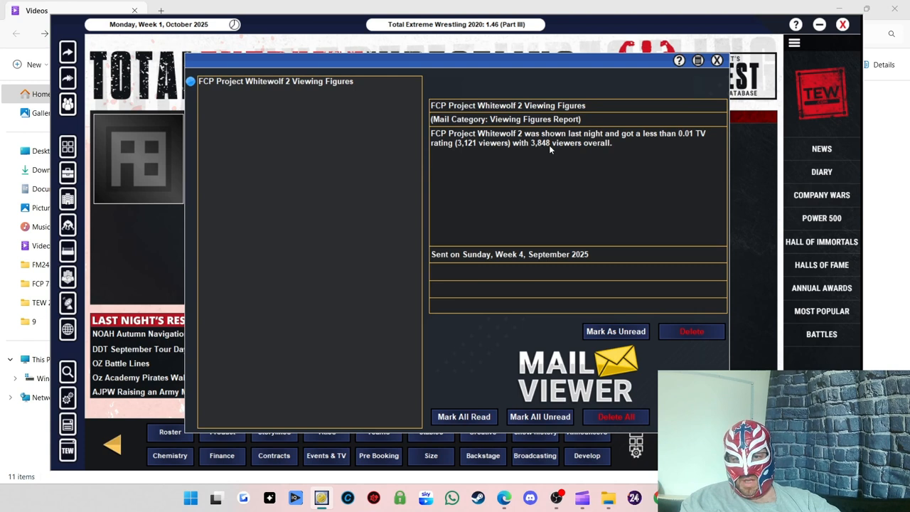
pyautogui.moveTo(569, 206)
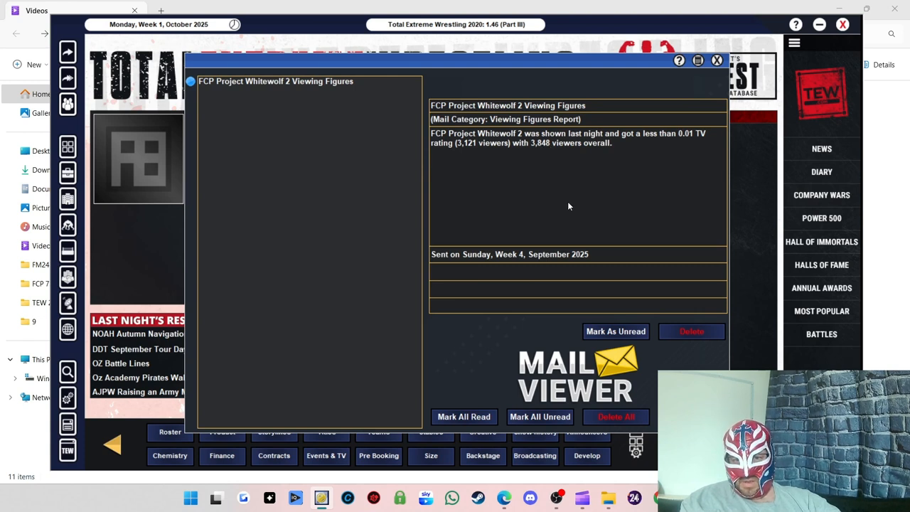
pyautogui.moveTo(470, 175)
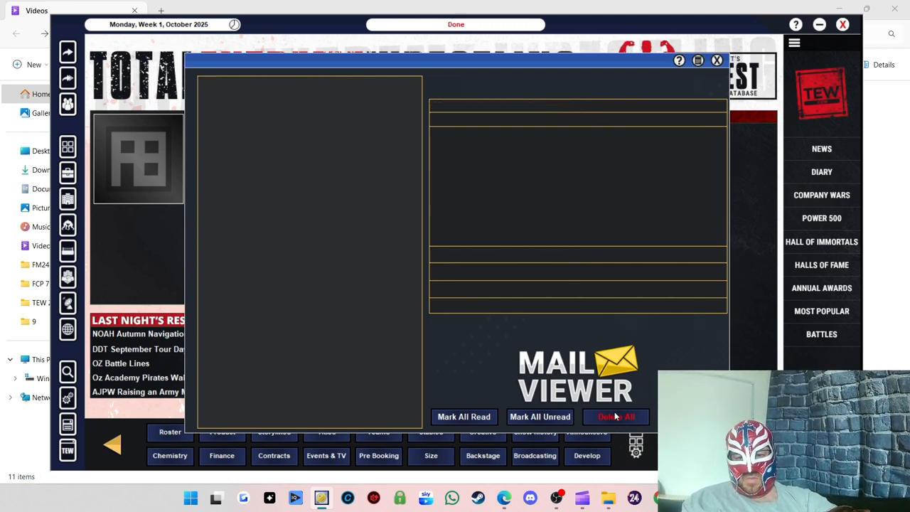
pyautogui.click(616, 417)
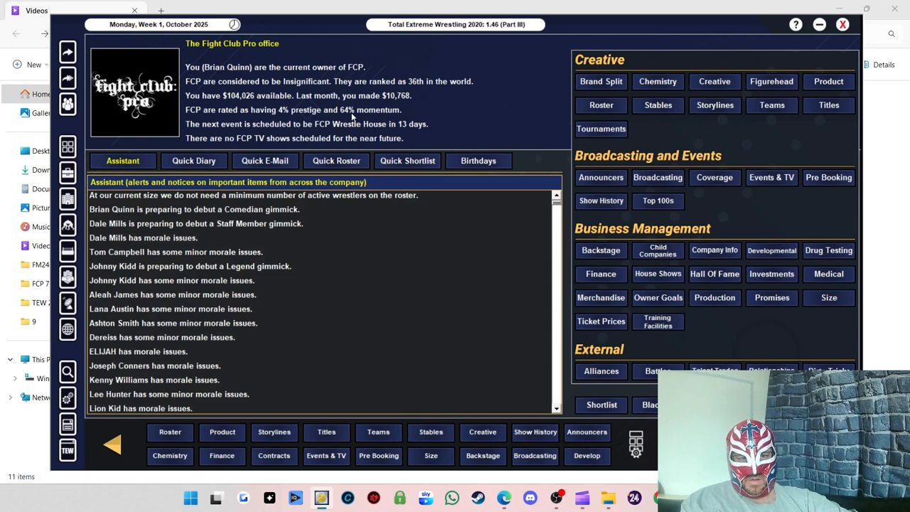
pyautogui.moveTo(433, 135)
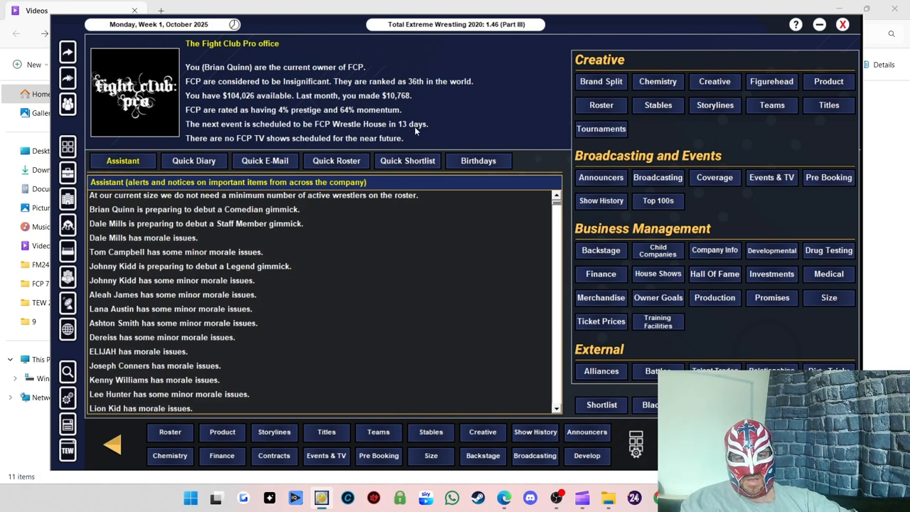
pyautogui.moveTo(483, 113)
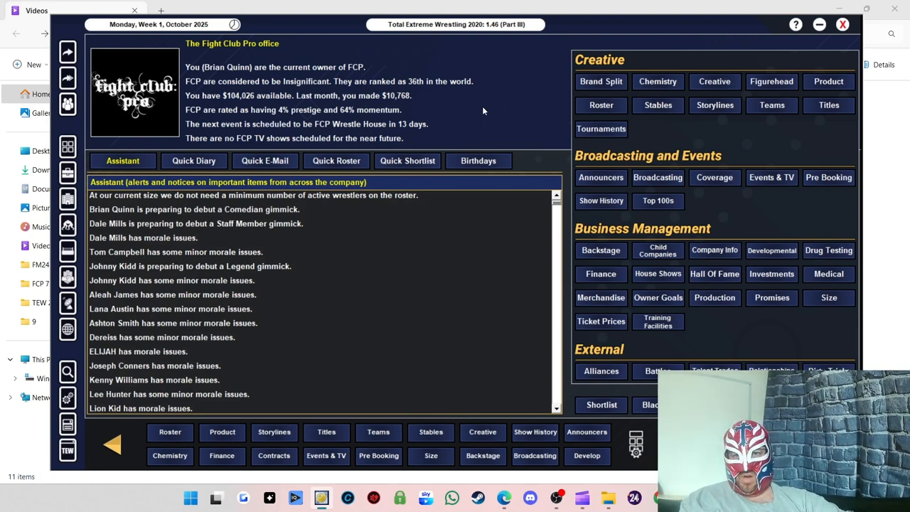
pyautogui.moveTo(364, 134)
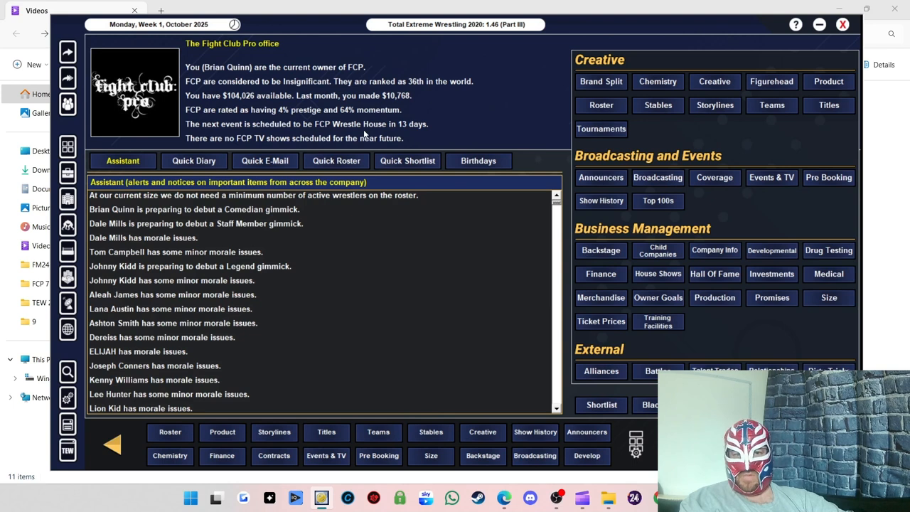
pyautogui.moveTo(468, 120)
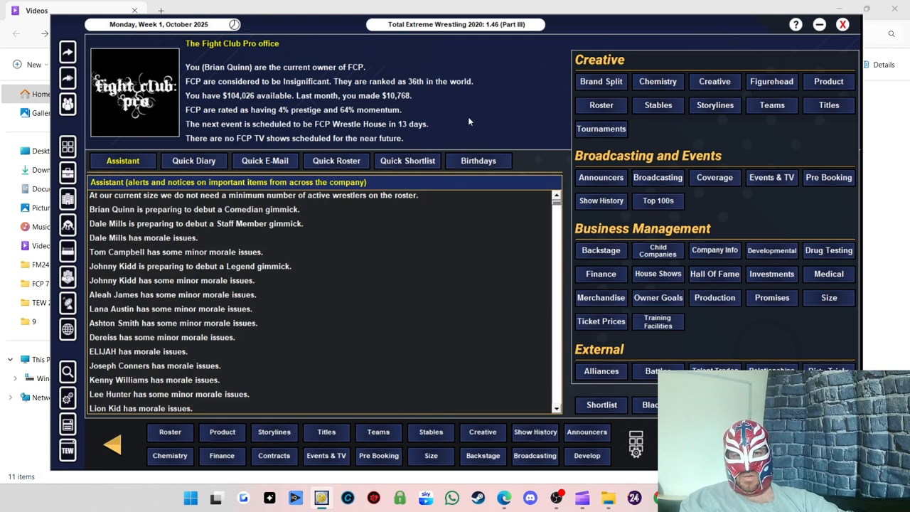
pyautogui.moveTo(697, 136)
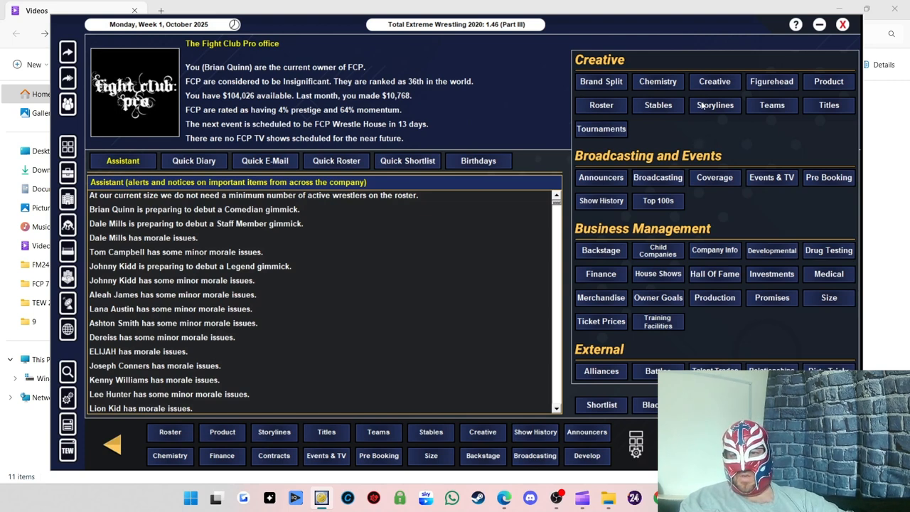
pyautogui.moveTo(668, 112)
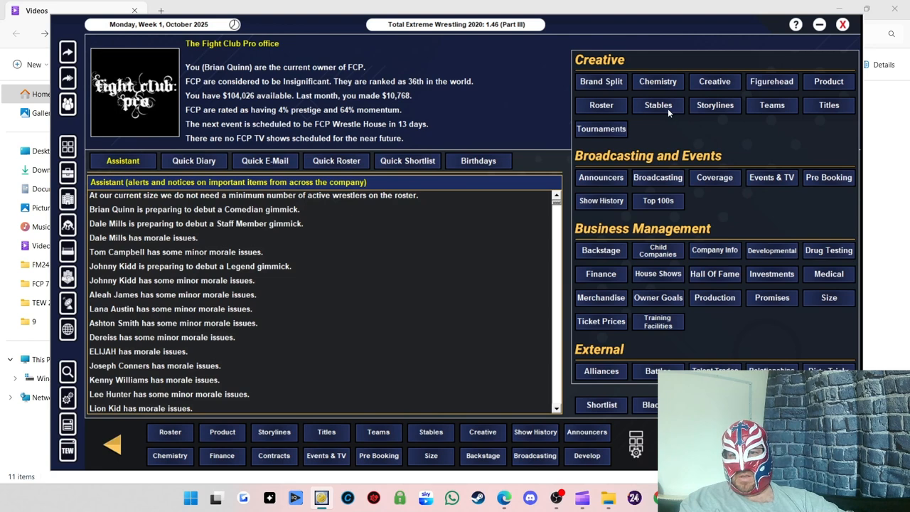
pyautogui.moveTo(815, 198)
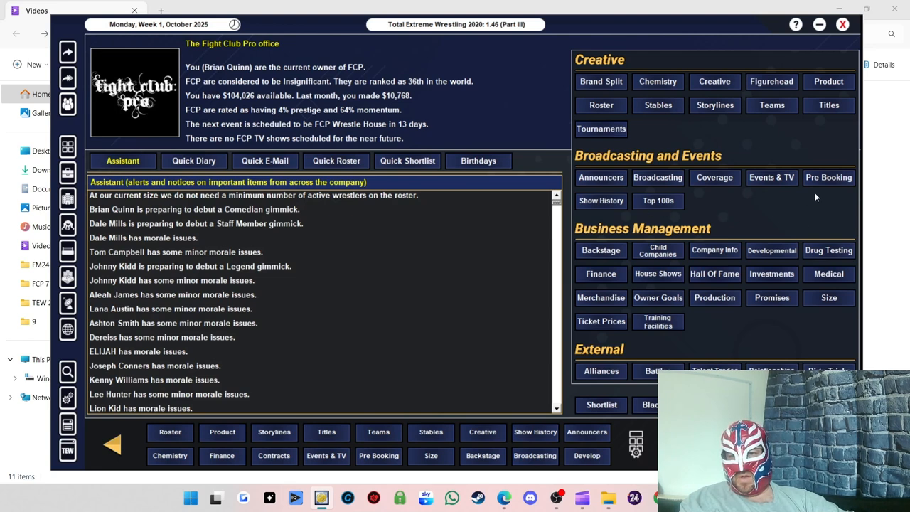
pyautogui.moveTo(671, 194)
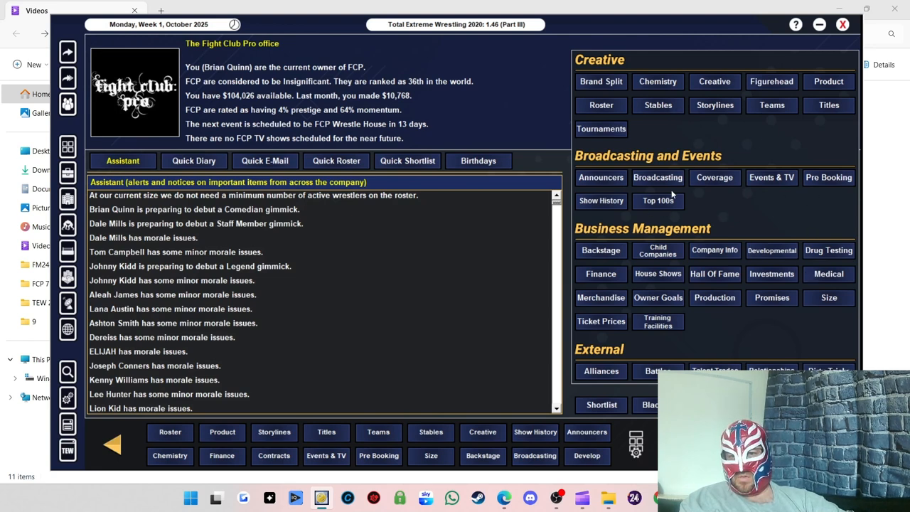
pyautogui.moveTo(737, 139)
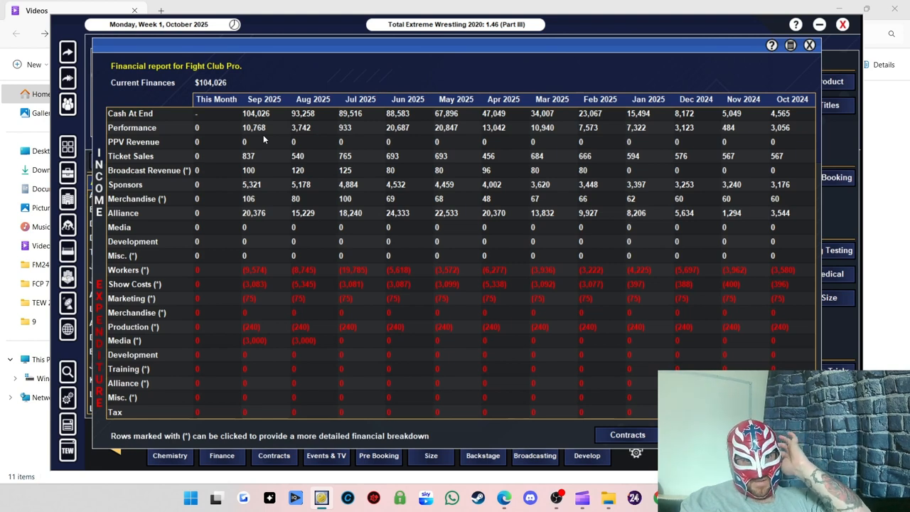
pyautogui.moveTo(265, 174)
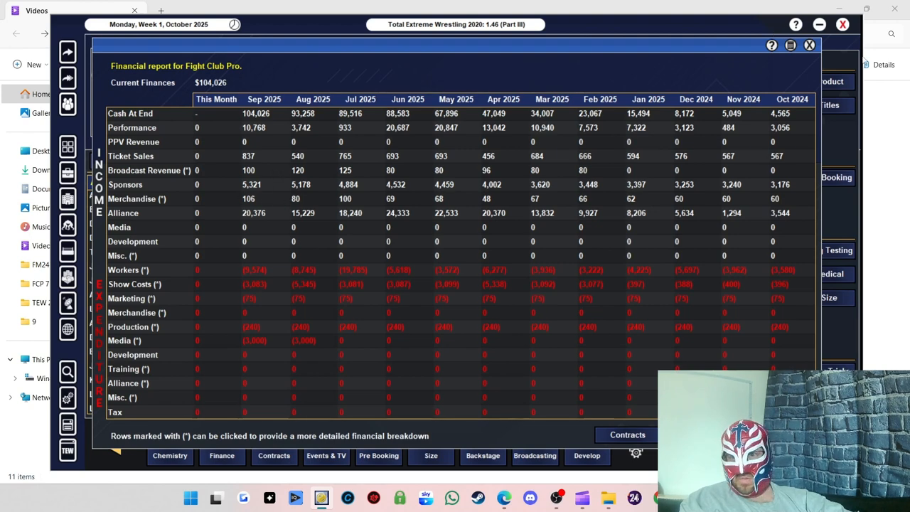
# - Close the monthly financial report showing $104,026
pyautogui.click(808, 44)
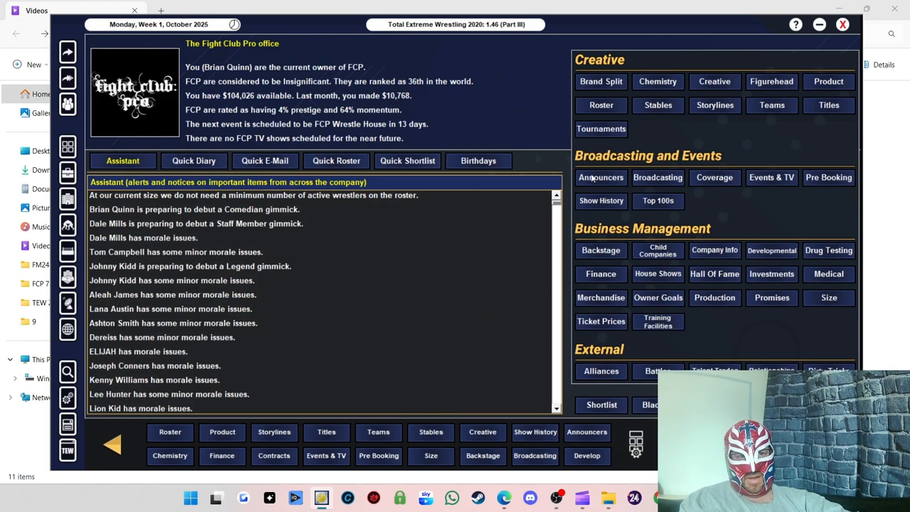
pyautogui.moveTo(387, 270)
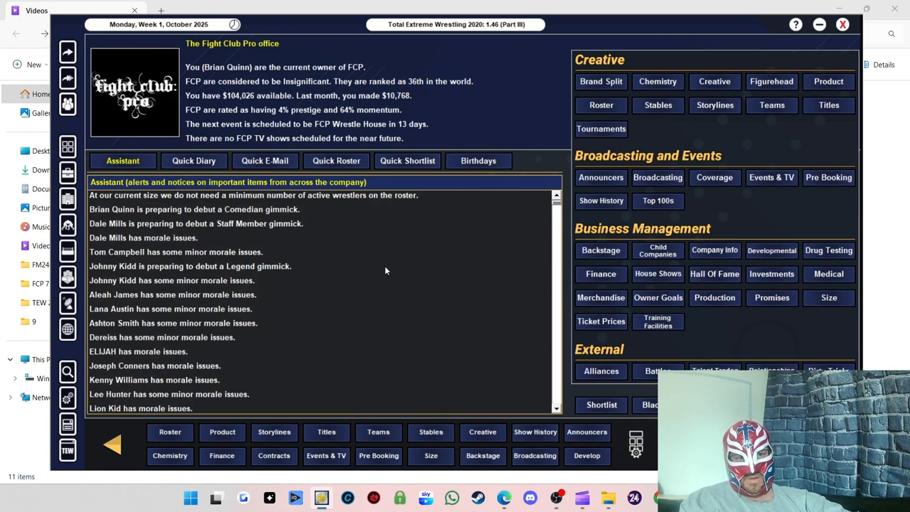
pyautogui.moveTo(700, 347)
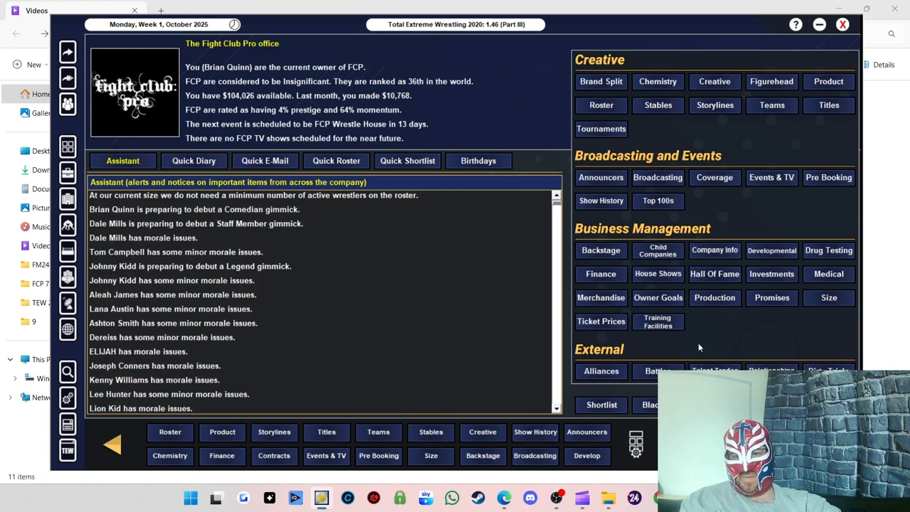